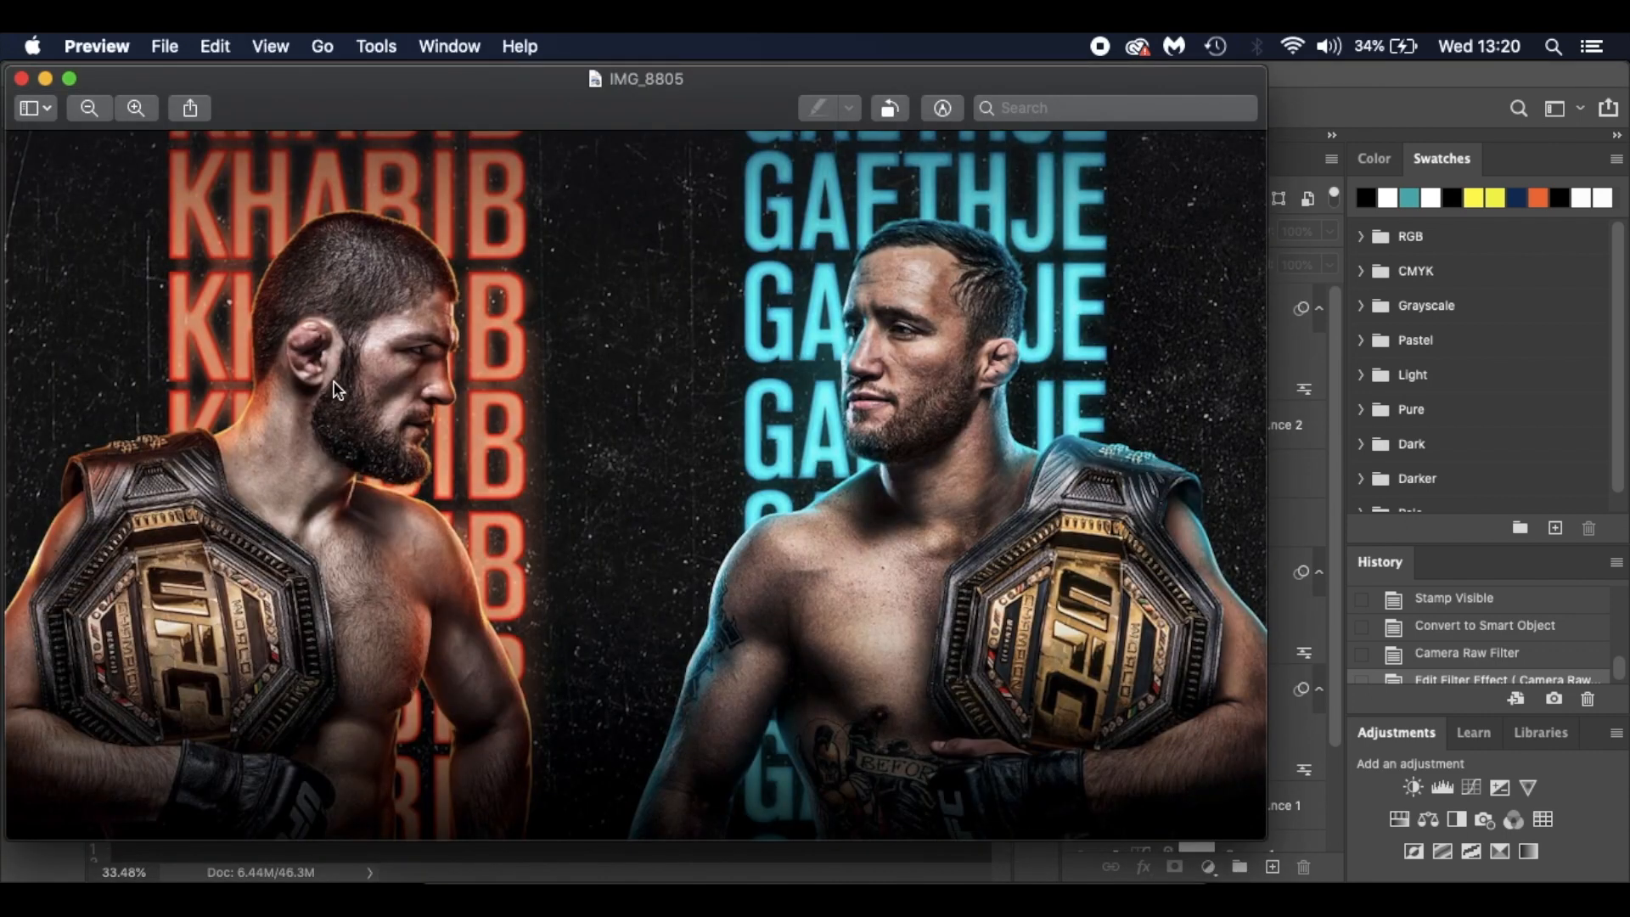
mouse_move(618, 433)
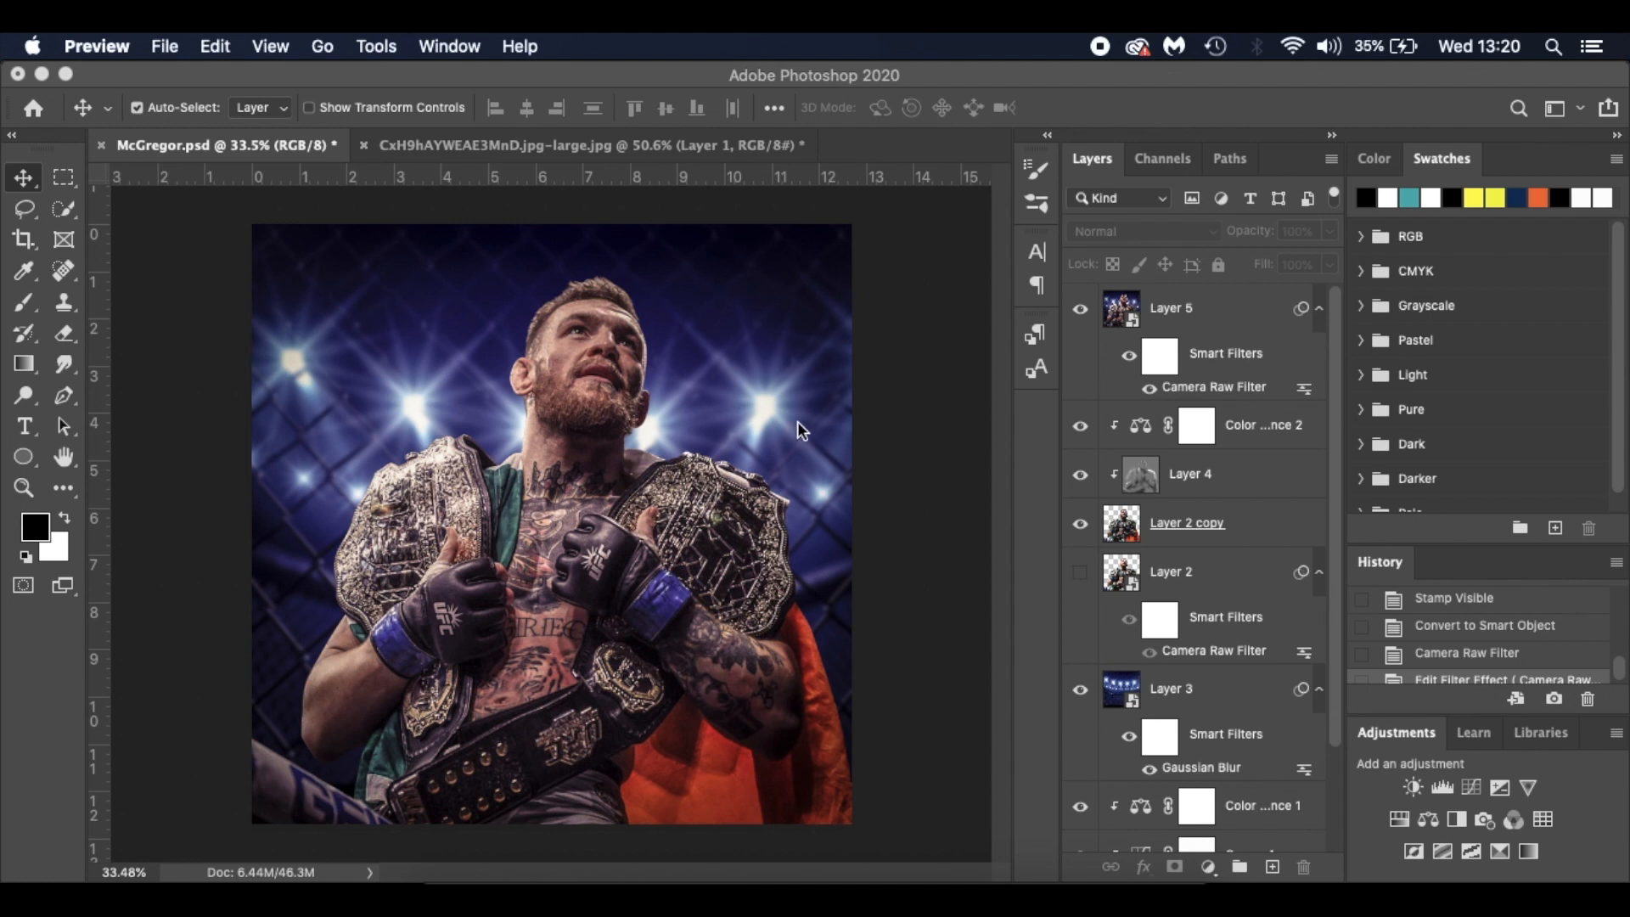
mouse_move(674, 197)
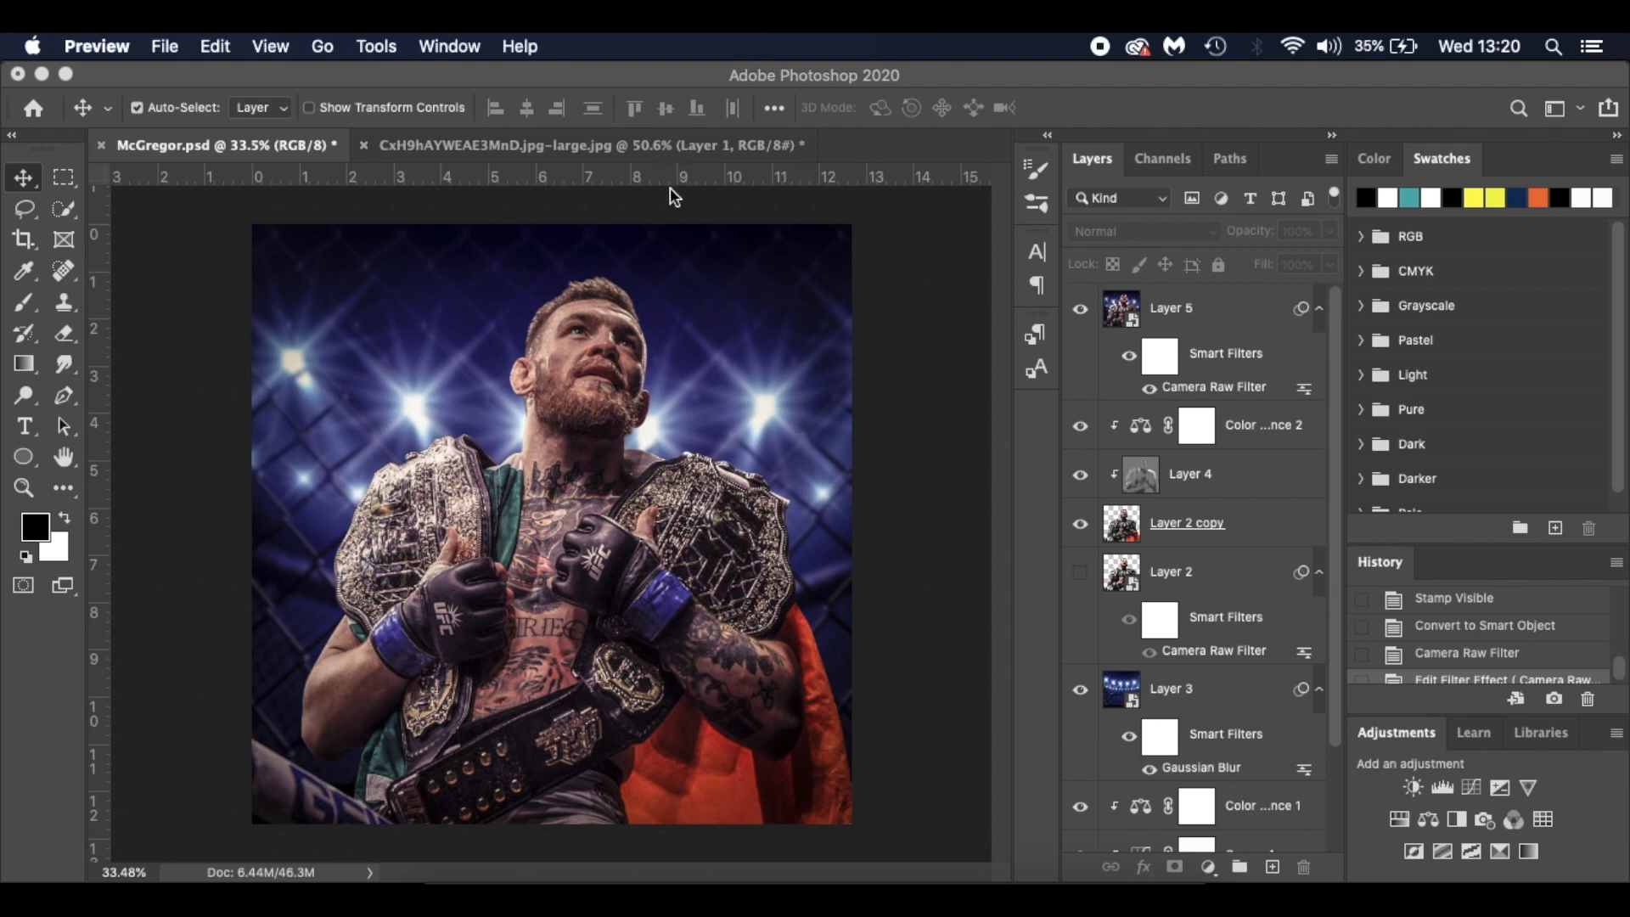
mouse_move(715, 200)
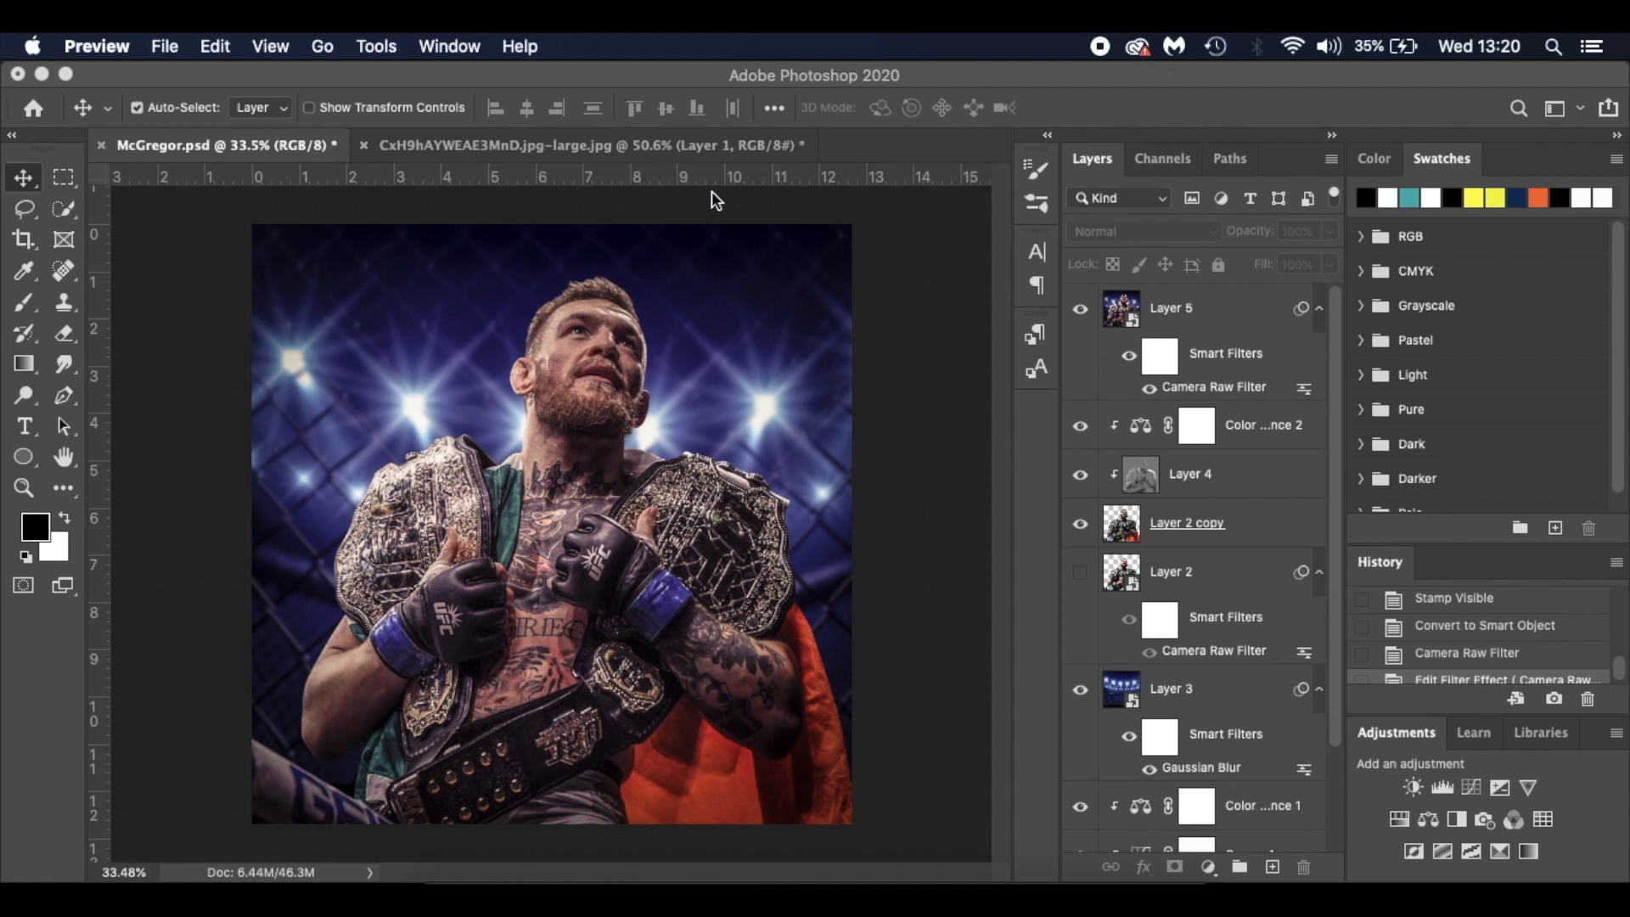
Step: Bring the finished McGregor poster document to the front, leaving the reference image behind
click(583, 146)
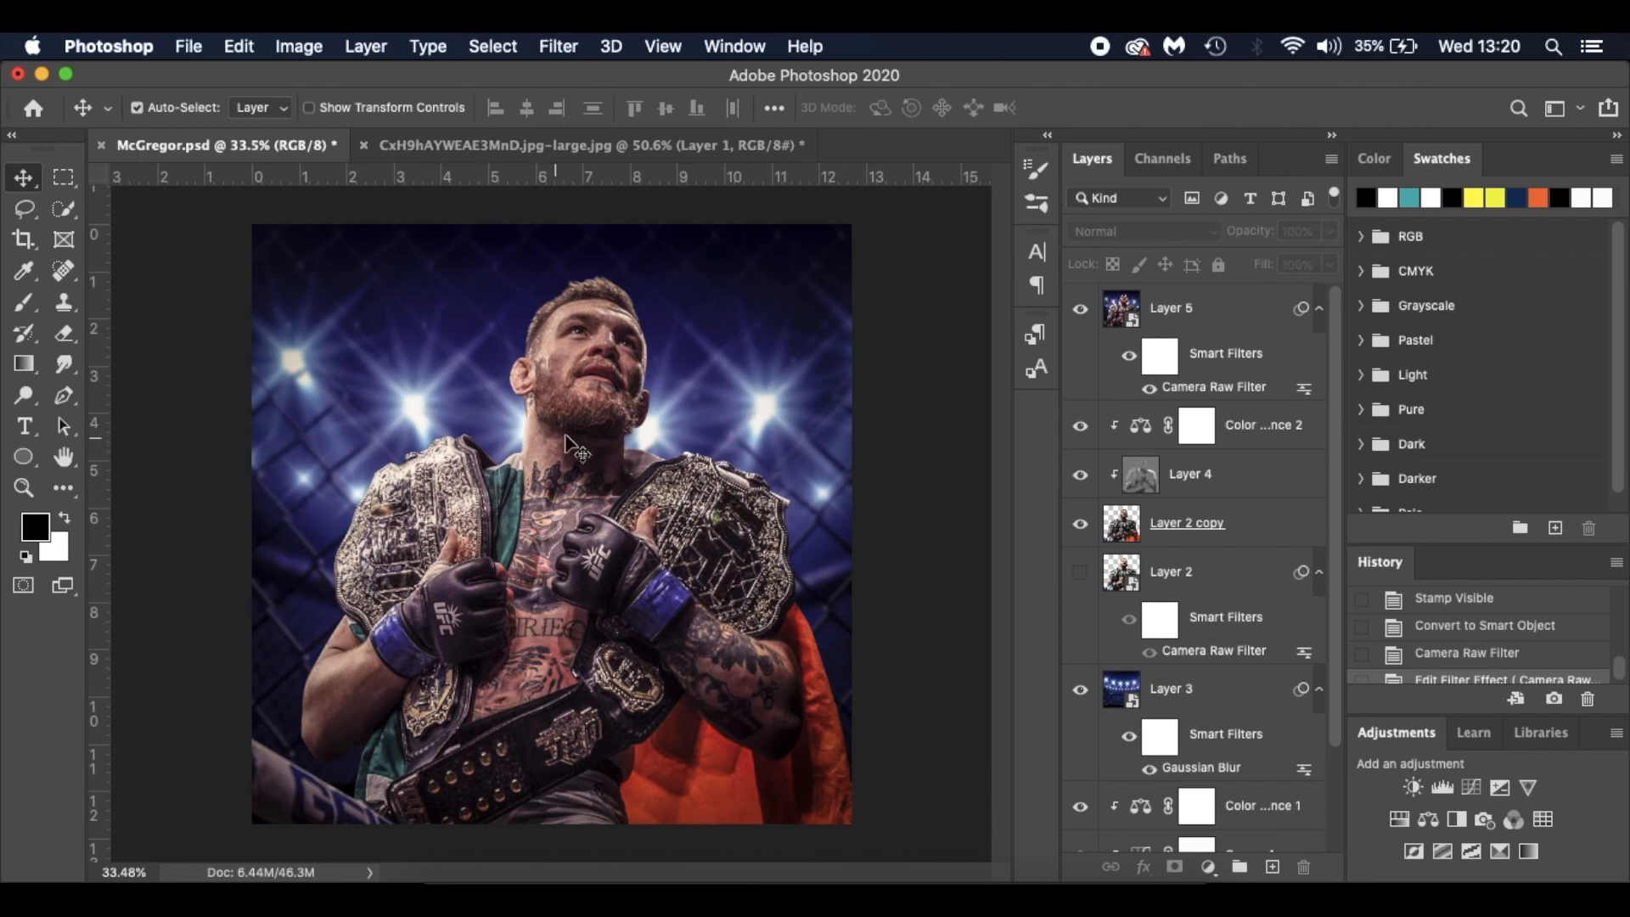
mouse_move(900, 604)
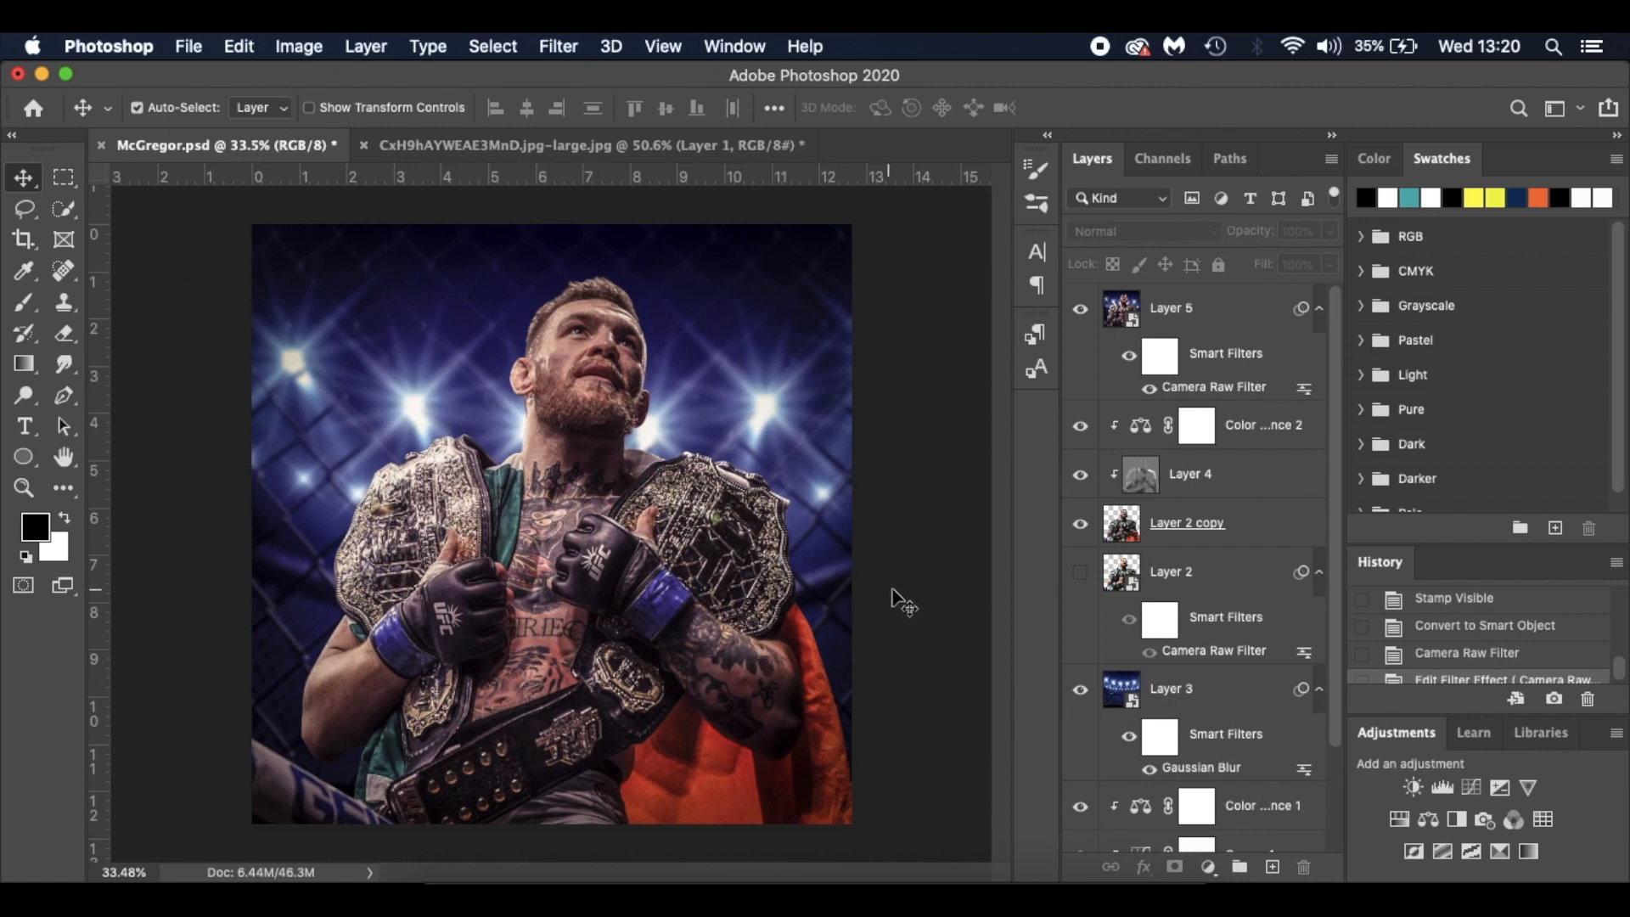
mouse_move(896, 596)
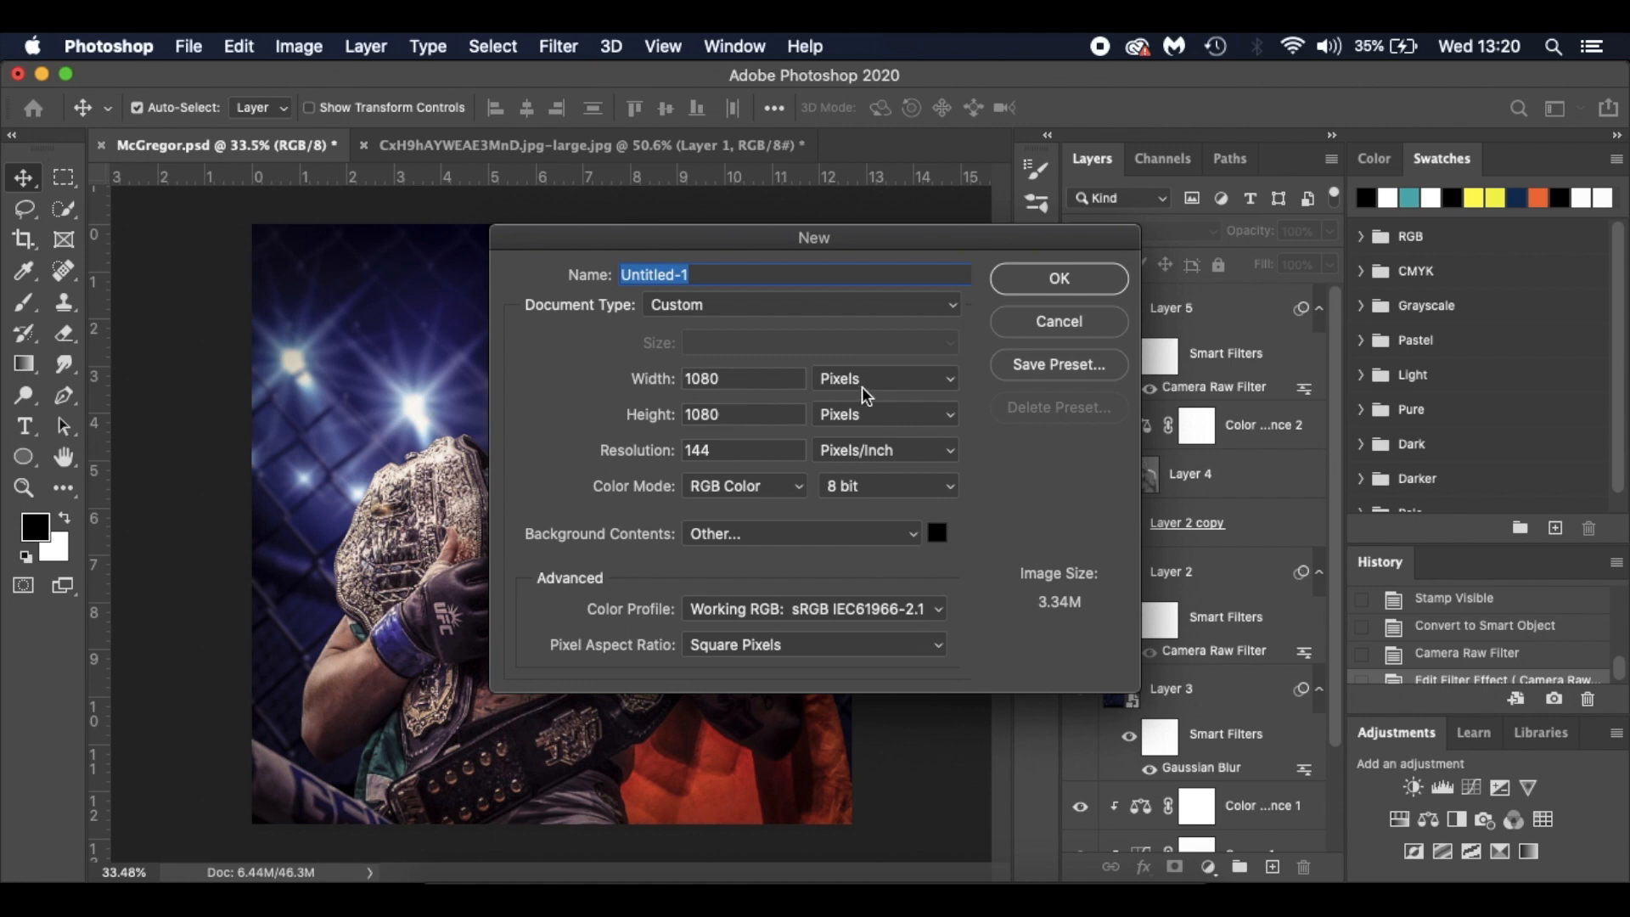
mouse_move(871, 395)
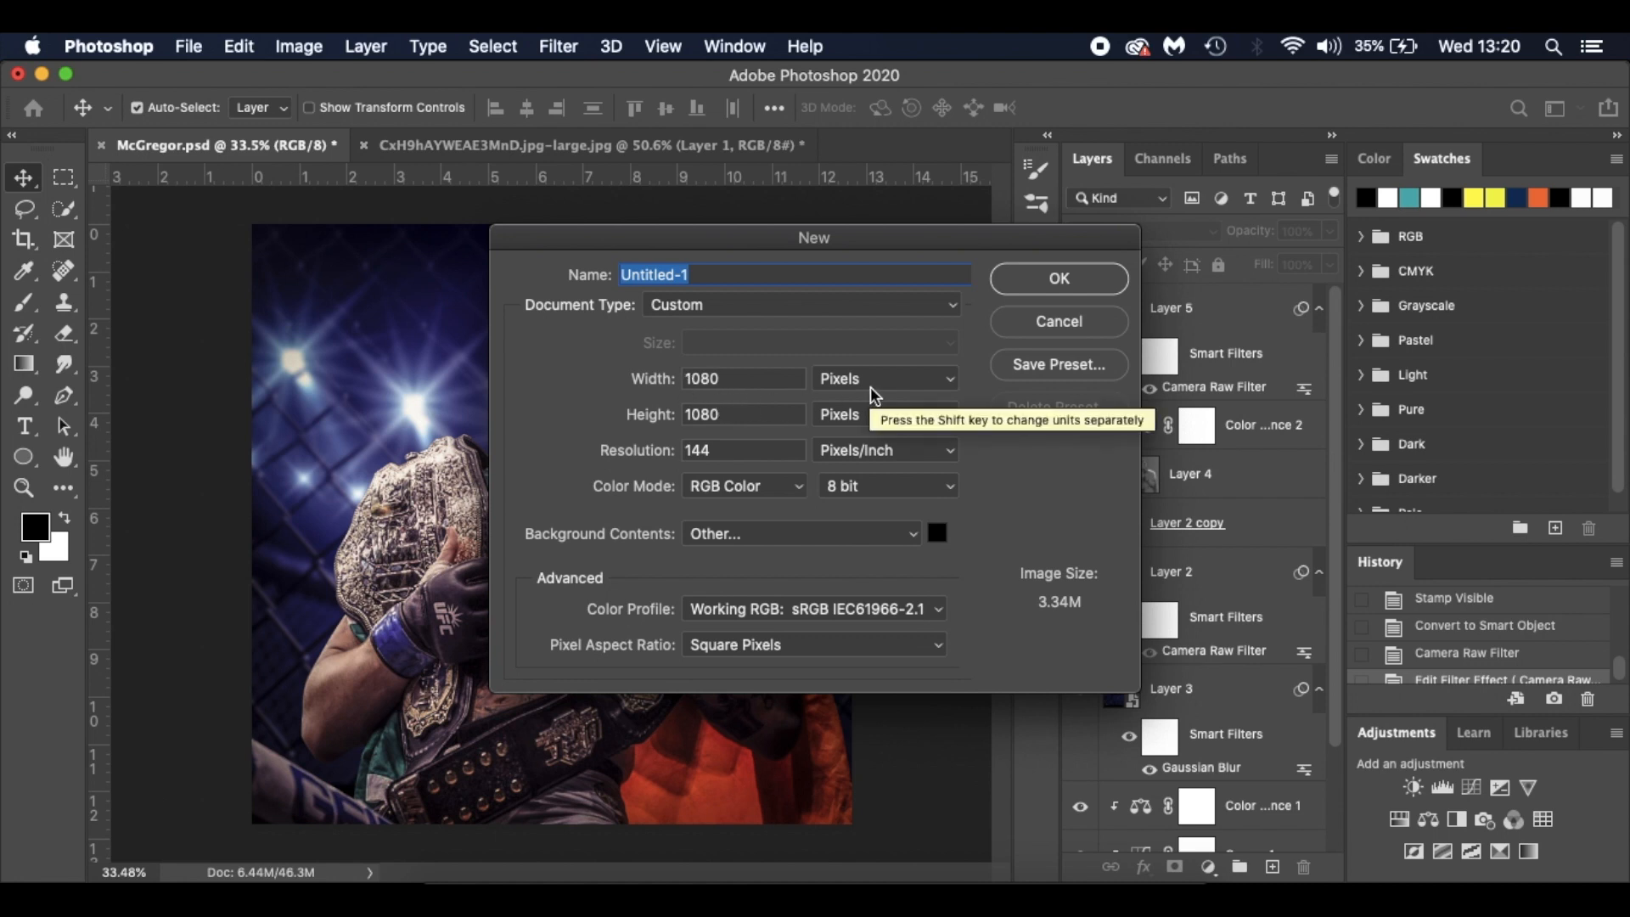
mouse_move(728, 465)
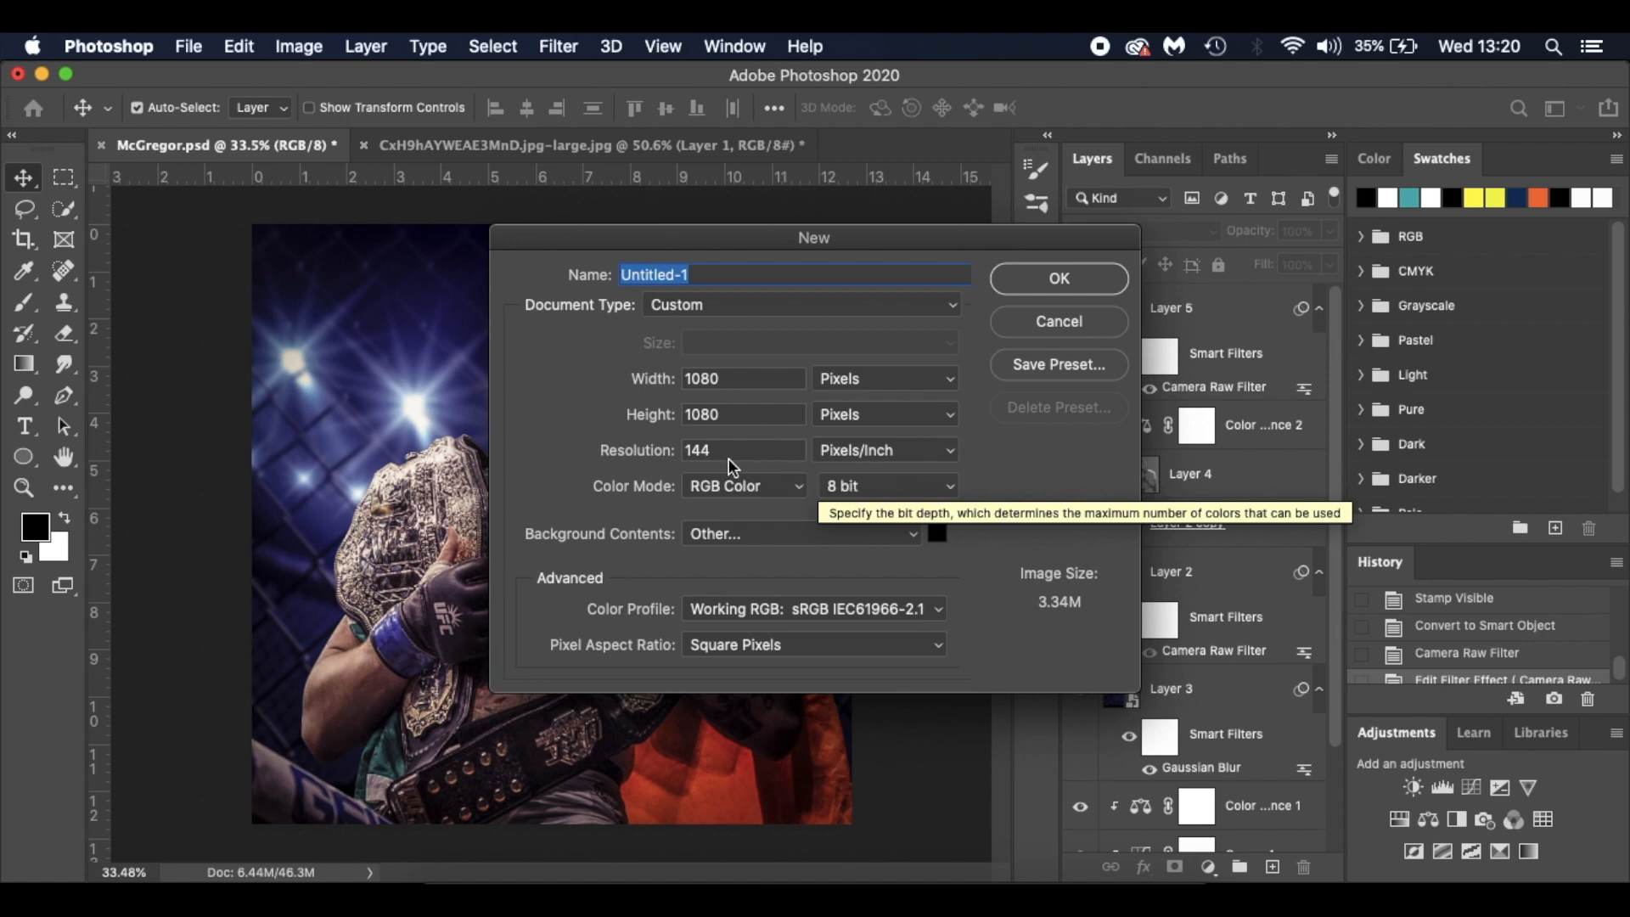
mouse_move(756, 457)
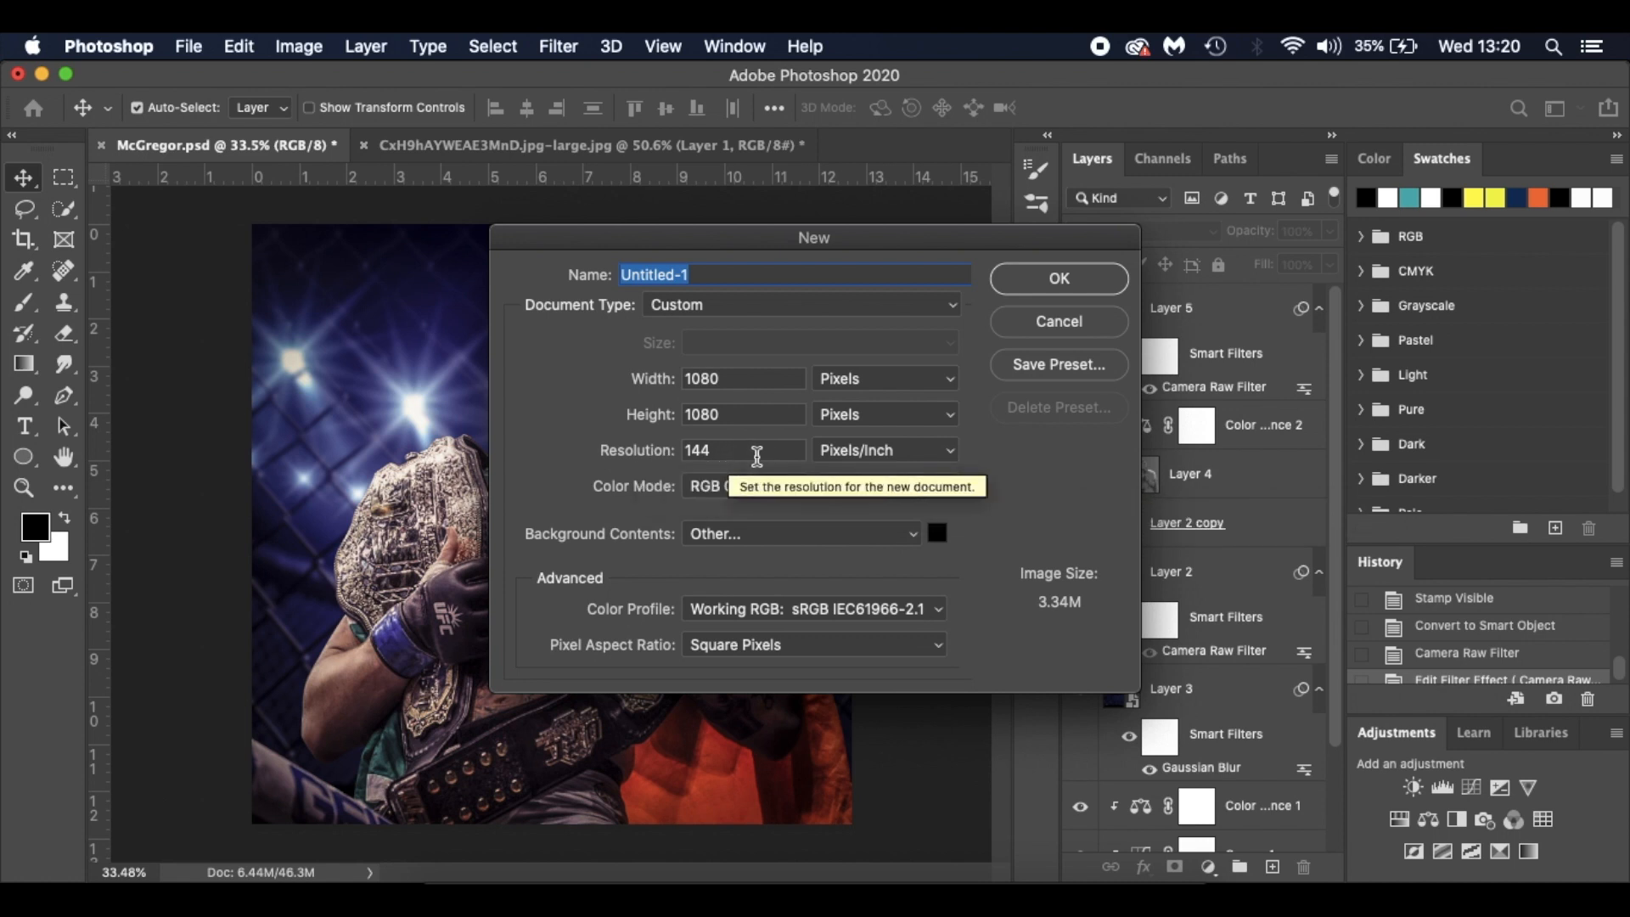
mouse_move(947, 489)
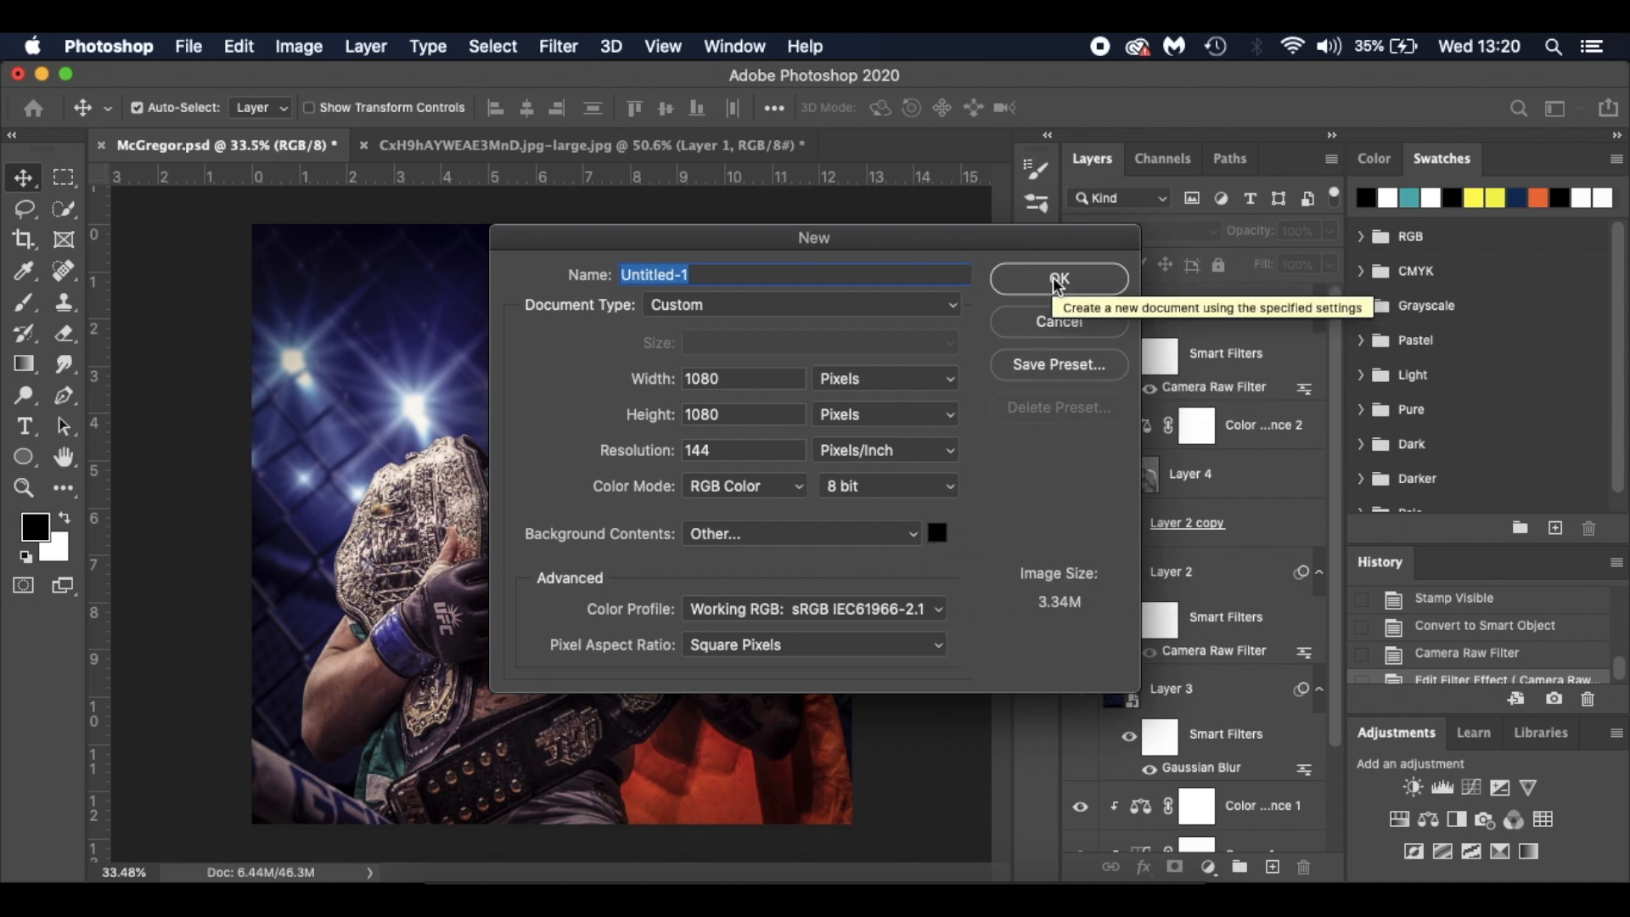
Step: Create the new 1080×1080 px, 144 ppi RGB document with a black background
click(1057, 278)
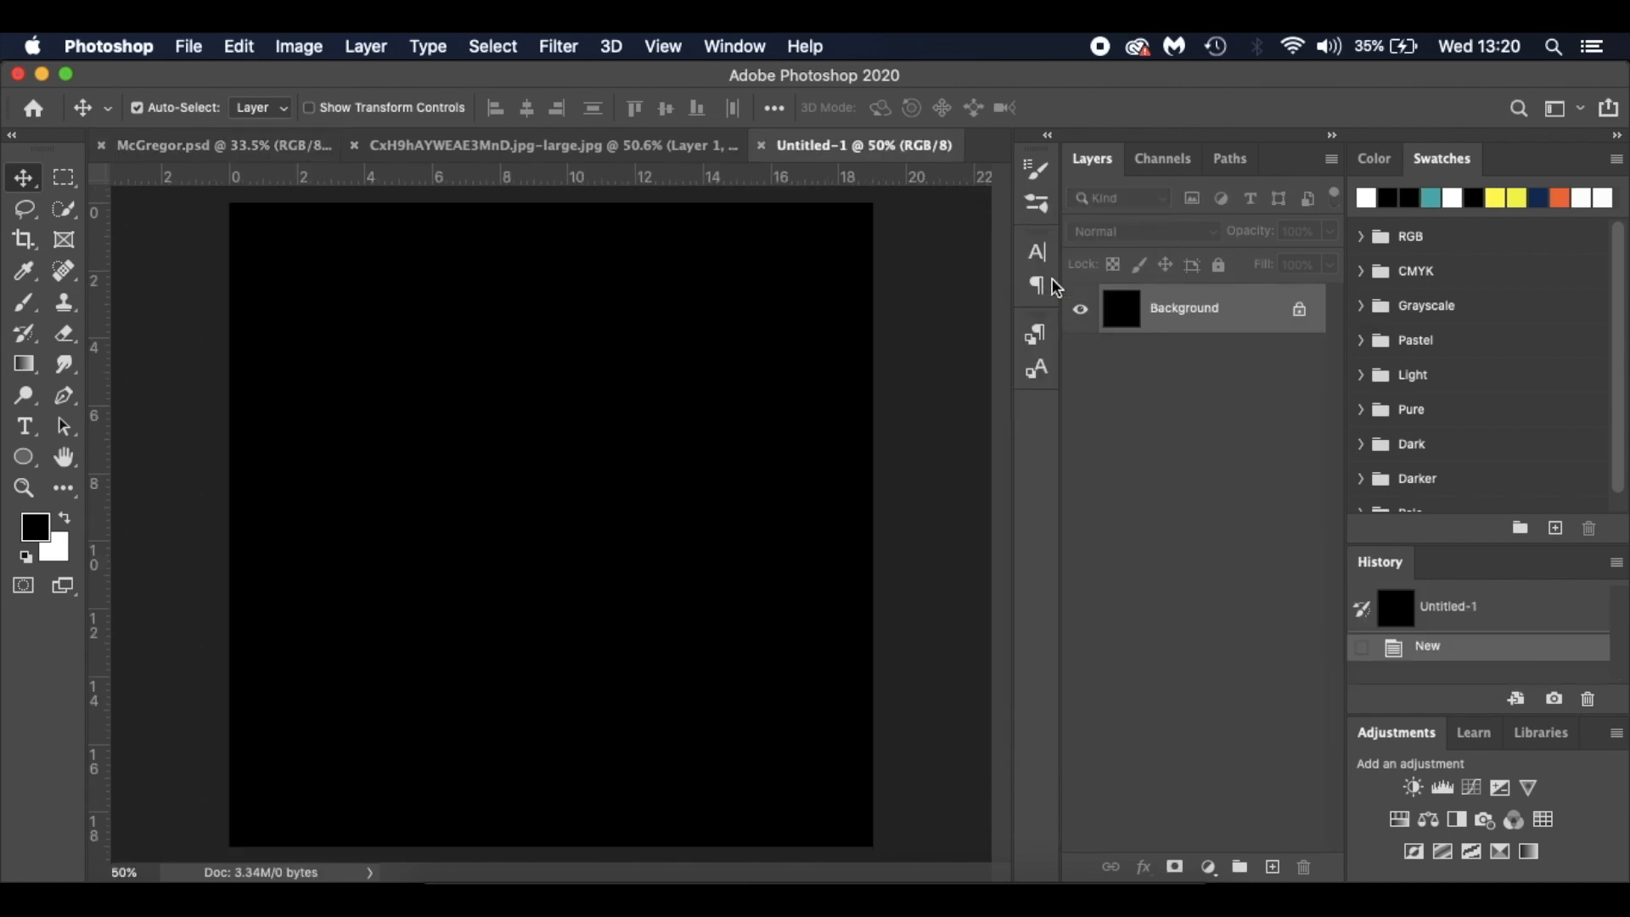
mouse_move(1297, 321)
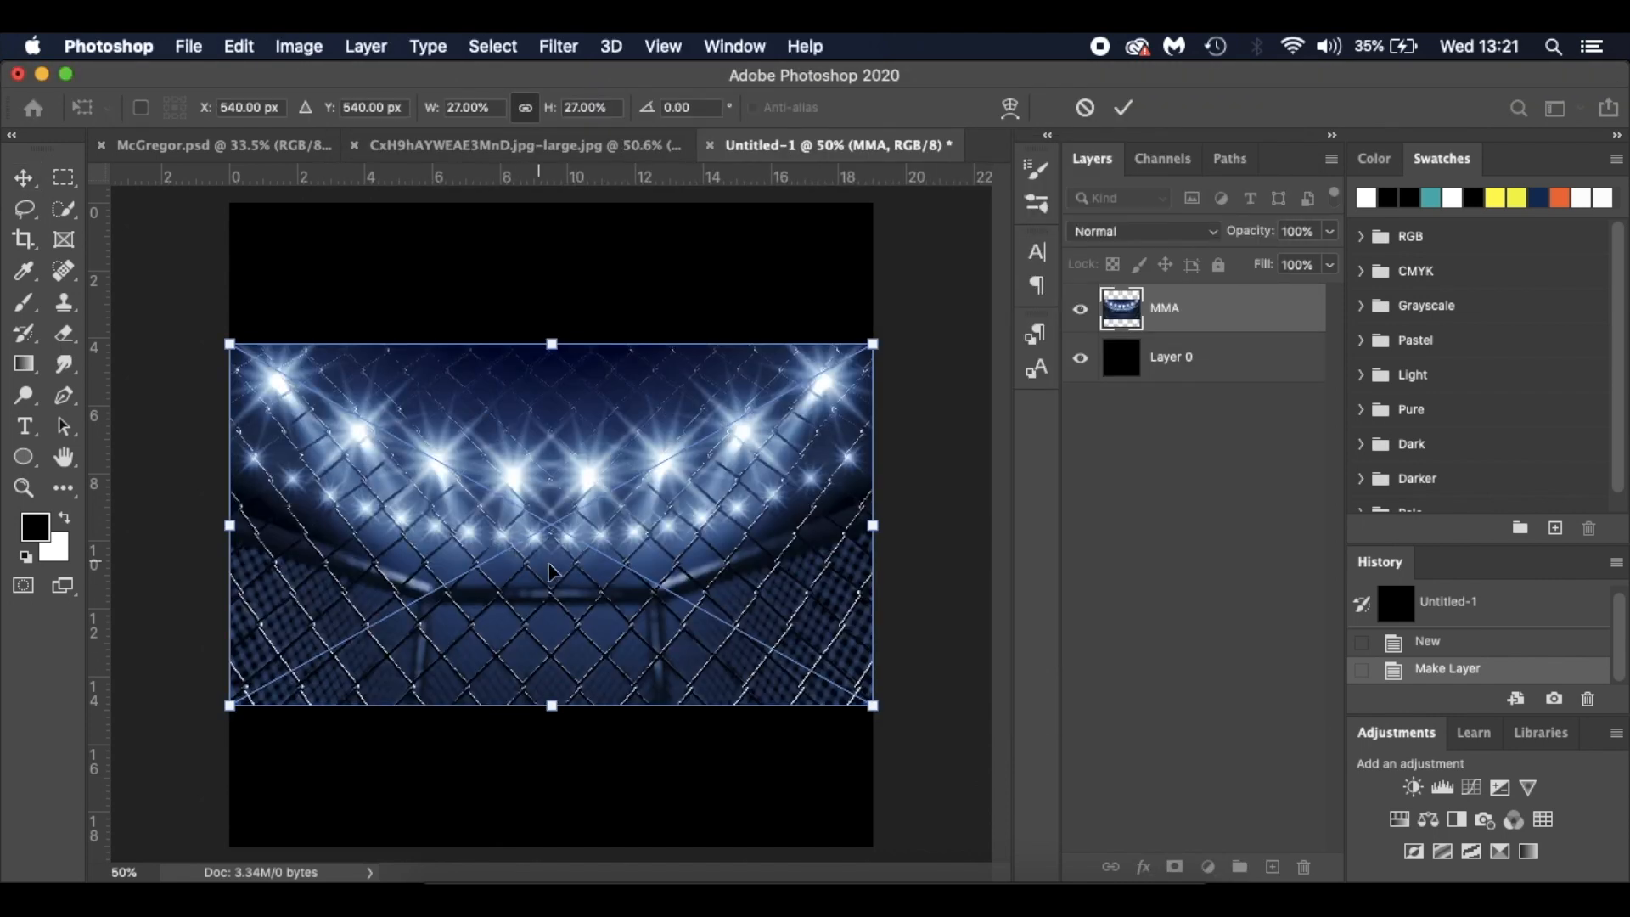
Step: Enlarge the placed blue cage-lights MMA image to cover the square canvas
drag(550, 523, 492, 372)
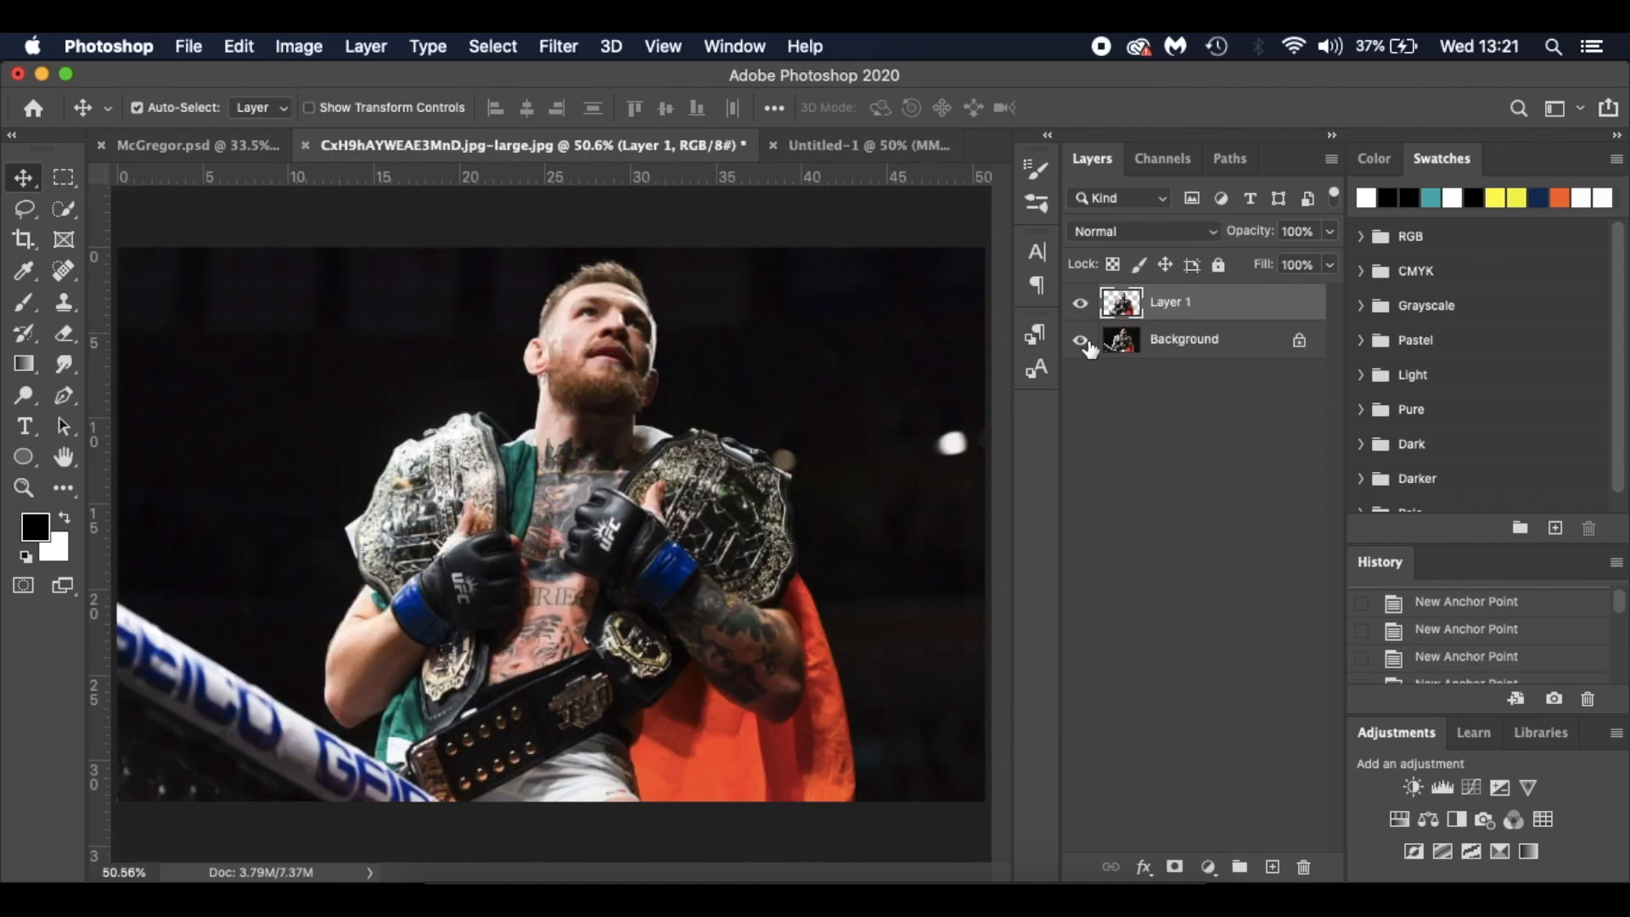
Step: Hide and re-show the original background to check the McGregor cut-out layer
click(1079, 340)
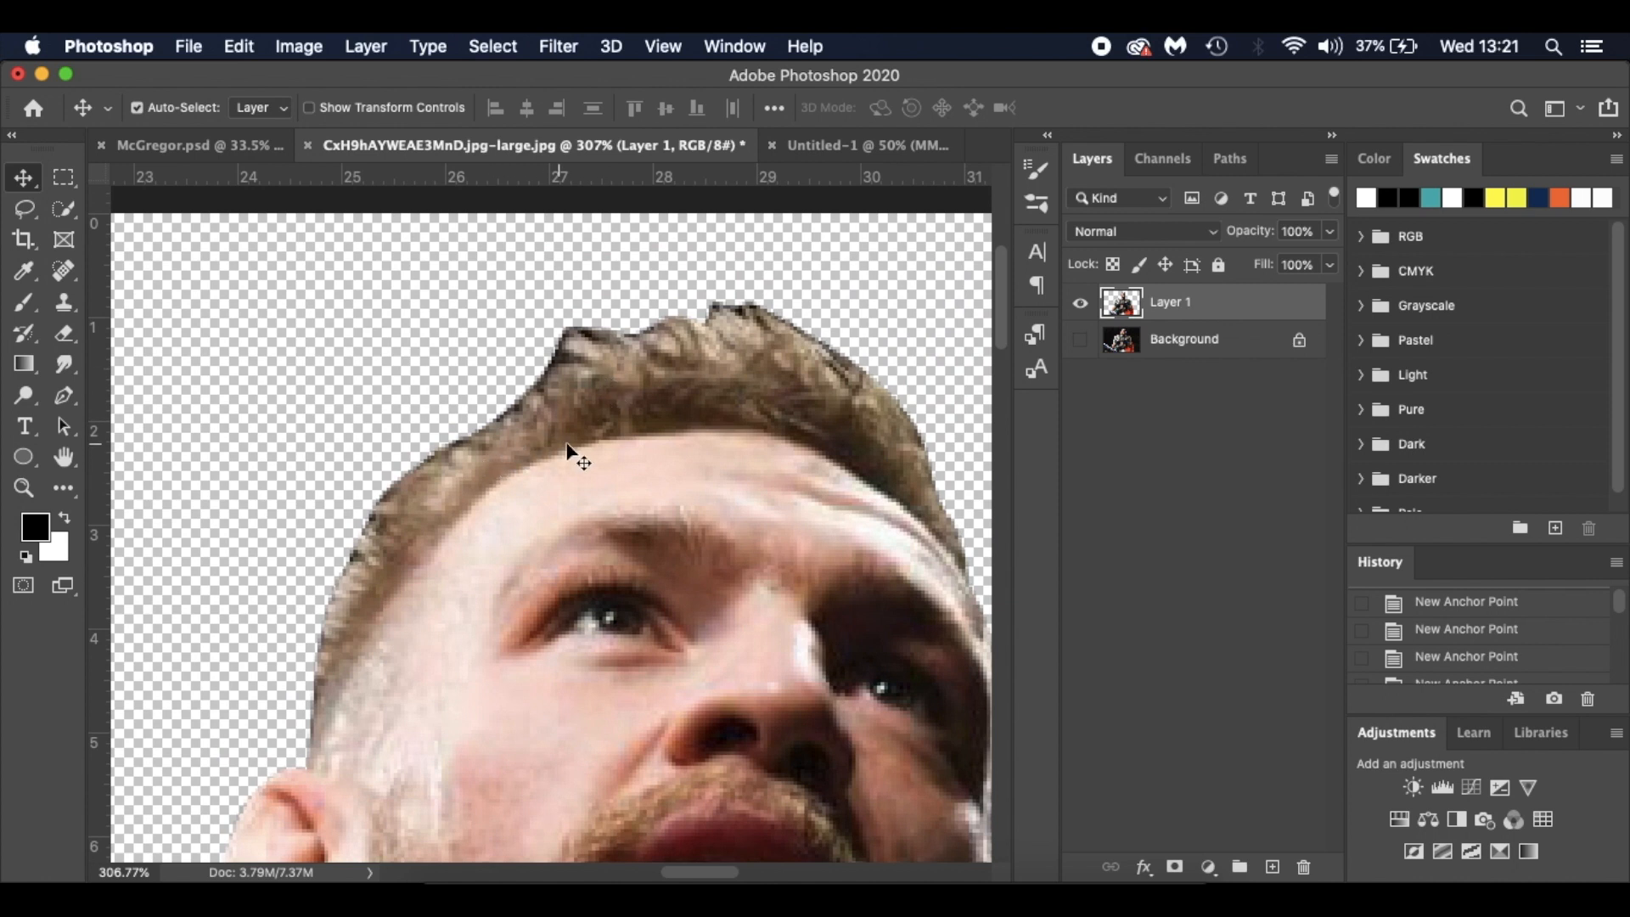
mouse_move(740, 317)
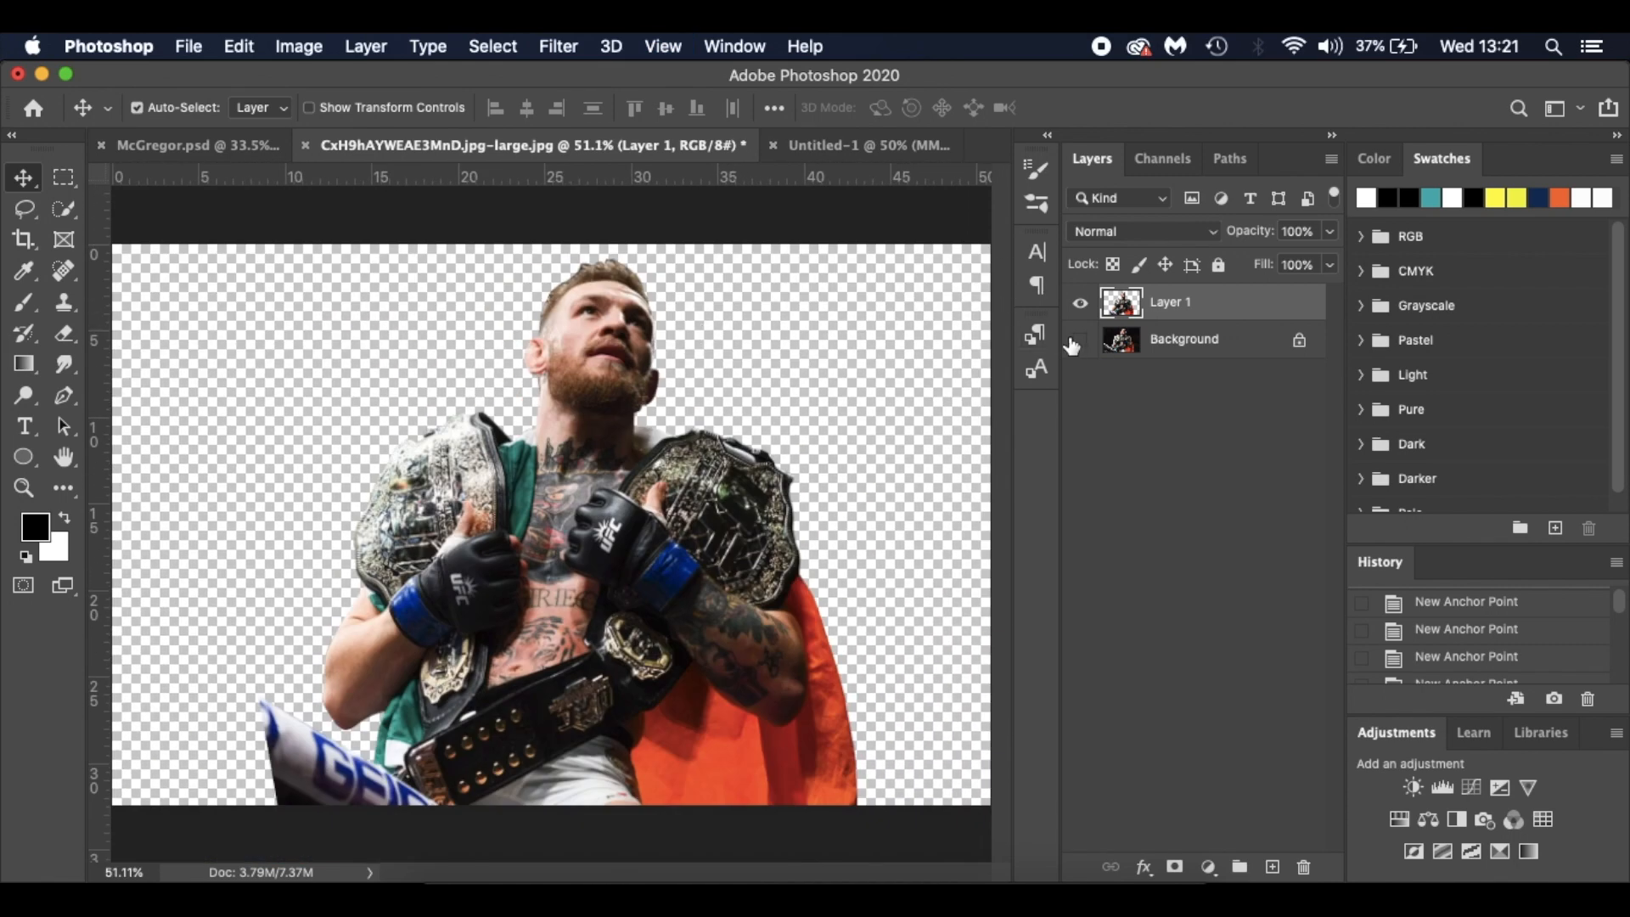
click(1080, 340)
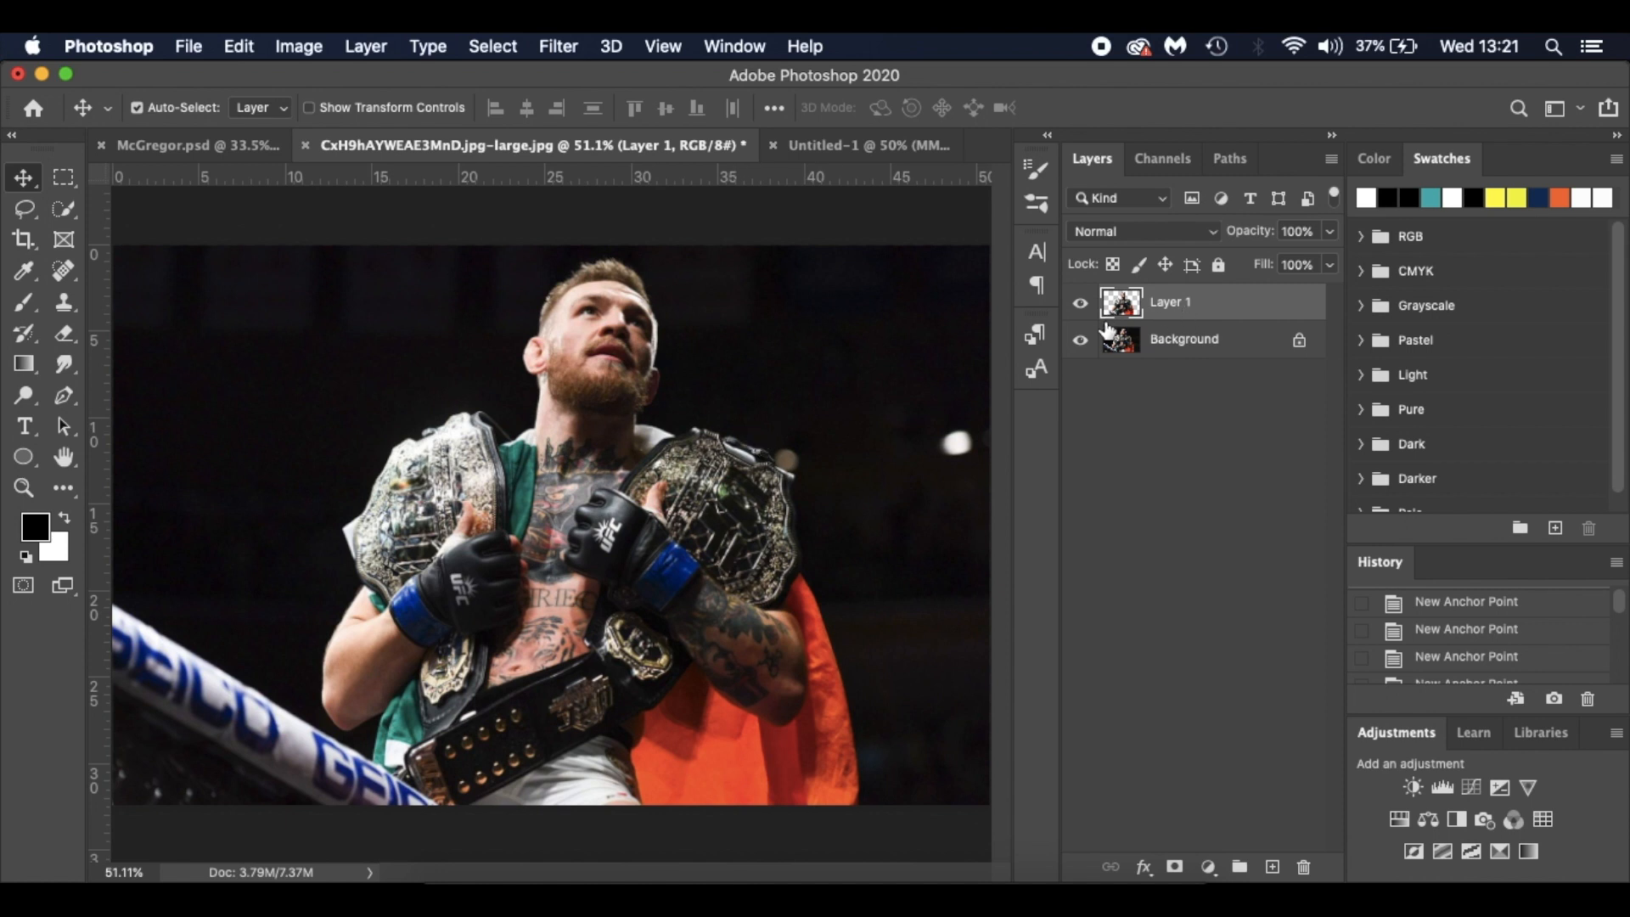
mouse_move(1109, 388)
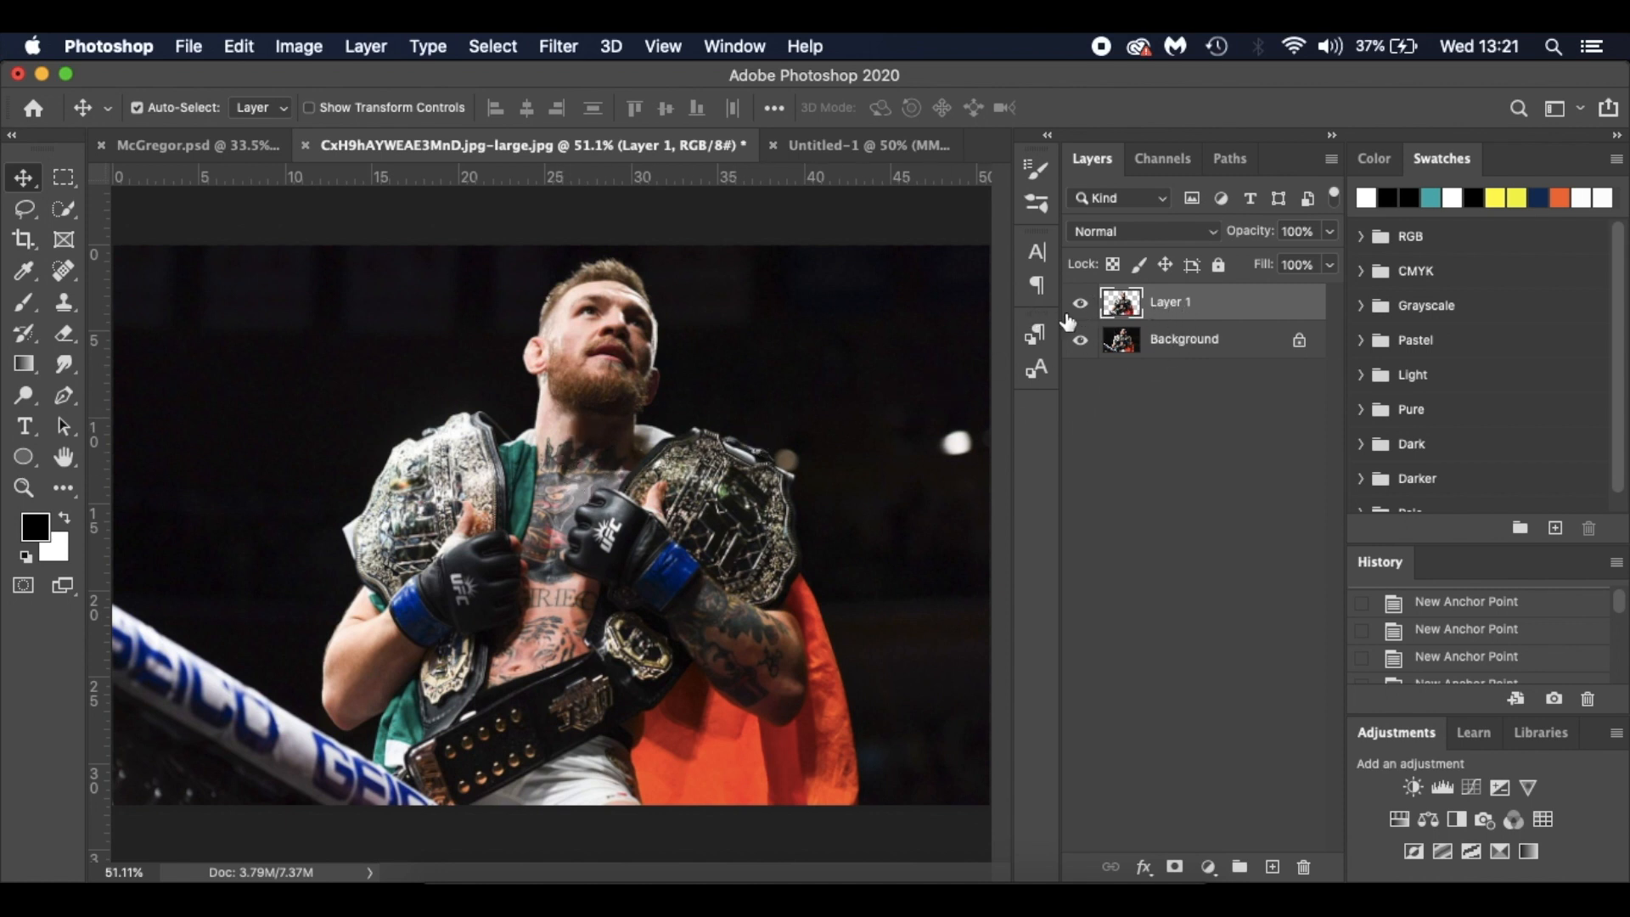
mouse_move(598, 548)
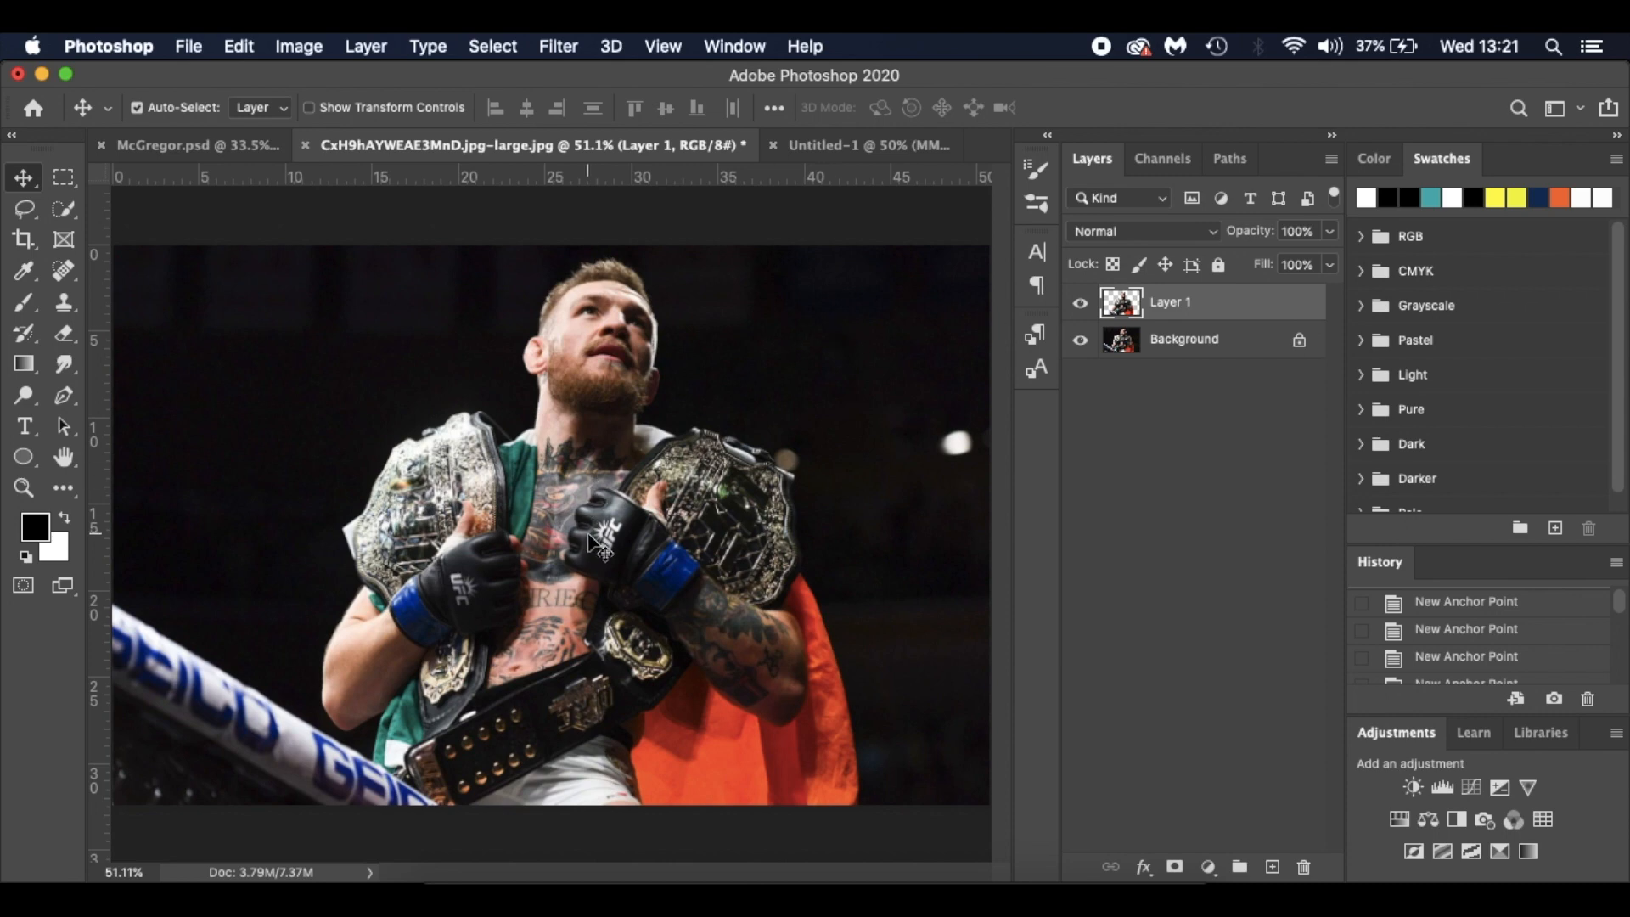
Step: Position the cut-out over the cage lights and scale it up to reach the canvas bottom, checking against the finished poster
click(837, 146)
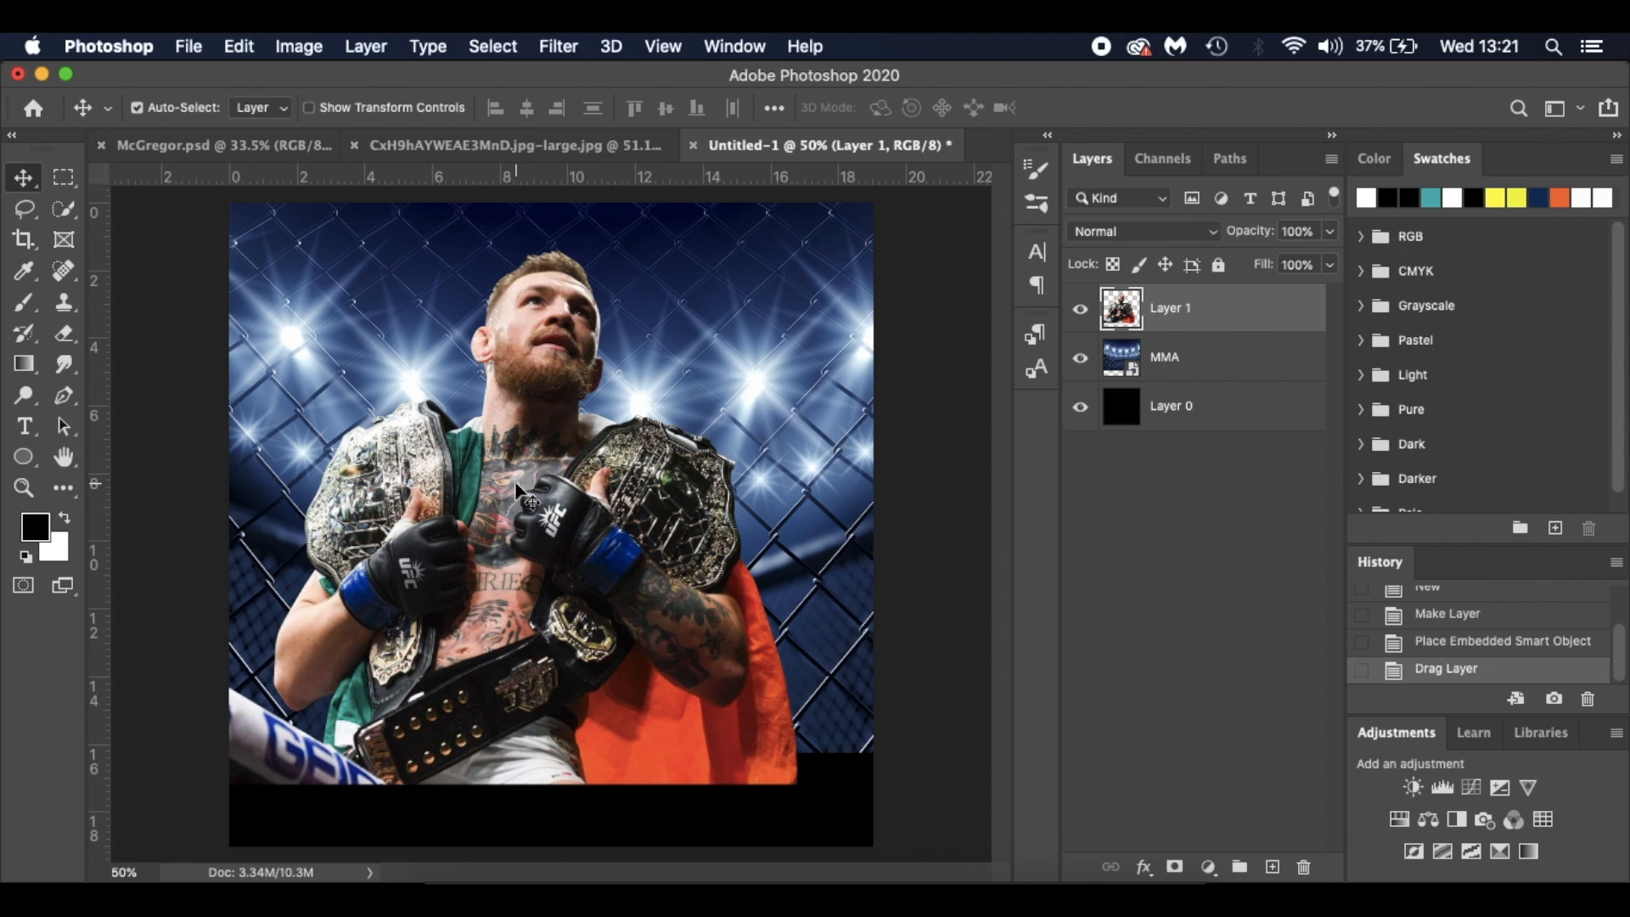
drag(520, 489, 593, 550)
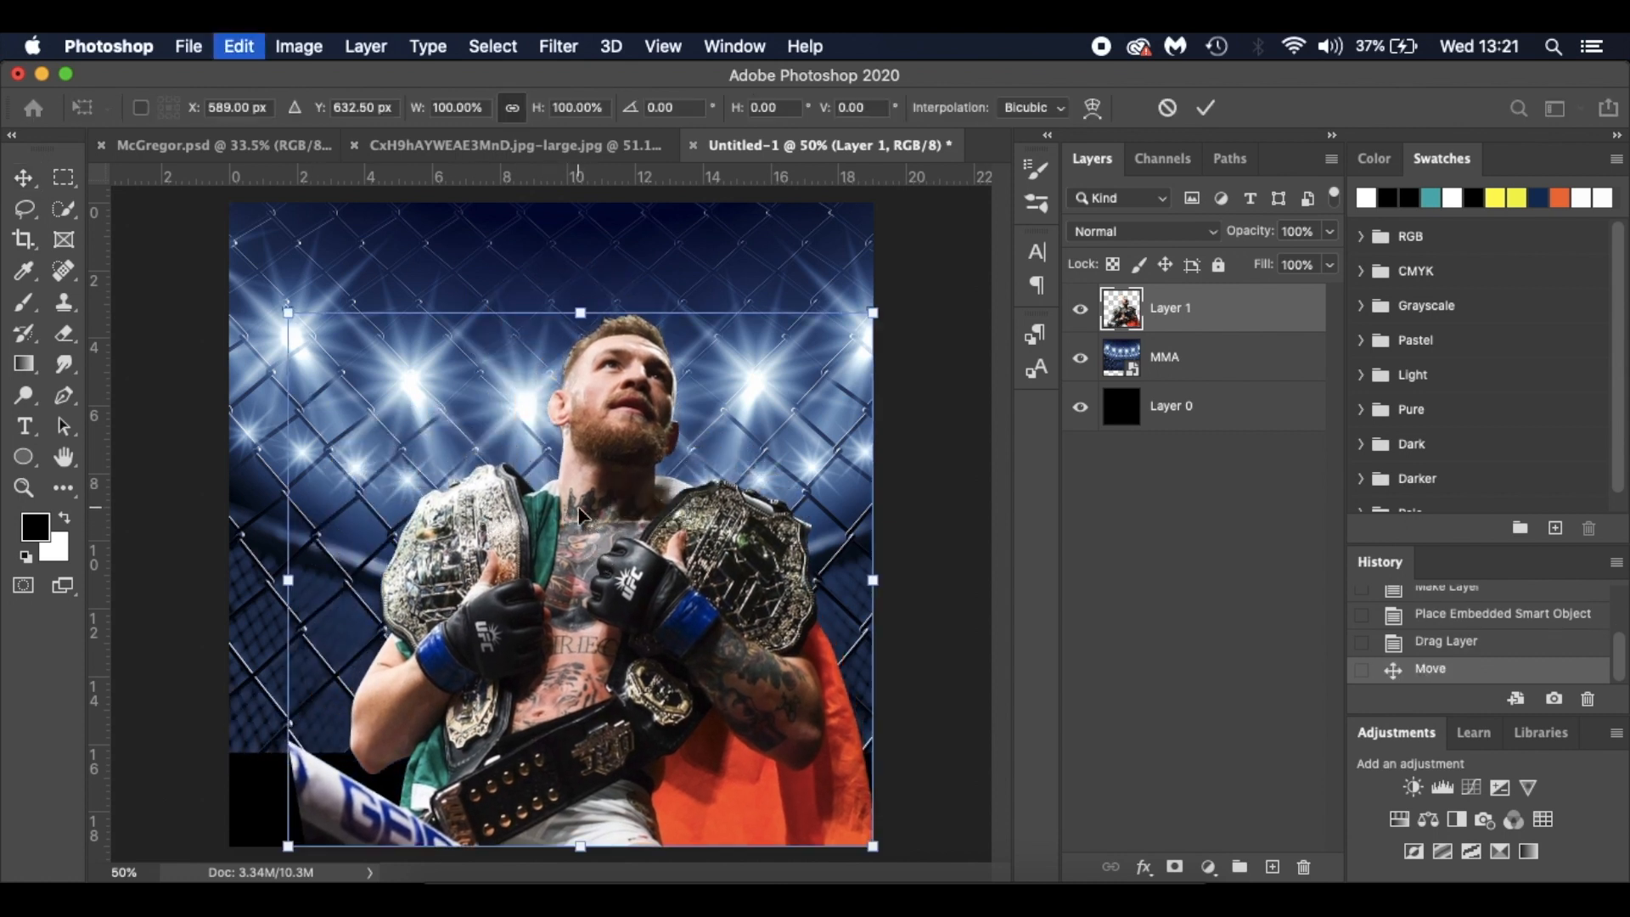
drag(288, 312, 260, 312)
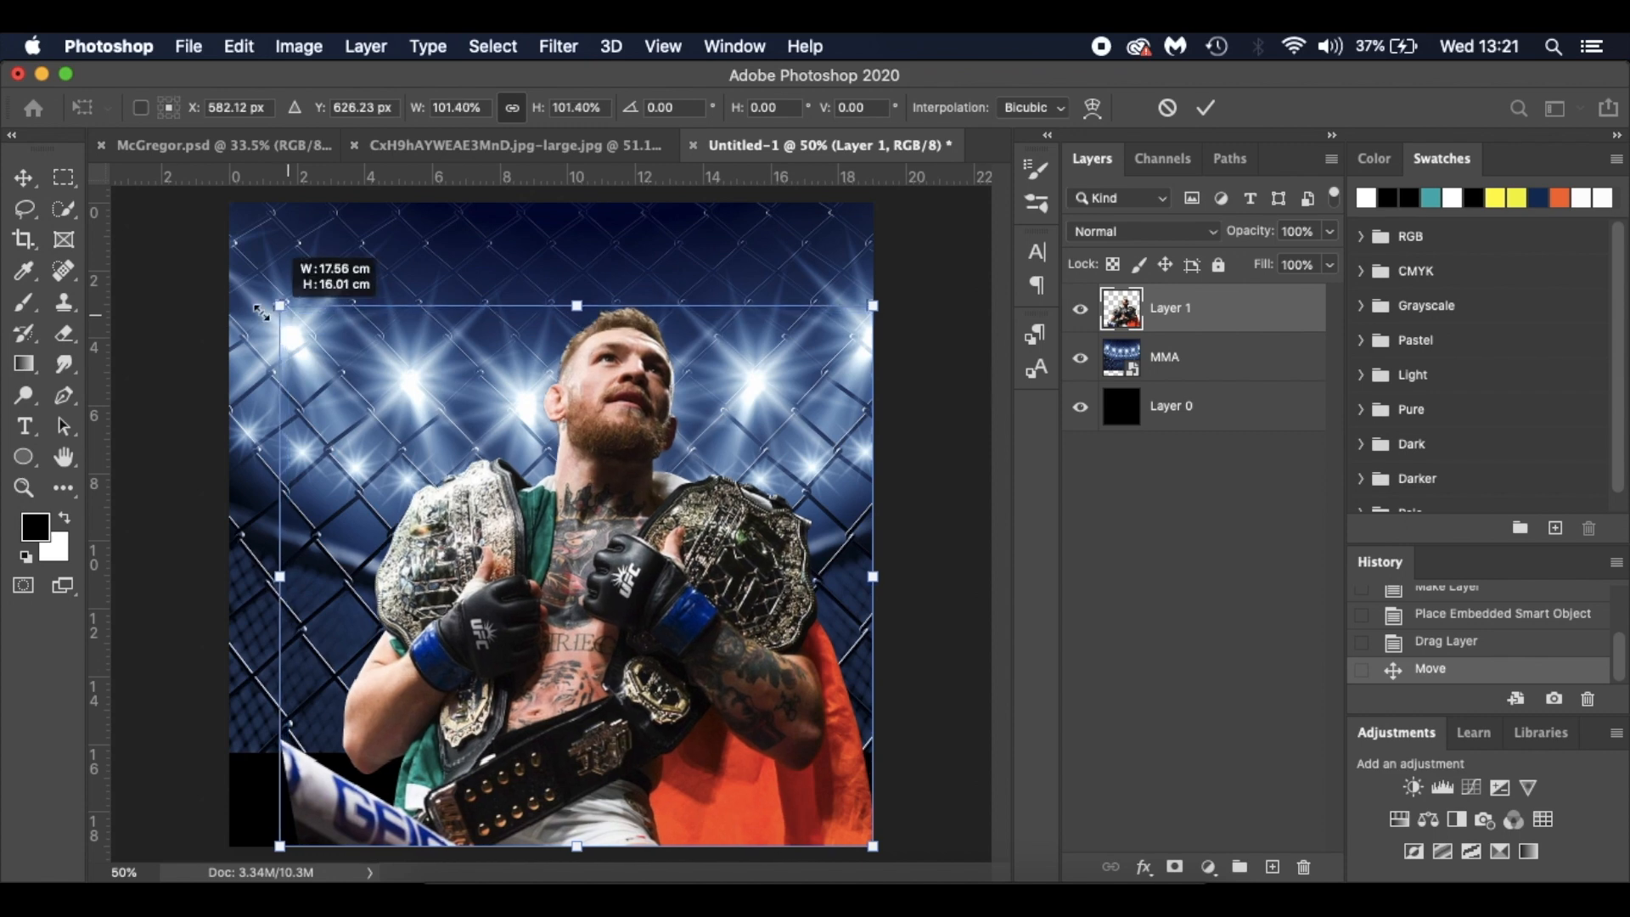
drag(261, 312, 216, 253)
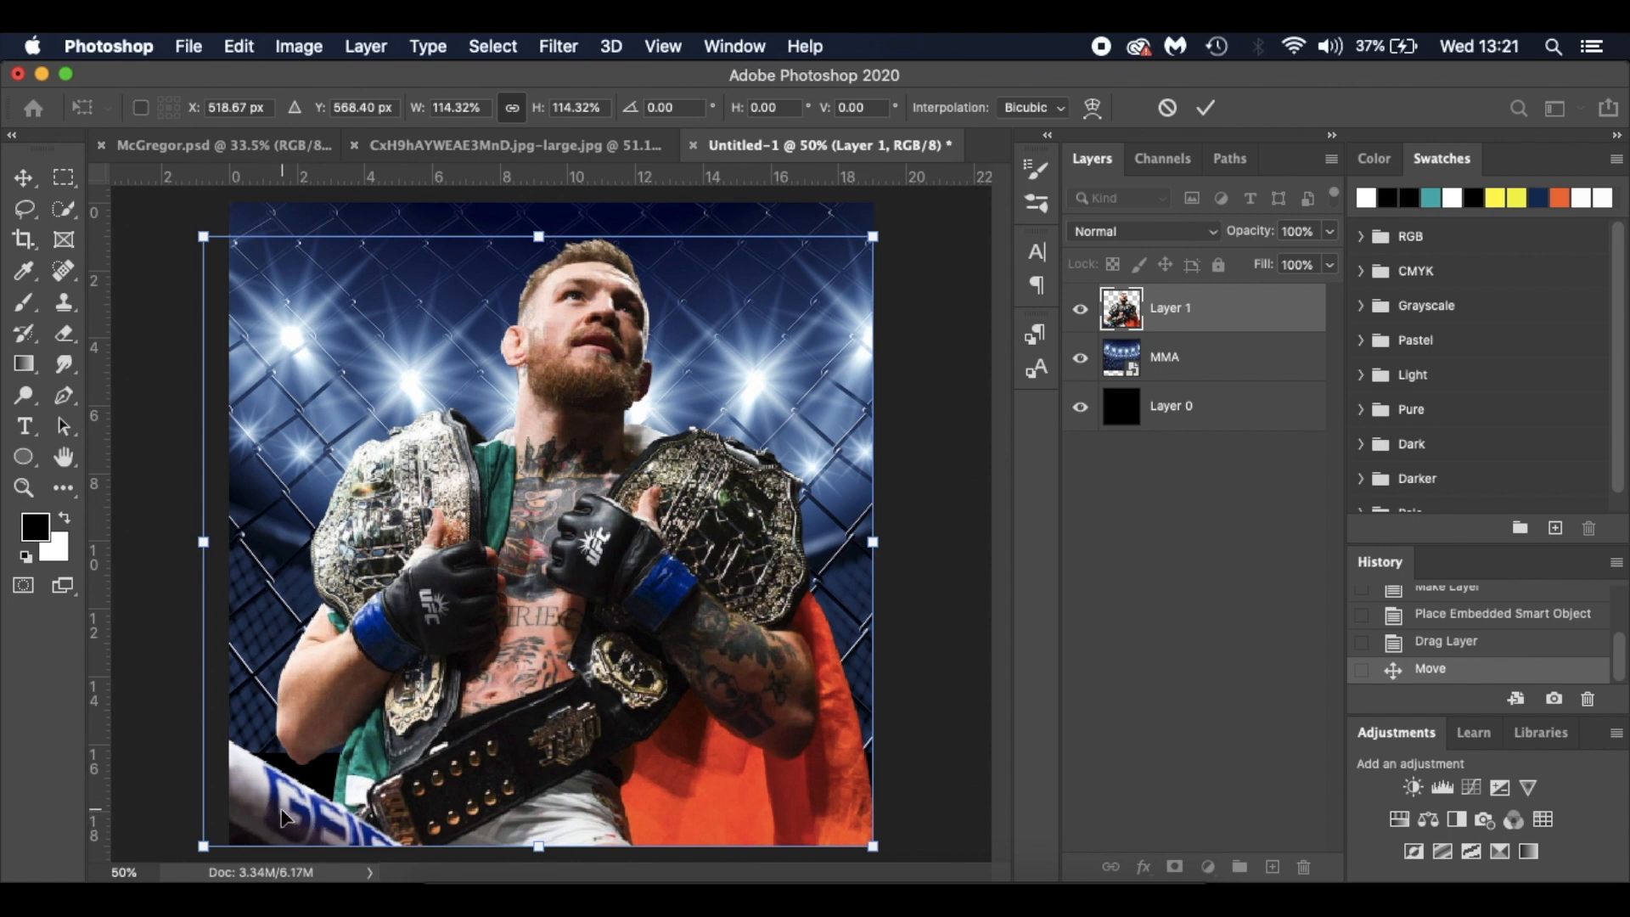
mouse_move(818, 424)
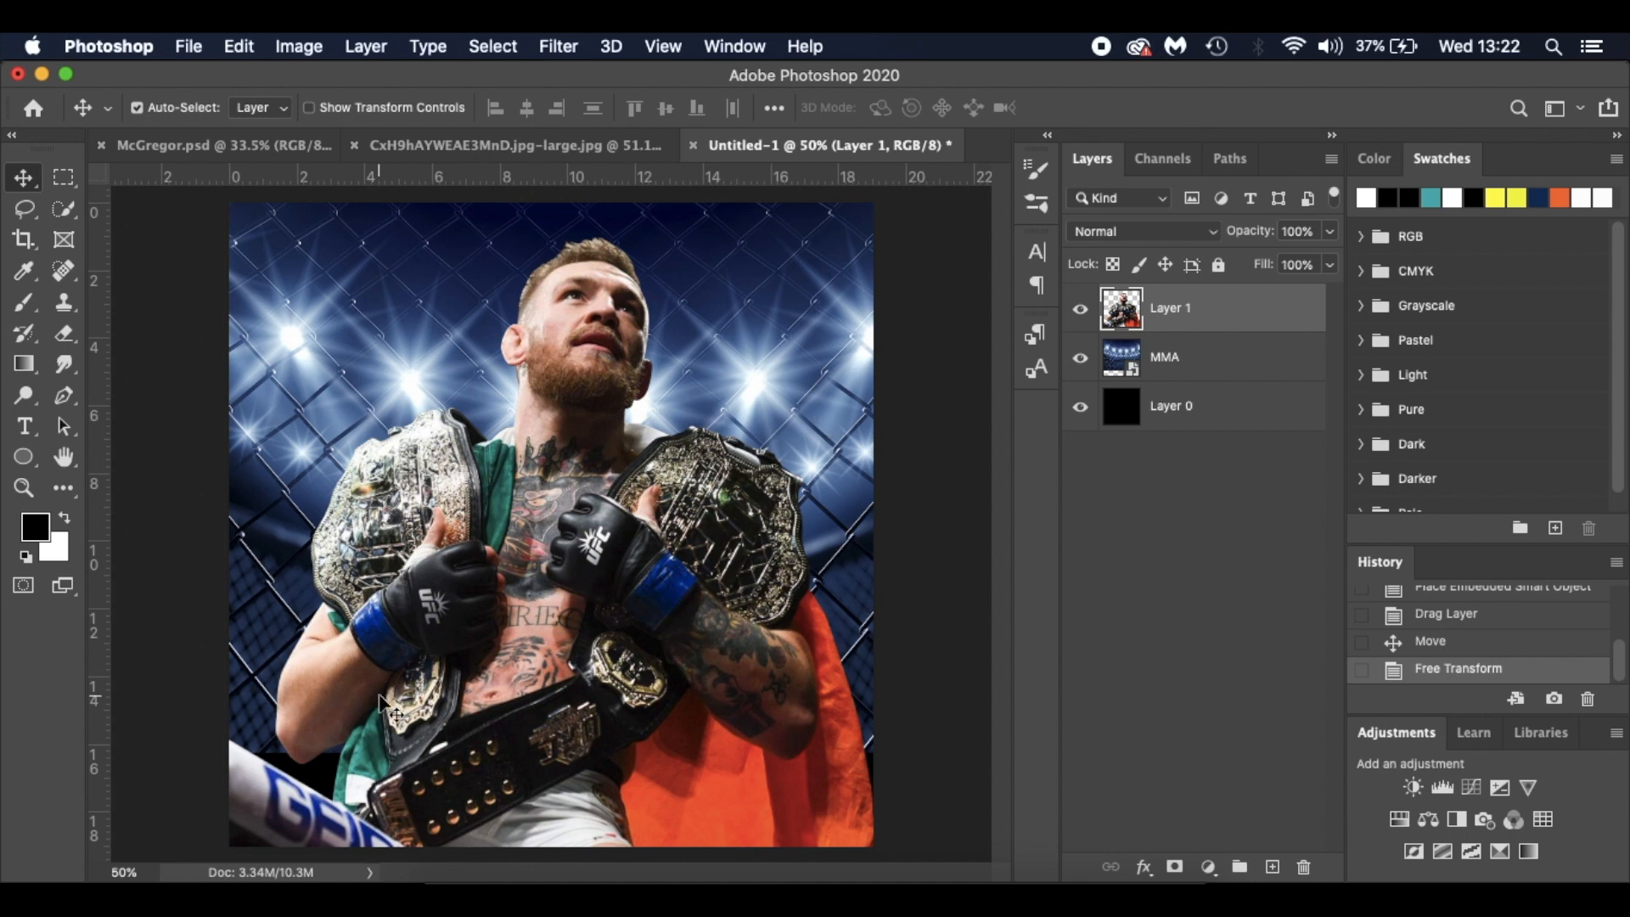
mouse_move(538, 642)
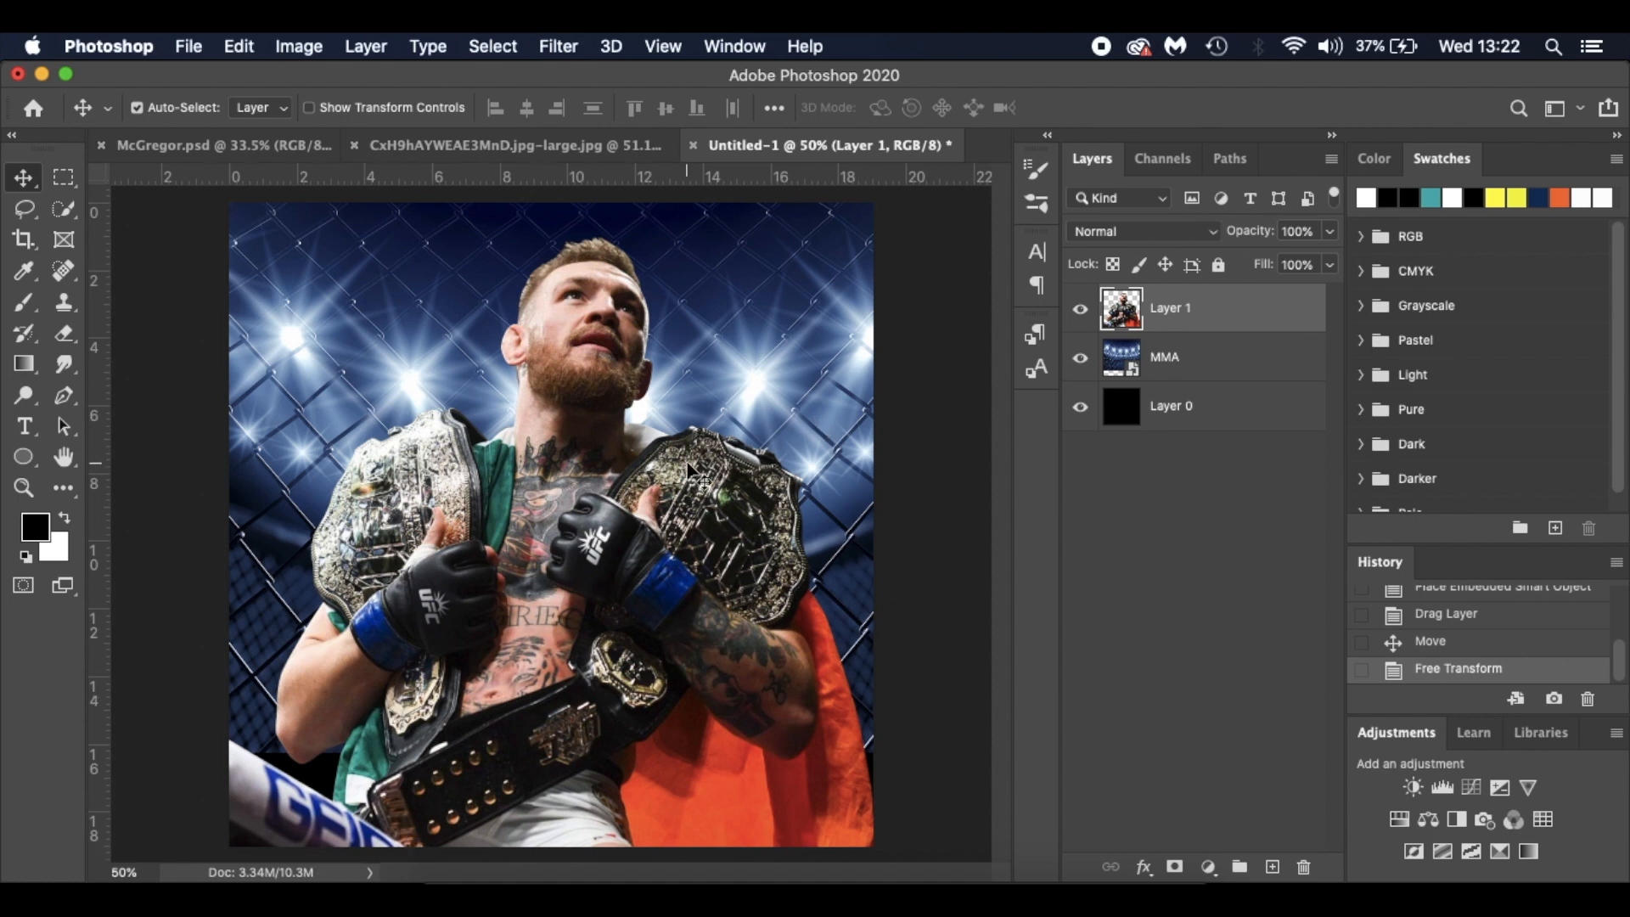
mouse_move(757, 421)
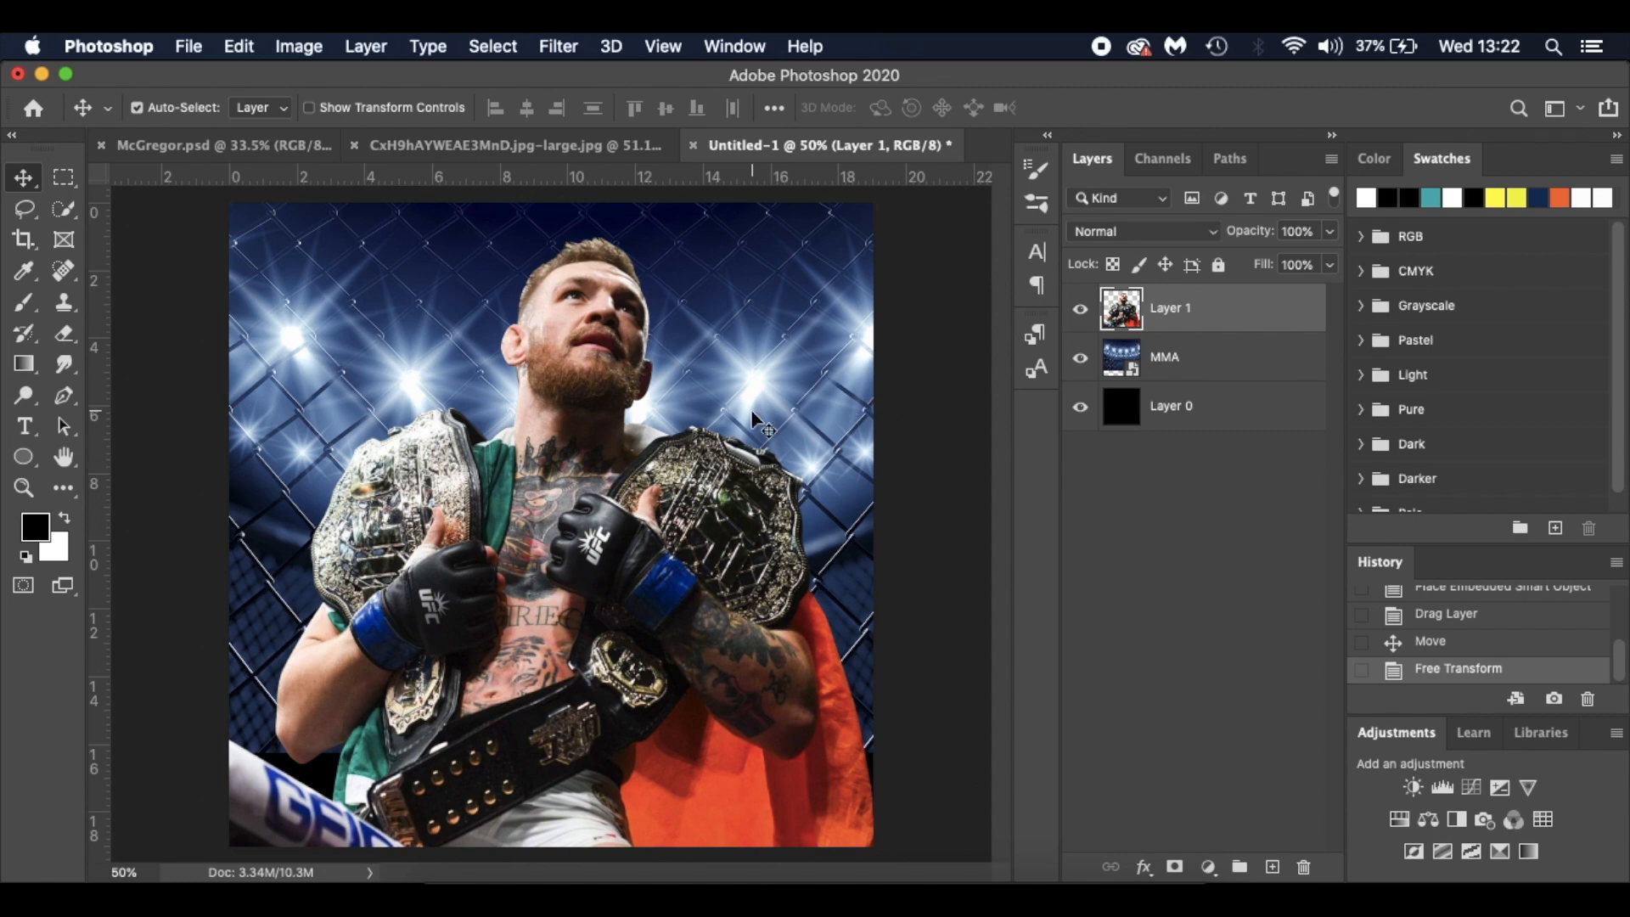
mouse_move(582, 494)
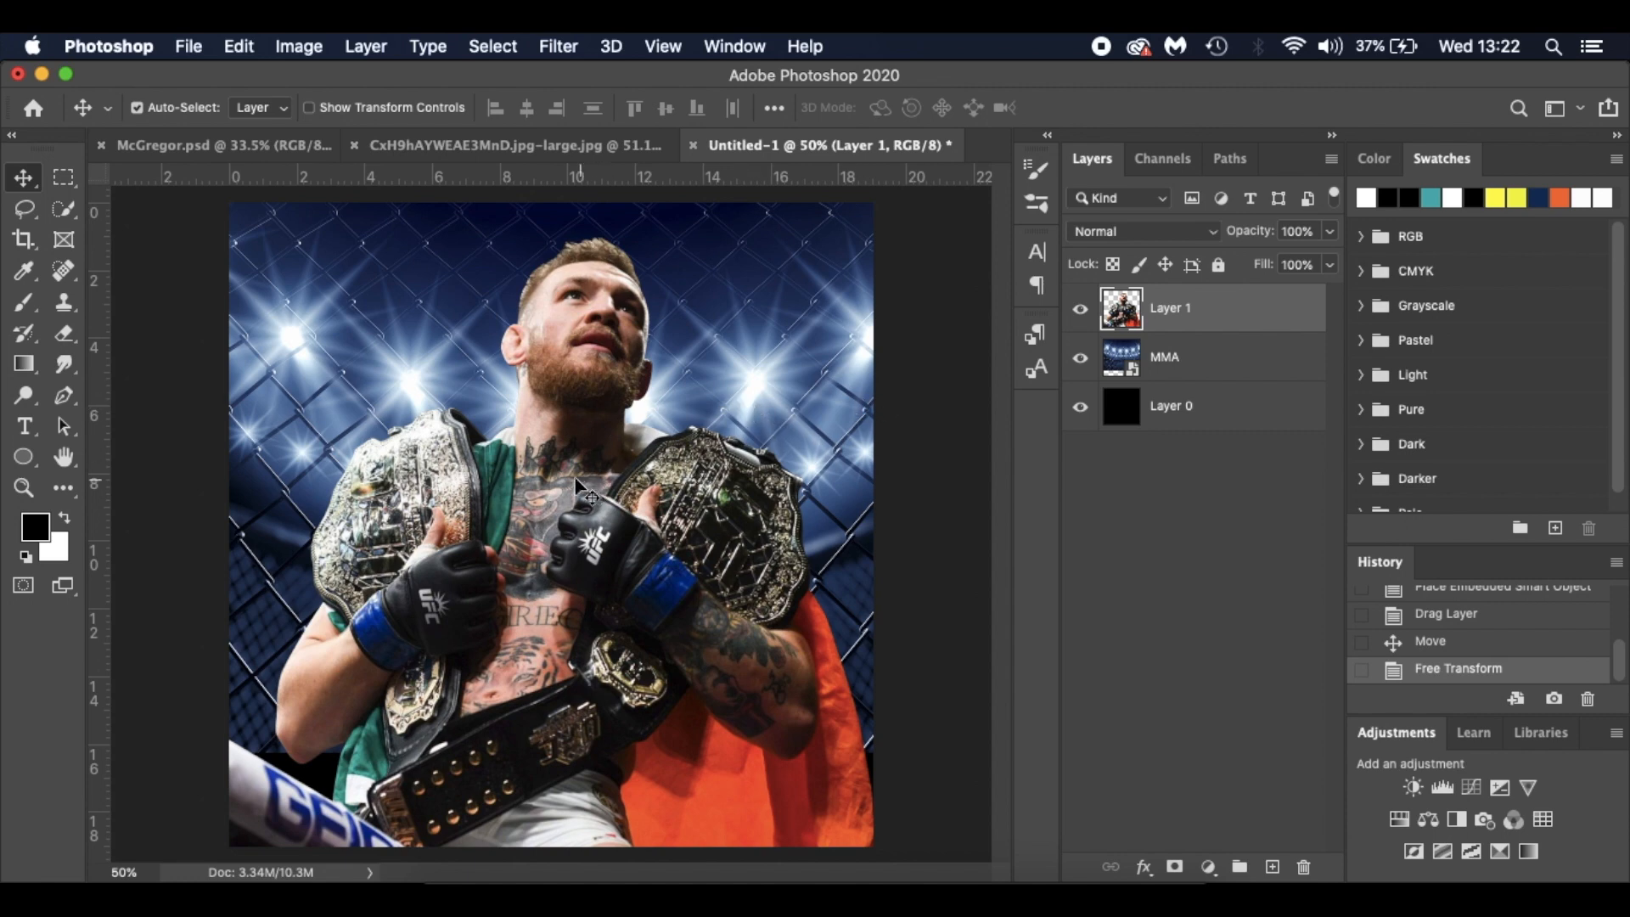
click(219, 145)
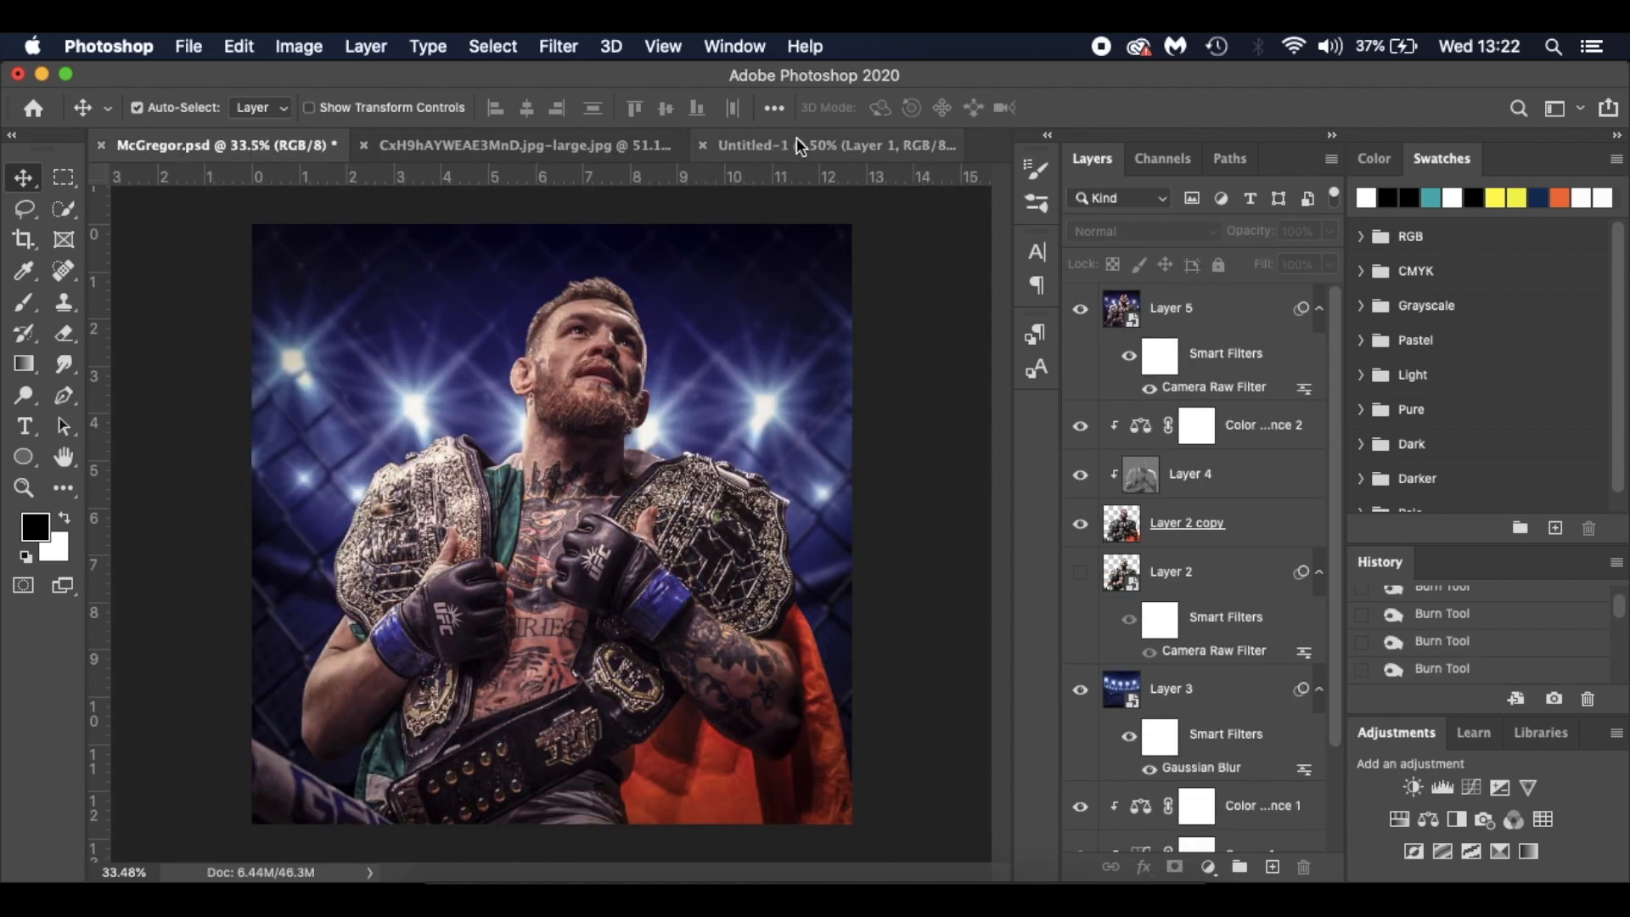
click(822, 146)
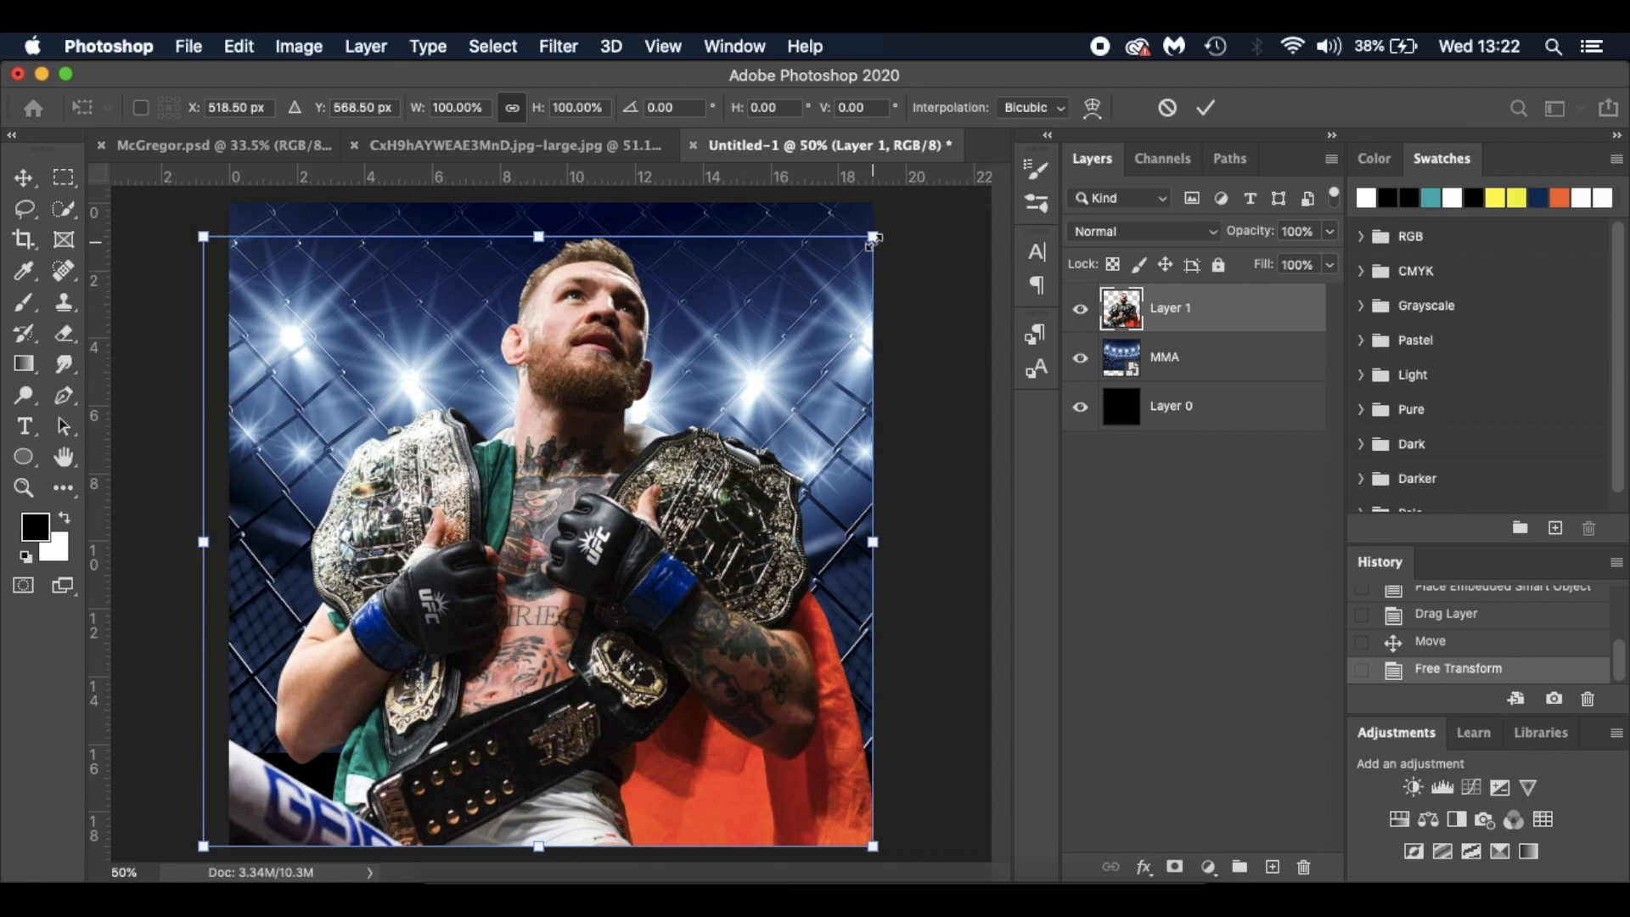
mouse_move(197, 238)
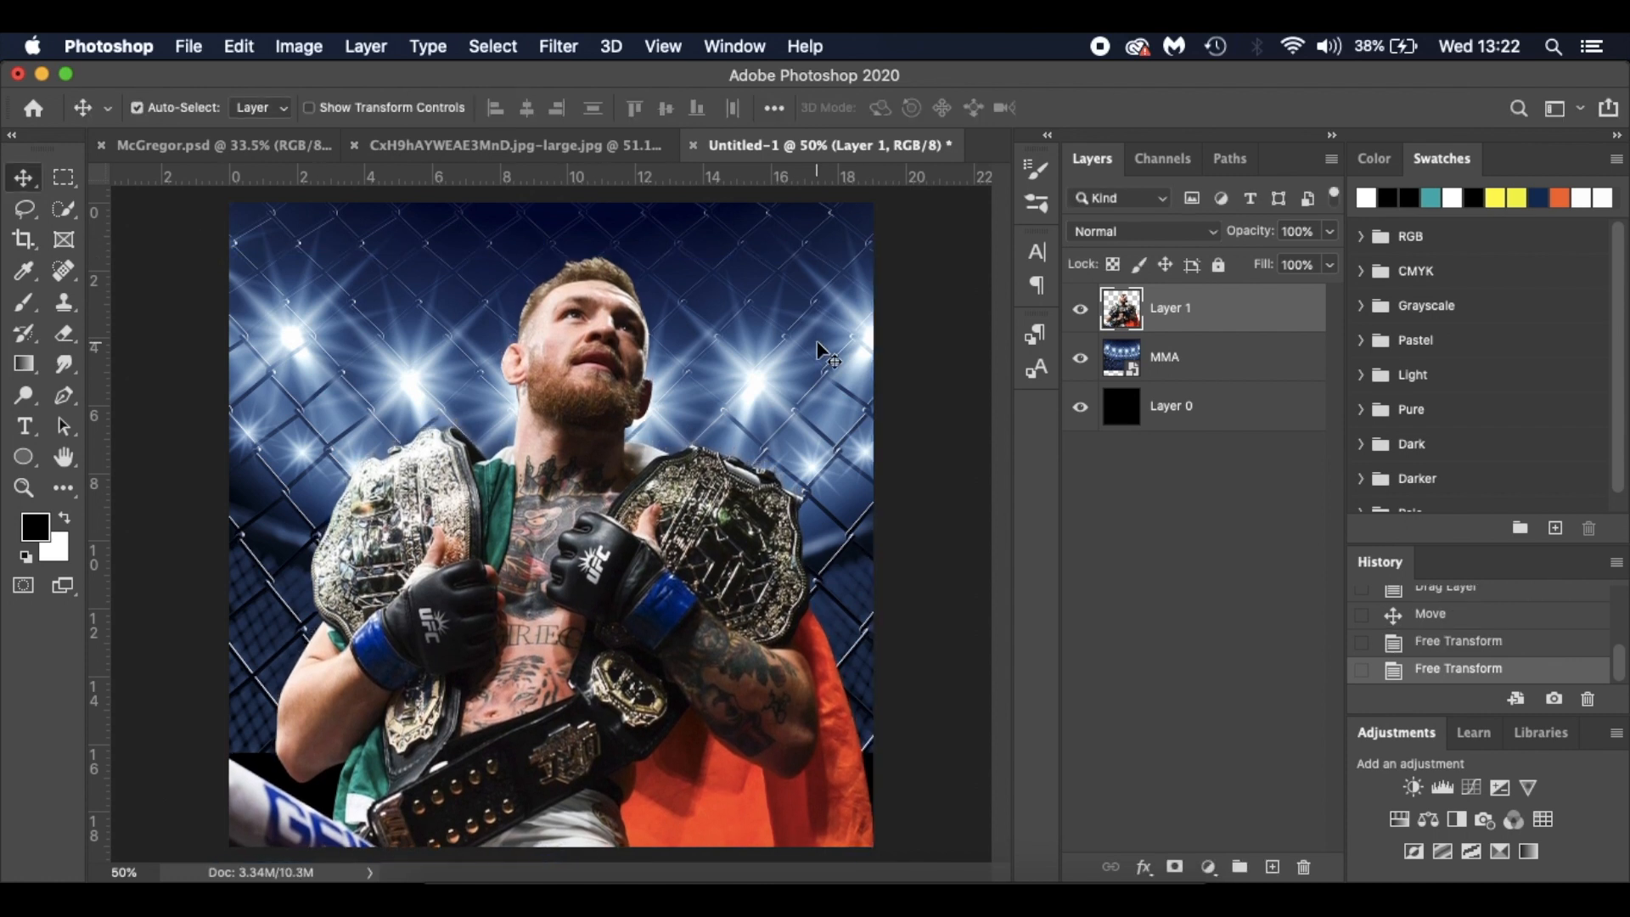
Step: Rescale the cage-lights MMA layer to cover the canvas and hide the fighter layer
click(1165, 356)
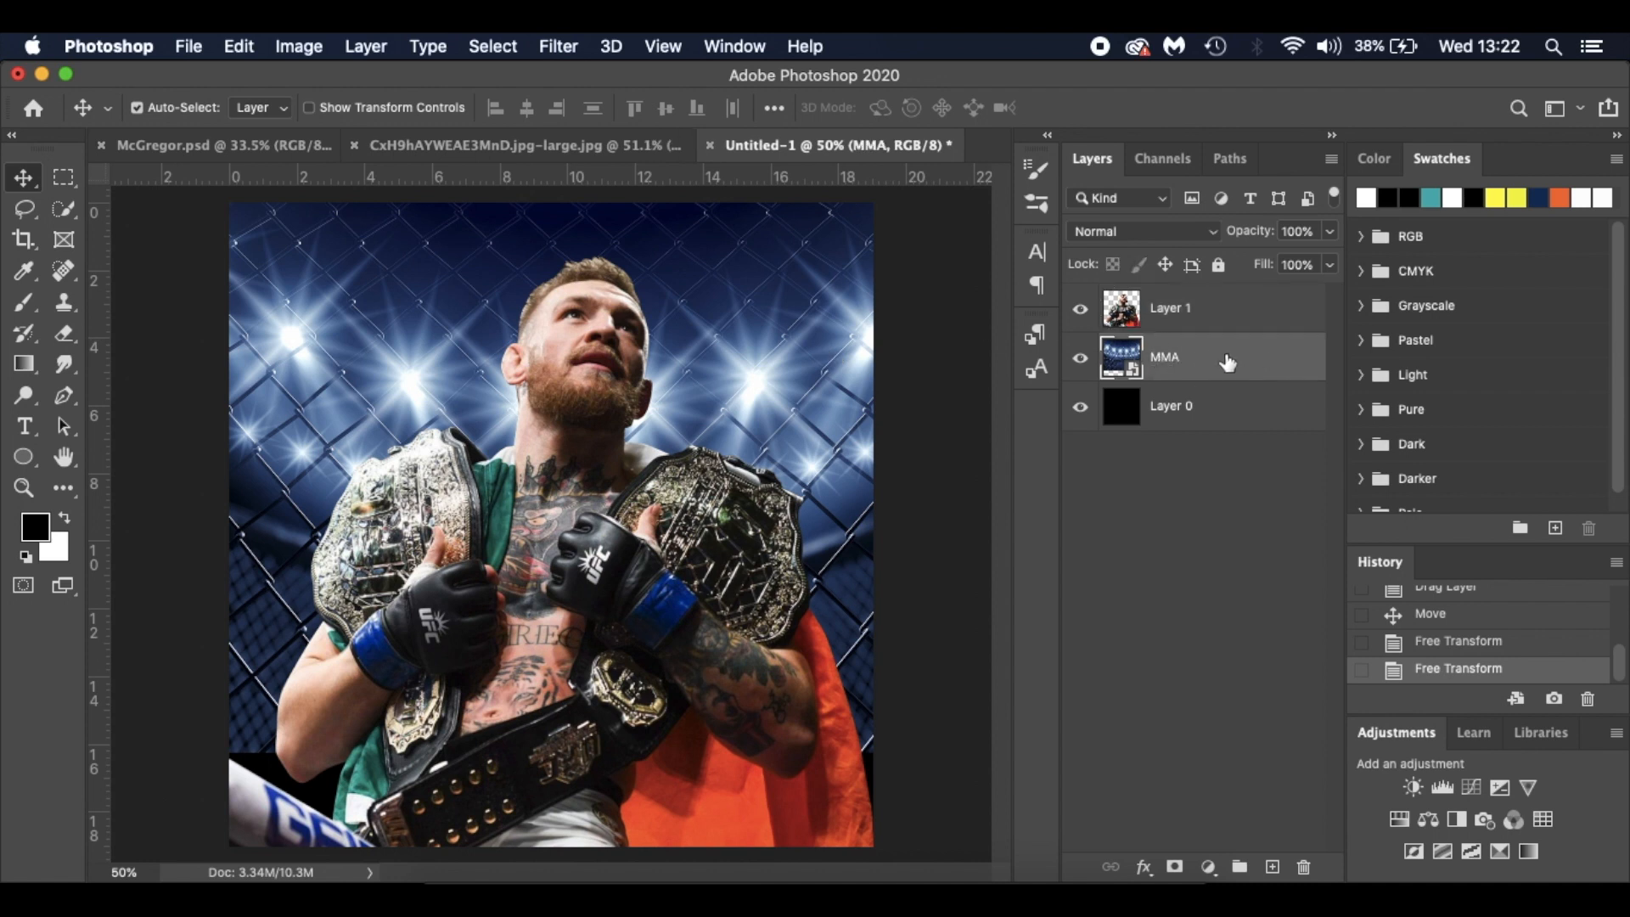
mouse_move(1251, 369)
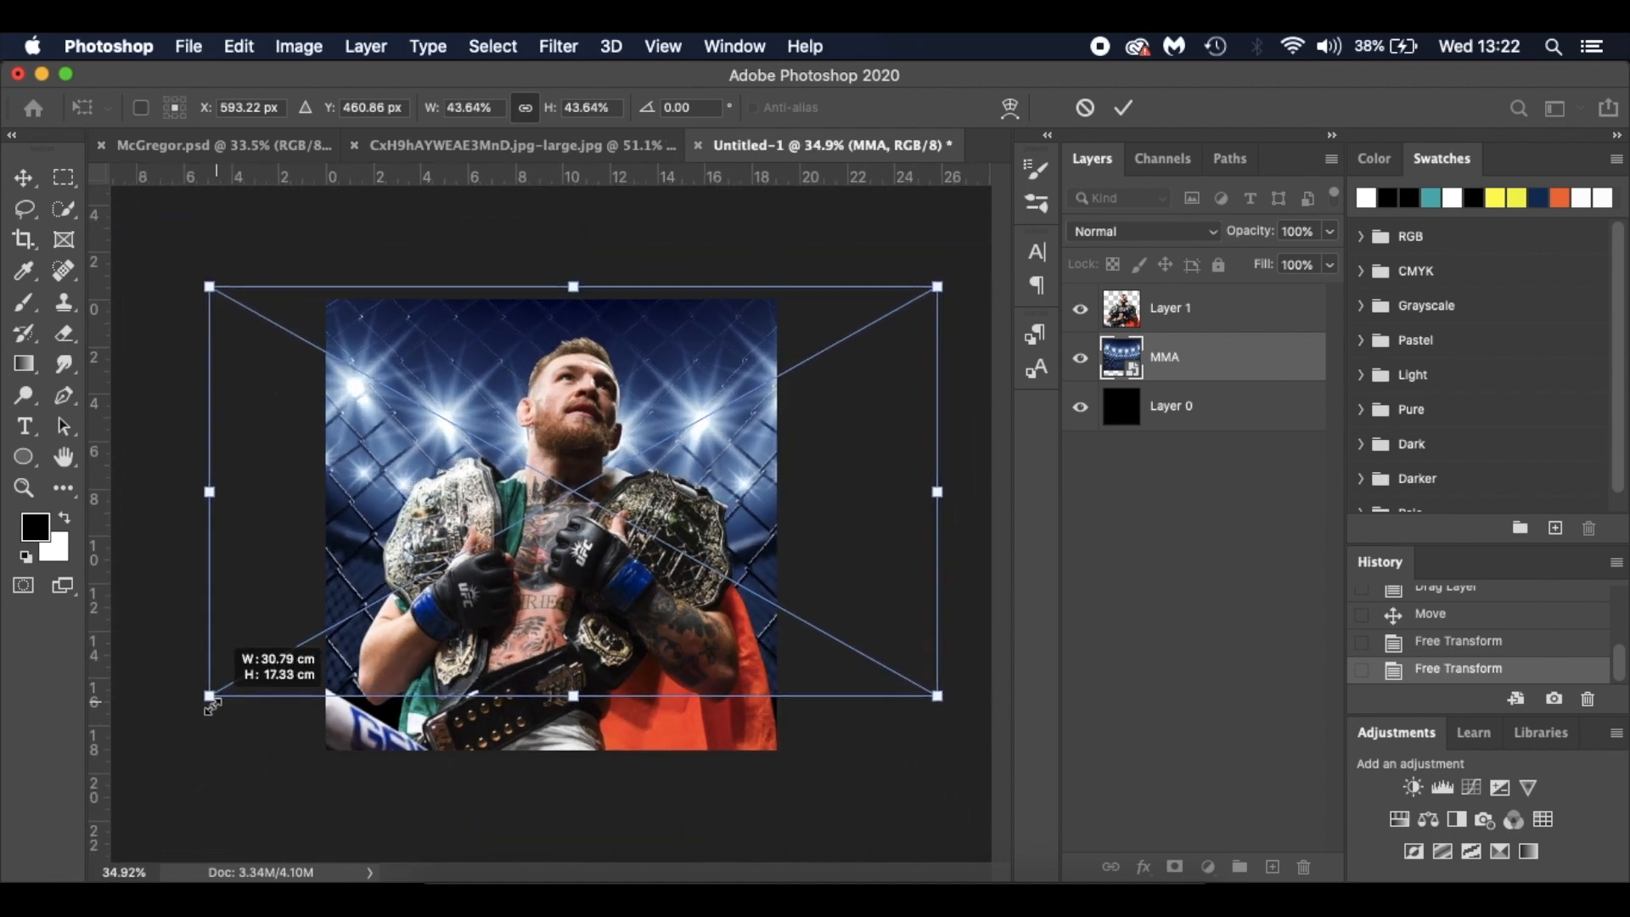
drag(211, 697, 156, 724)
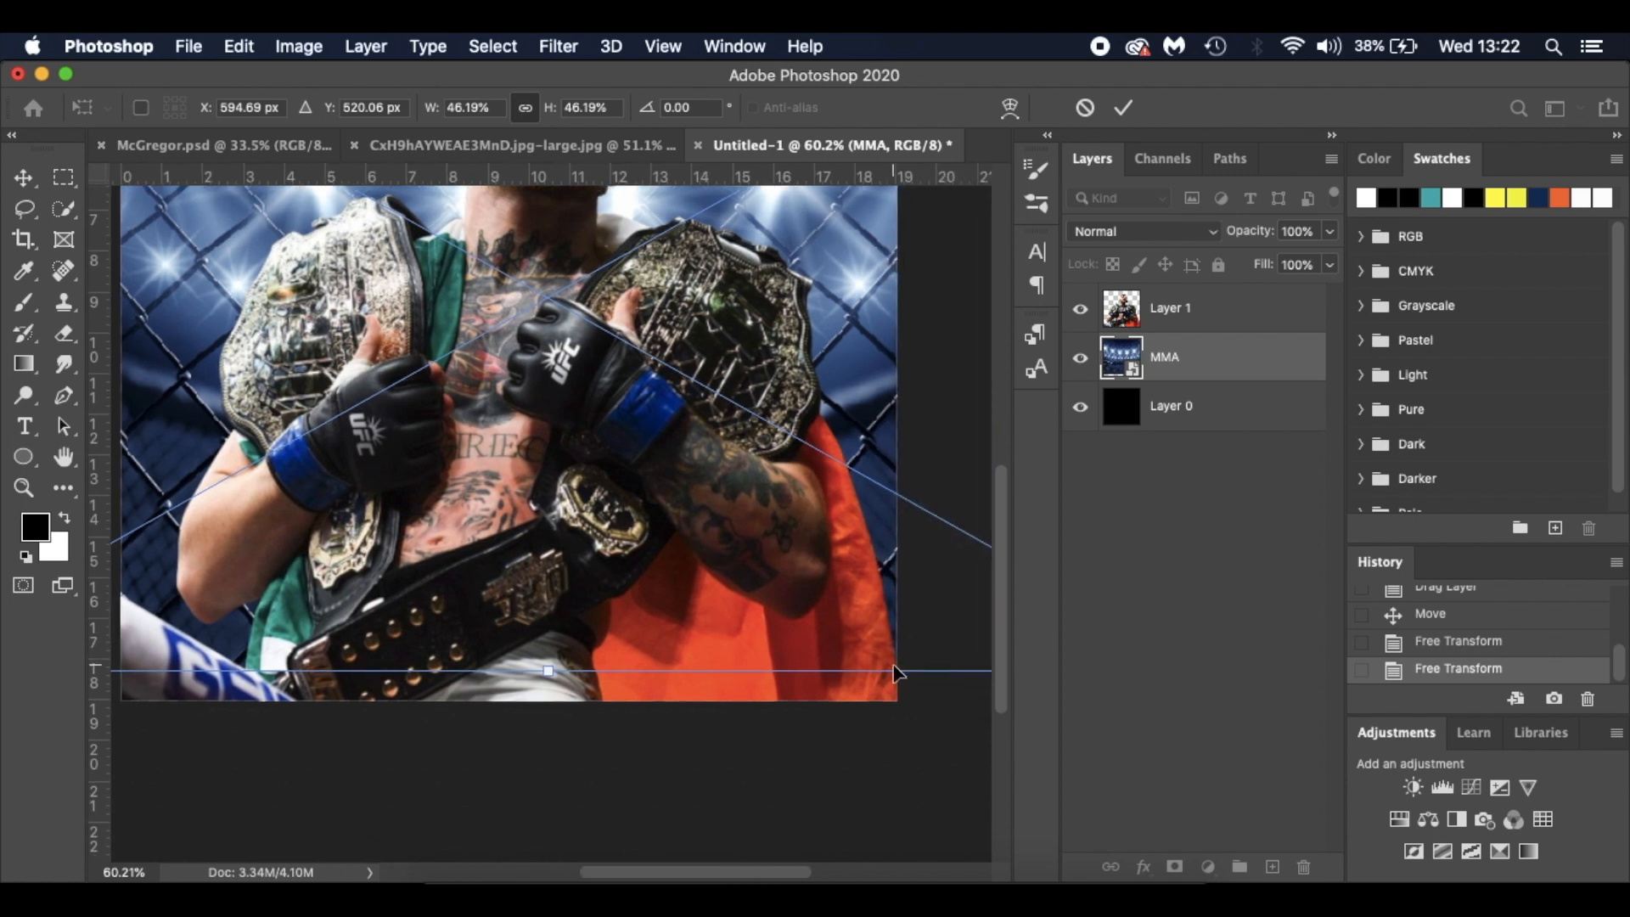
mouse_move(496, 644)
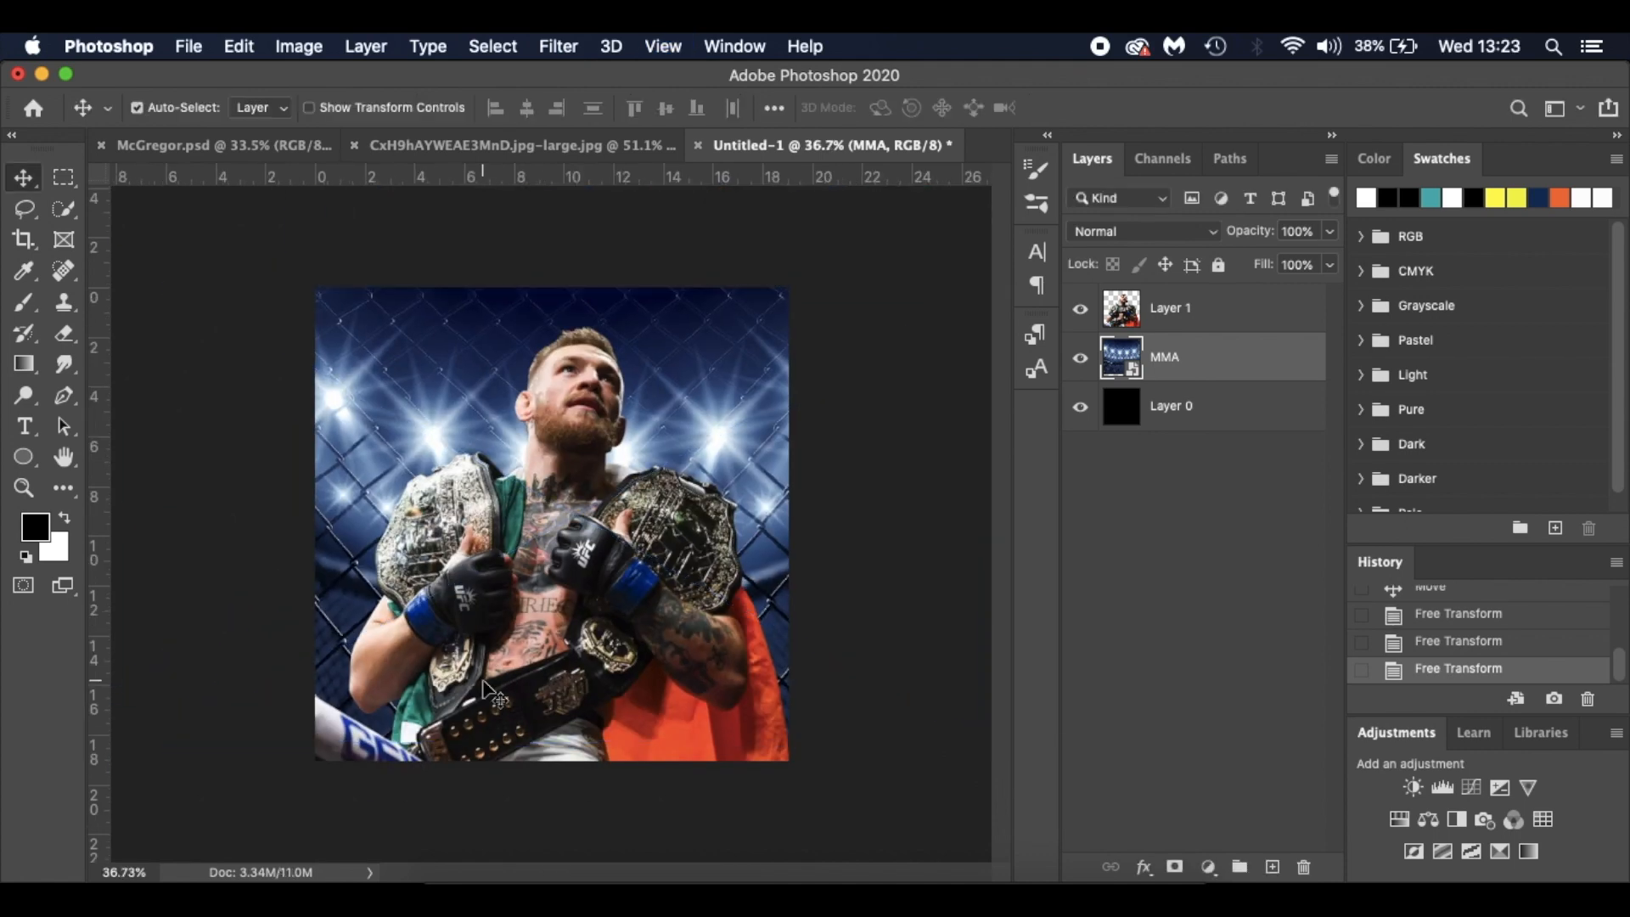
click(1080, 307)
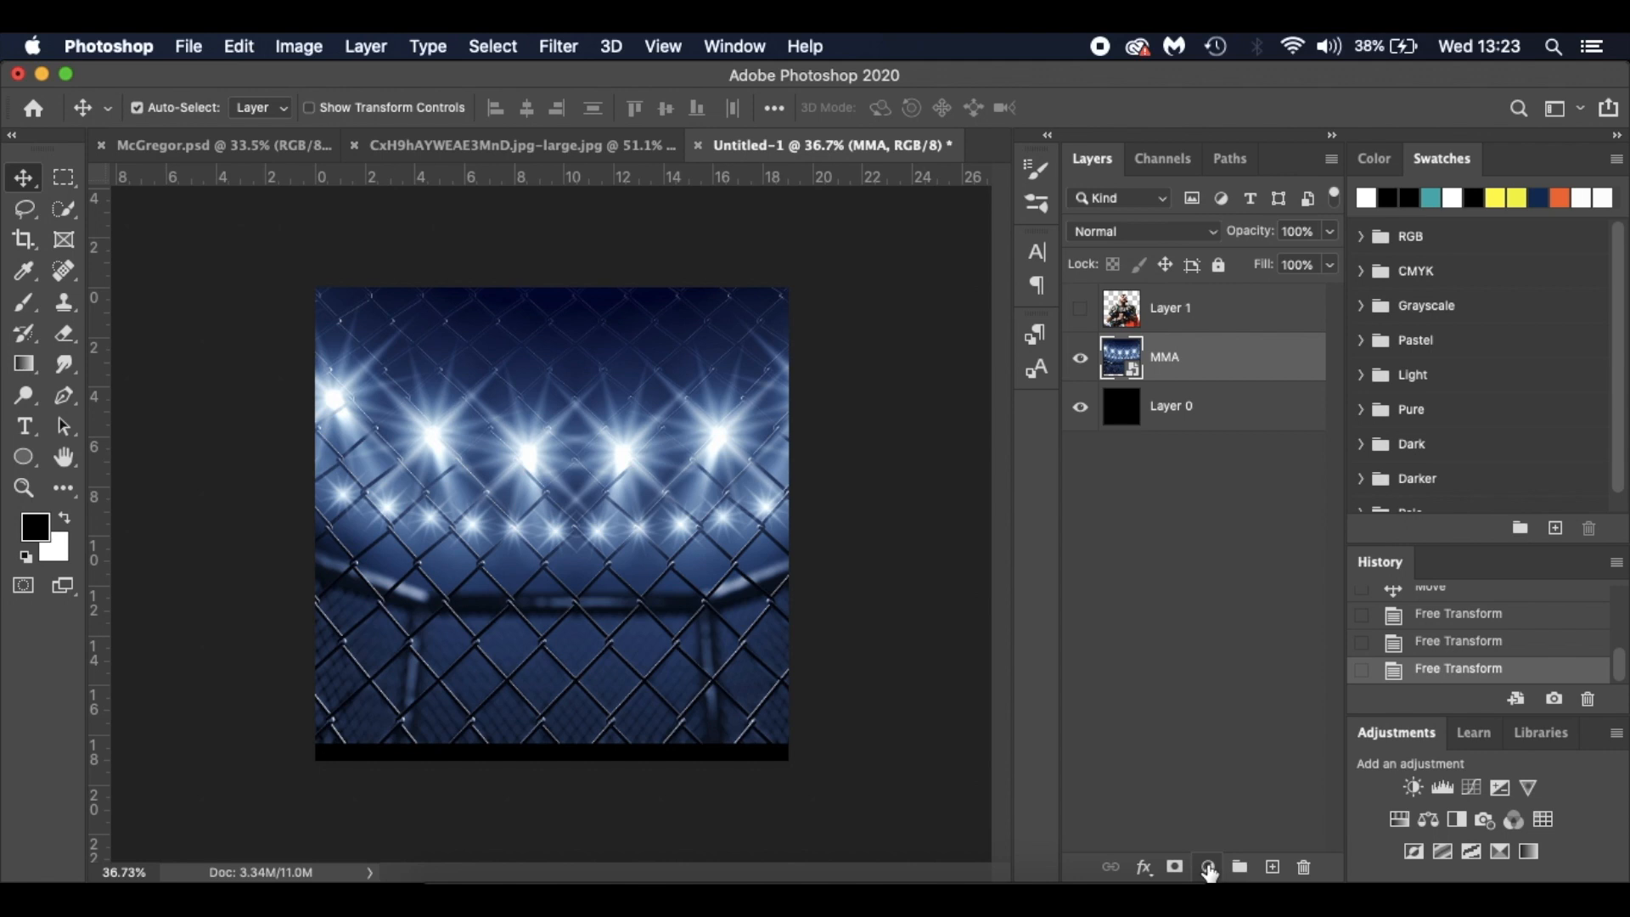
Step: Add a Curves adjustment over the cage lights and pull its midtones darker
click(1207, 866)
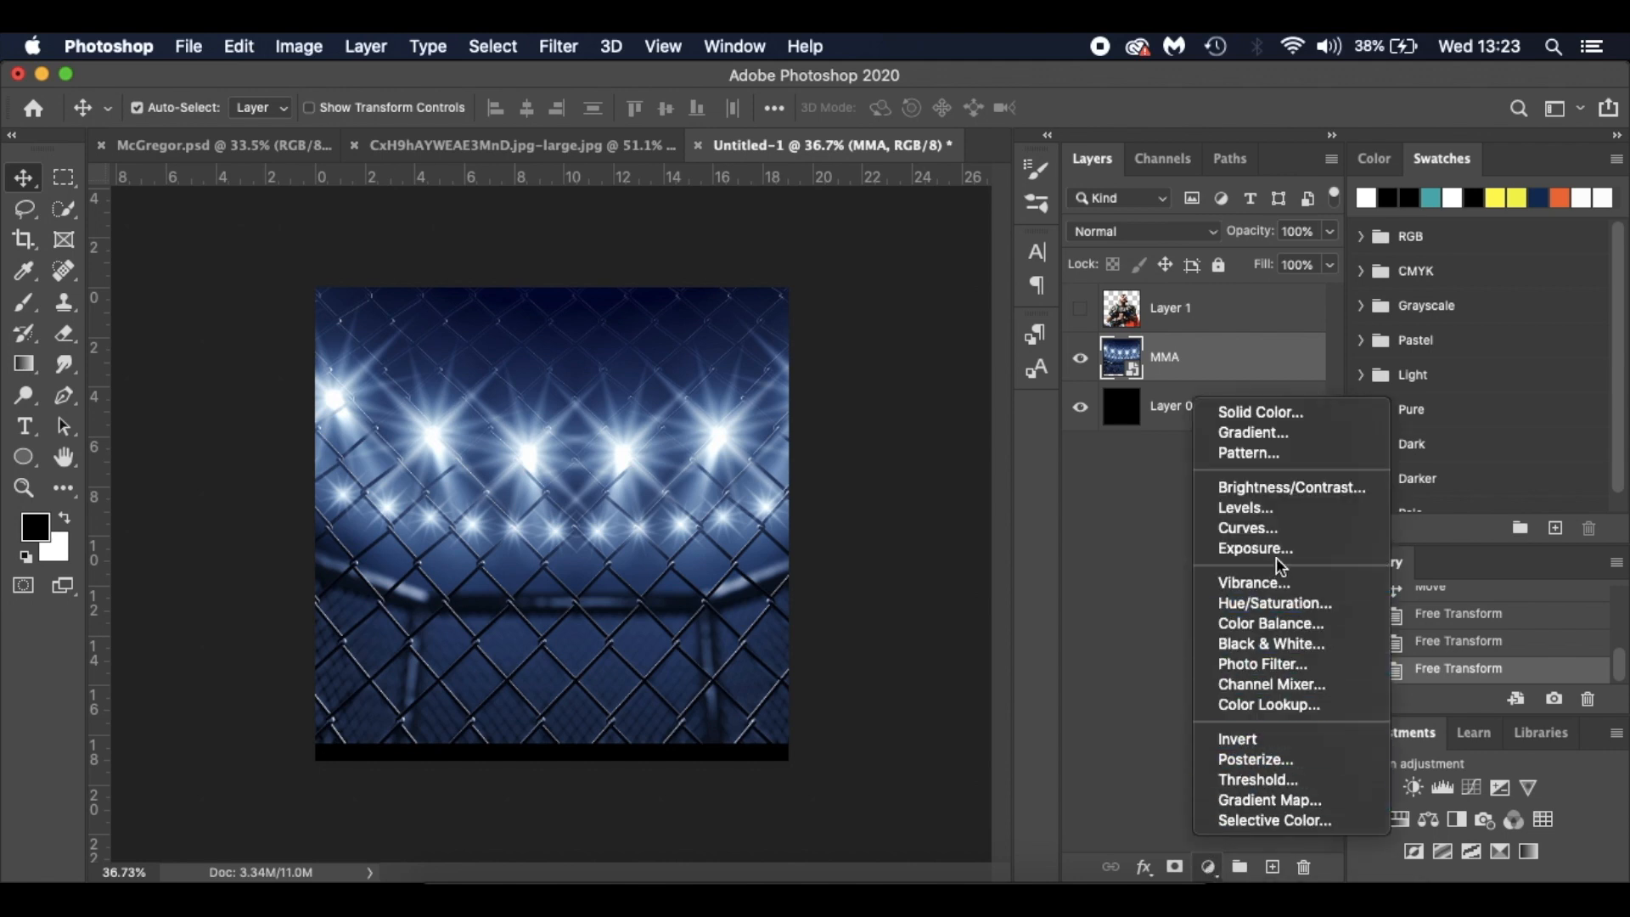
click(1248, 527)
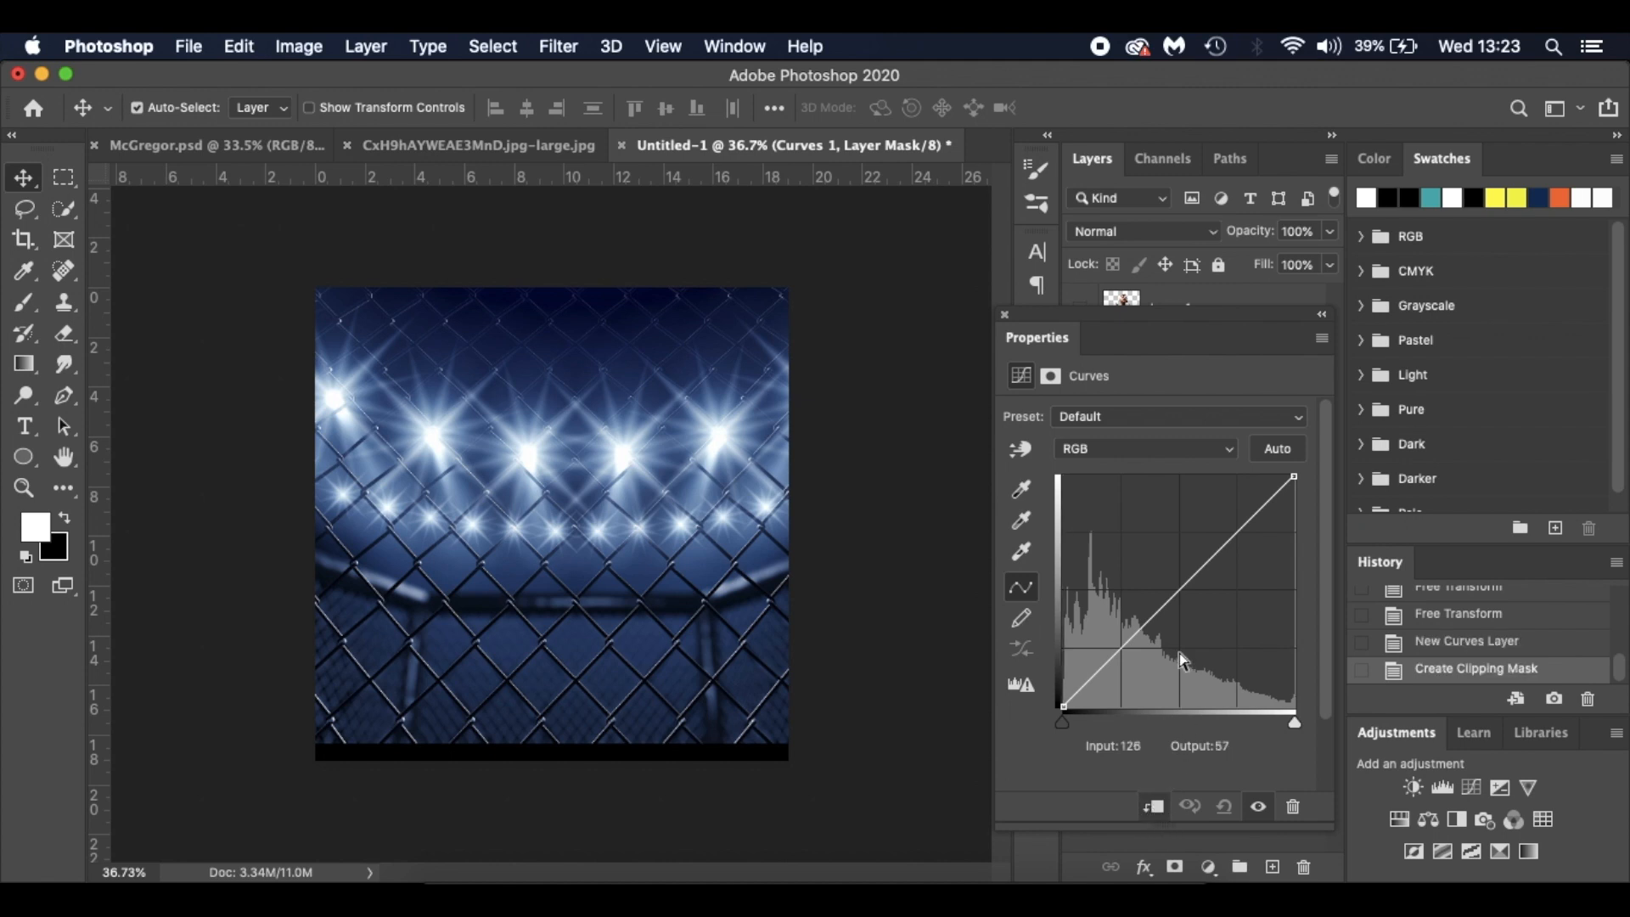
drag(1180, 662, 1180, 593)
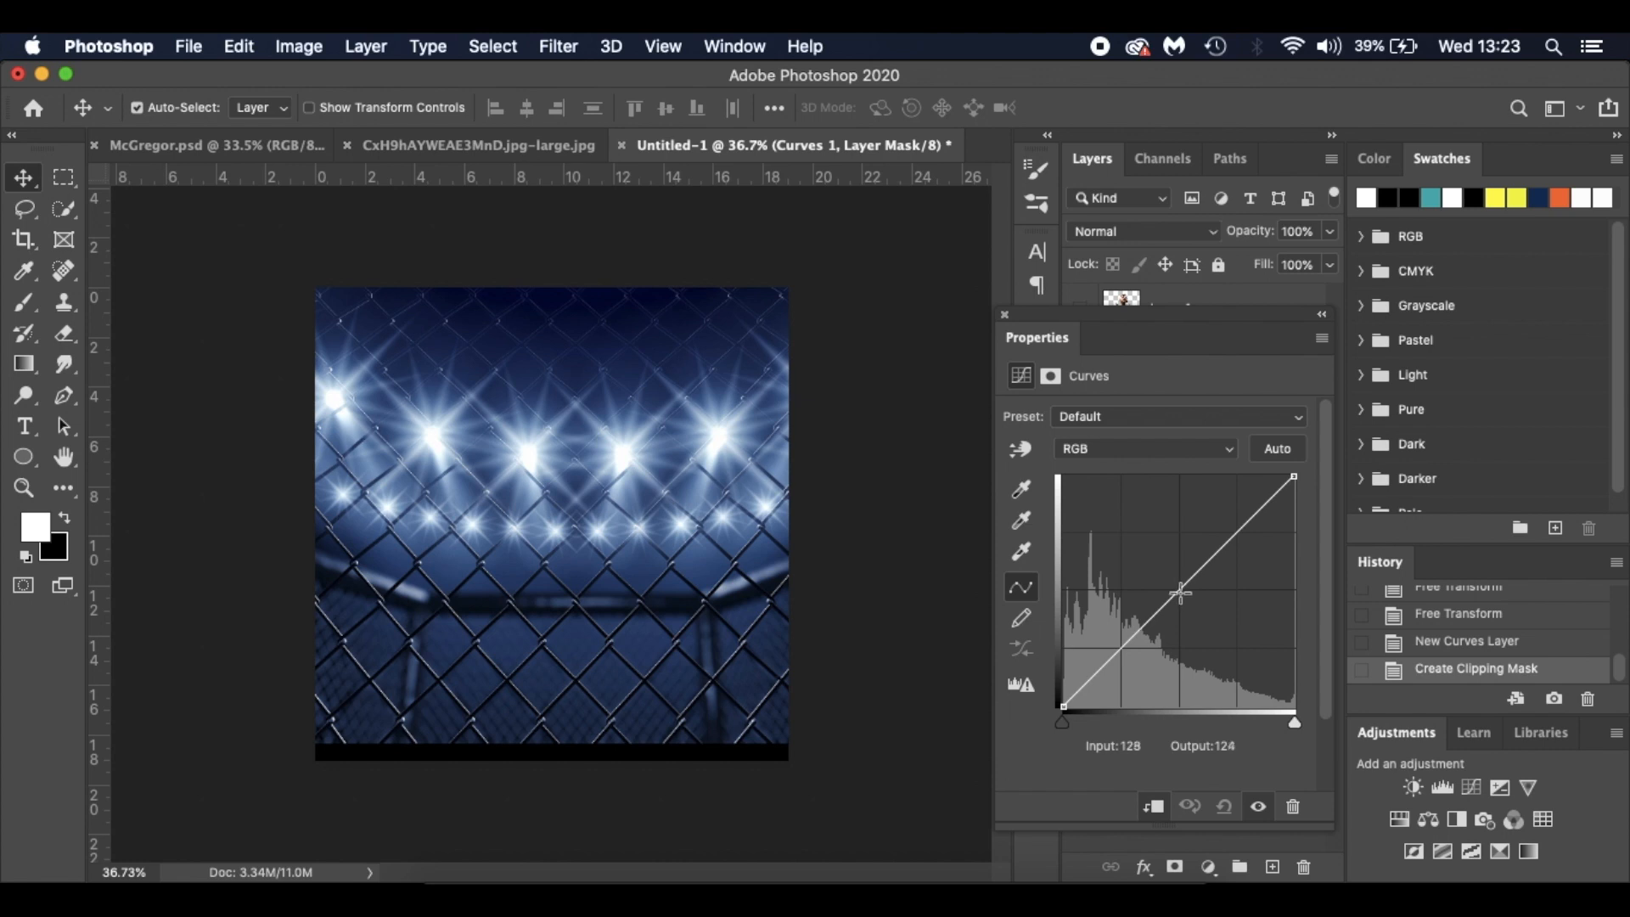
drag(1182, 594, 1179, 594)
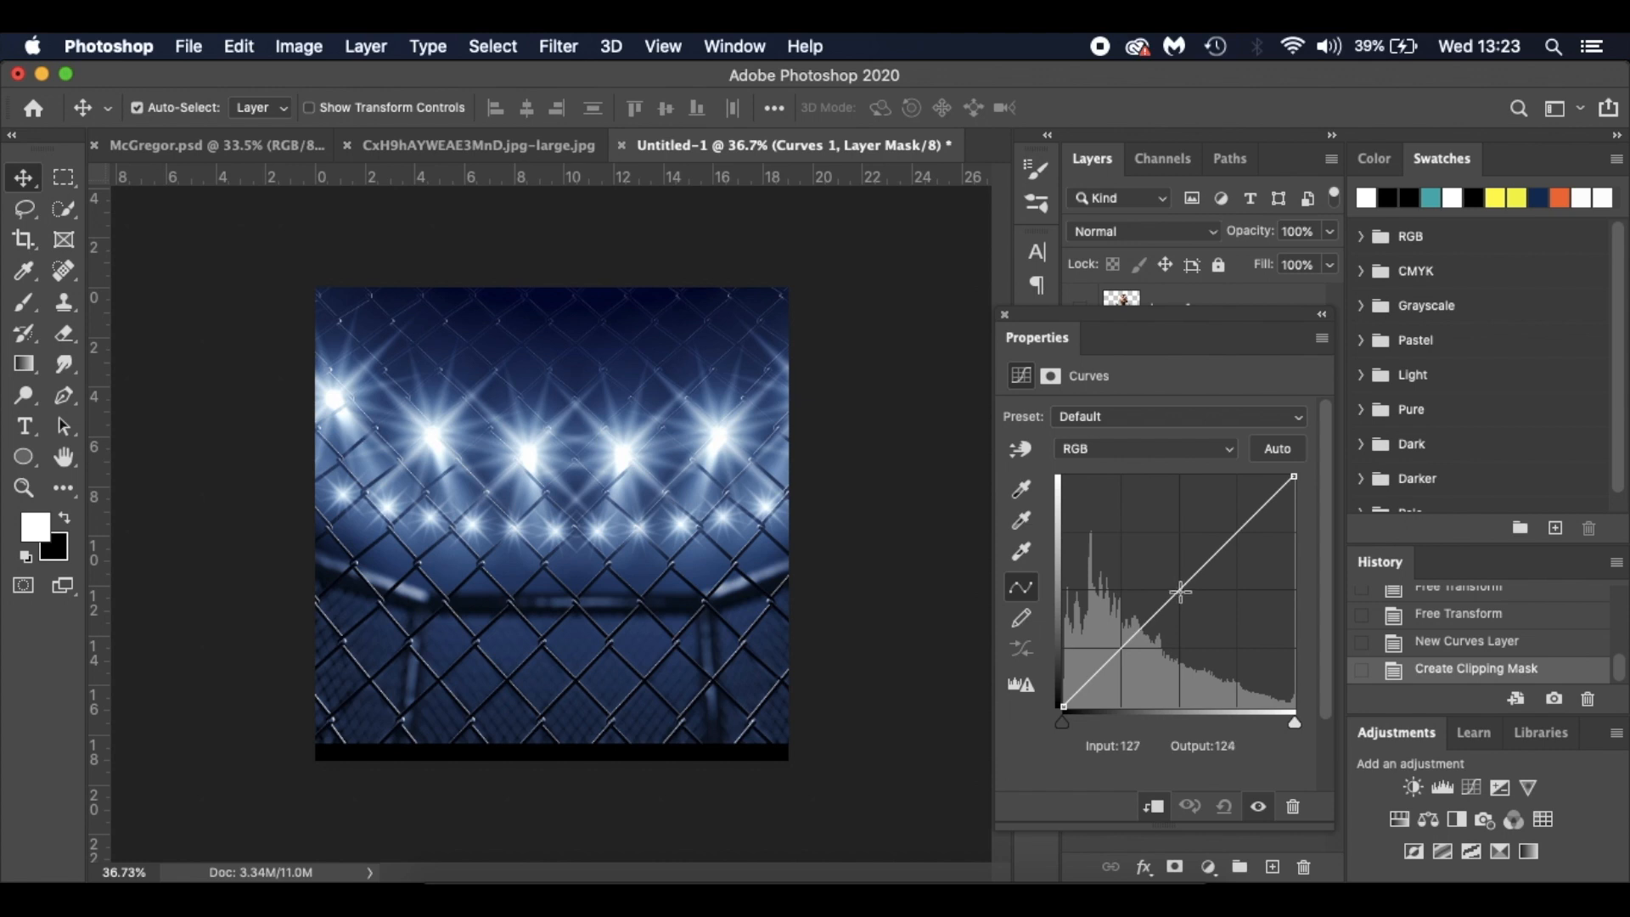
drag(1180, 593, 1193, 607)
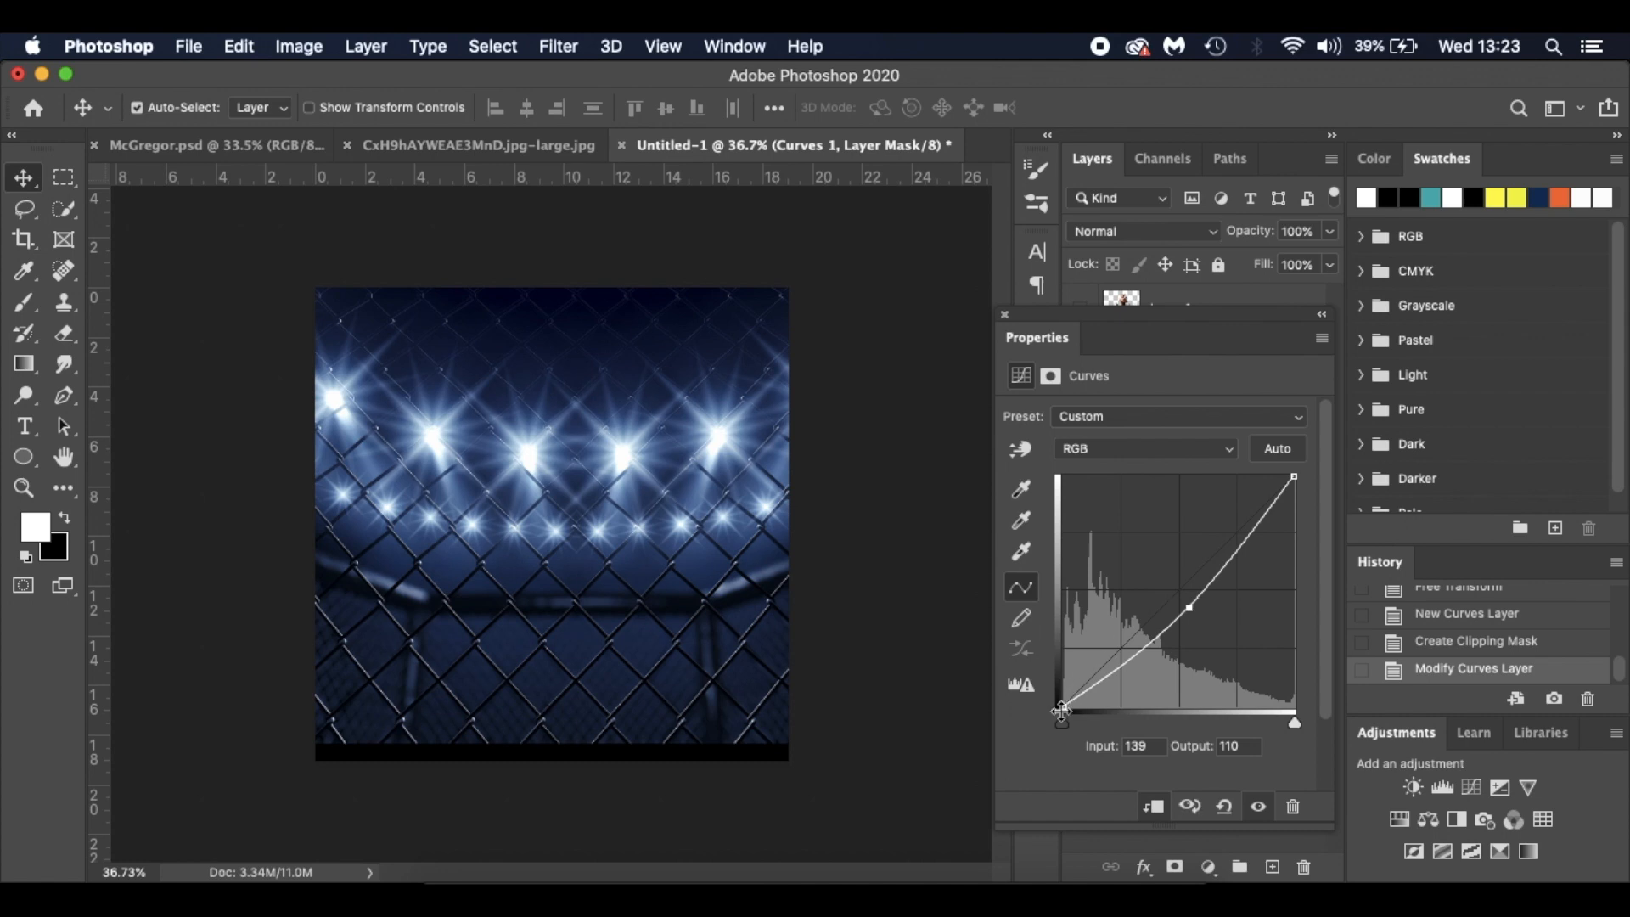
Step: Adjust the curve's shadow end and move the white point to brighten highlights
drag(1063, 710, 1063, 702)
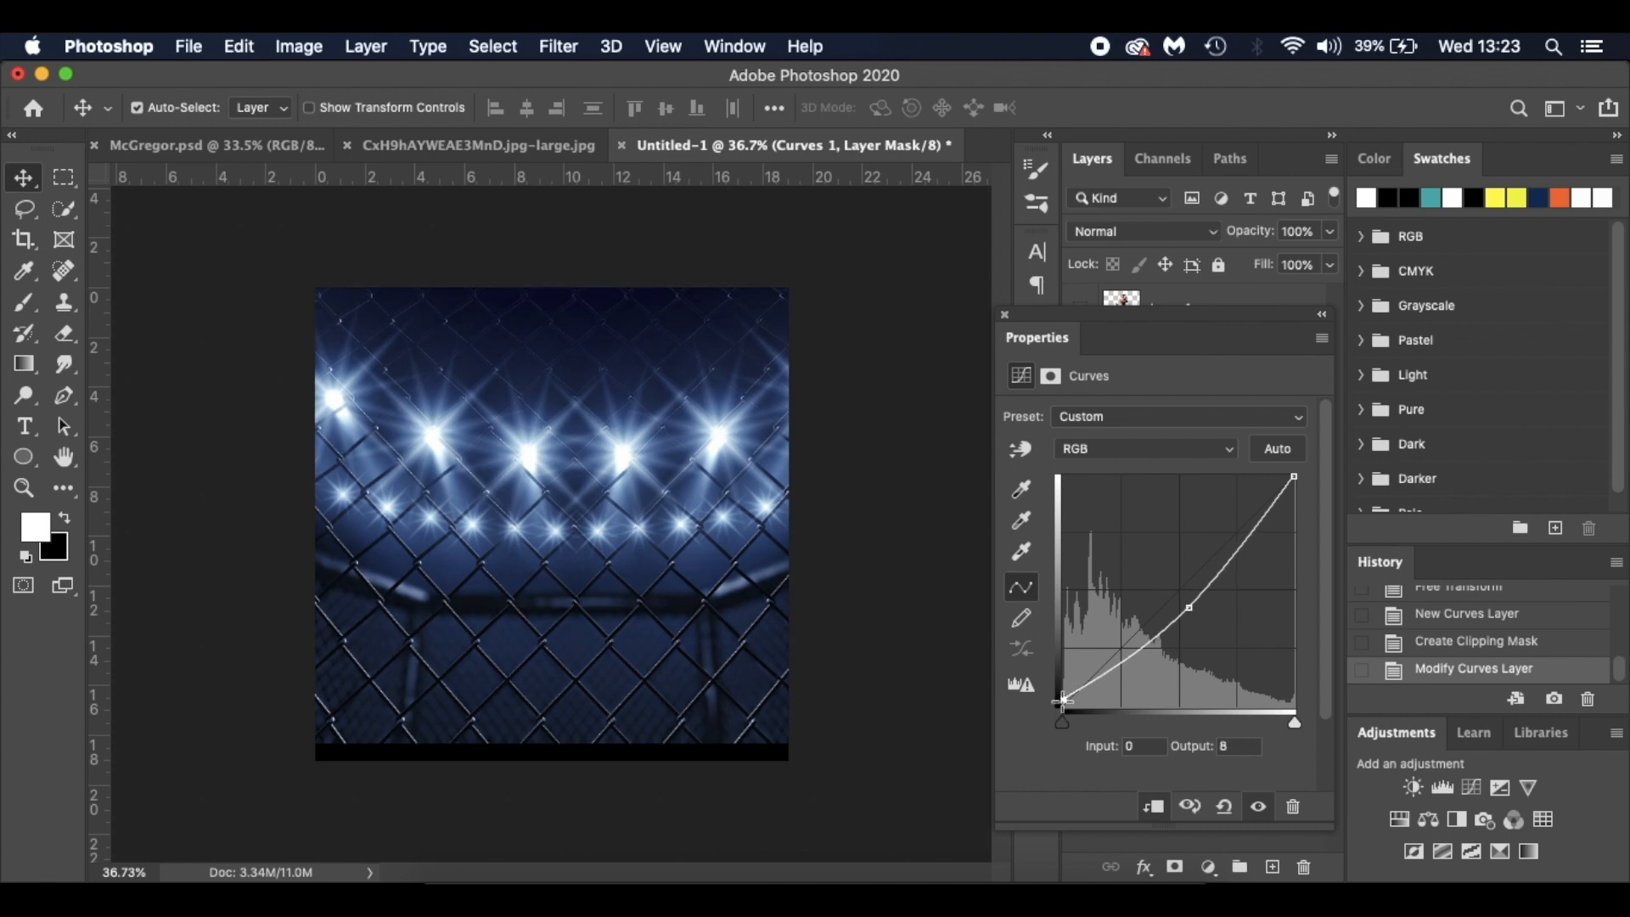
drag(1063, 701, 1062, 717)
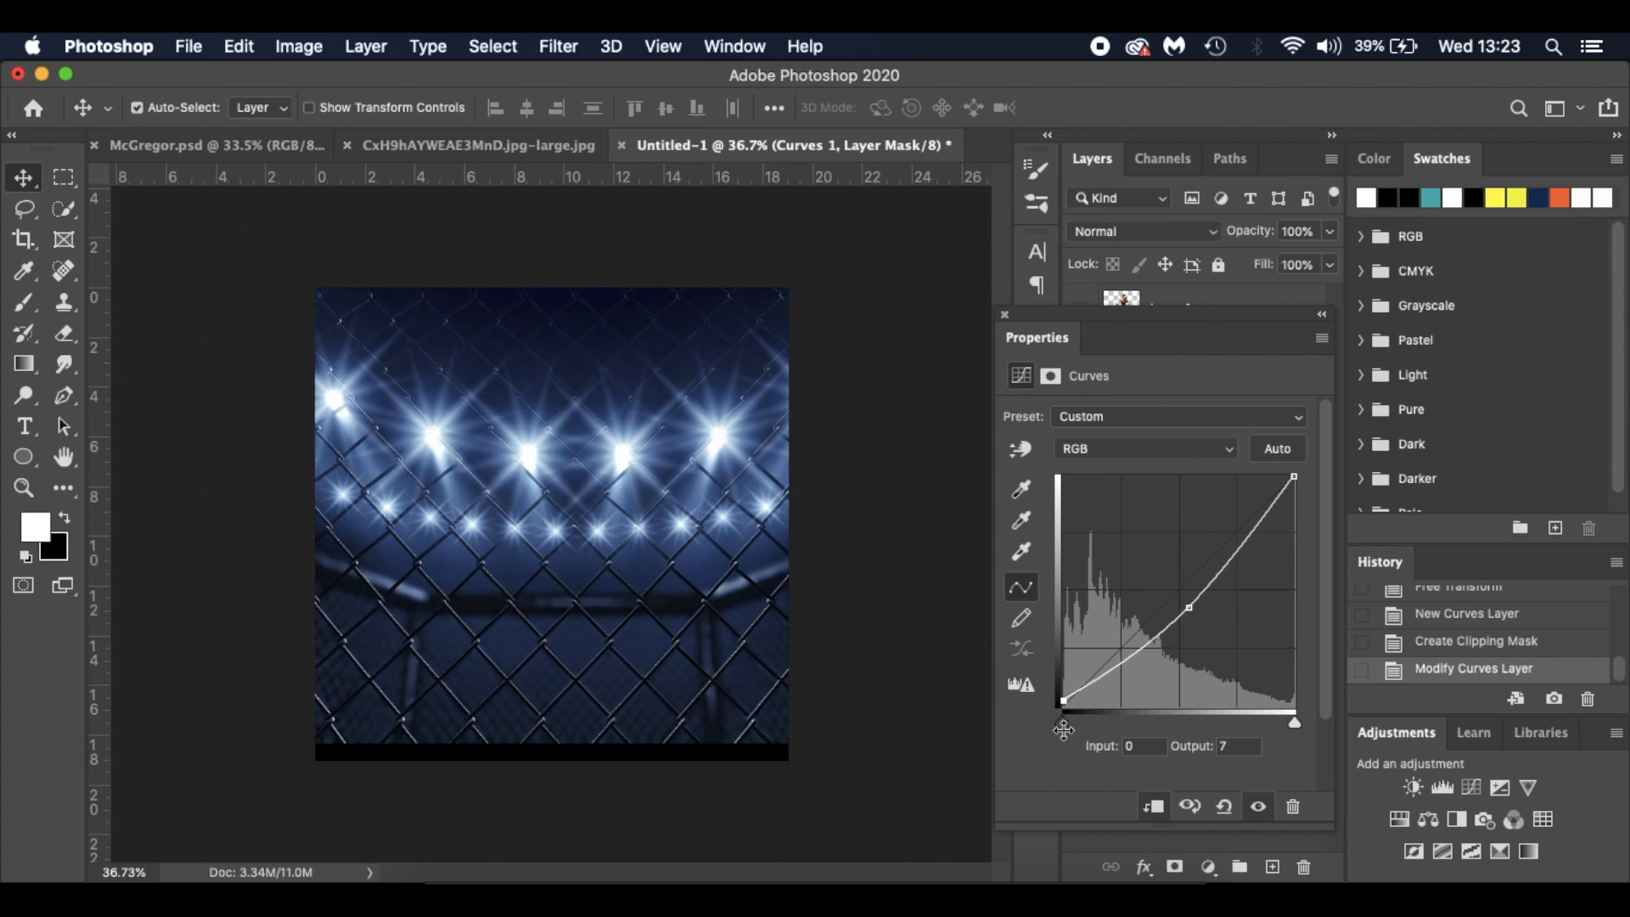
drag(1062, 701, 1071, 698)
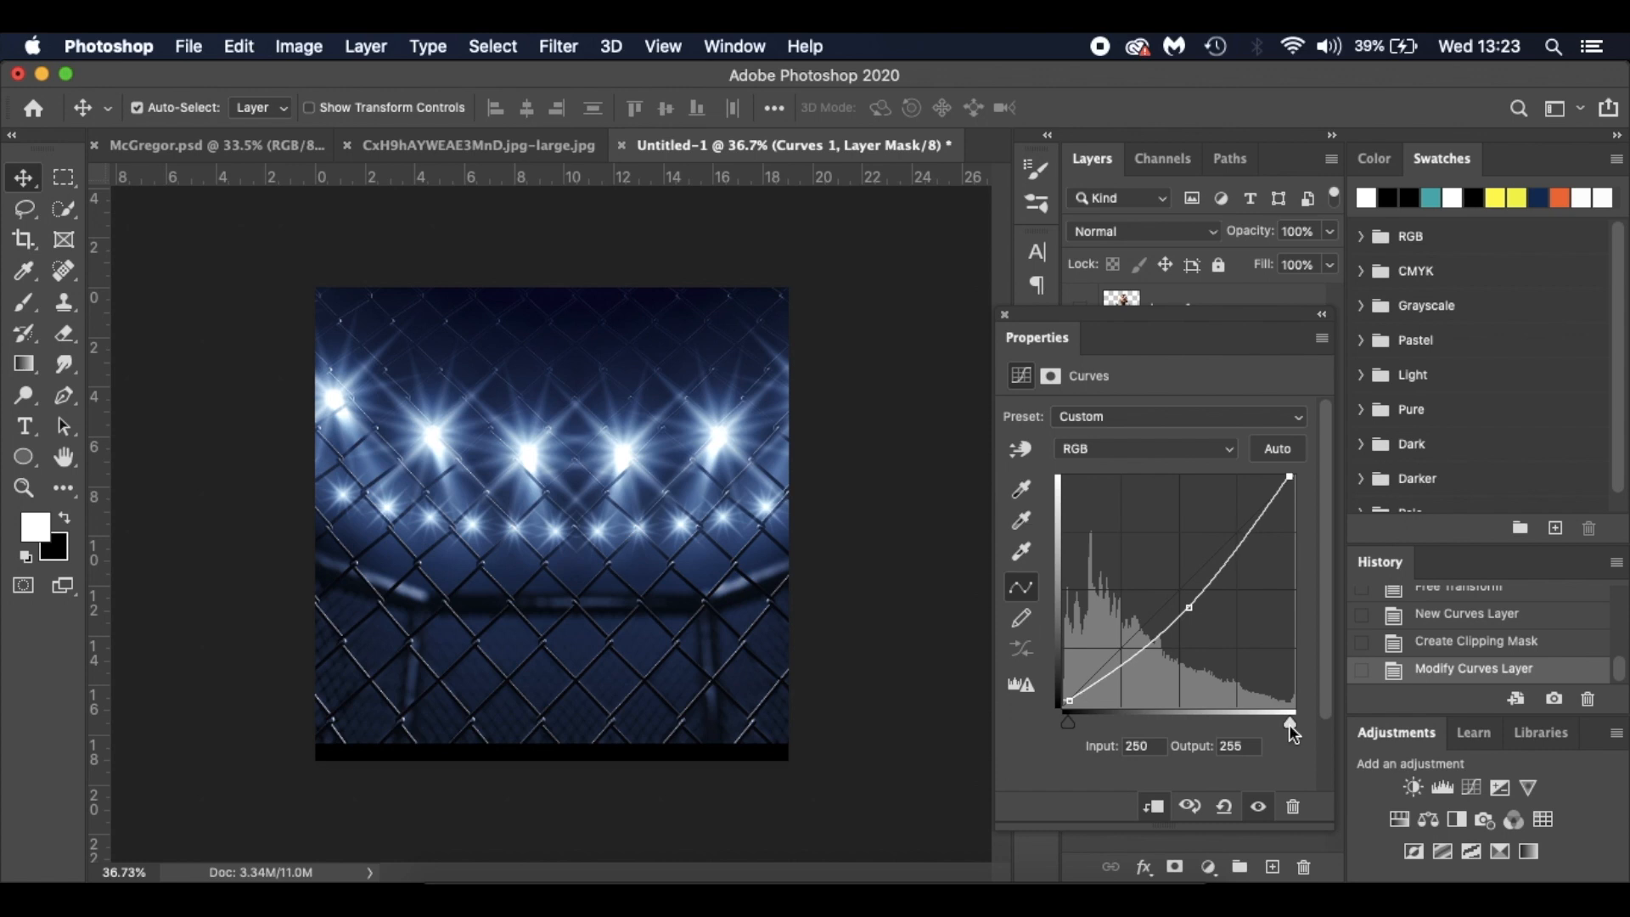
drag(1289, 723, 1285, 723)
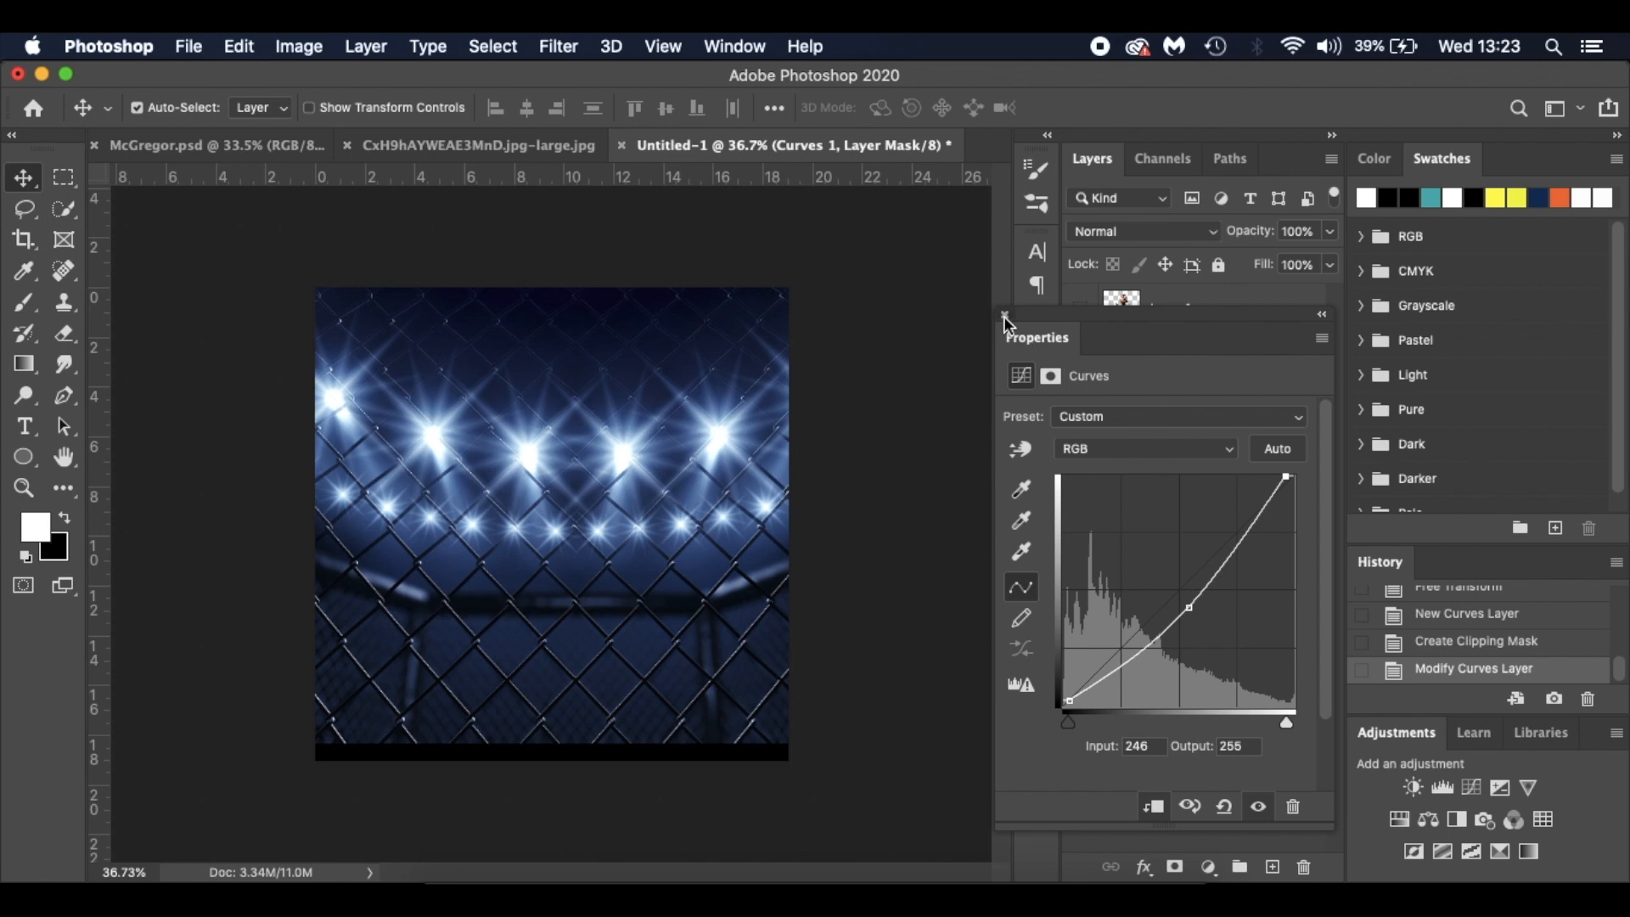
Step: Add a Color Balance adjustment with midtones at Magenta/Green -10 and shifted toward blue
click(1004, 318)
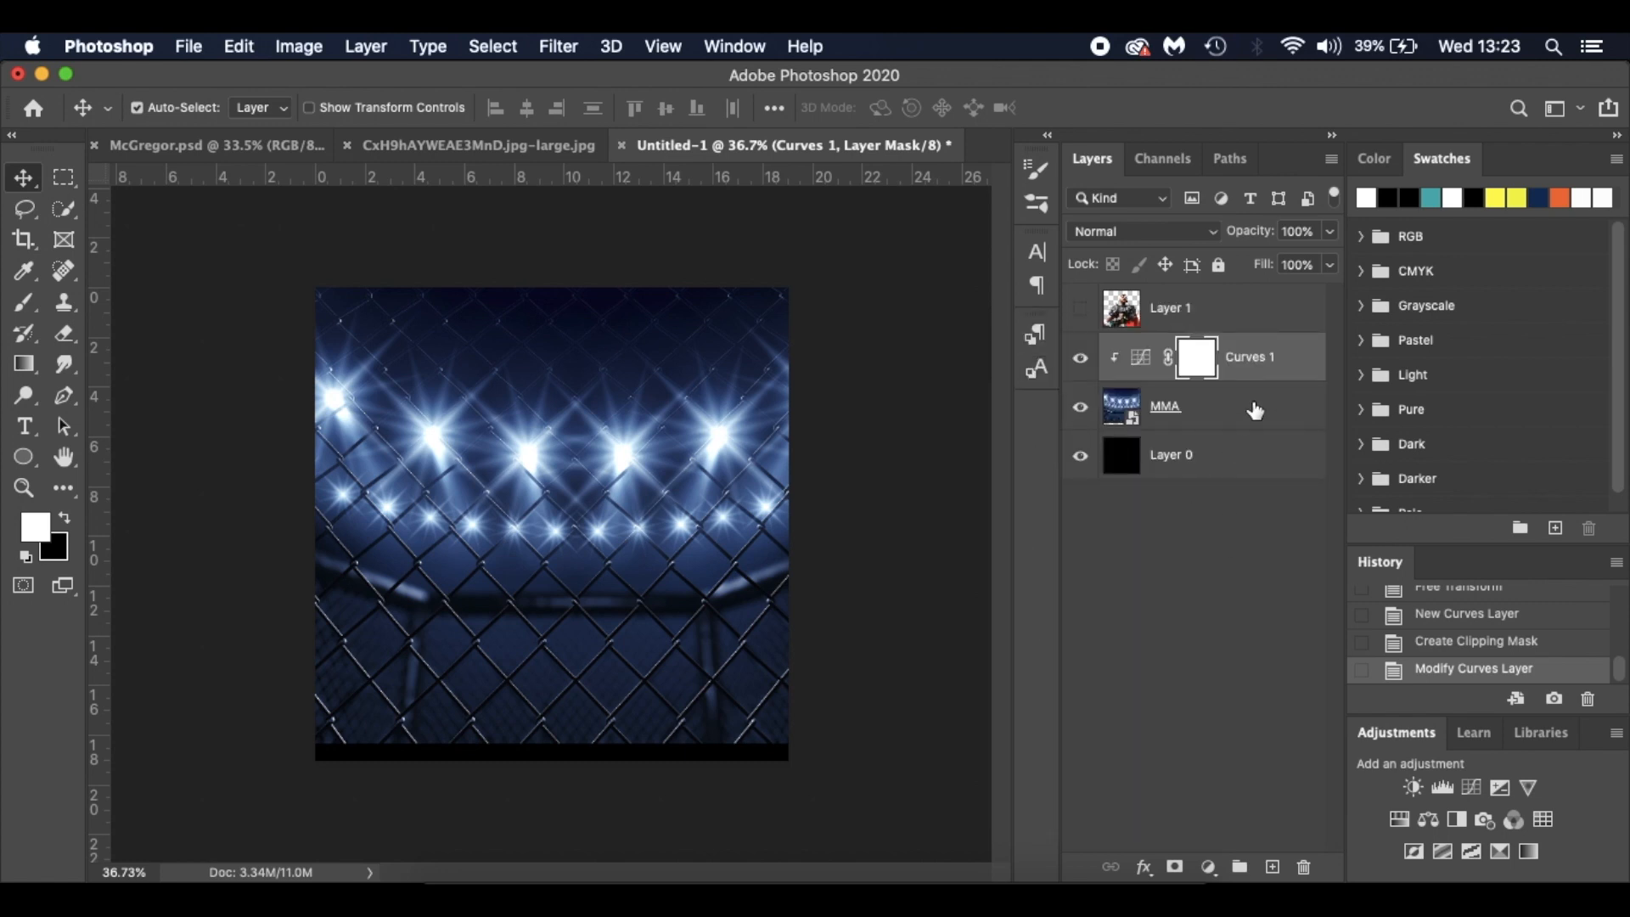
click(1207, 866)
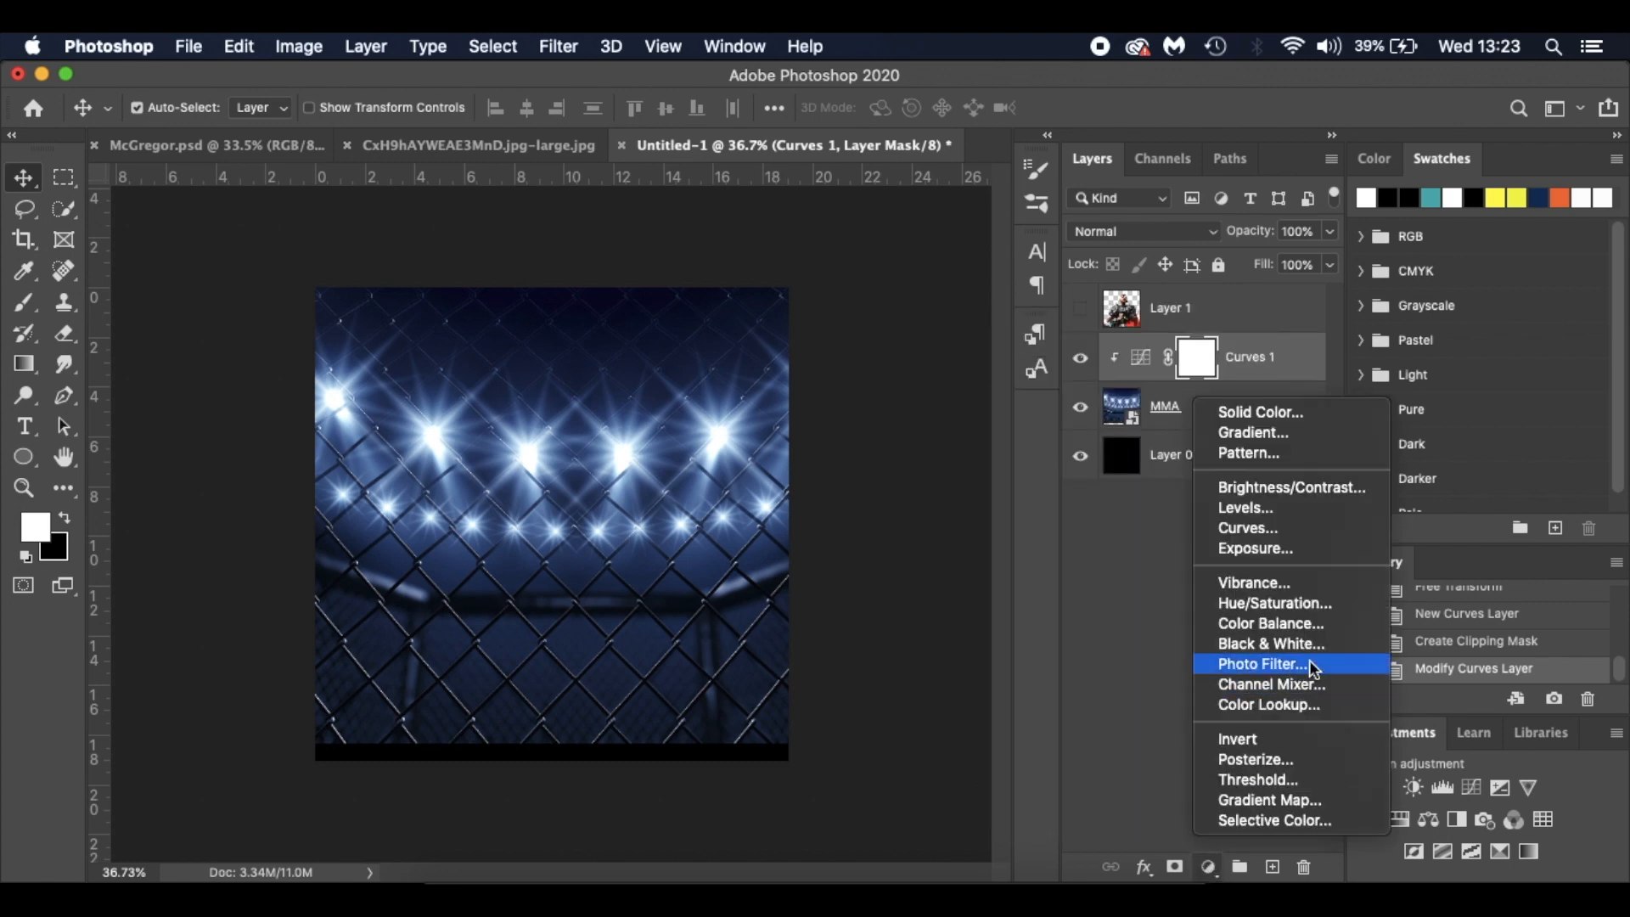
click(1270, 623)
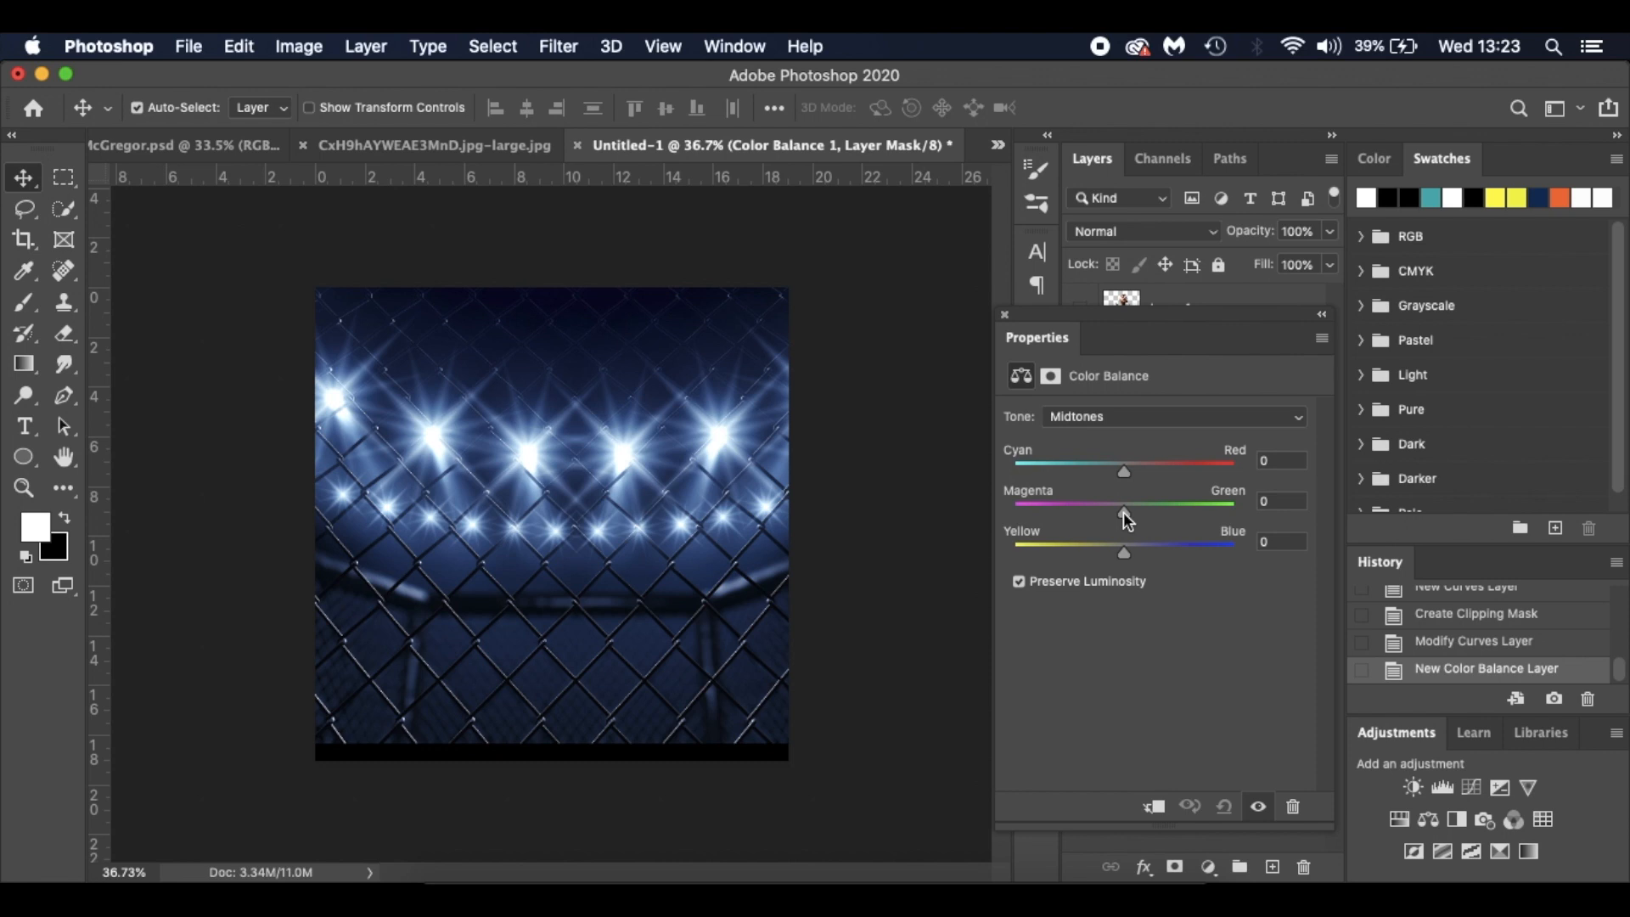
drag(1124, 502, 1113, 503)
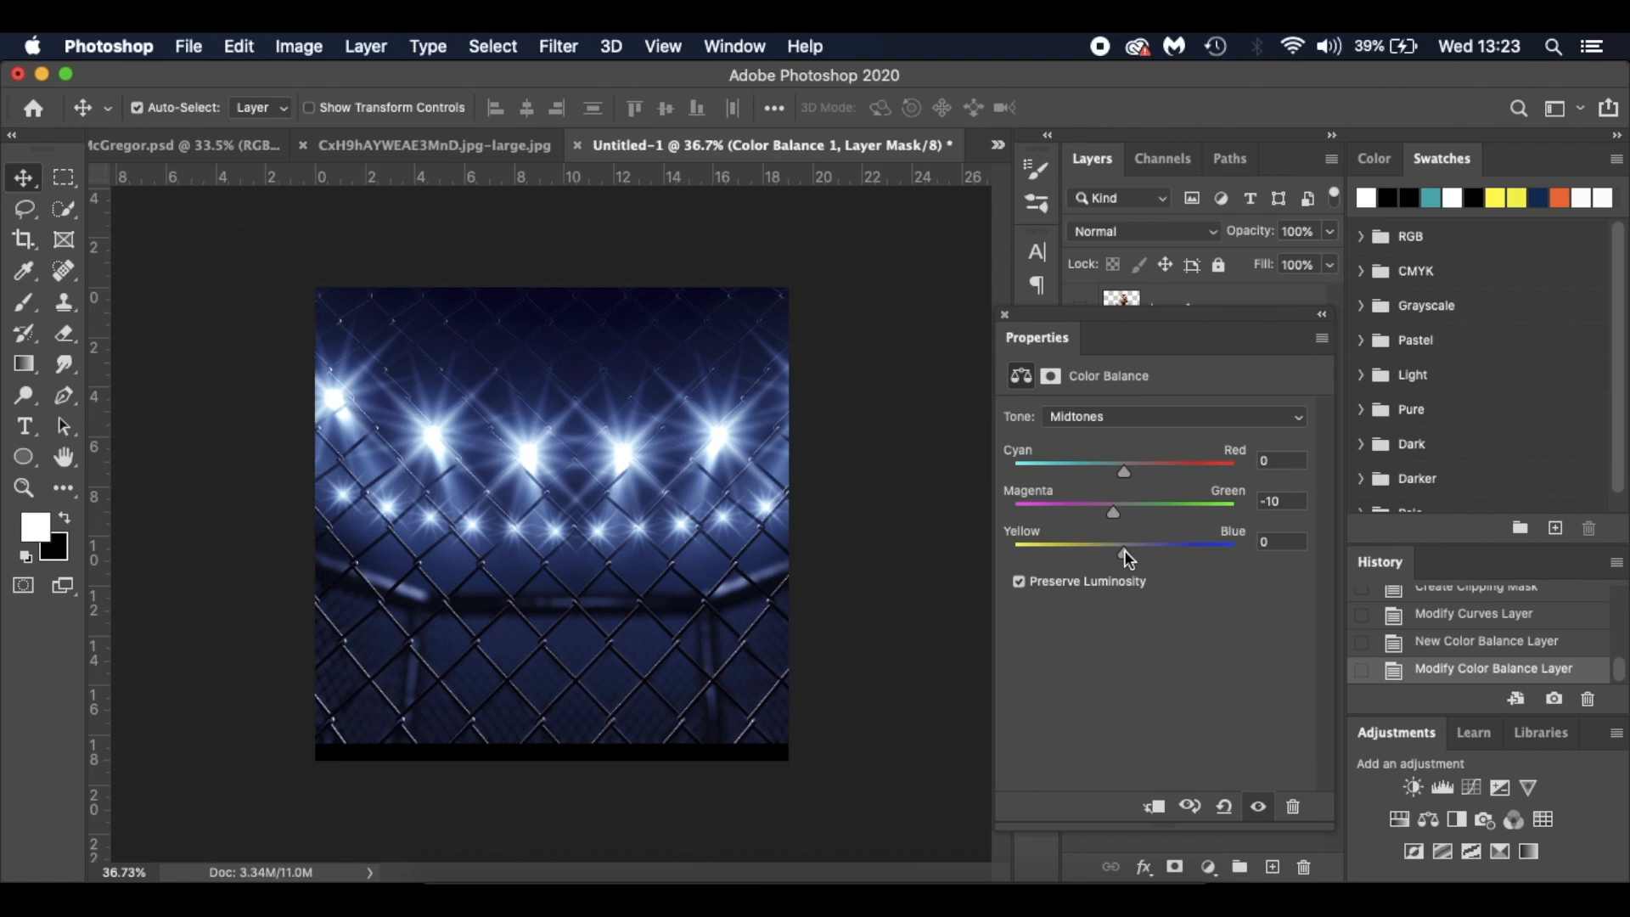
drag(1124, 544, 1132, 543)
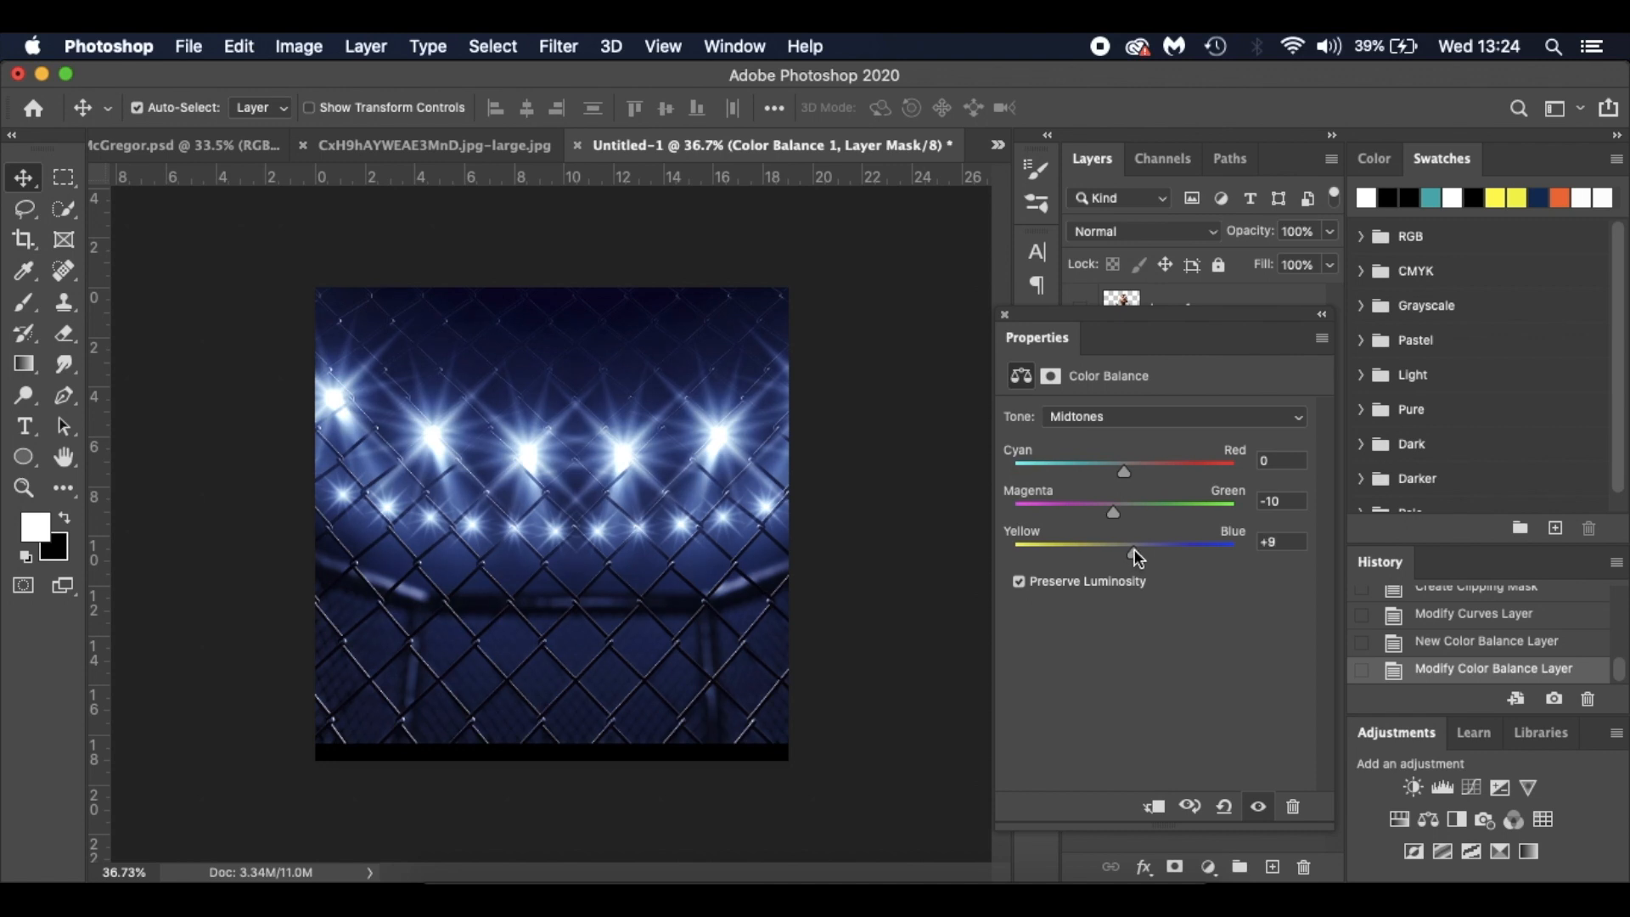
drag(1123, 545, 1146, 545)
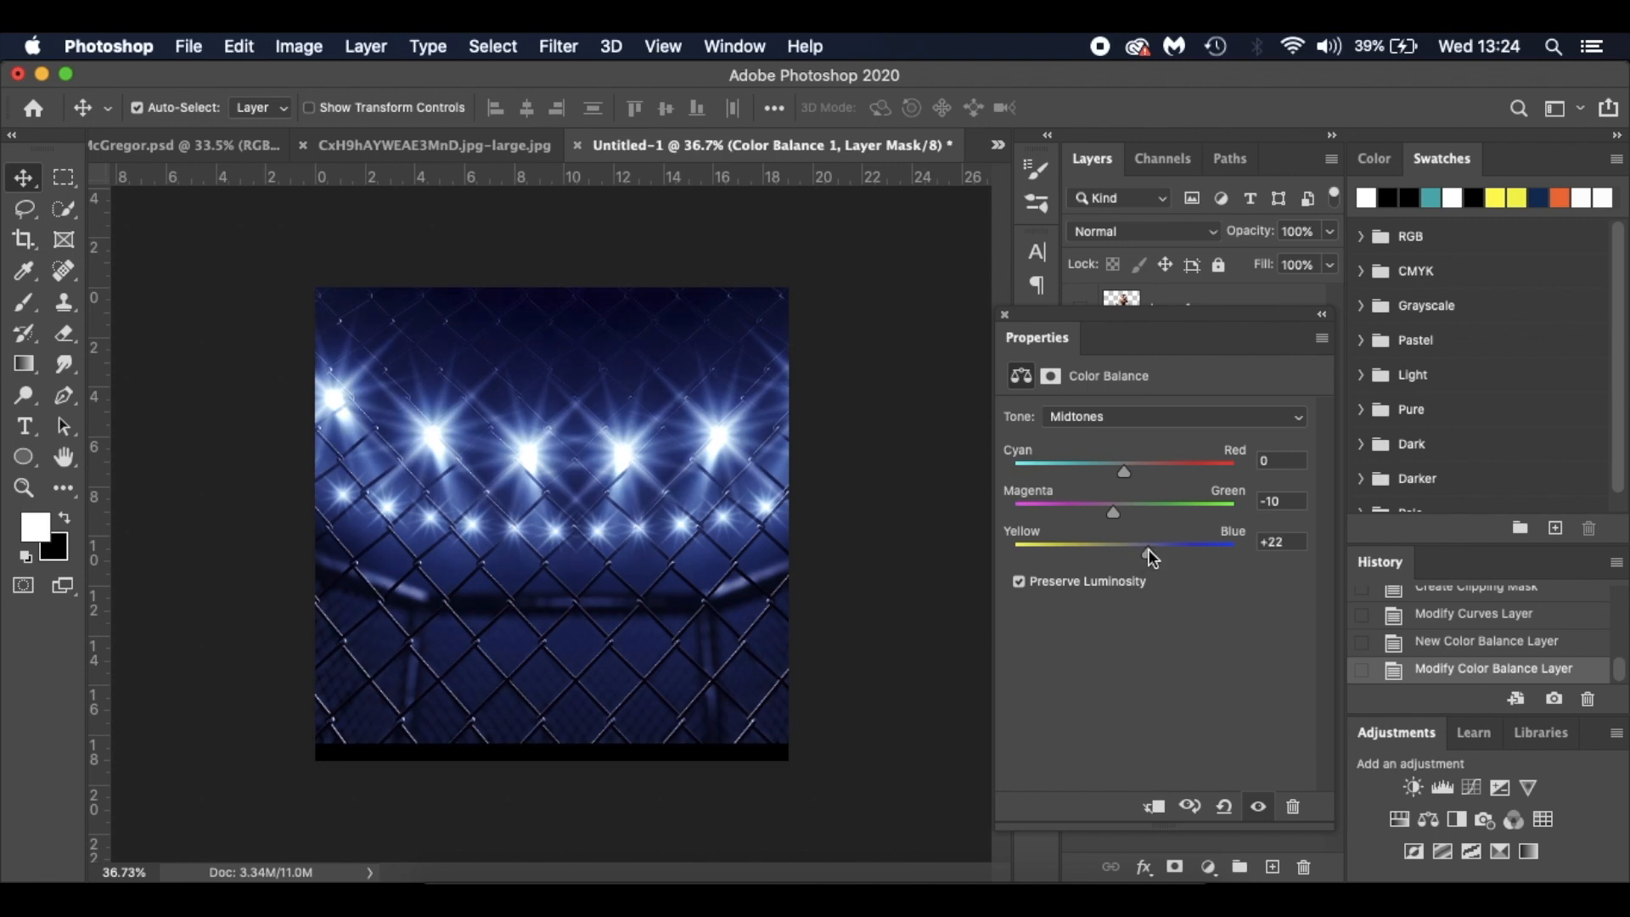
drag(1130, 543, 1123, 543)
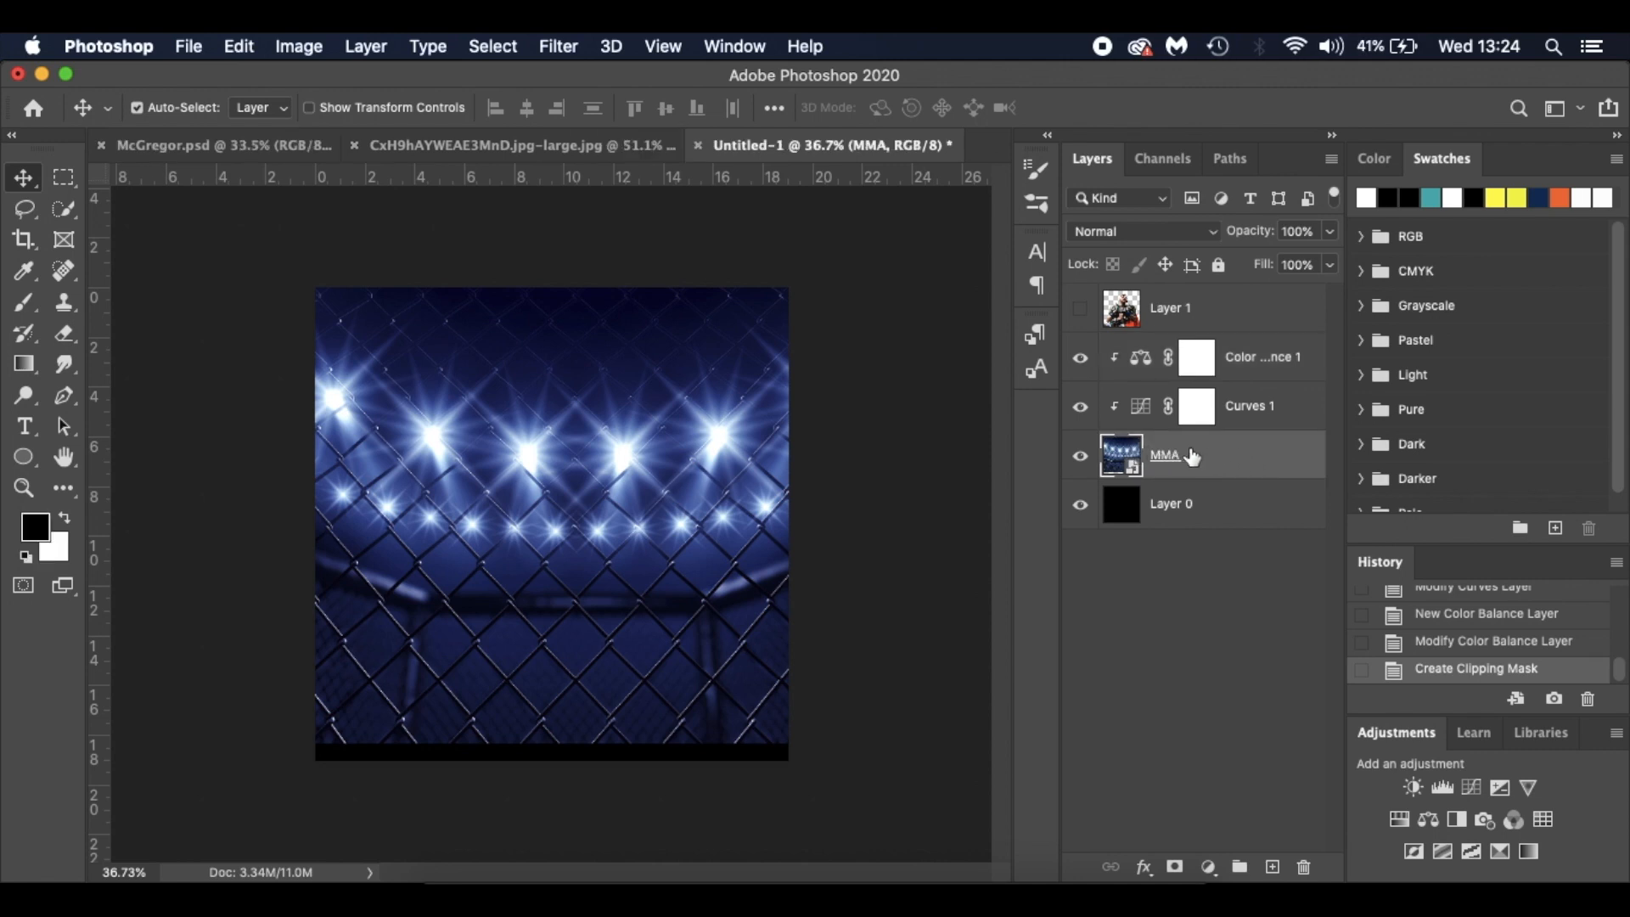
Step: Convert the MMA layer to a smart object and apply a 5-pixel Gaussian Blur
right_click(1165, 455)
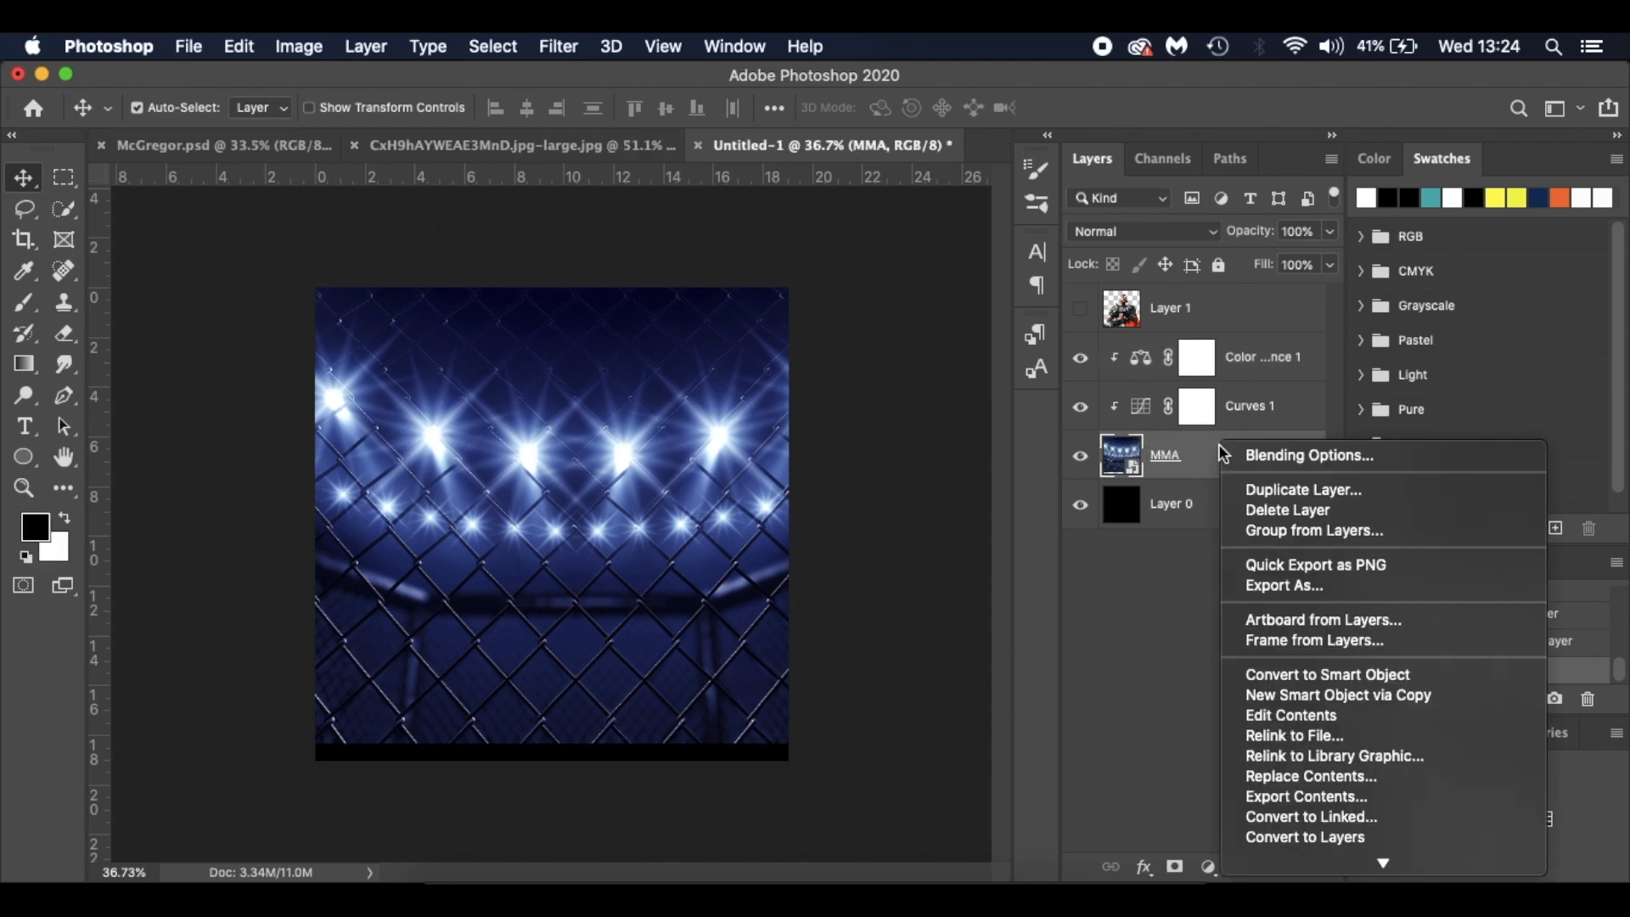
click(1326, 674)
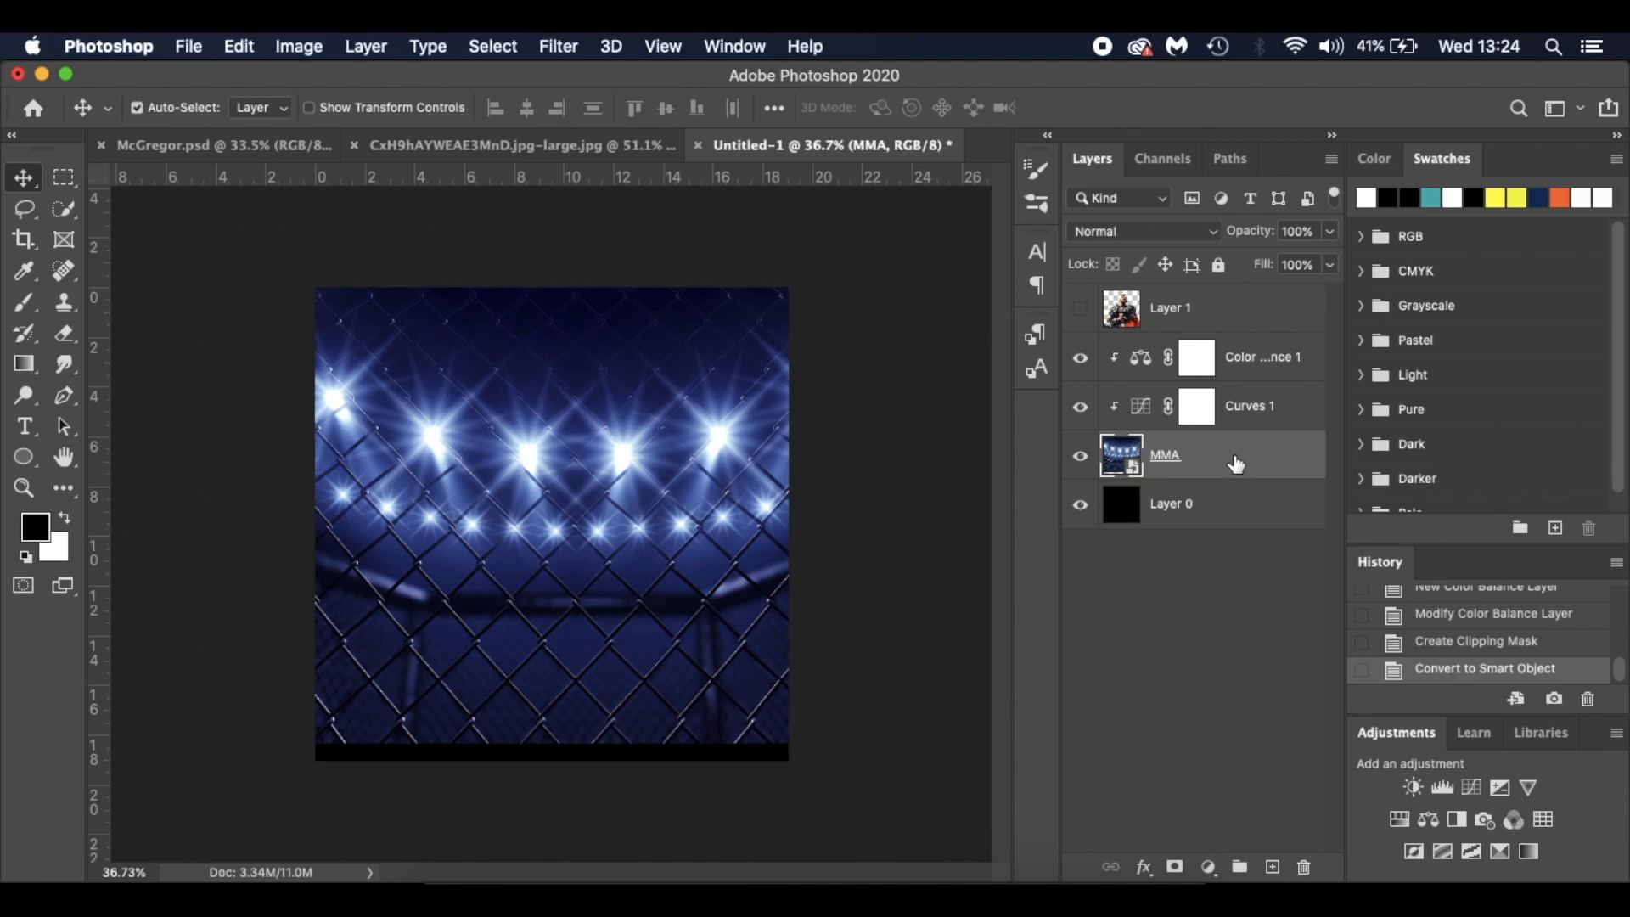
mouse_move(608, 73)
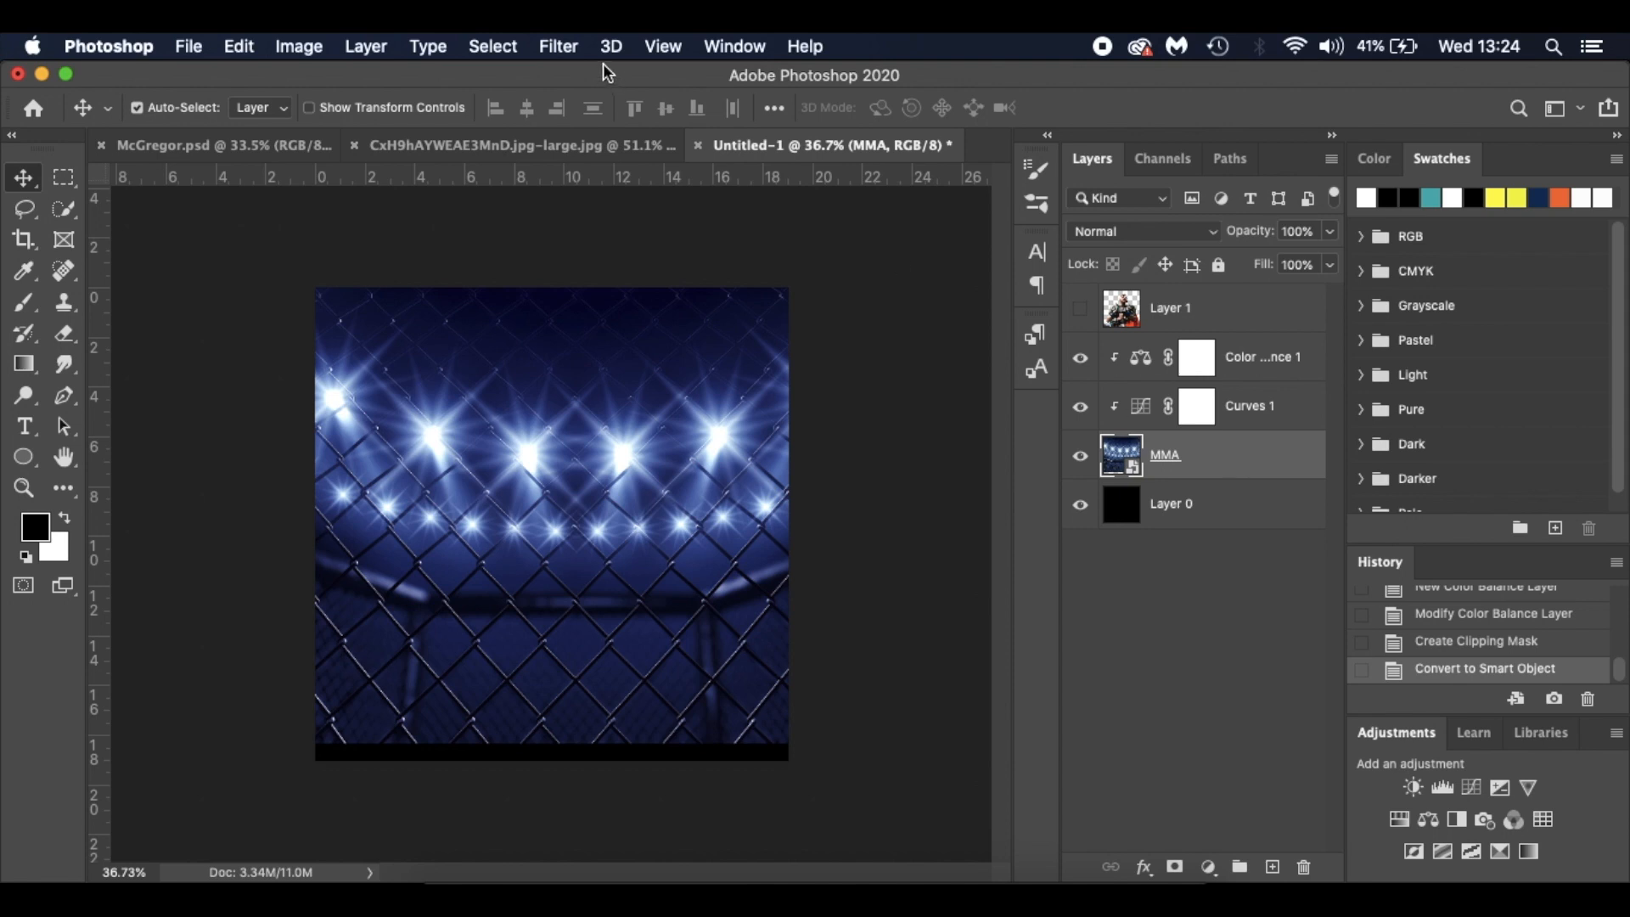
click(559, 46)
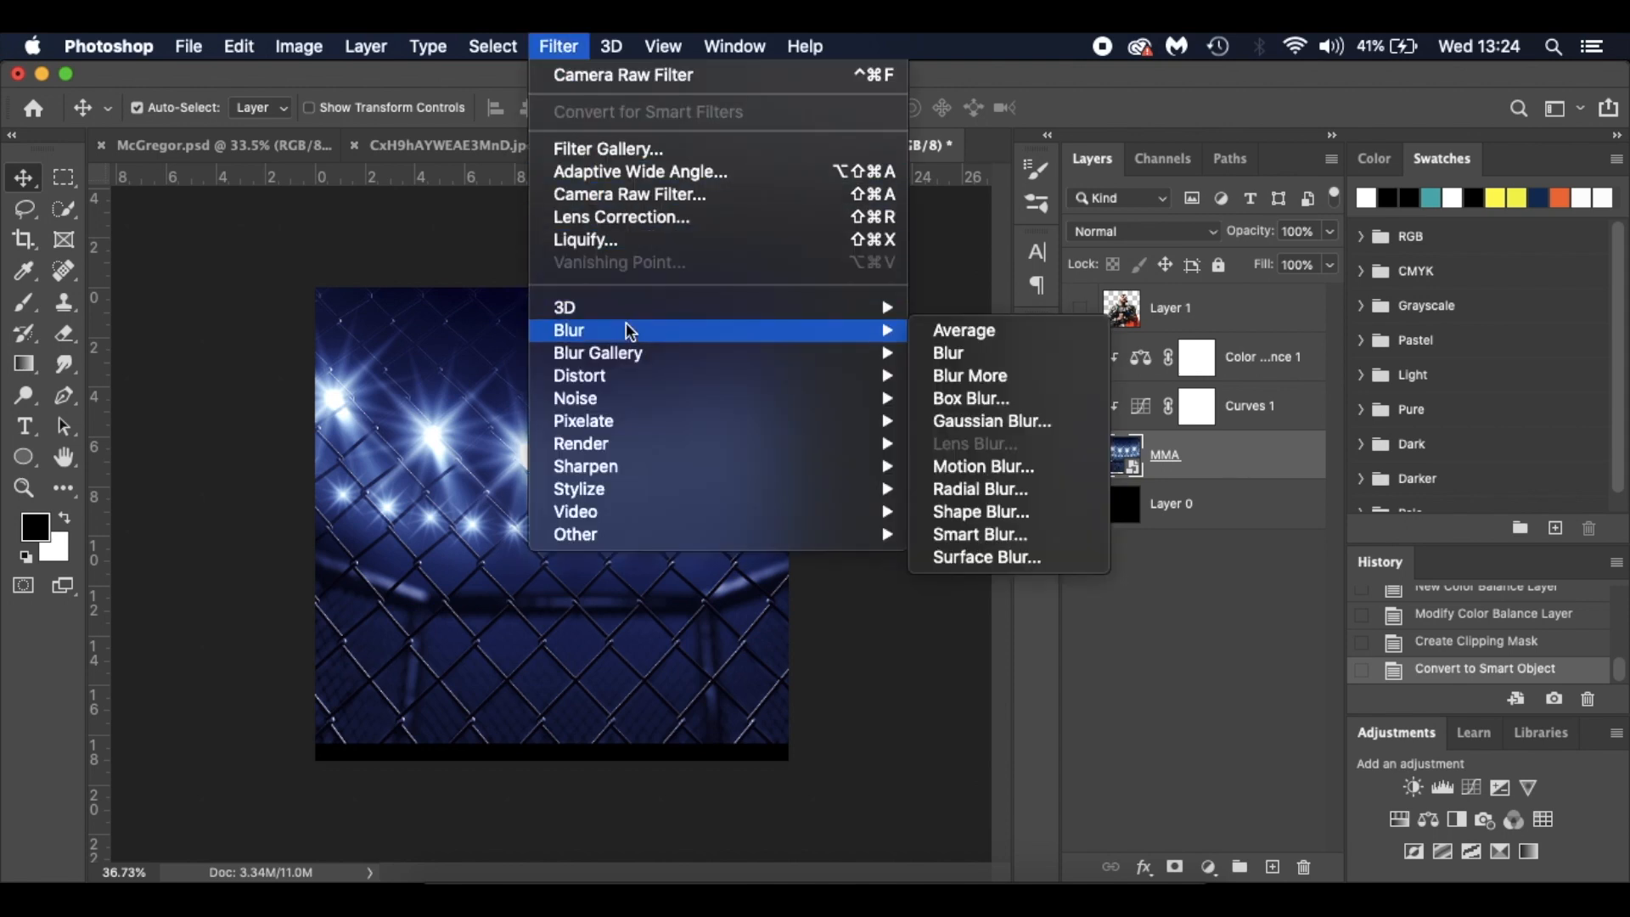
click(990, 421)
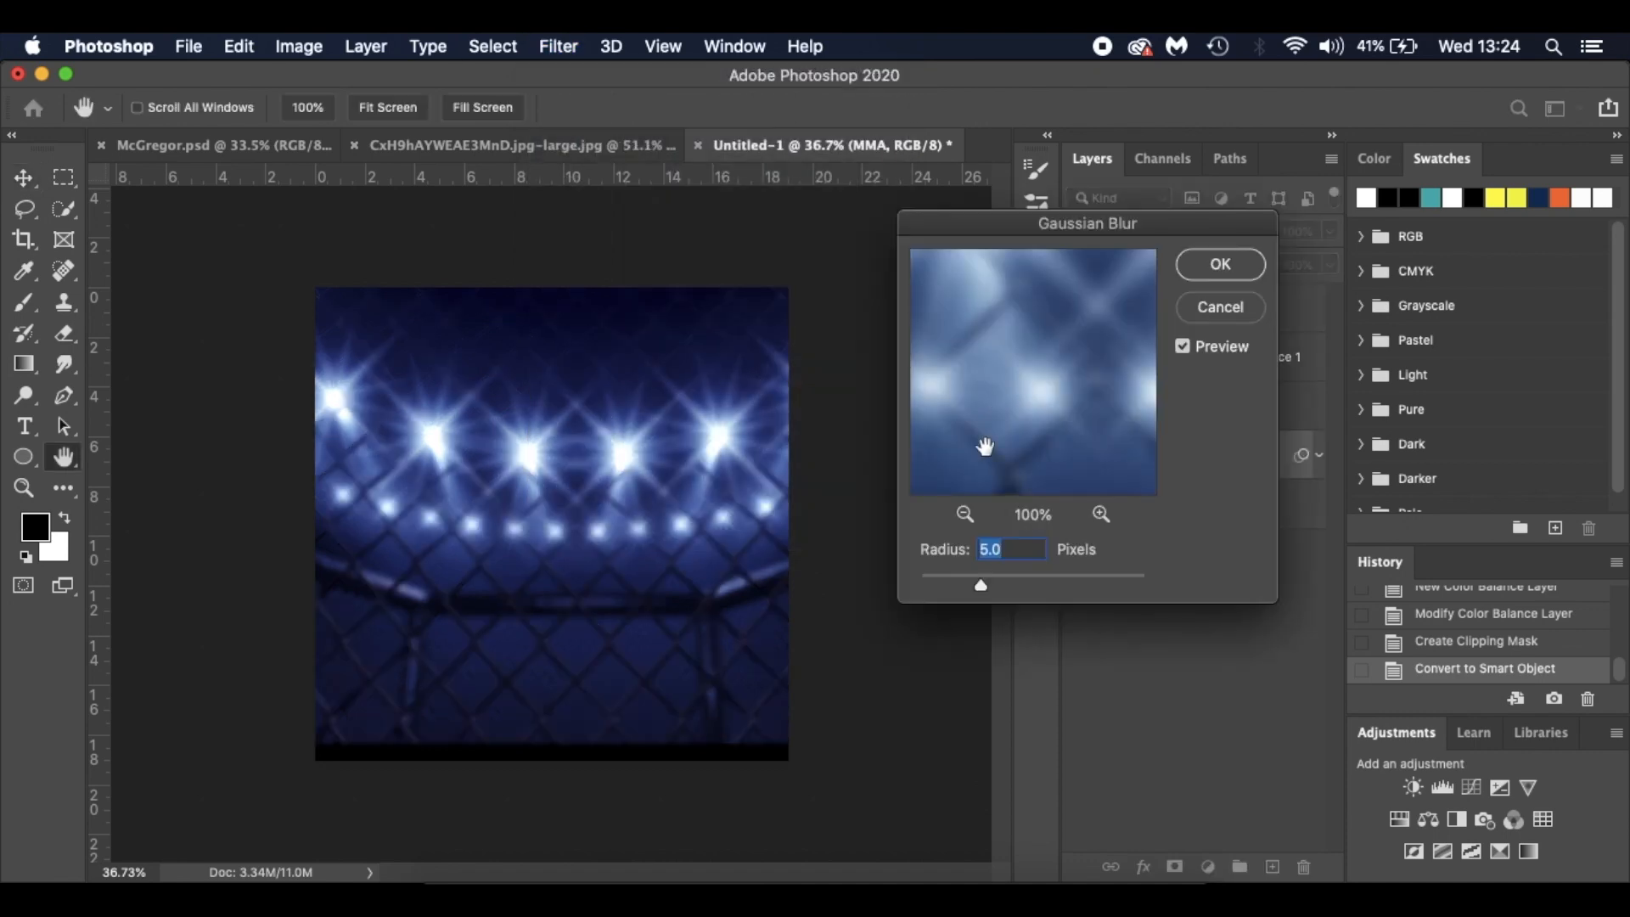
mouse_move(1044, 572)
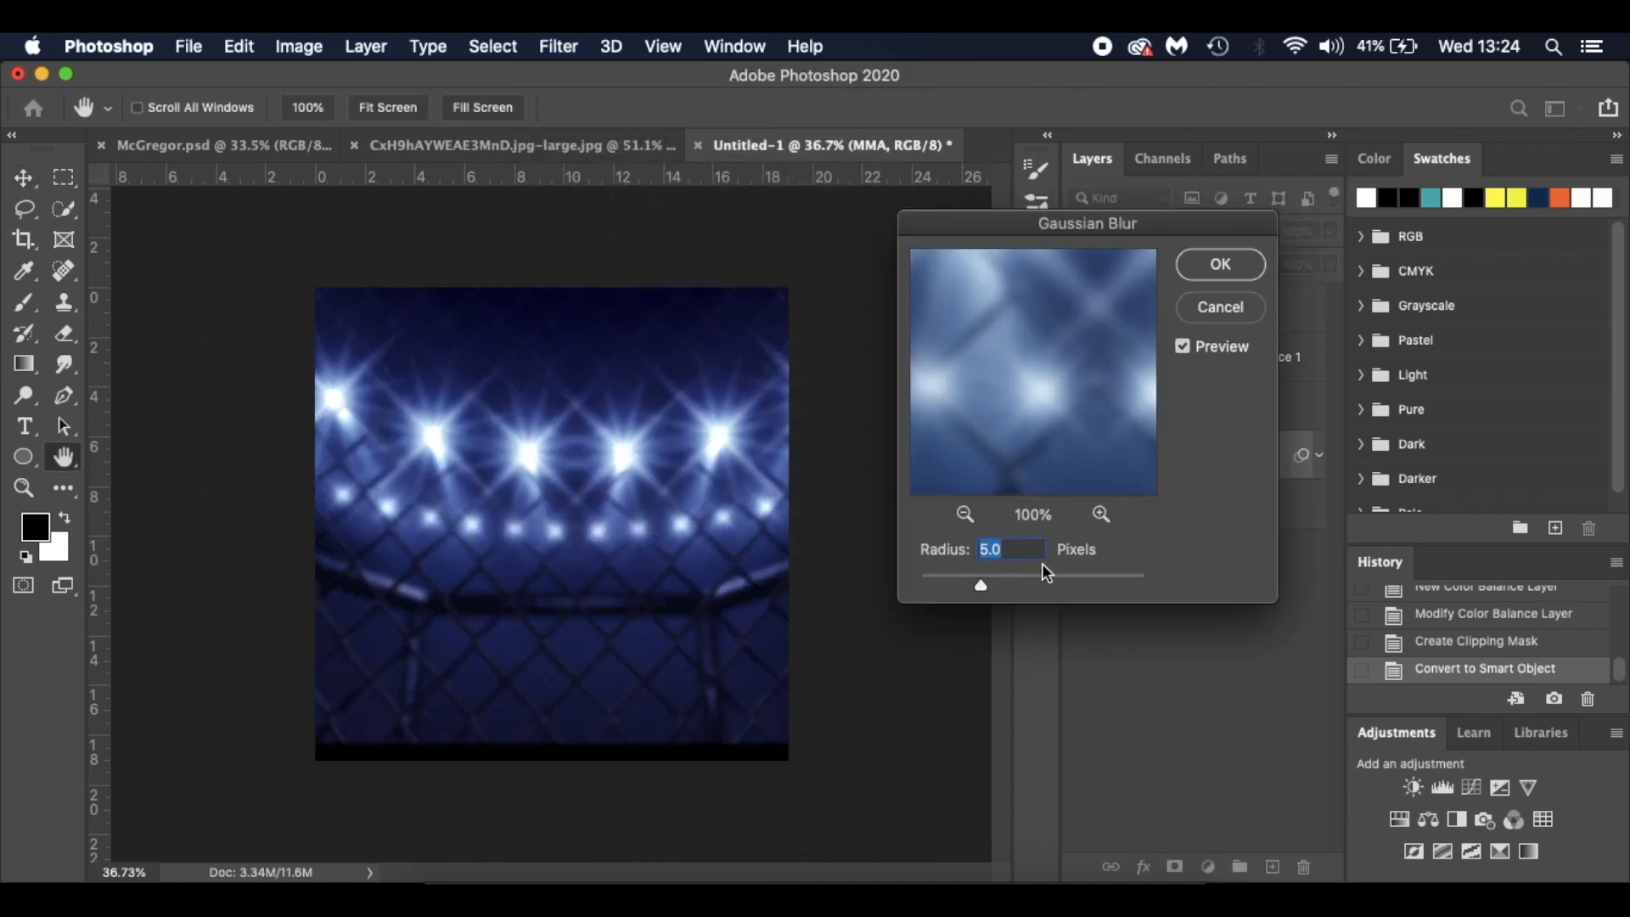
mouse_move(989, 563)
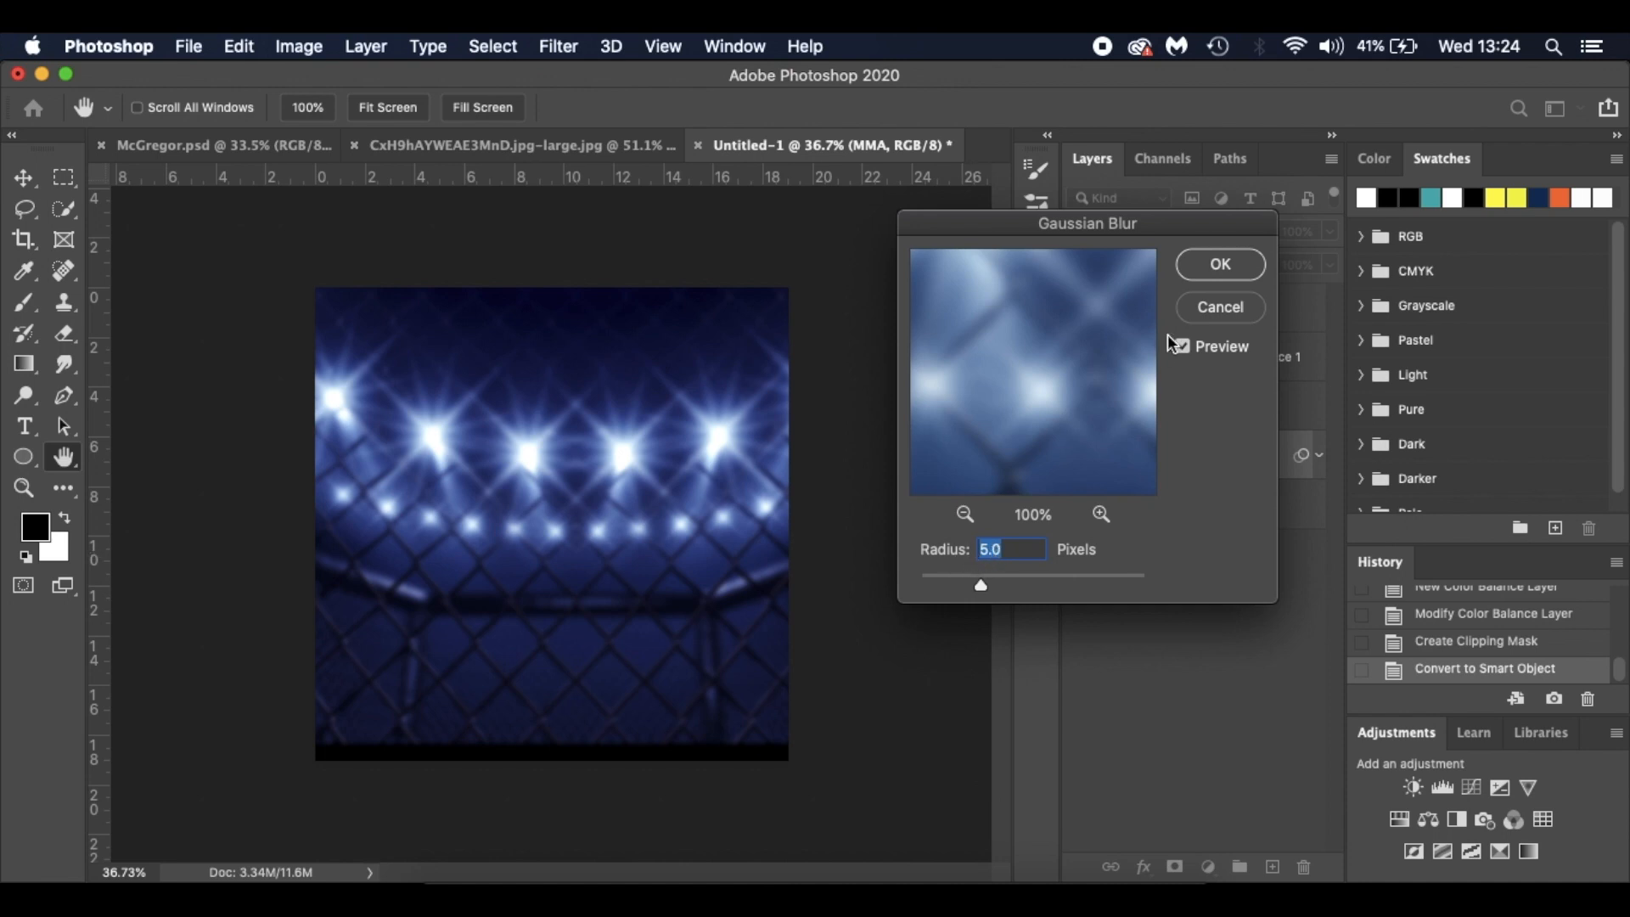
click(1219, 265)
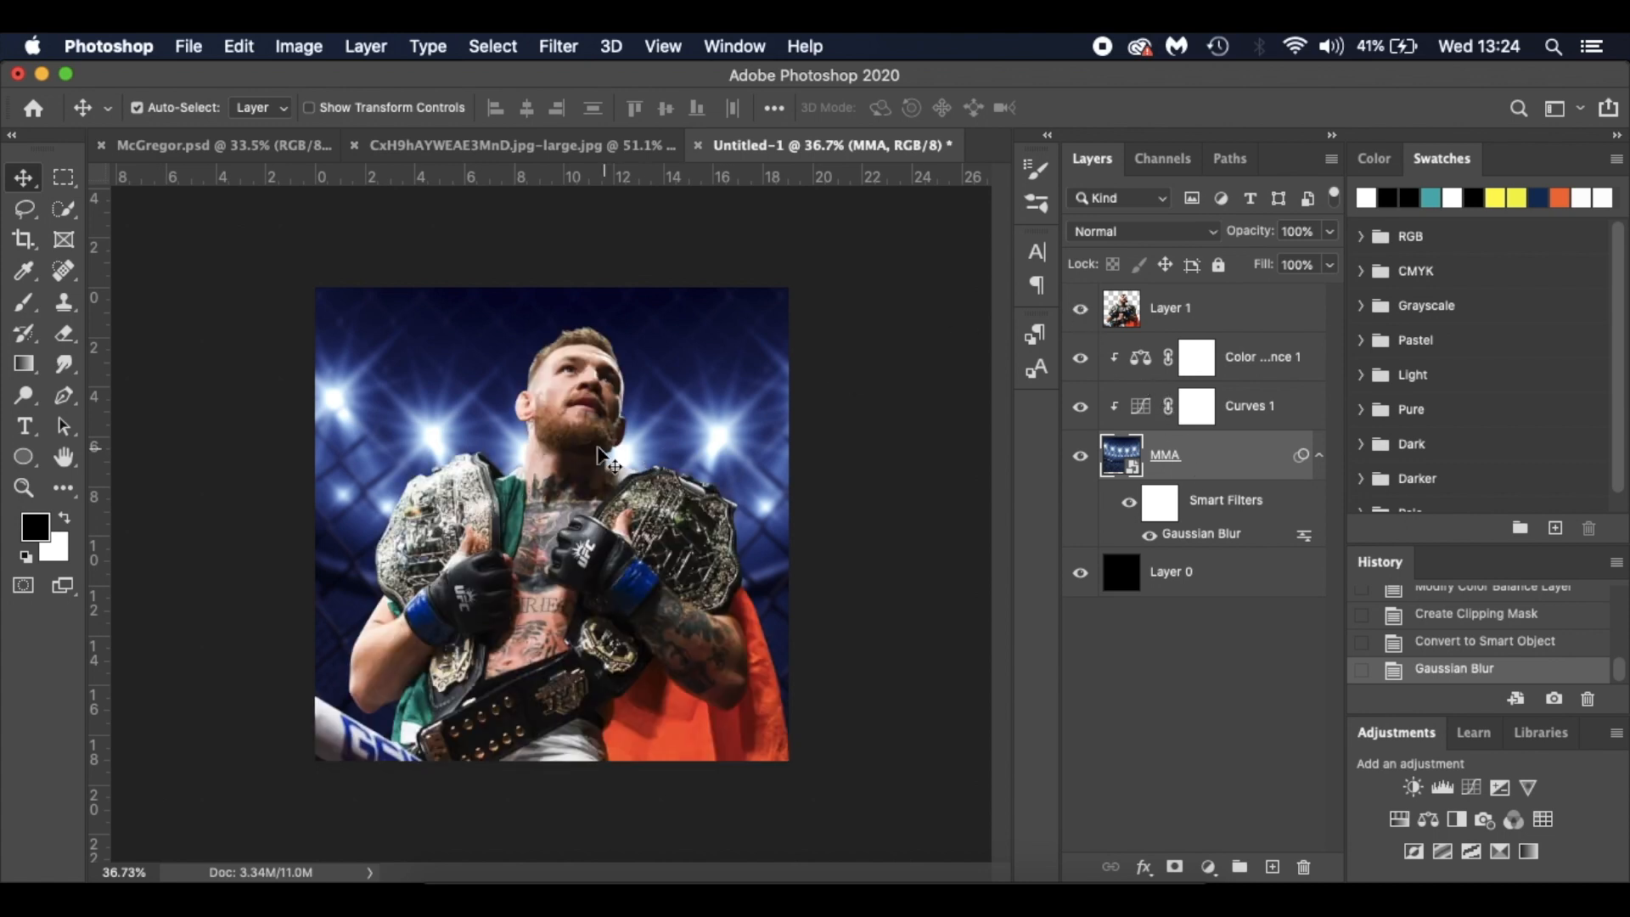
mouse_move(562, 535)
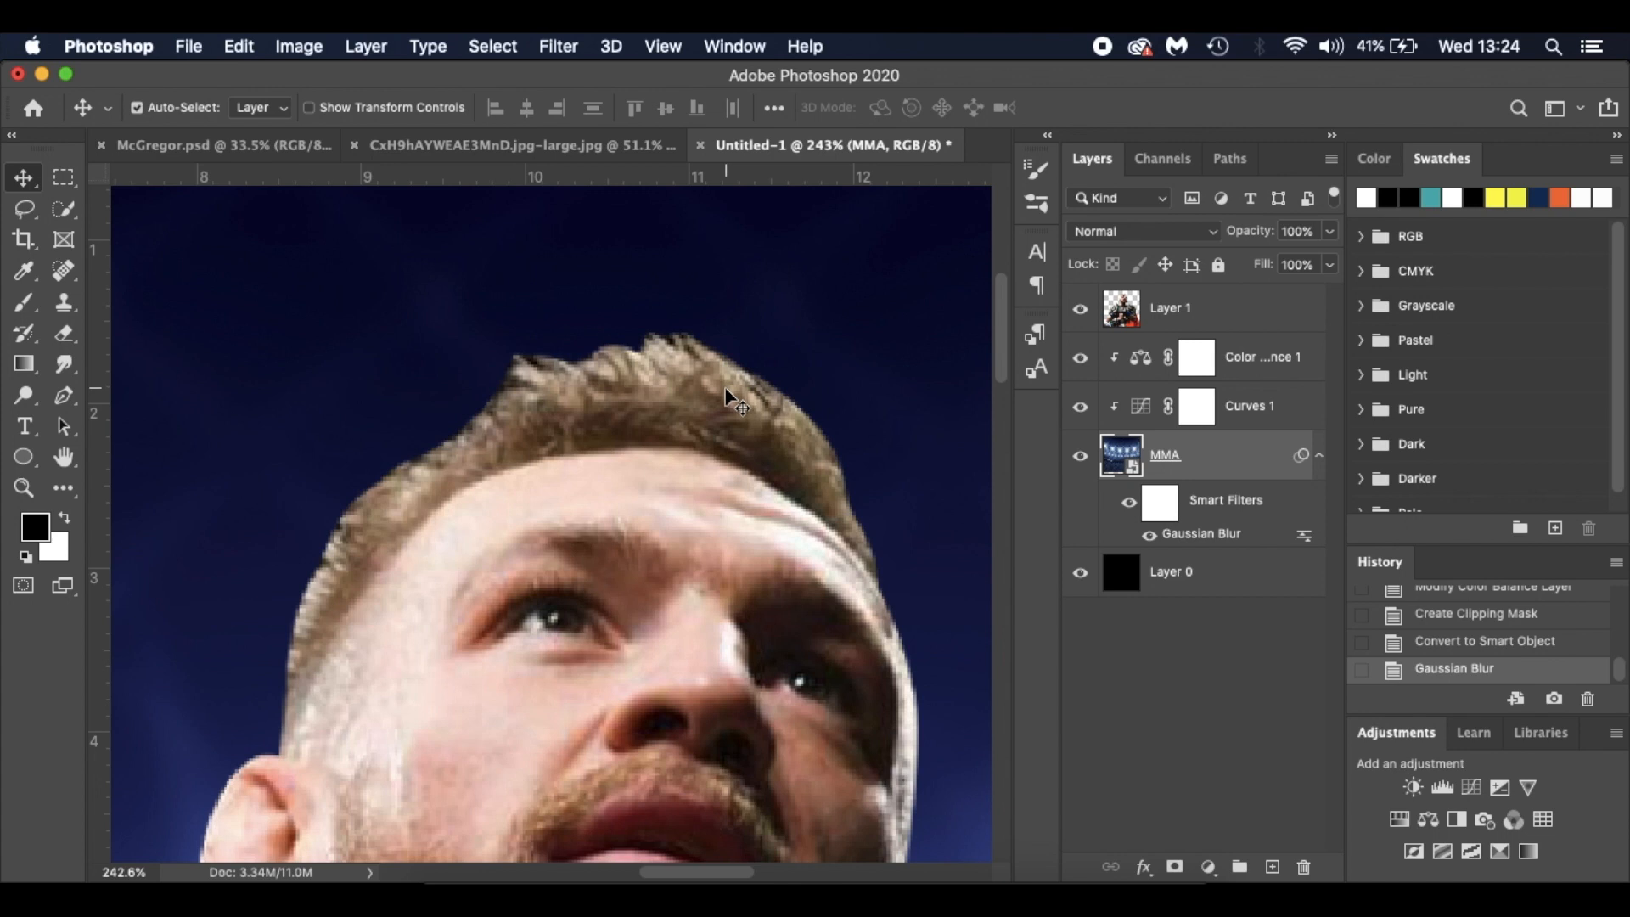
mouse_move(582, 479)
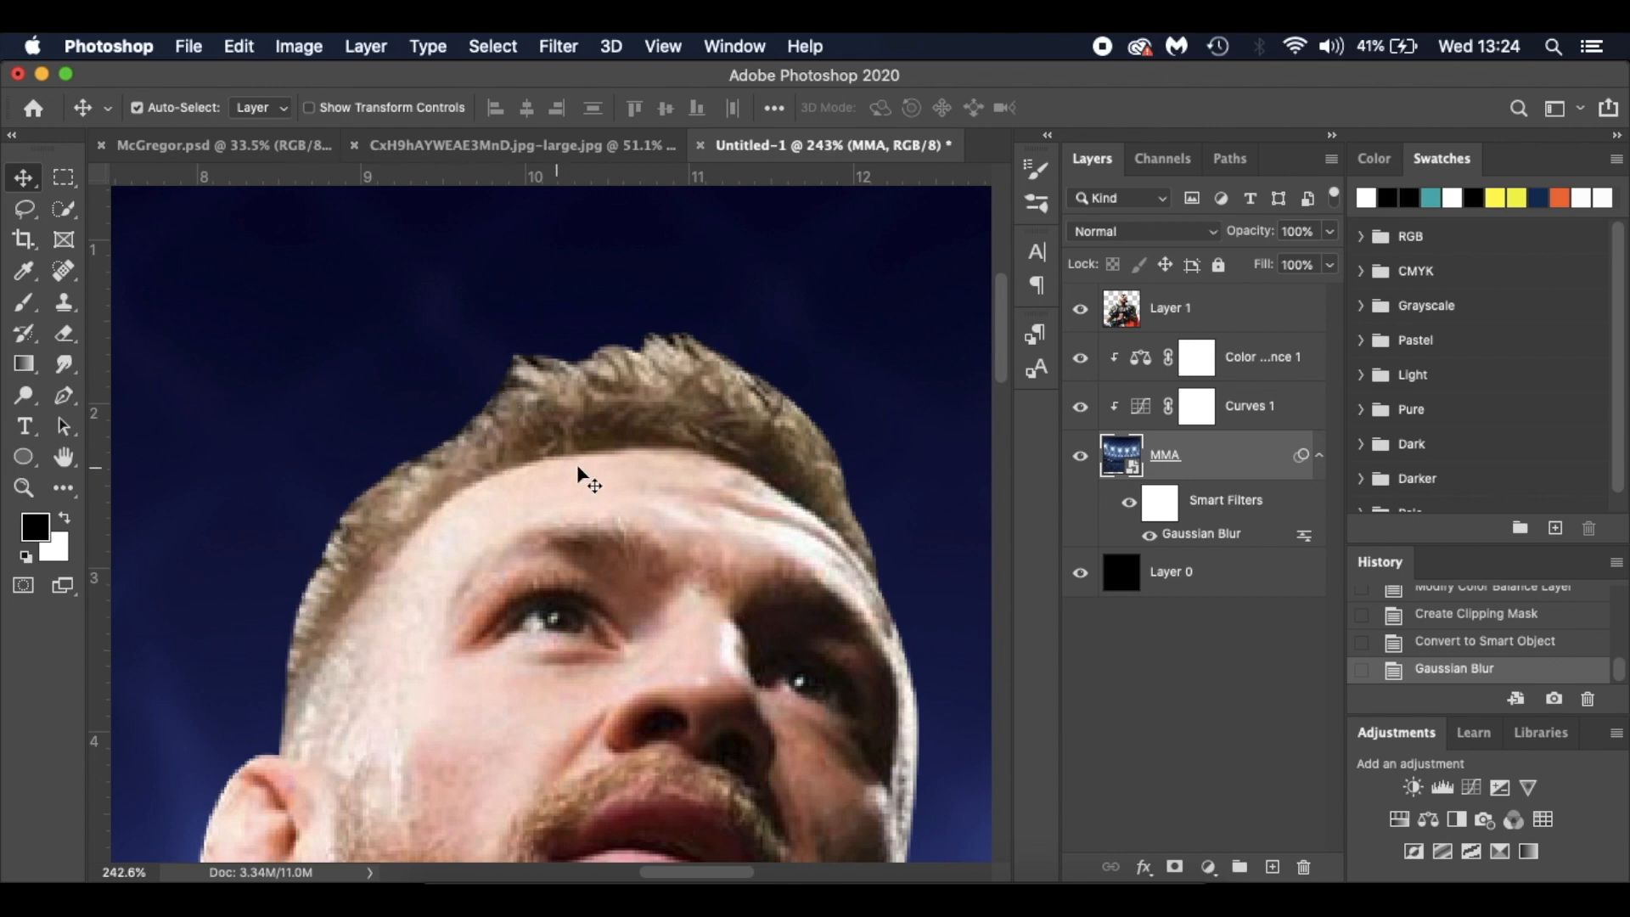
Step: Select the McGregor cut-out layer to begin editing it
click(1171, 307)
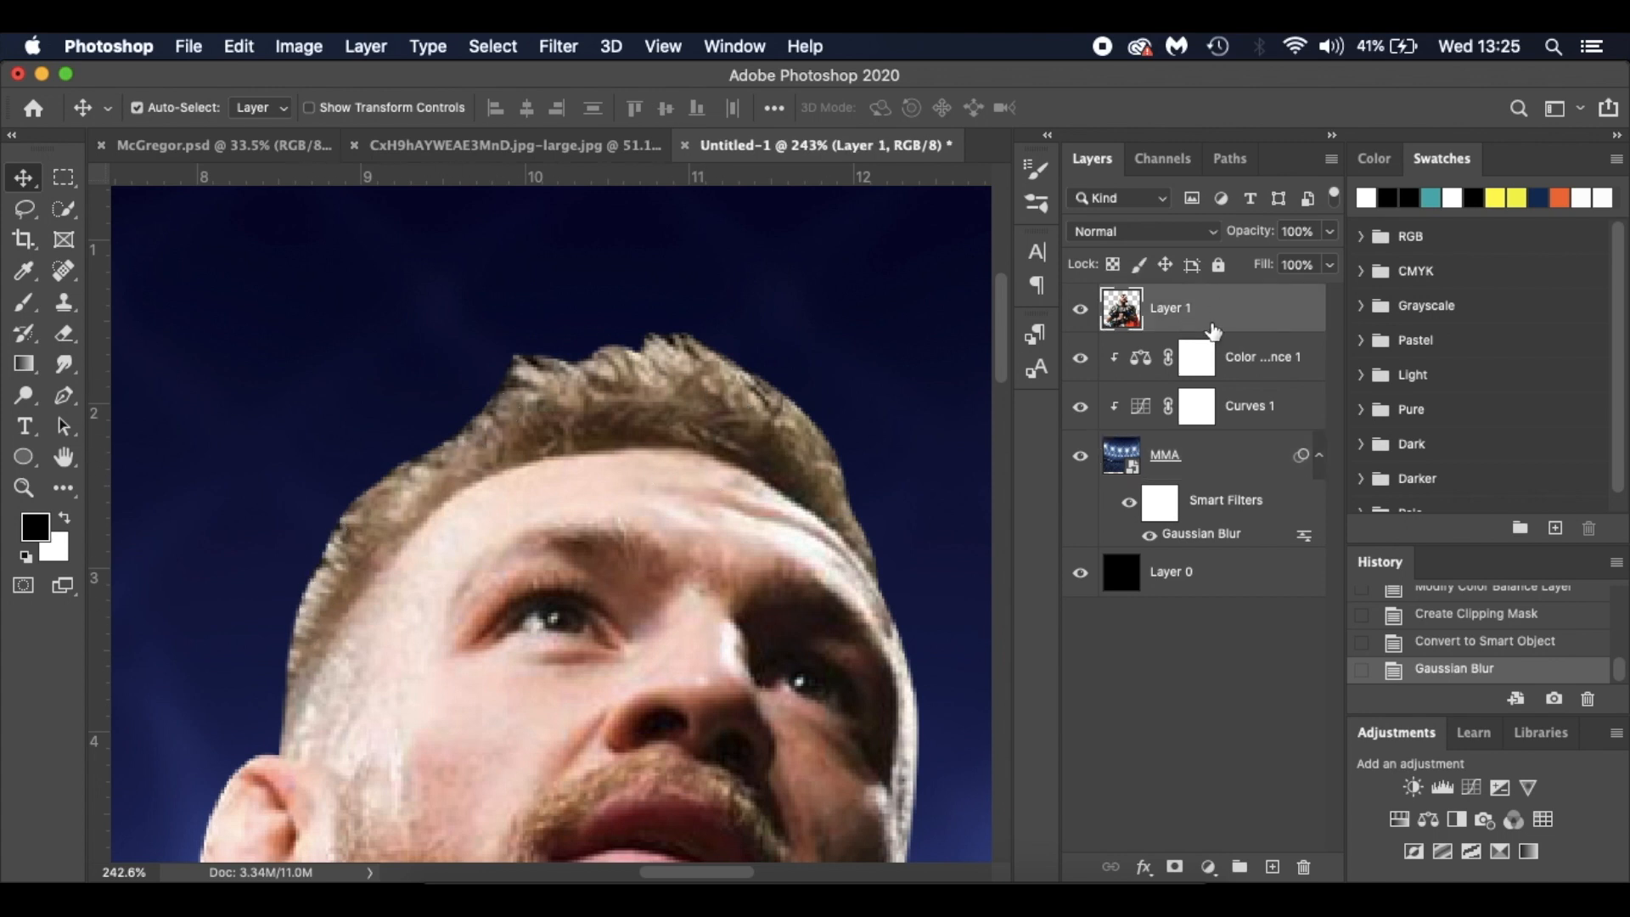
mouse_move(63, 372)
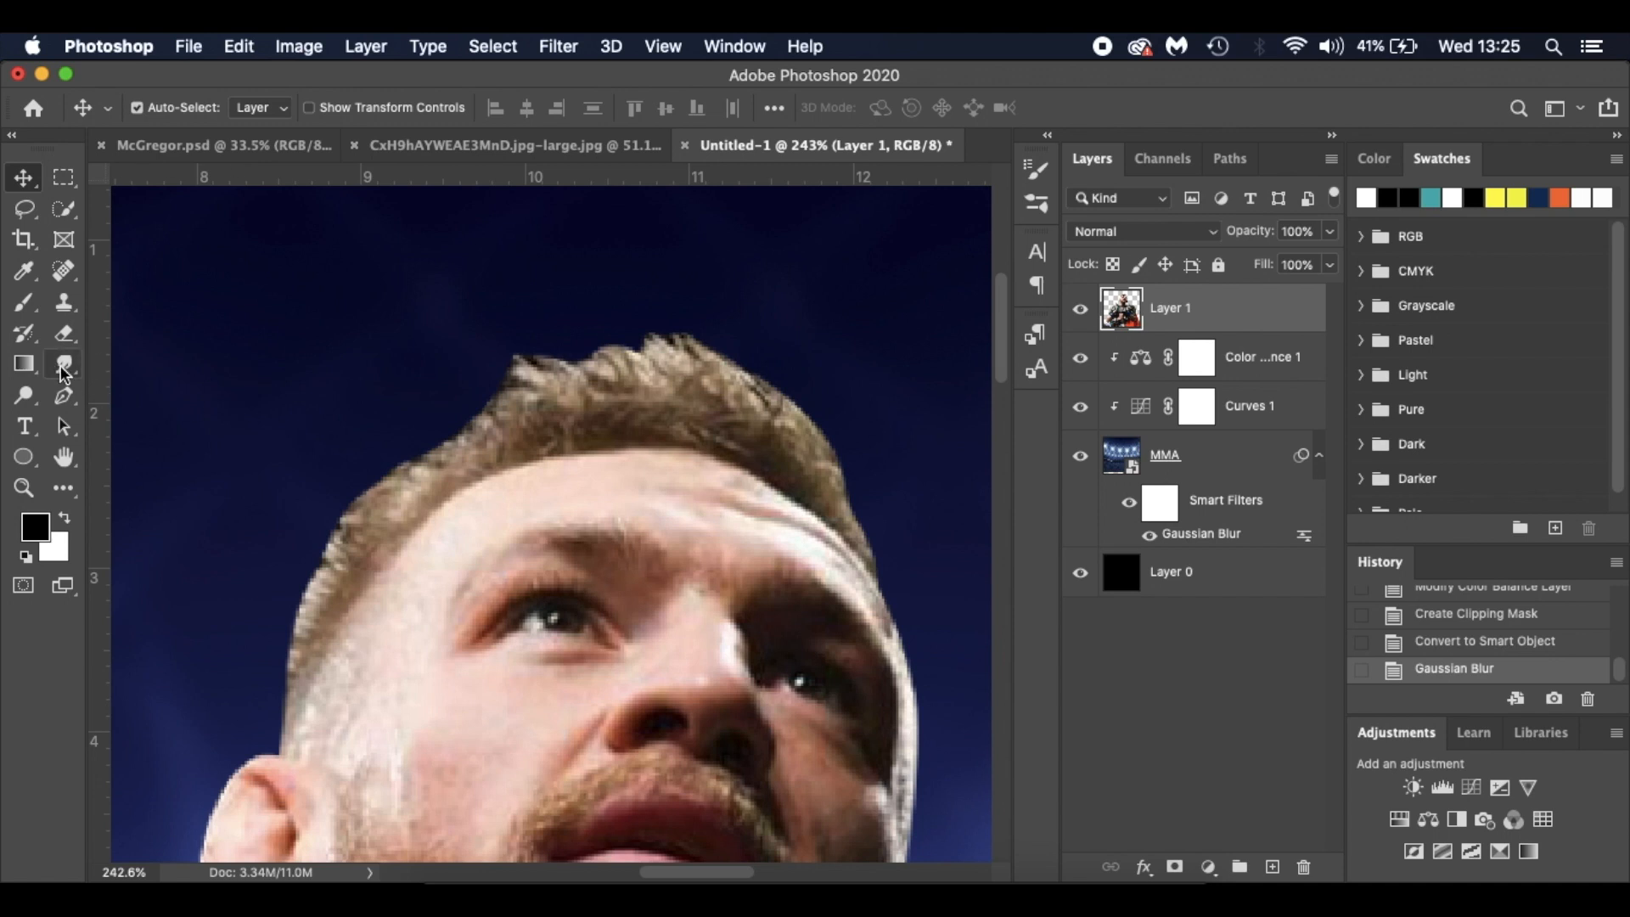
mouse_move(63, 367)
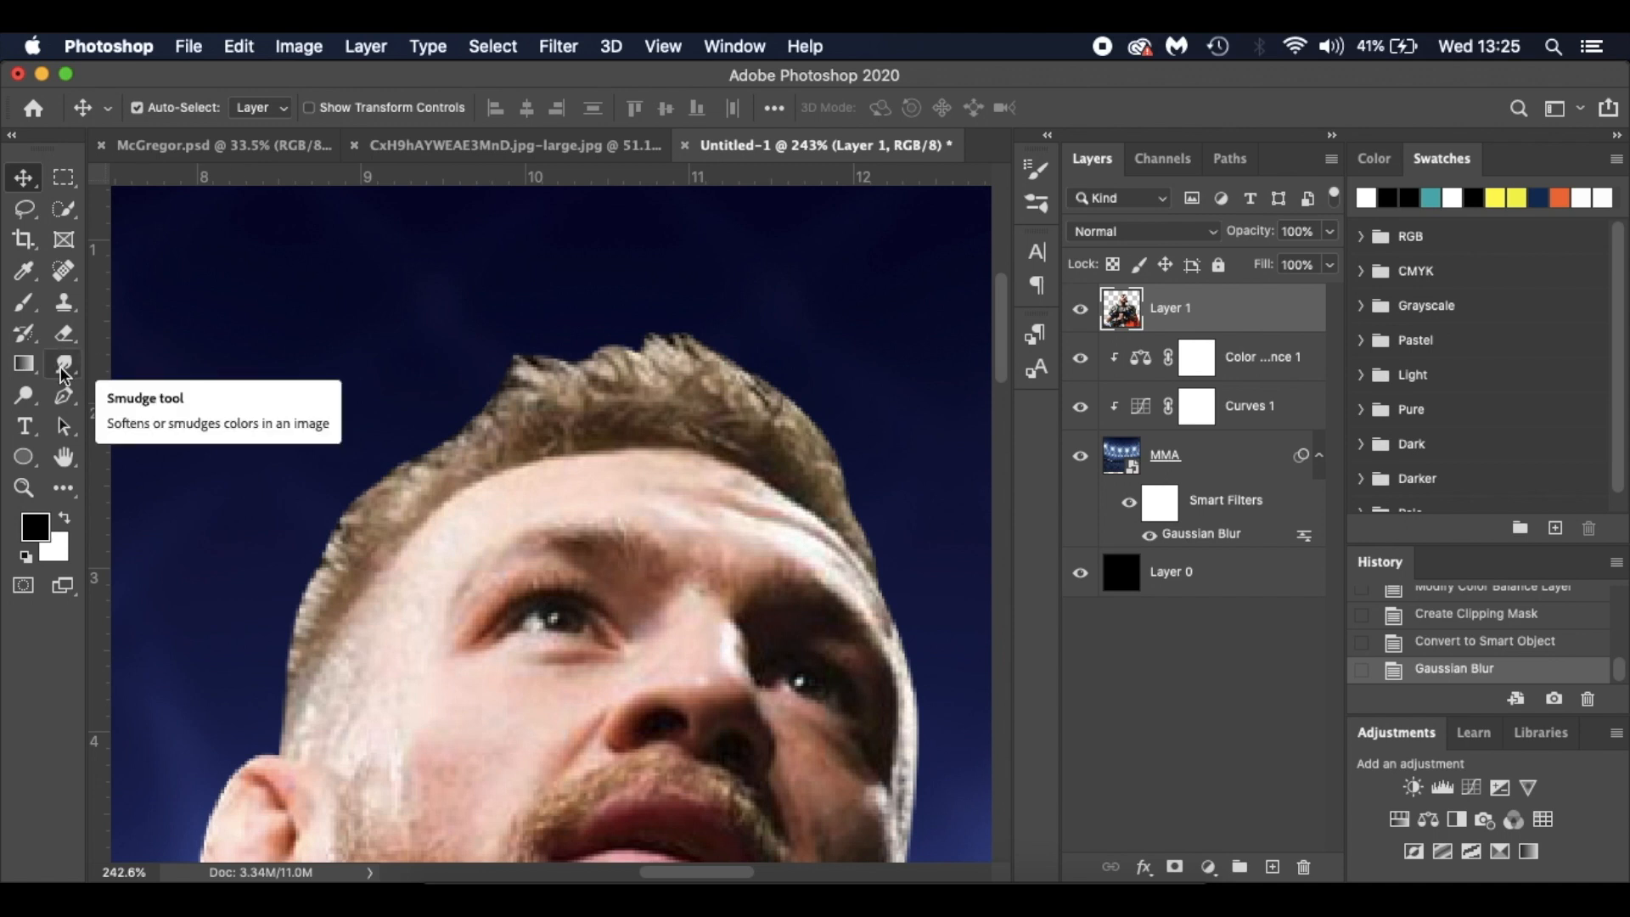
Step: Smudge along the top edge of McGregor's hair at 41% strength, softening it into the blue background
click(63, 364)
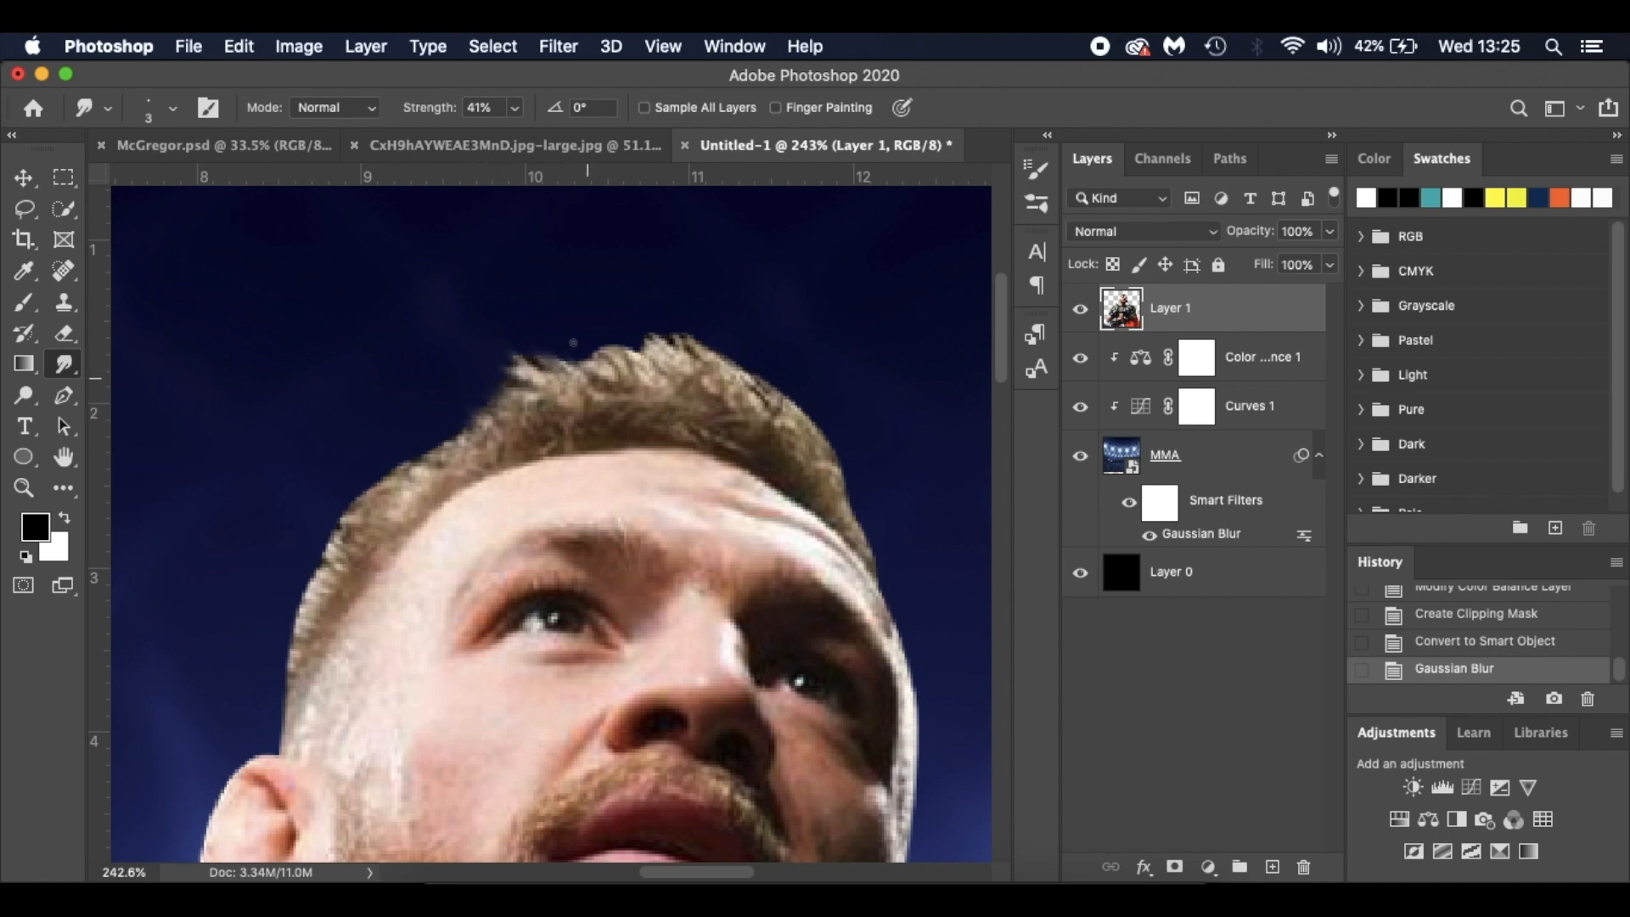
drag(572, 343, 645, 328)
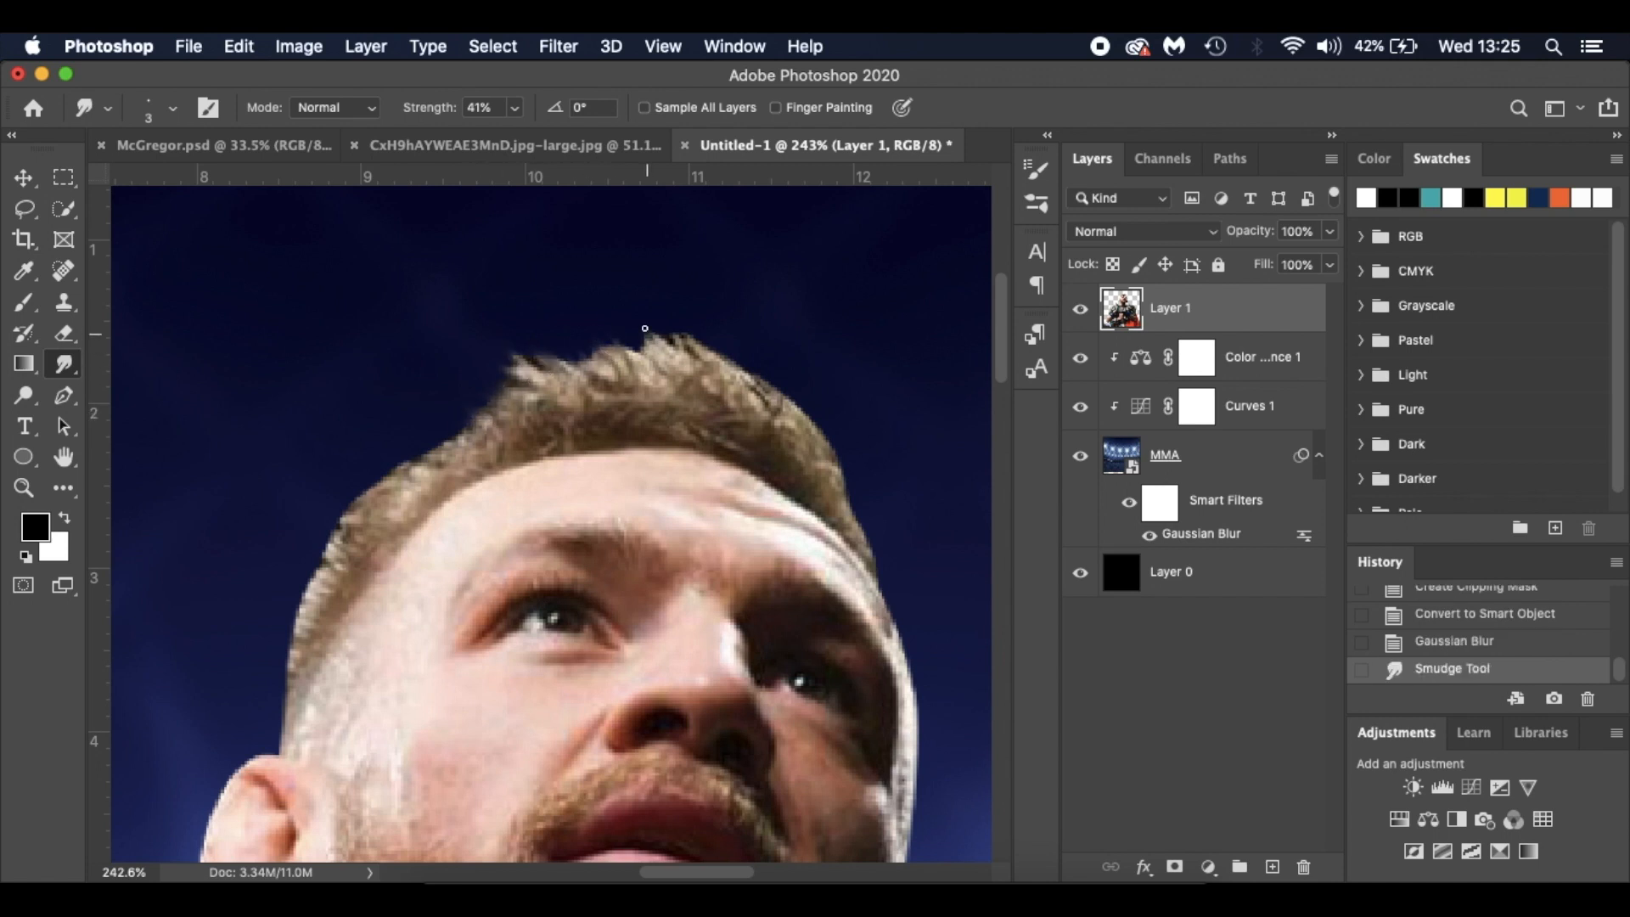
drag(645, 348, 710, 348)
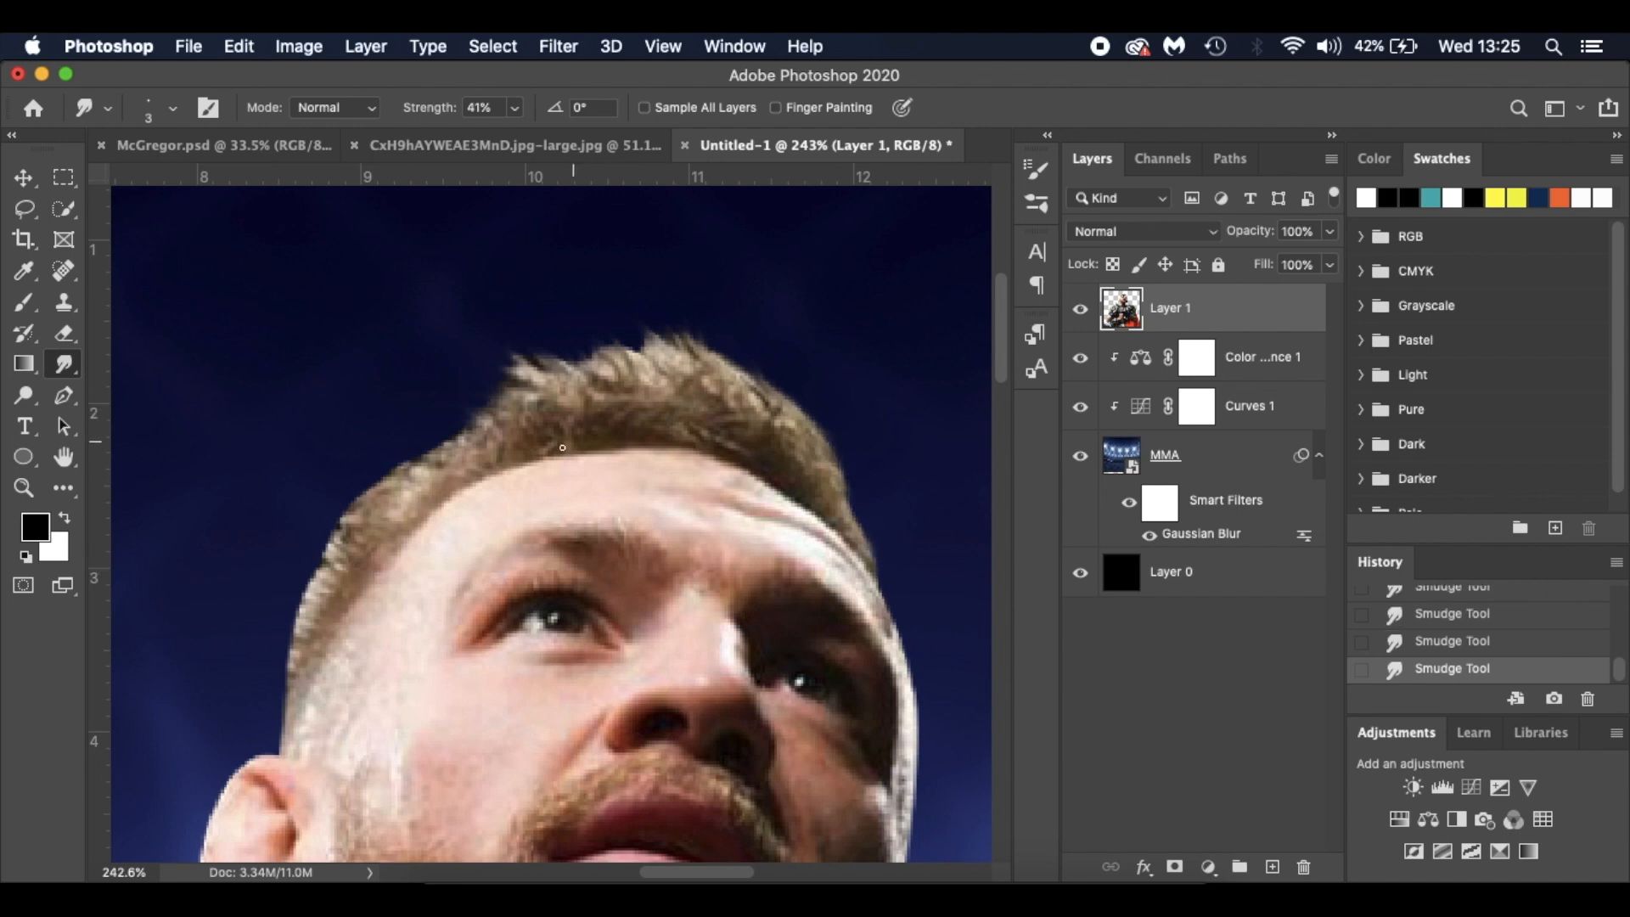
mouse_move(404, 465)
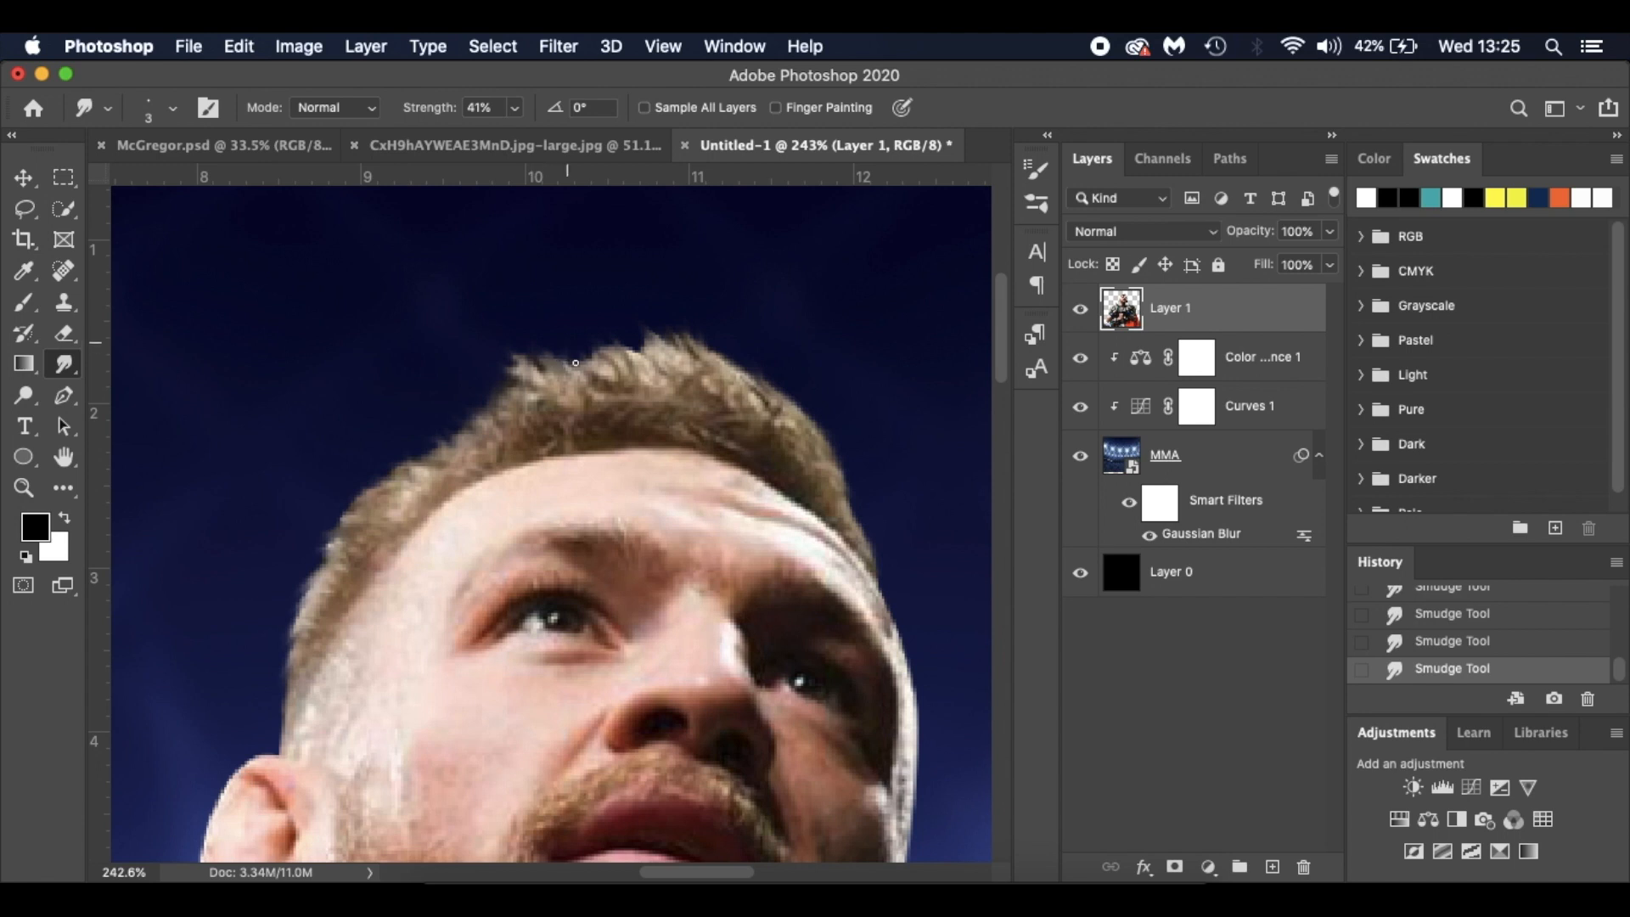
mouse_move(691, 363)
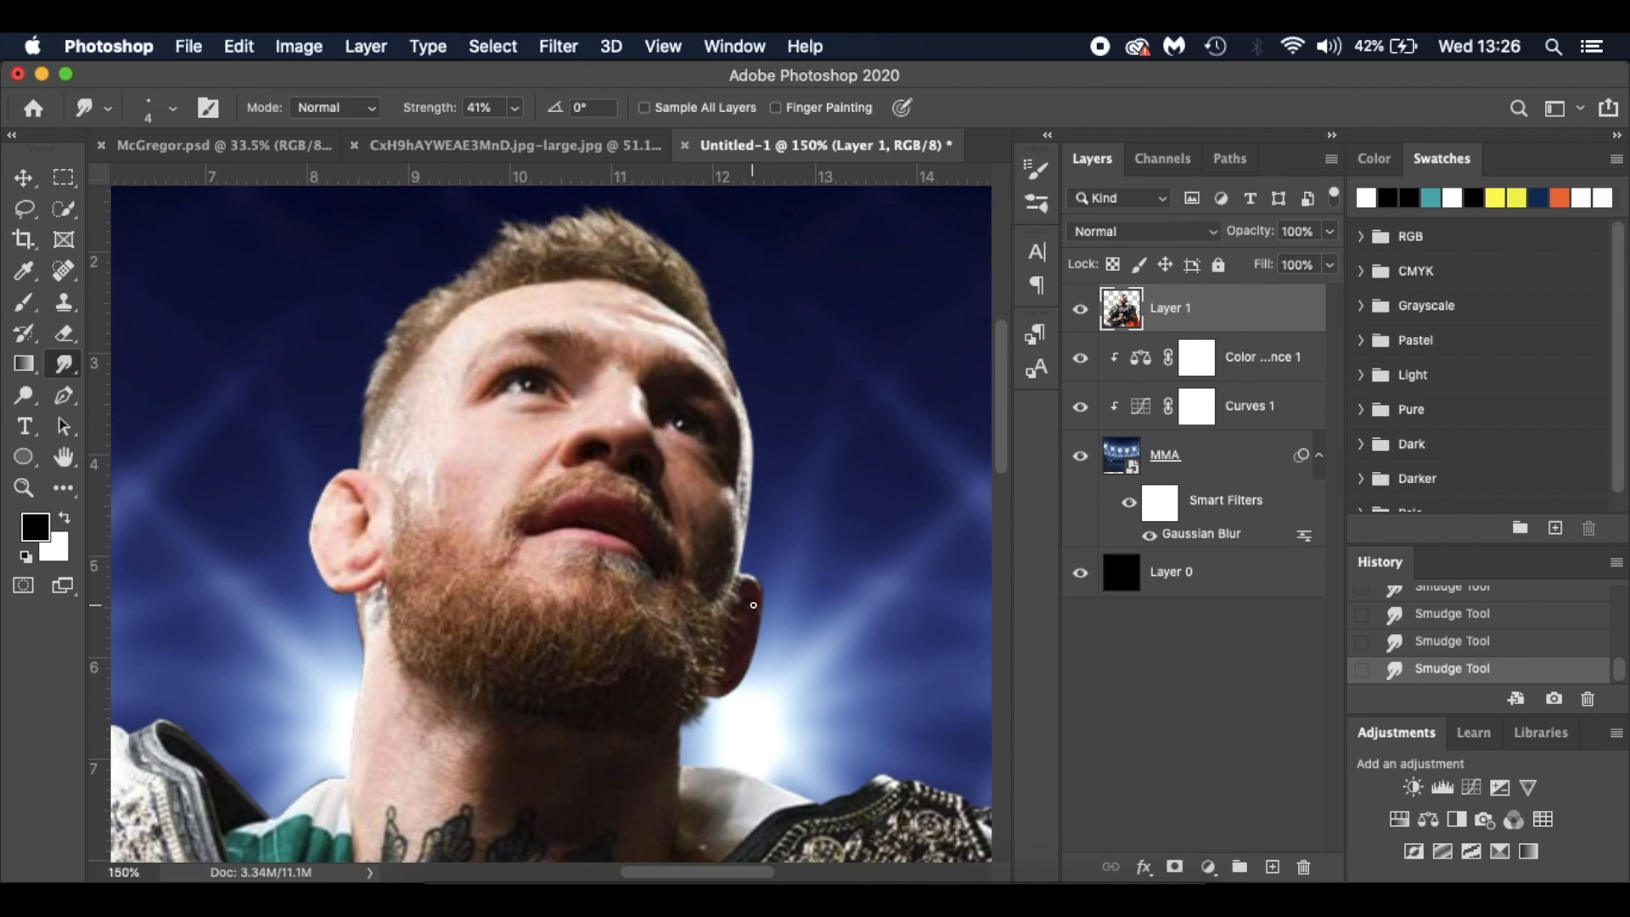
mouse_move(924, 349)
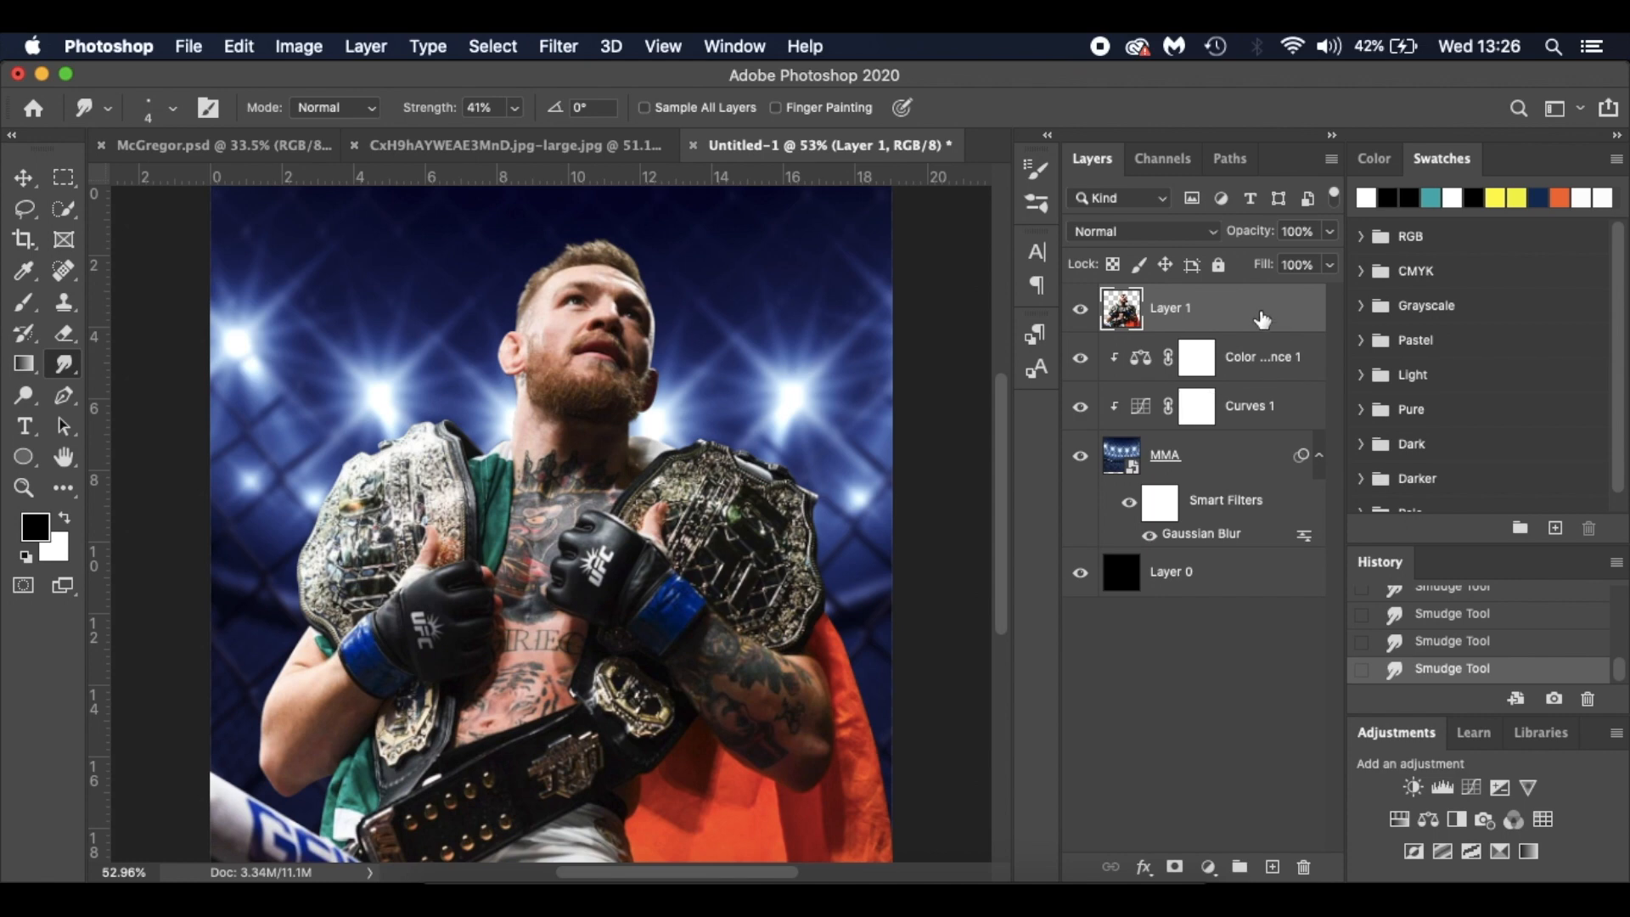
Step: Convert Layer 1 to a smart object and launch the Camera Raw filter on it
right_click(1172, 307)
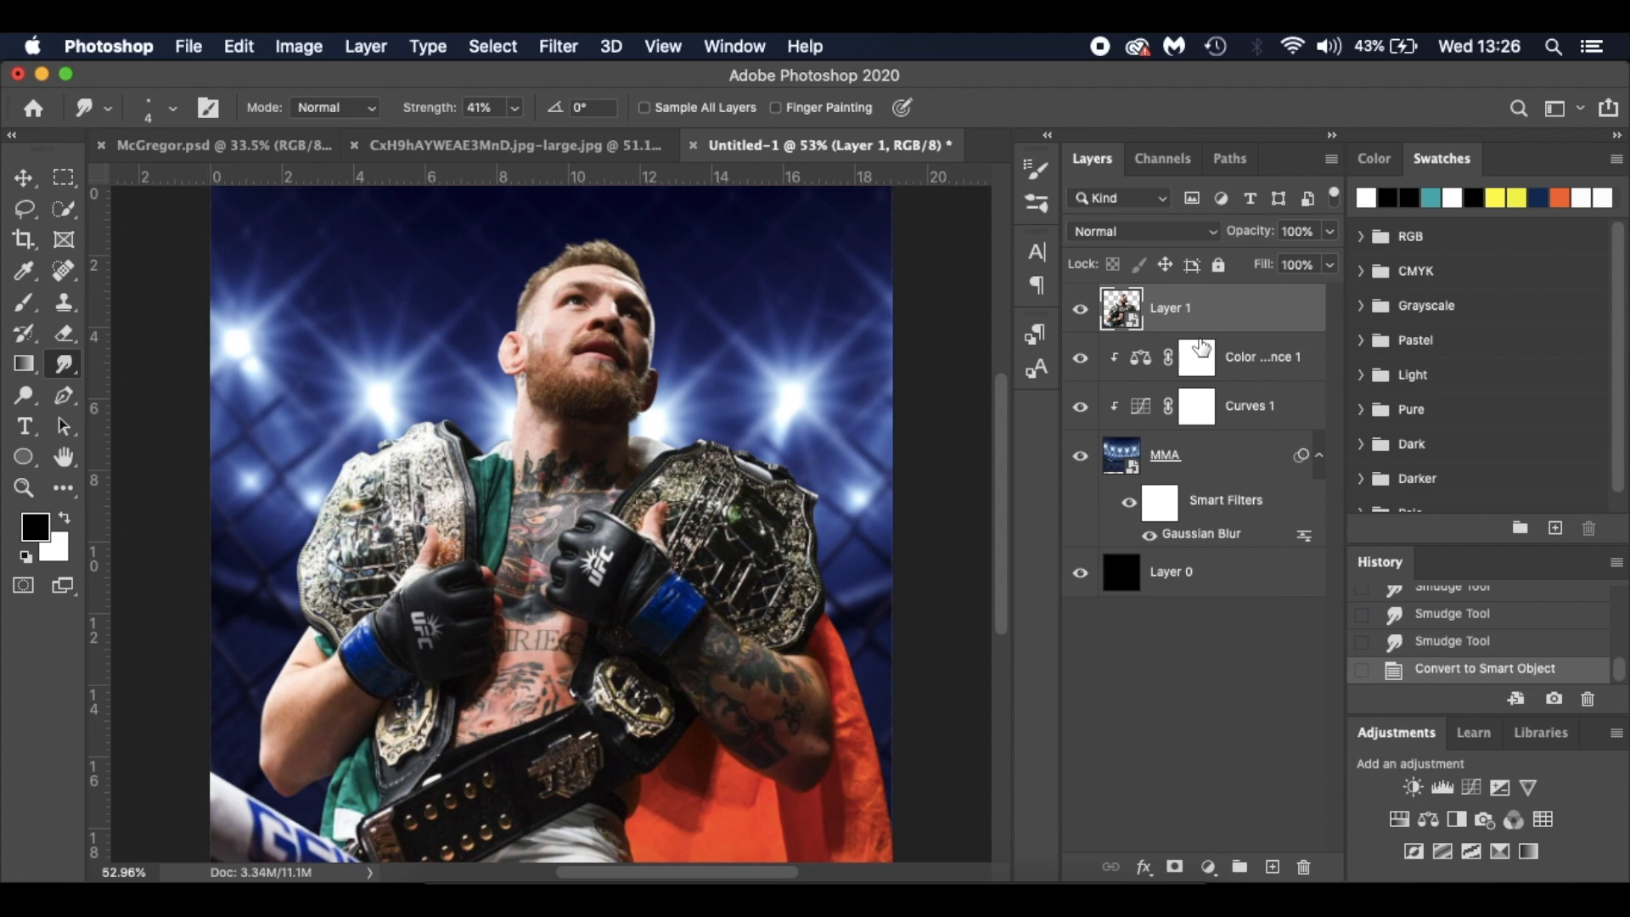
click(558, 45)
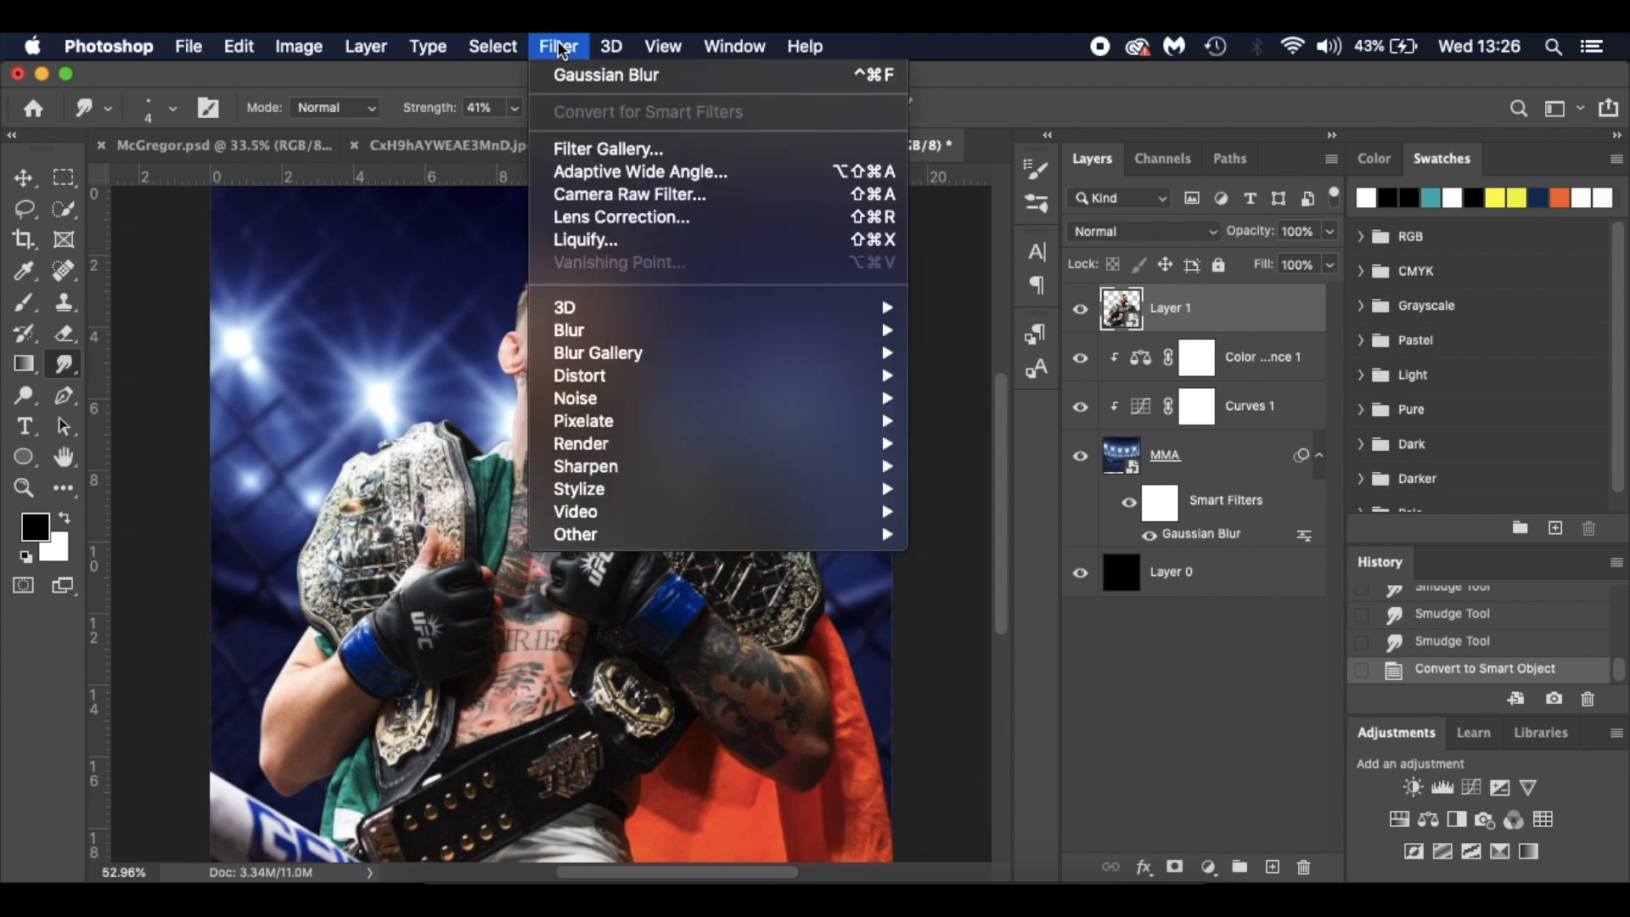
click(559, 46)
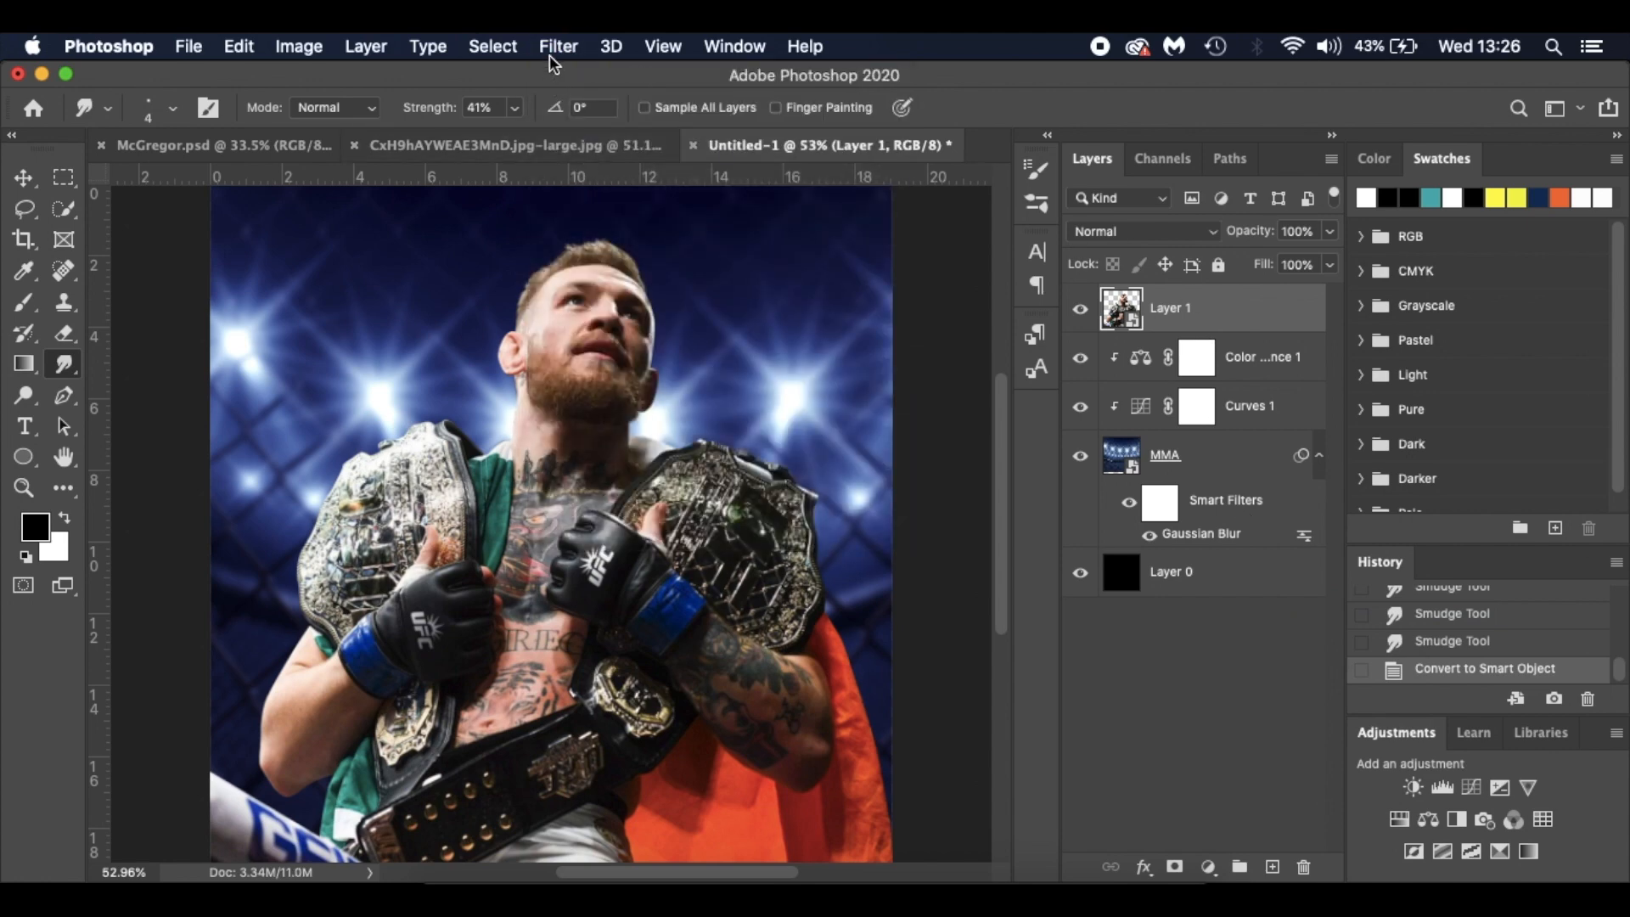
click(557, 46)
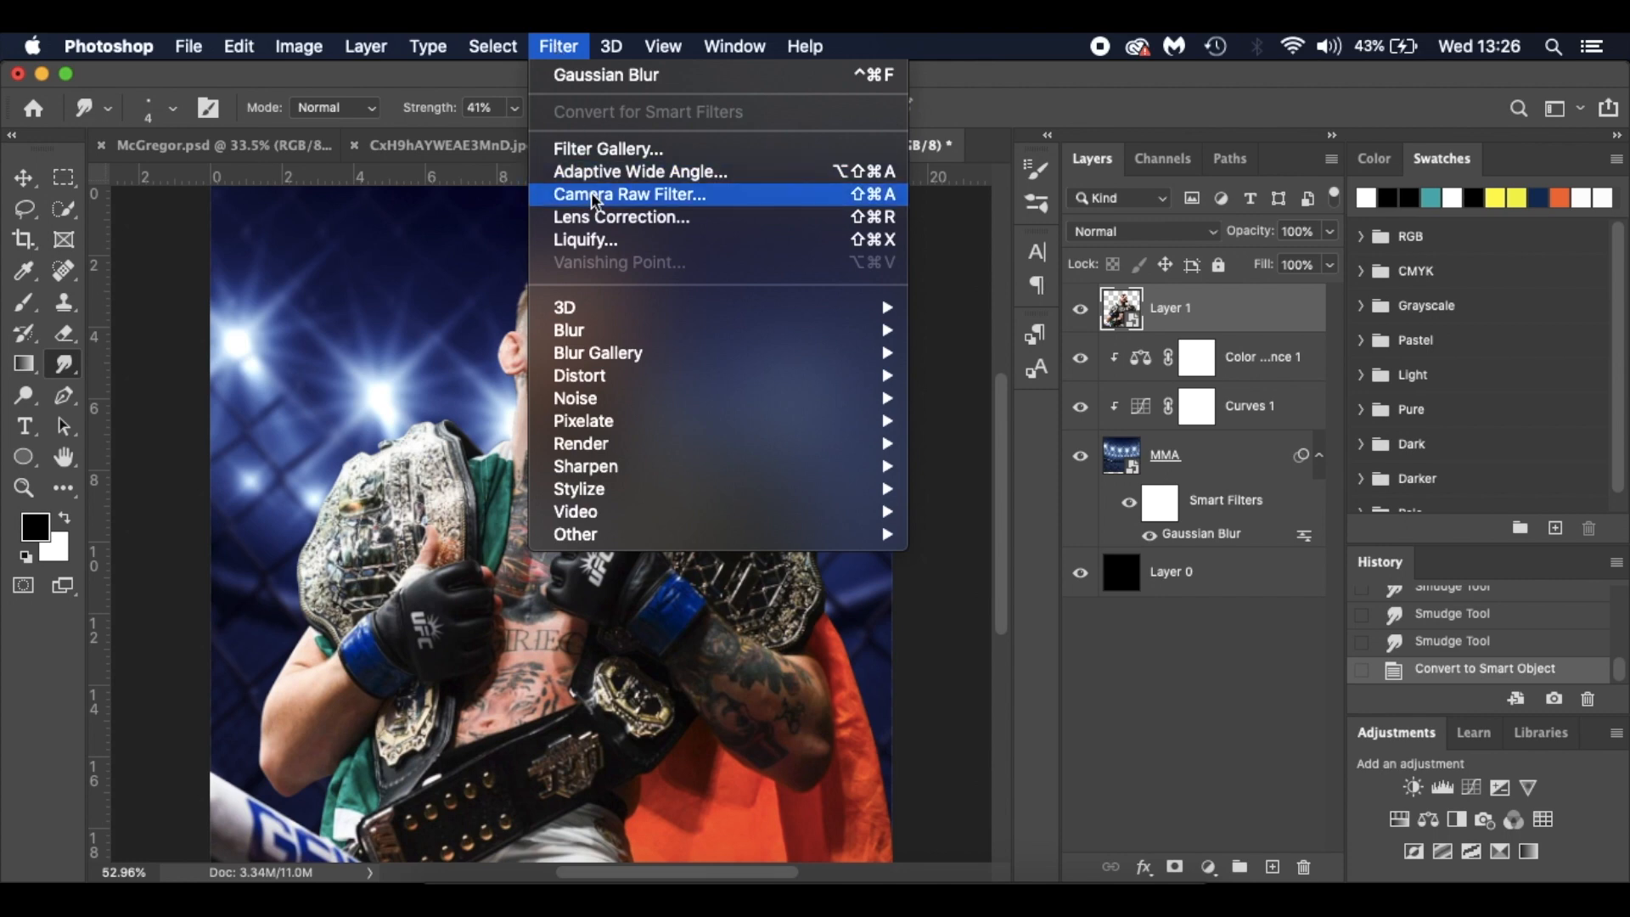
click(630, 195)
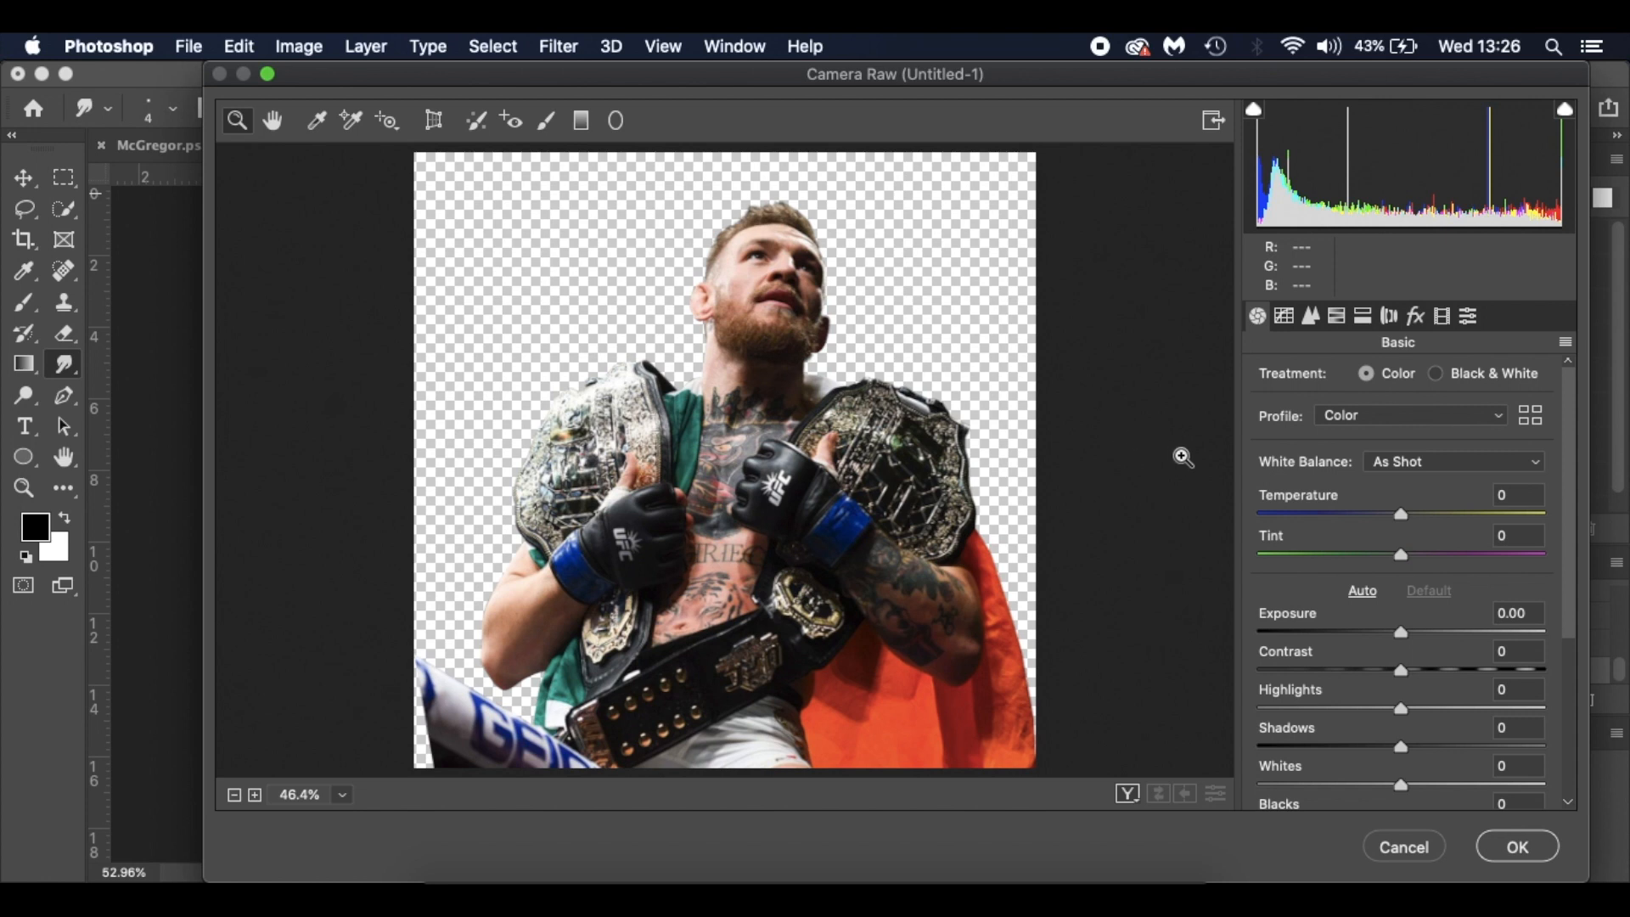
mouse_move(1411, 641)
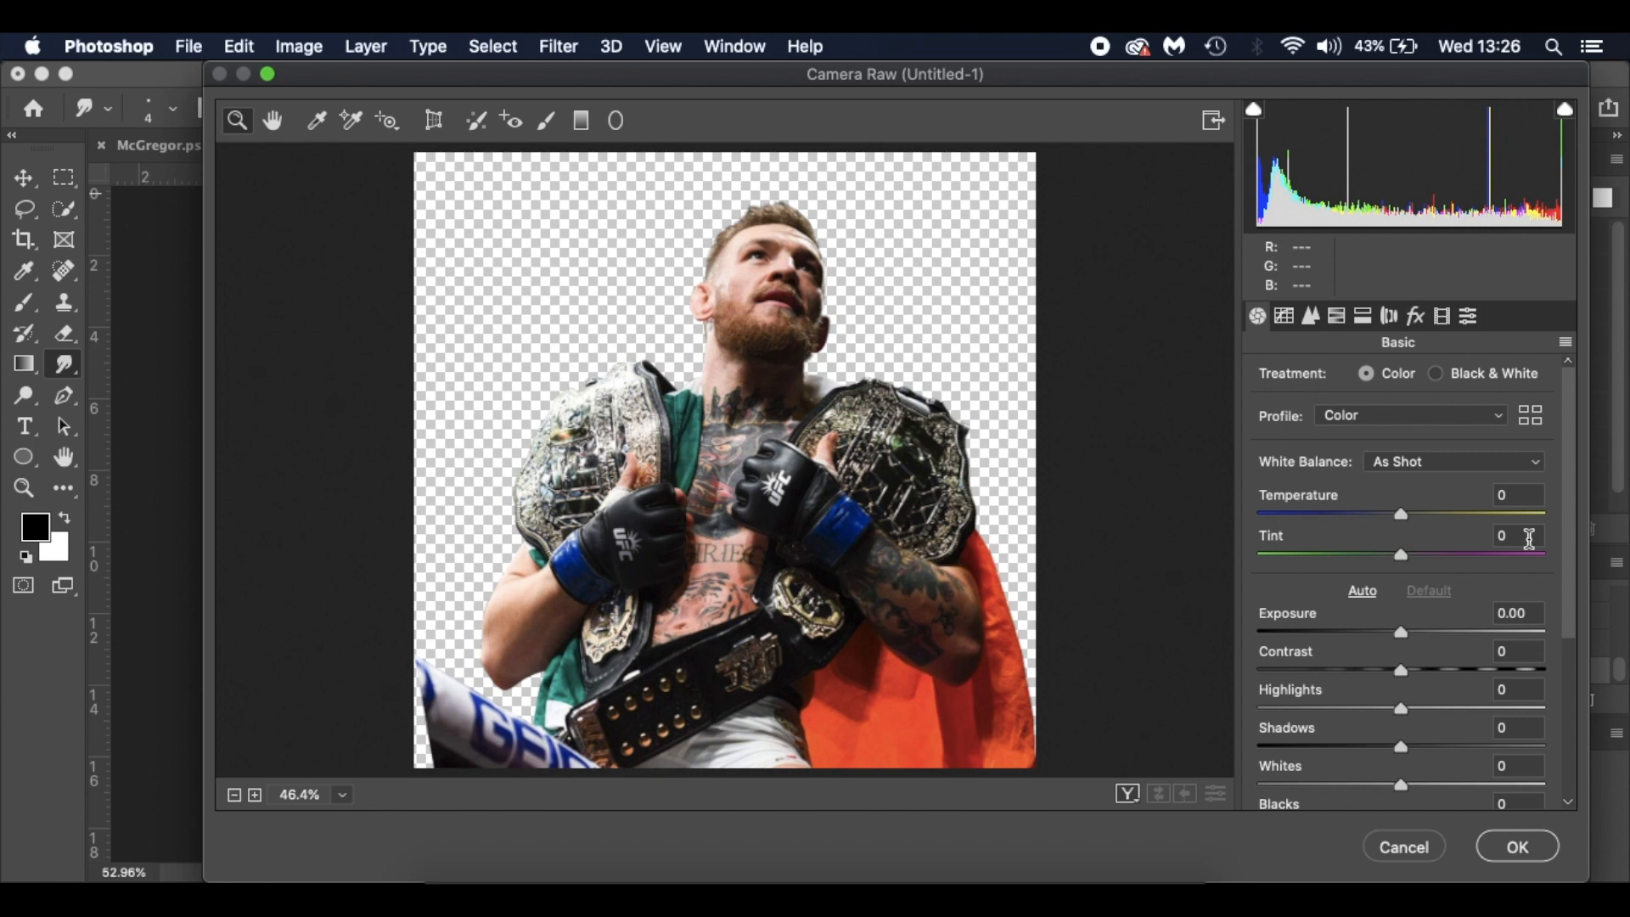
Step: In Camera Raw set Highlights to -100 and Shadows to +40
scroll(down, 3)
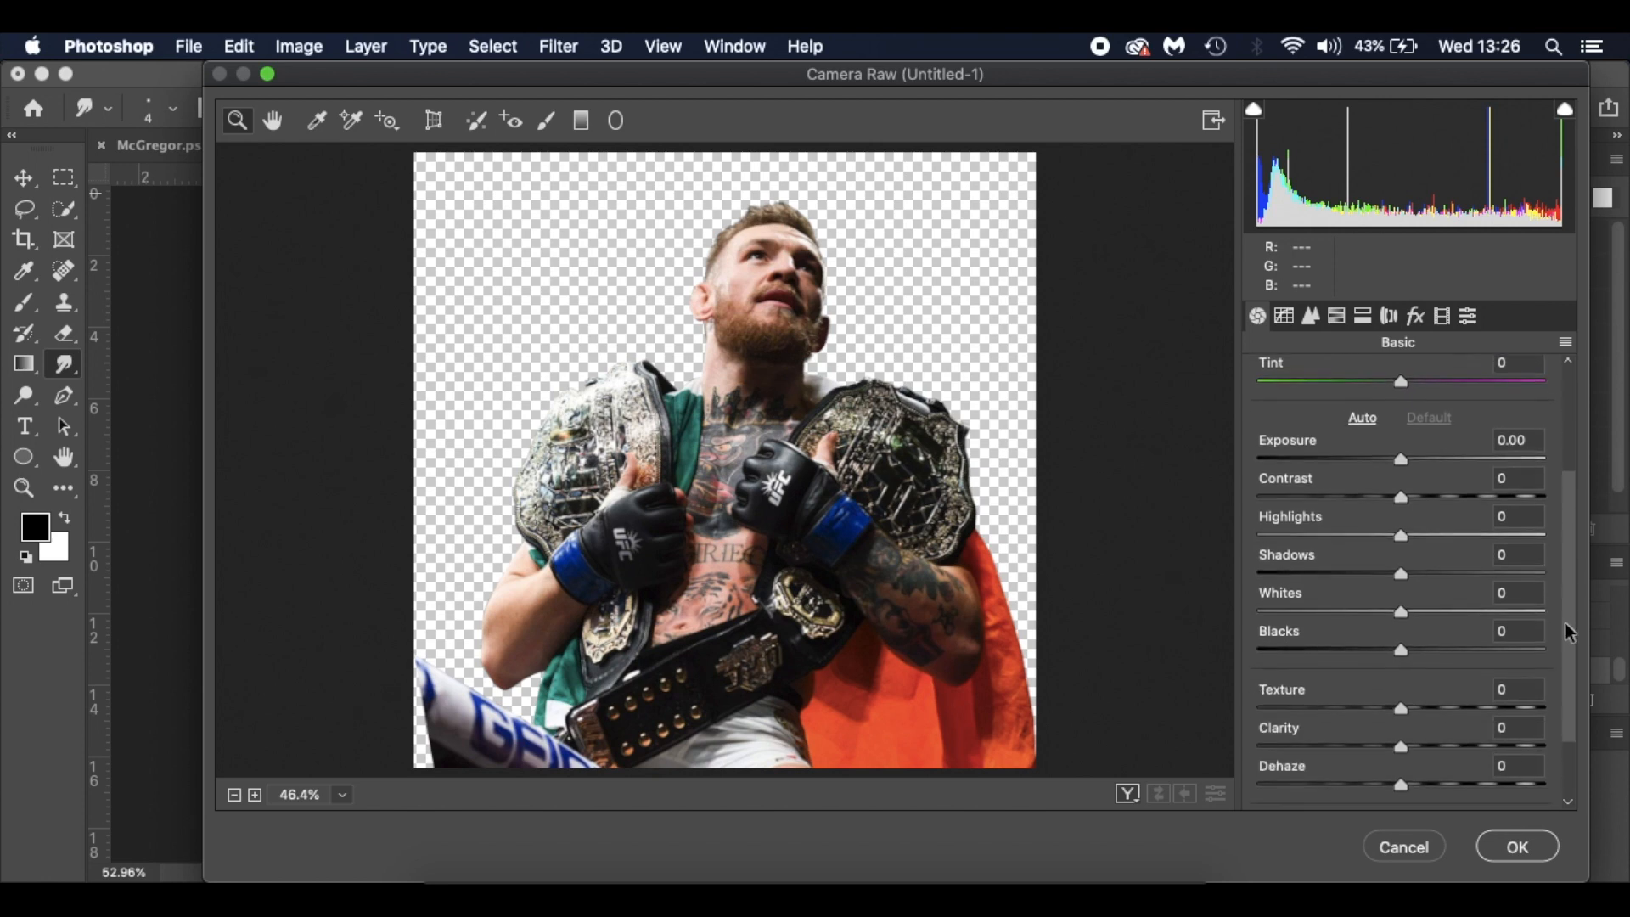
scroll(down, 3)
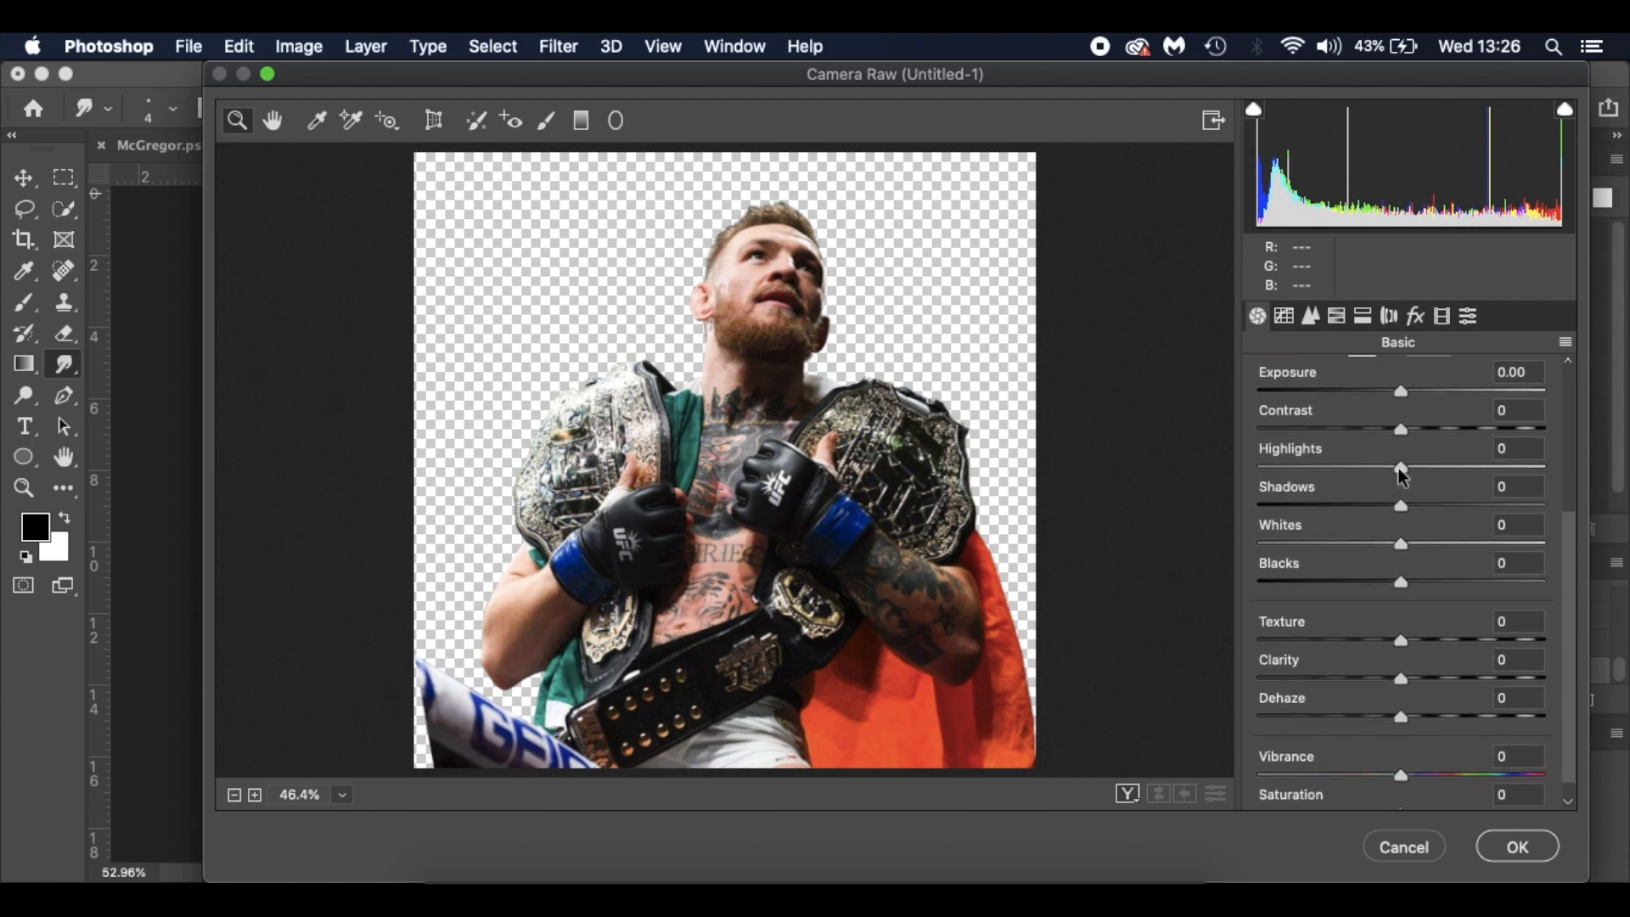
drag(1401, 467, 1259, 467)
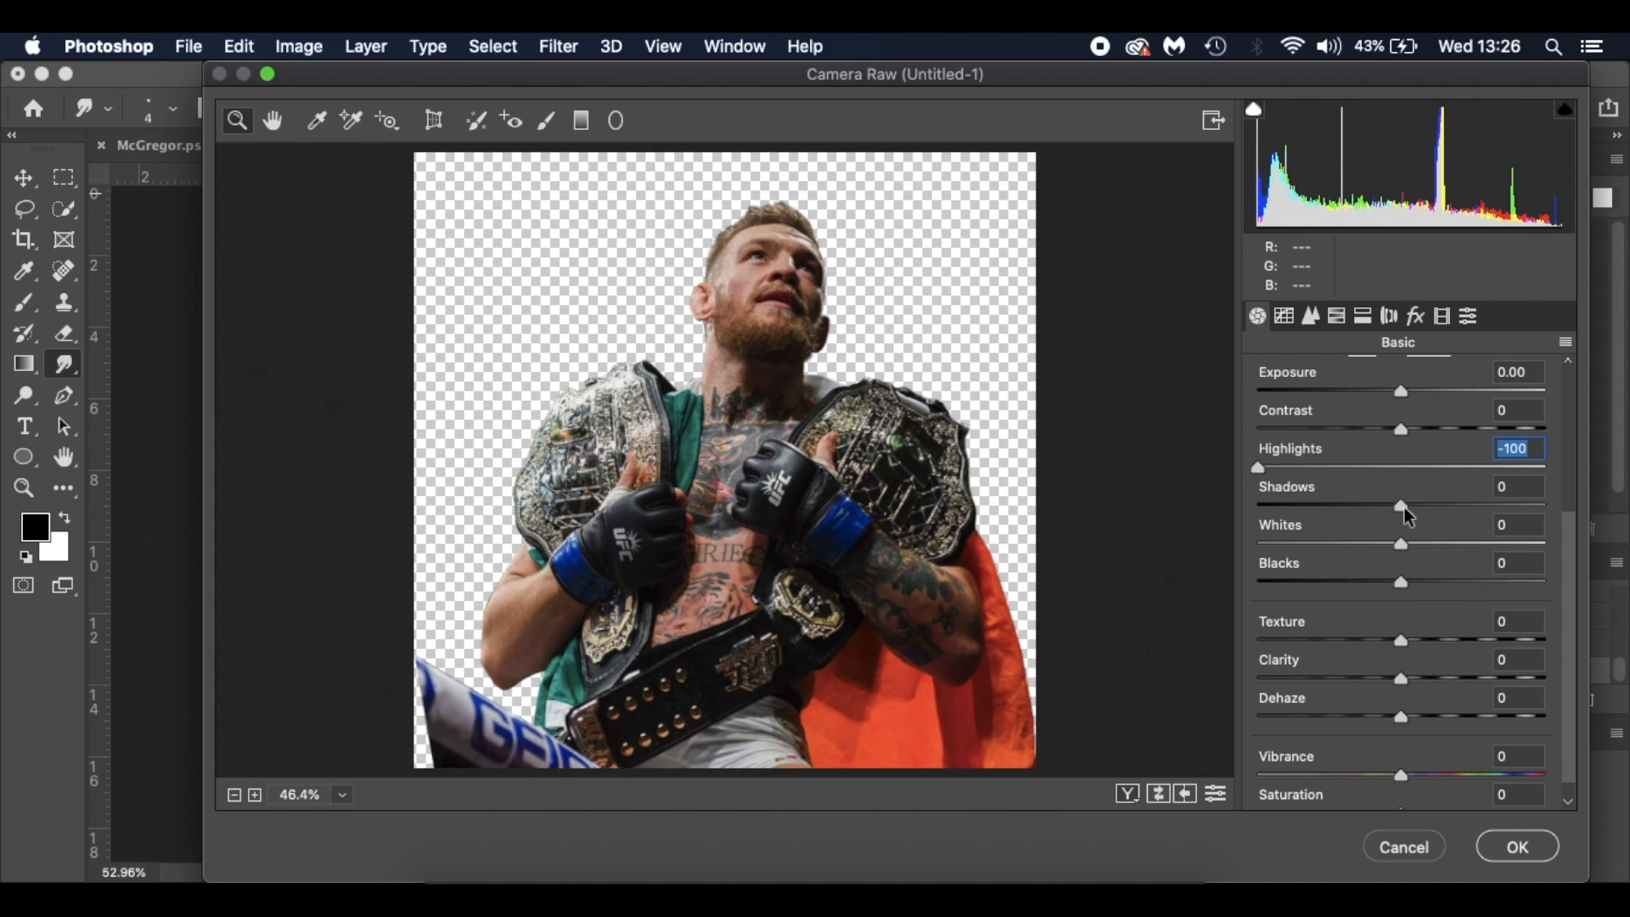
mouse_move(1404, 516)
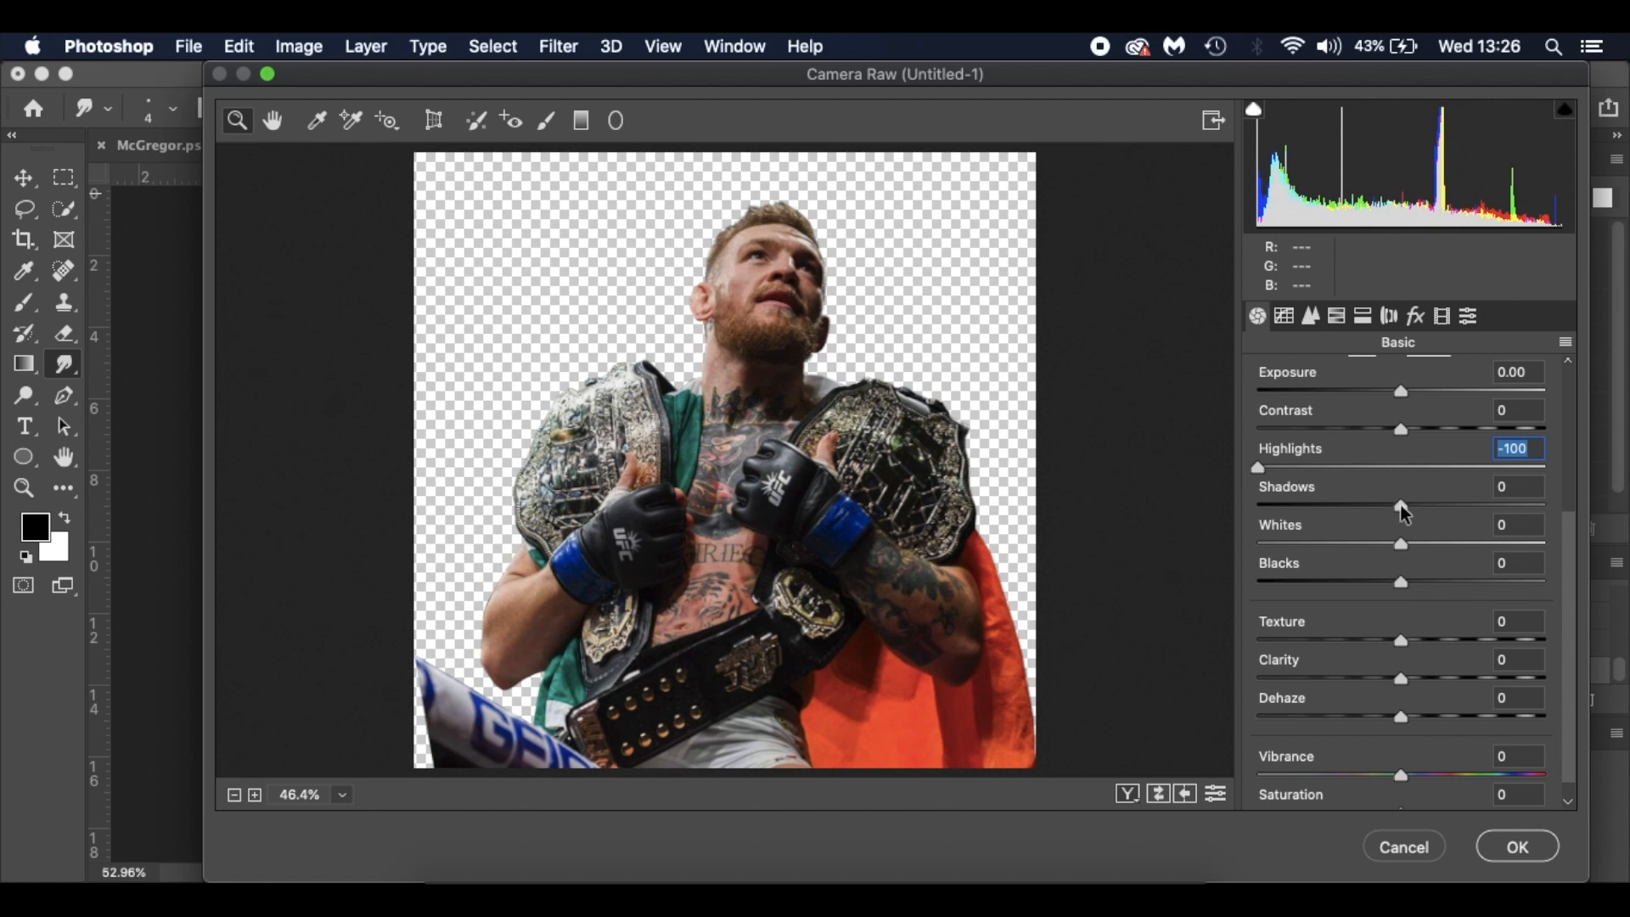
drag(1399, 504, 1430, 504)
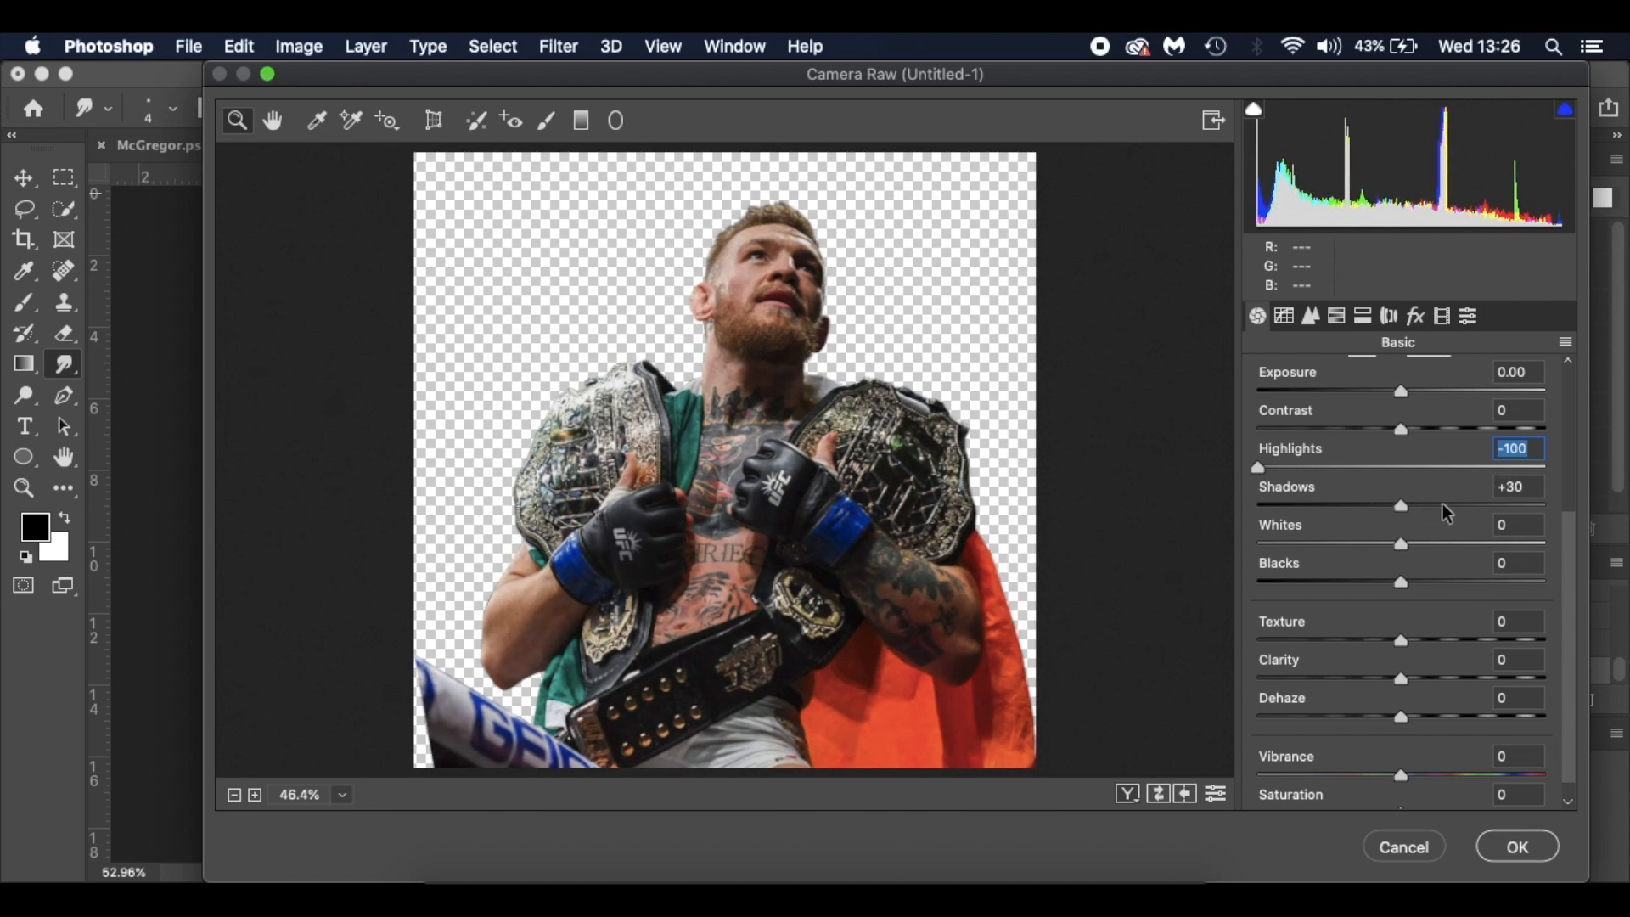
drag(1401, 506, 1414, 506)
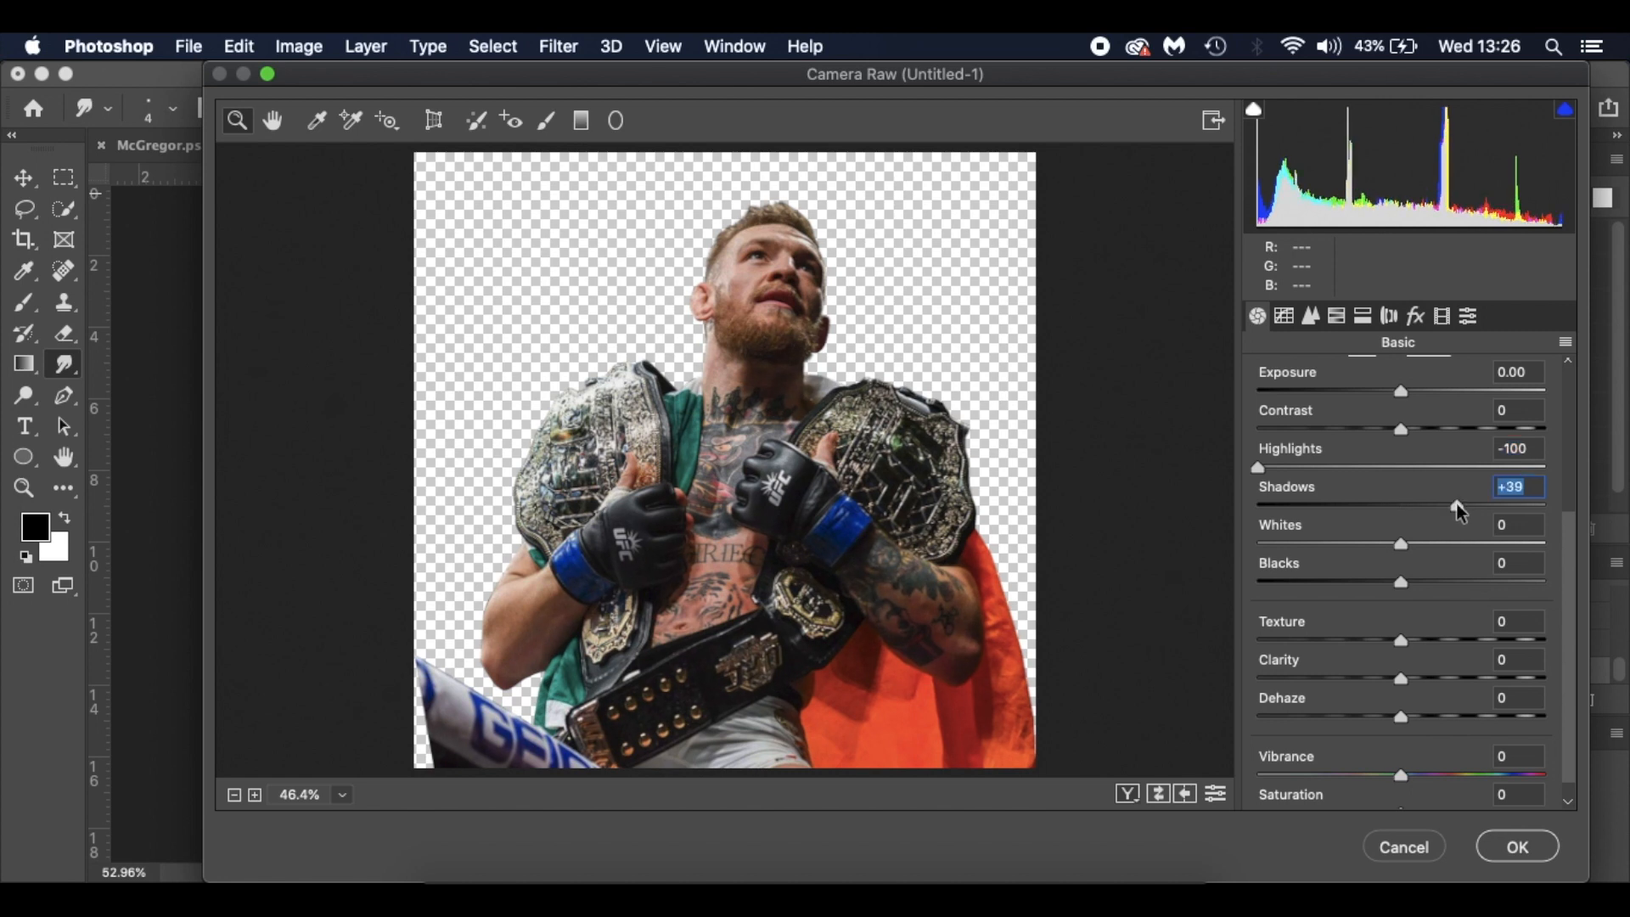
drag(1457, 506, 1461, 506)
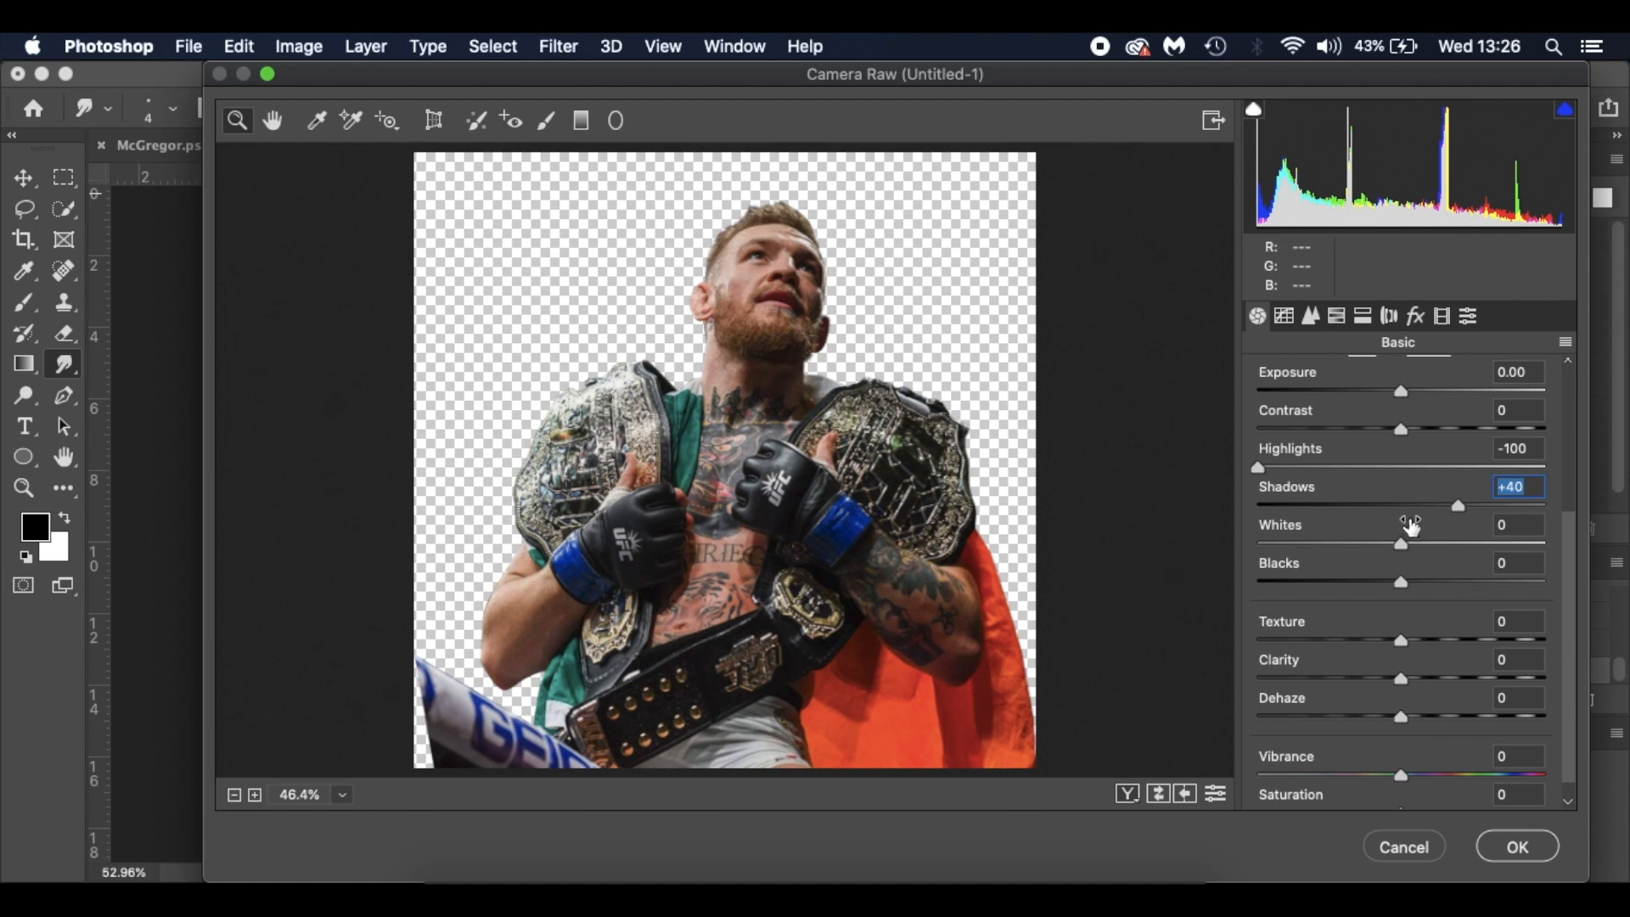
mouse_move(1377, 532)
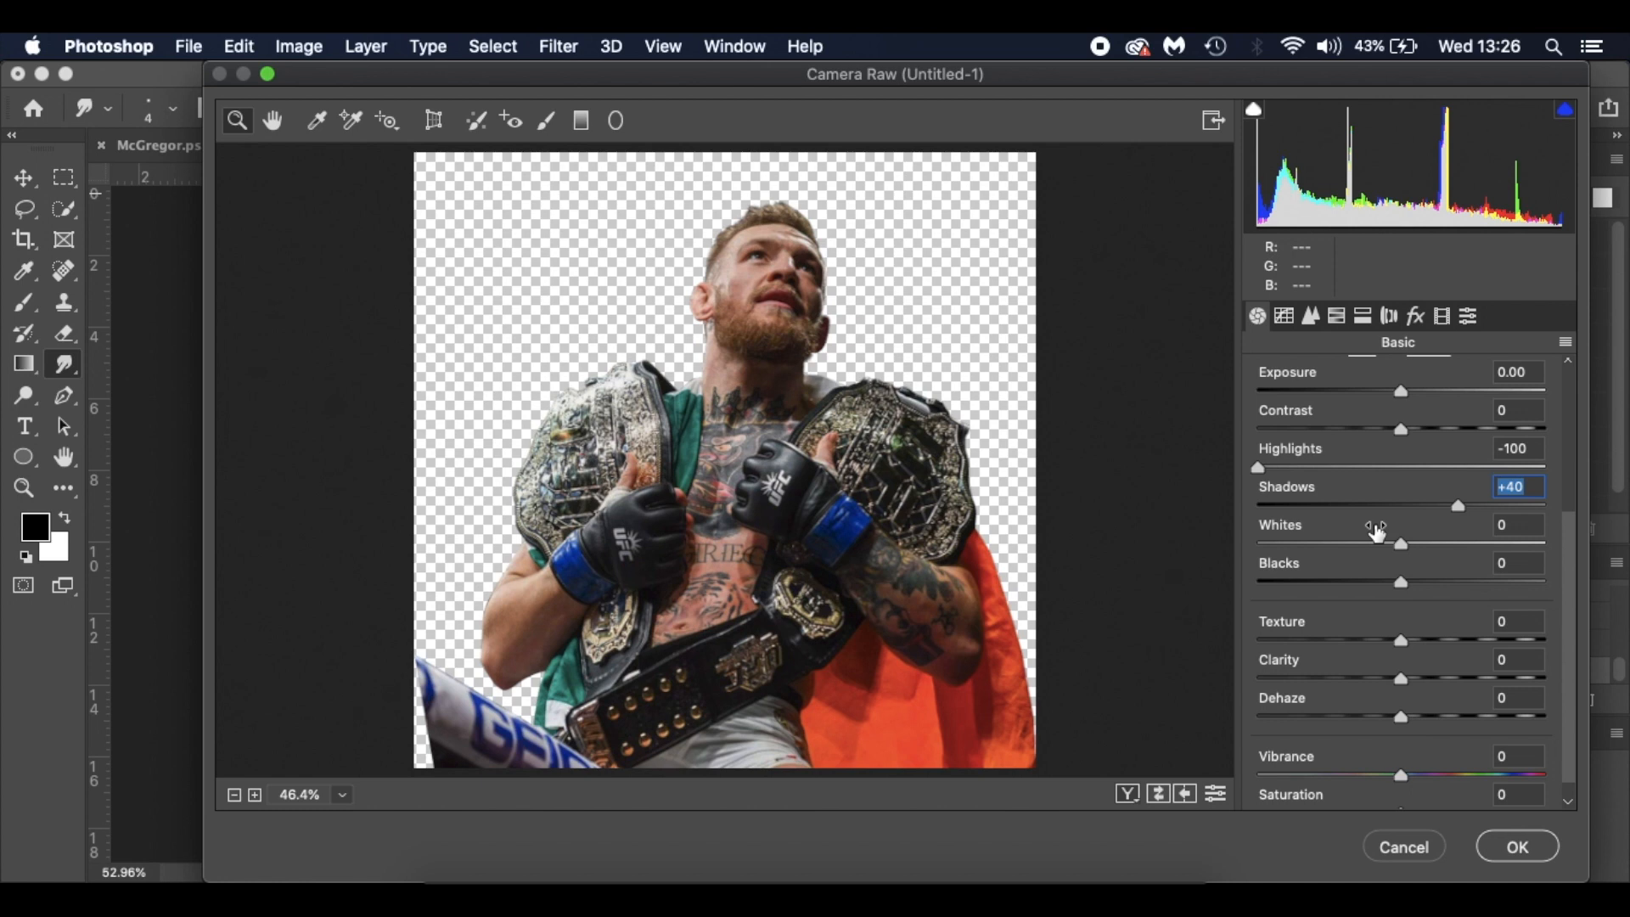
mouse_move(1428, 608)
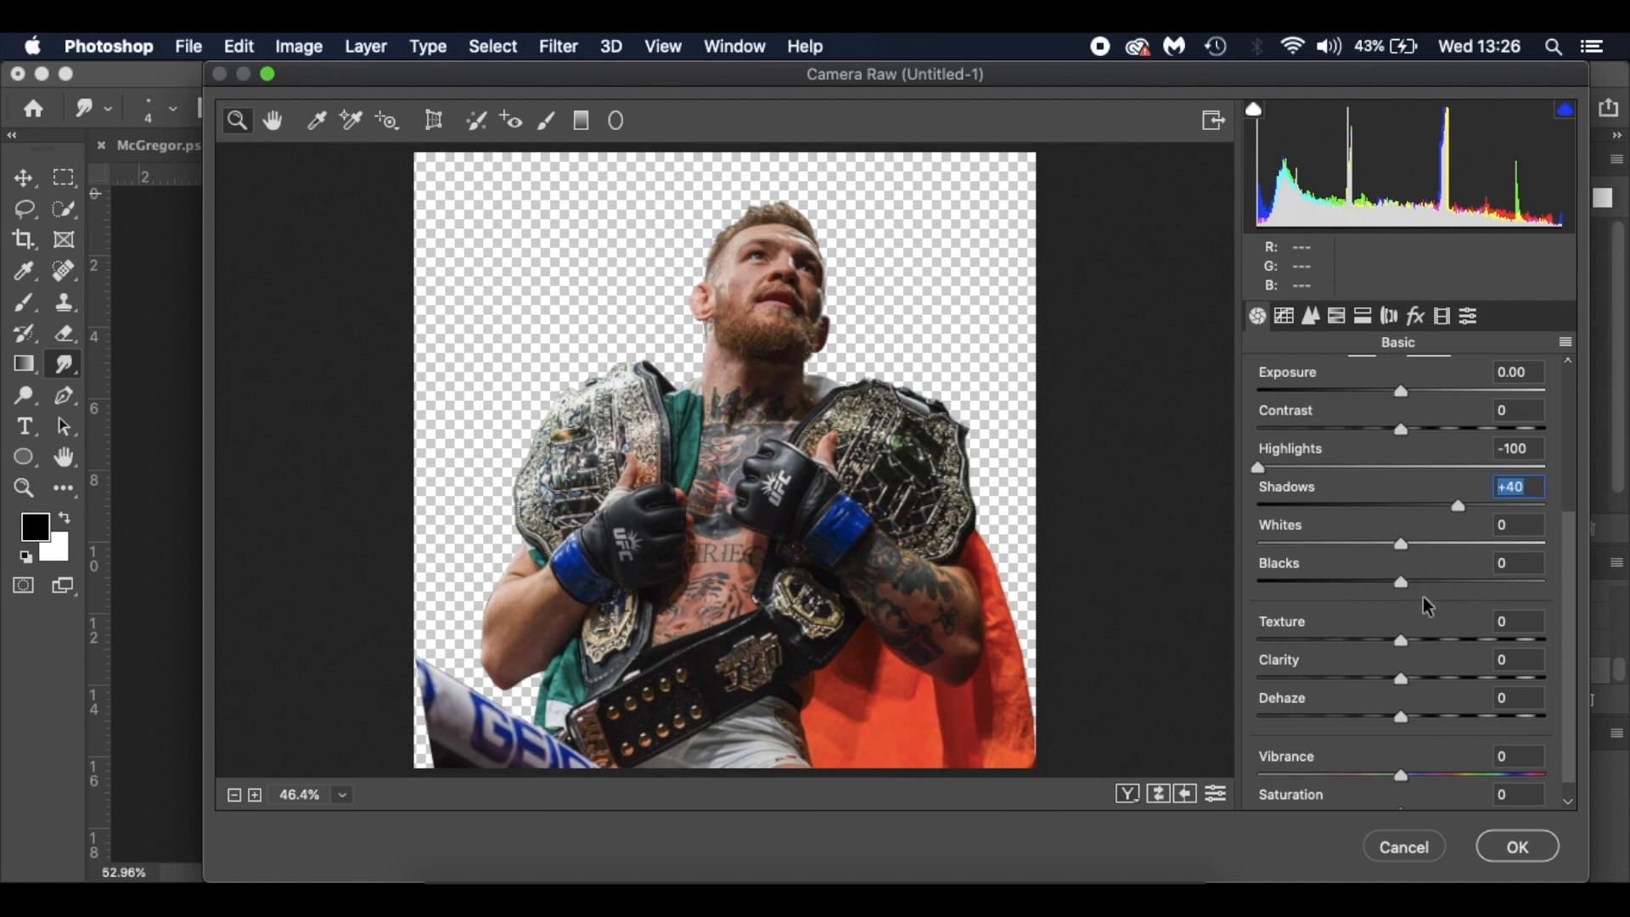
mouse_move(1439, 557)
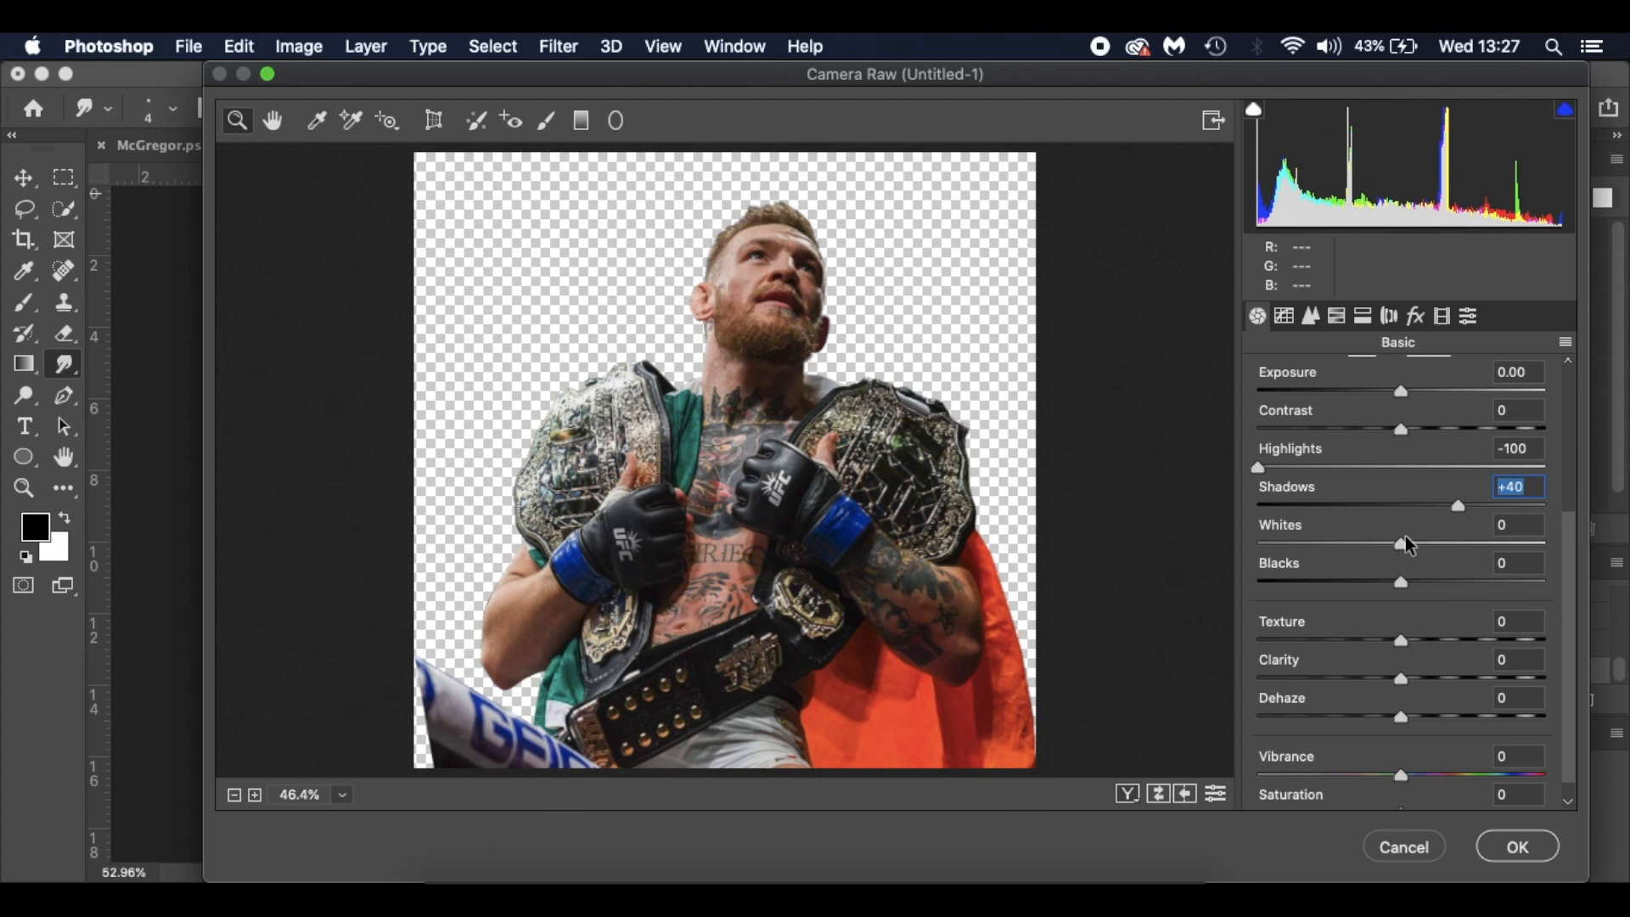
mouse_move(1405, 550)
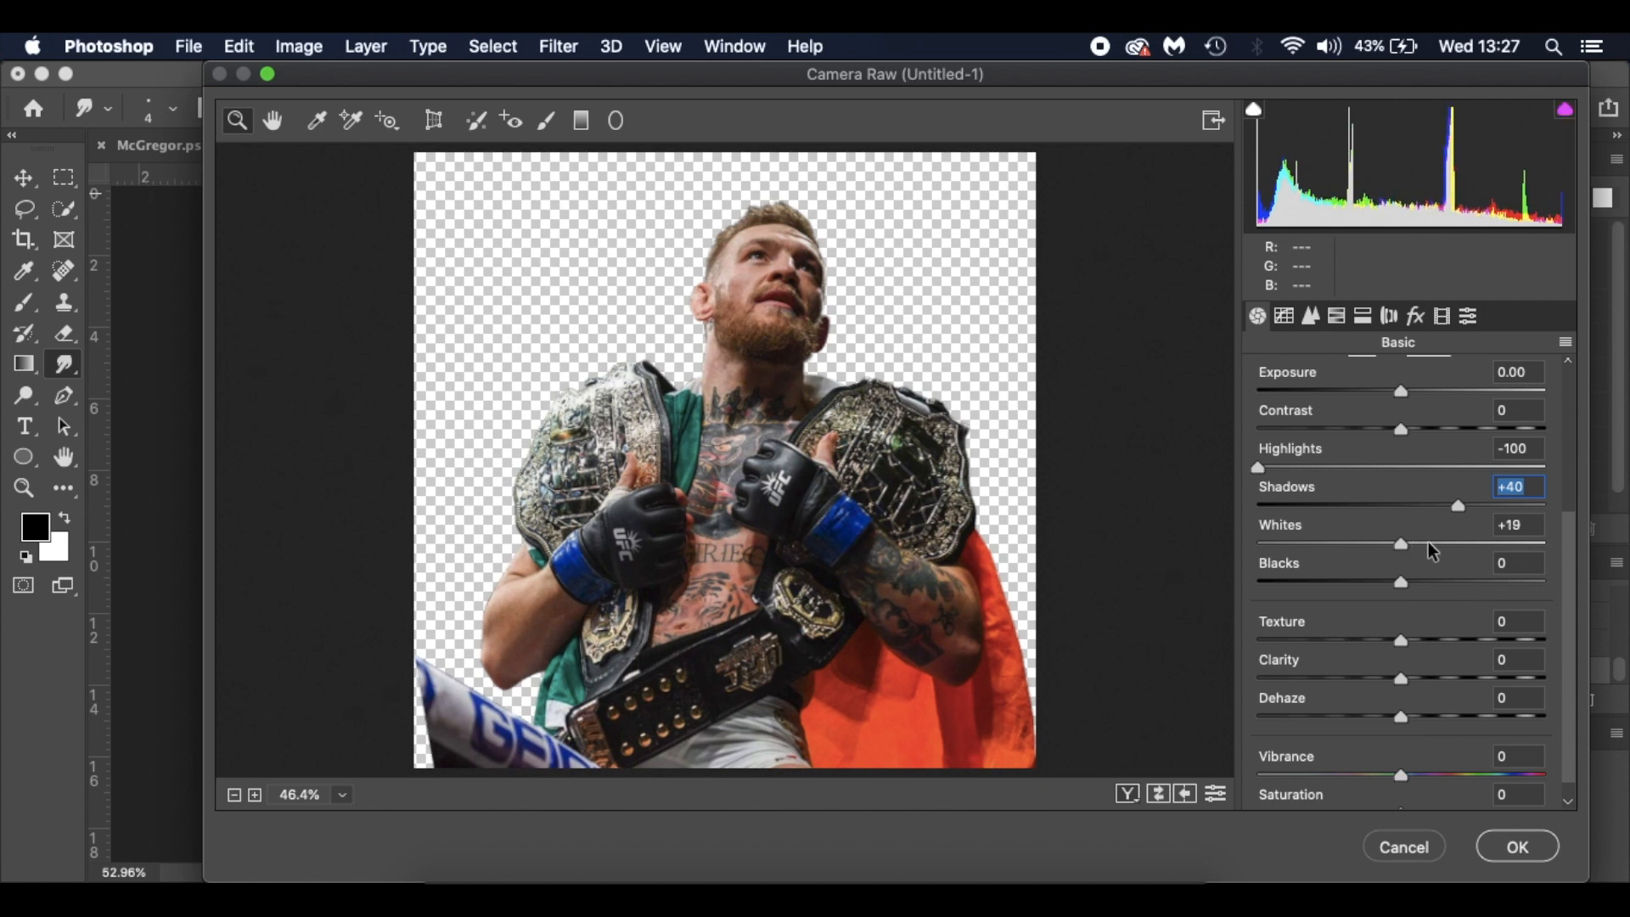
Step: Set Whites +30, Clarity +51 and Vibrance -40, then apply the Camera Raw adjustments
drag(1401, 543, 1414, 543)
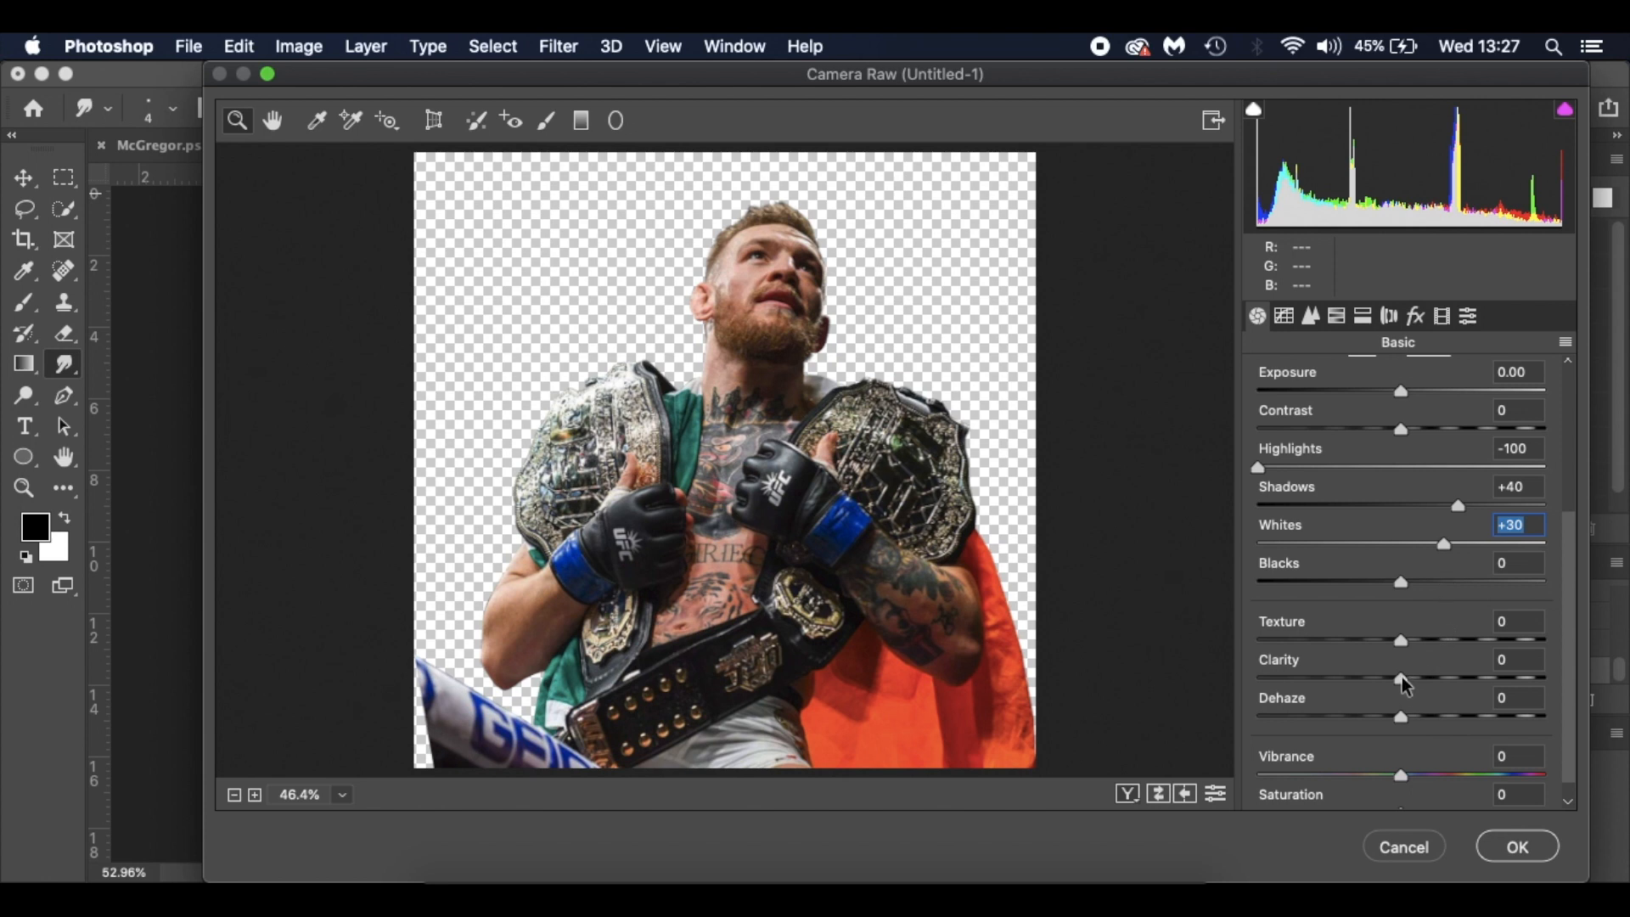
drag(1401, 678, 1438, 678)
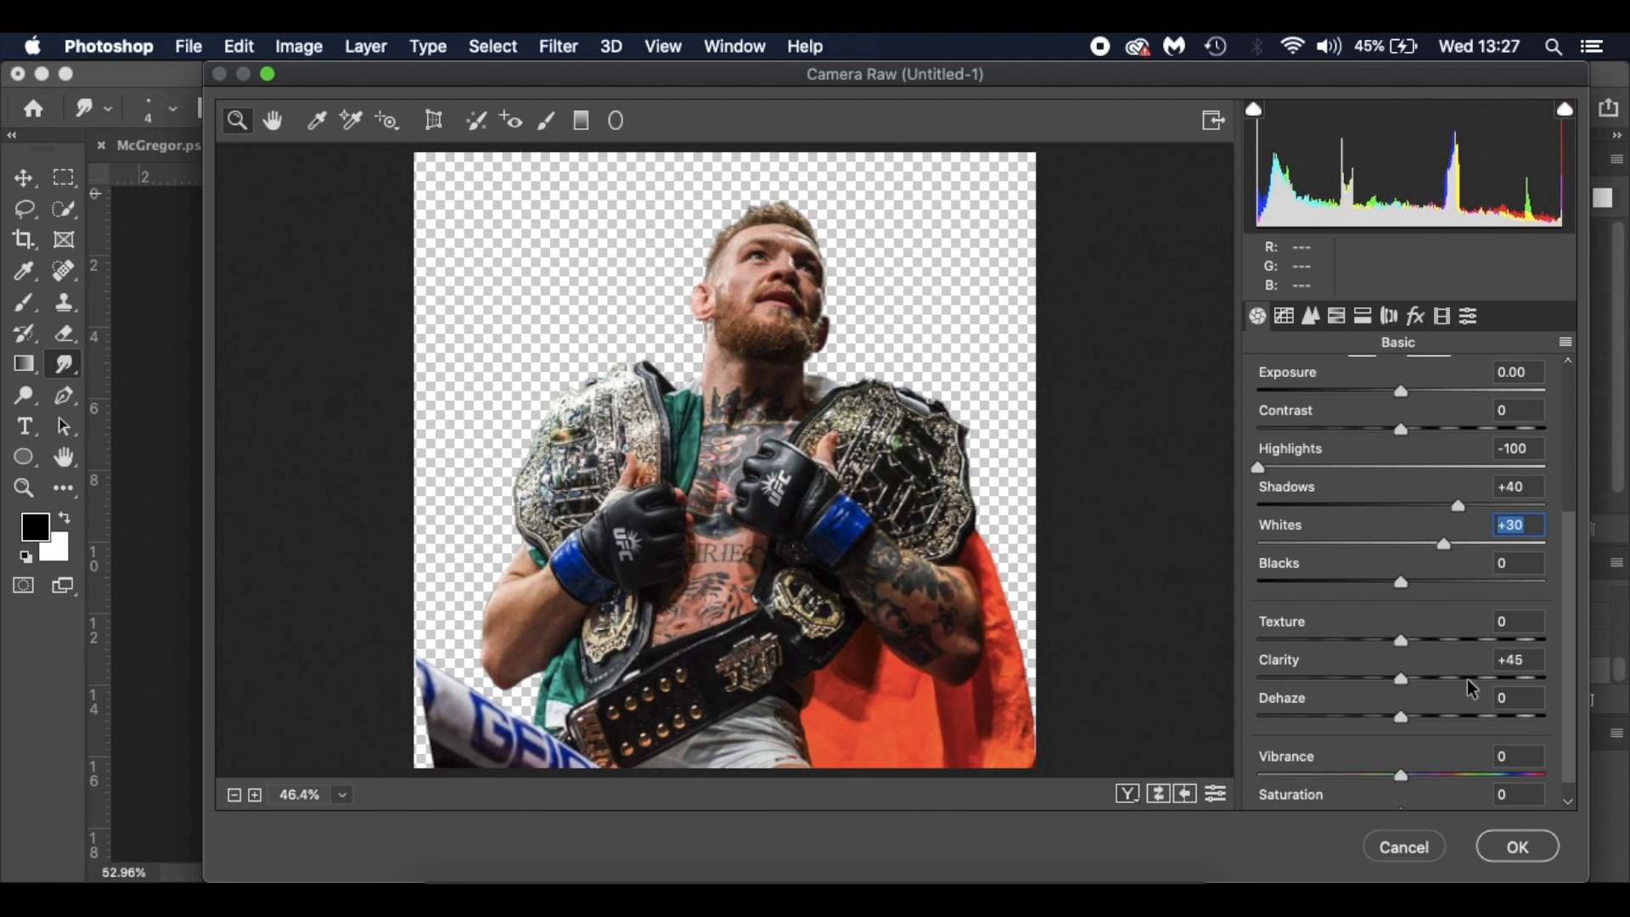
drag(1399, 677, 1411, 678)
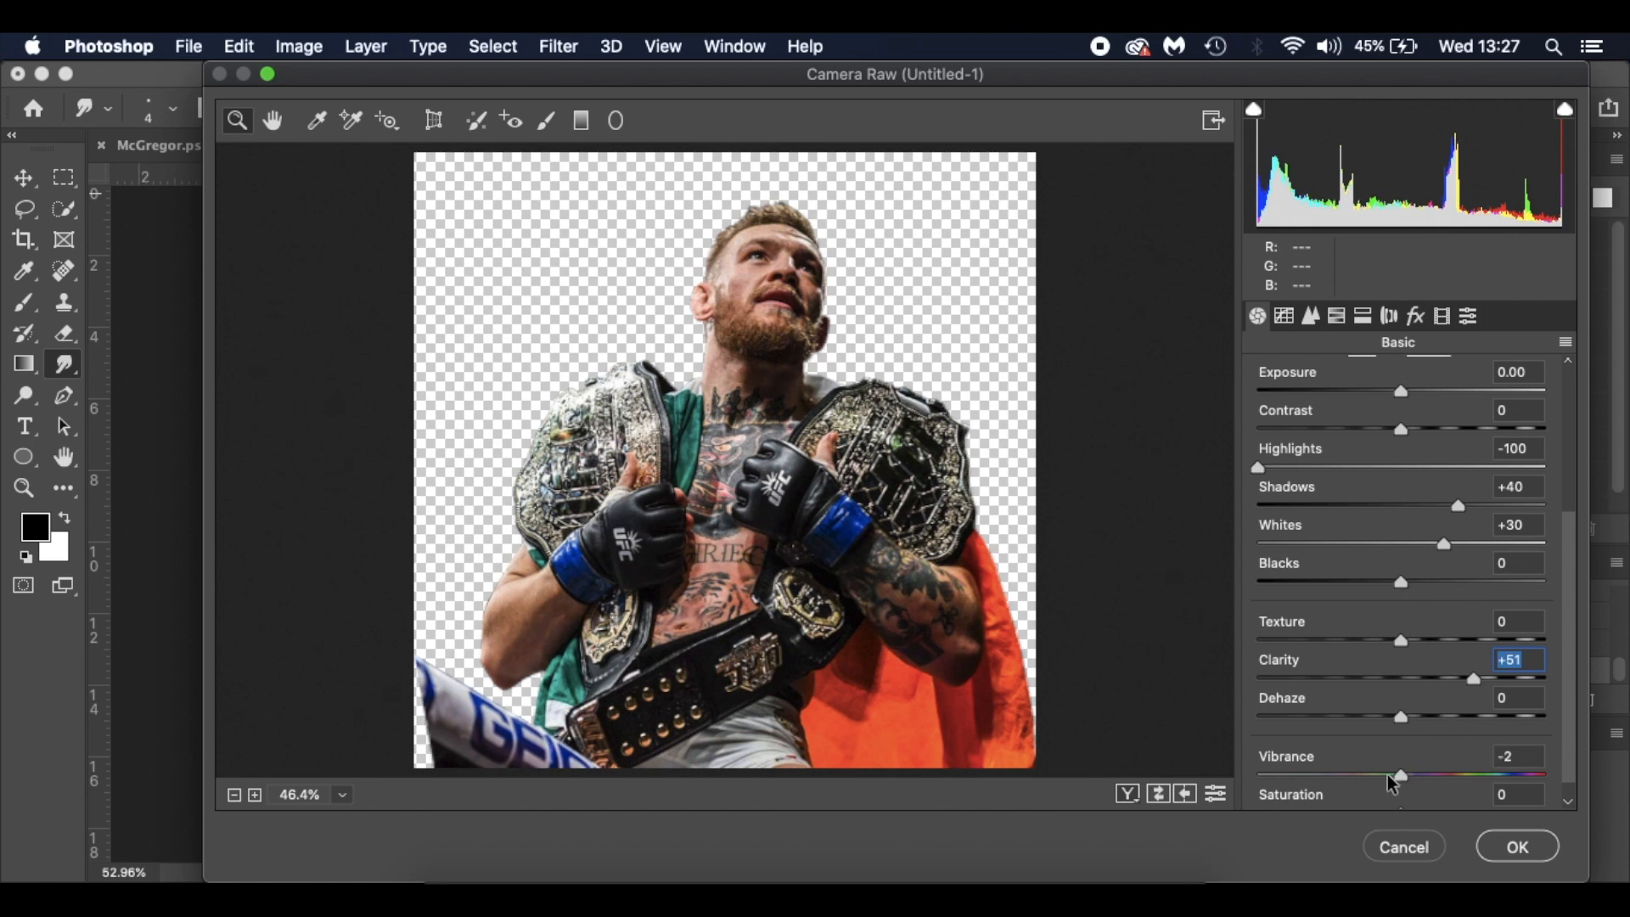
drag(1399, 774, 1399, 775)
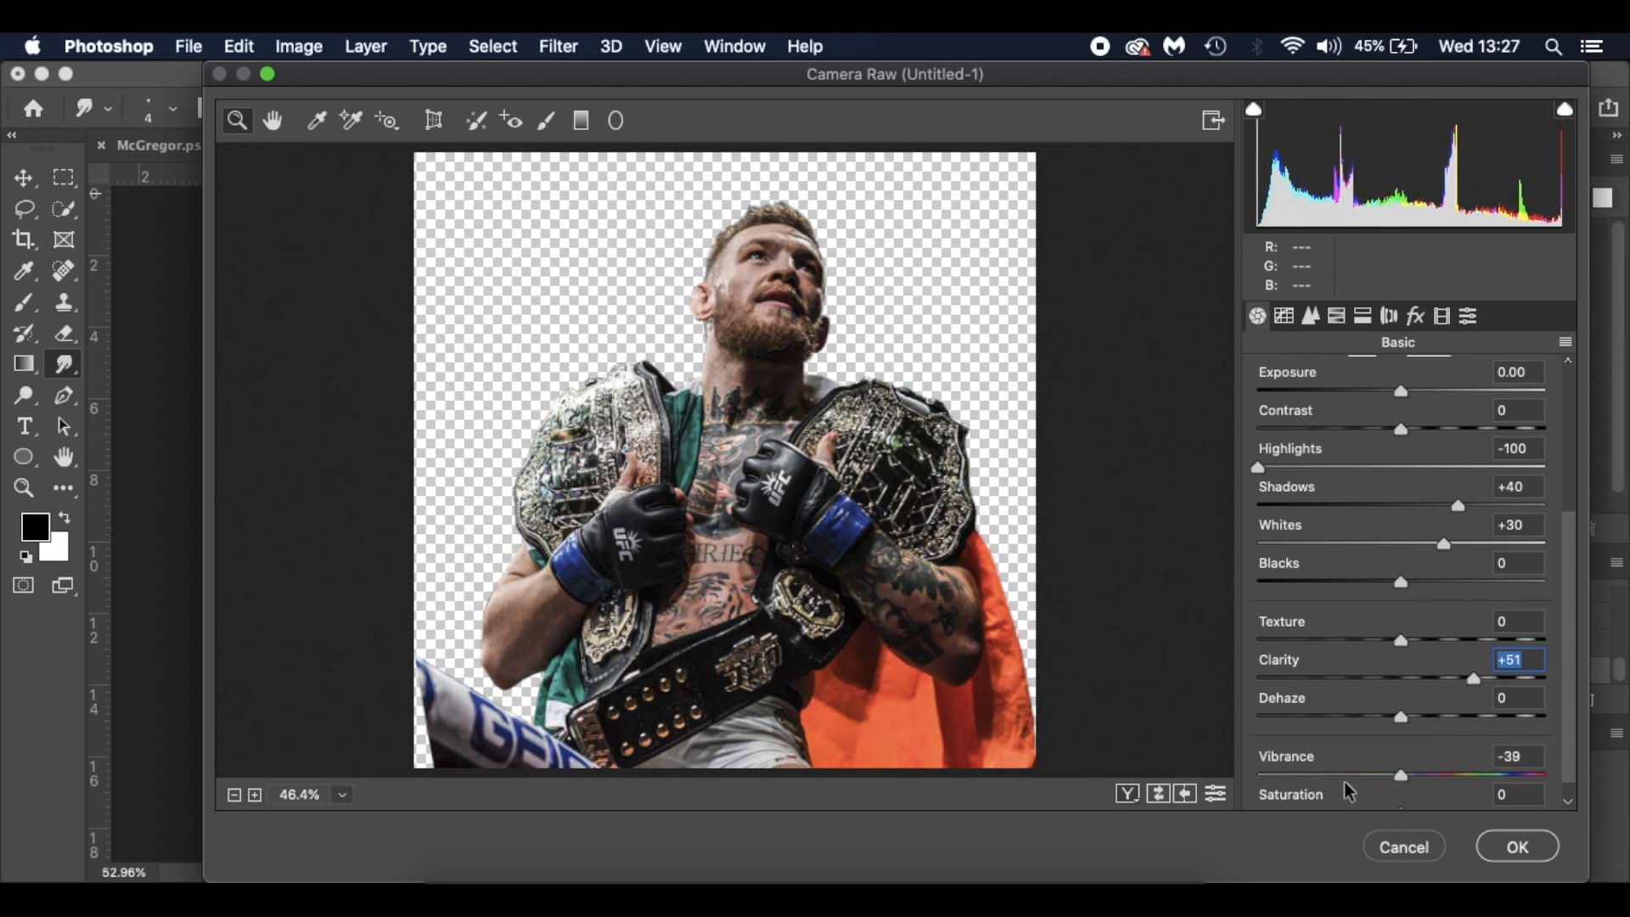
drag(1406, 776, 1401, 776)
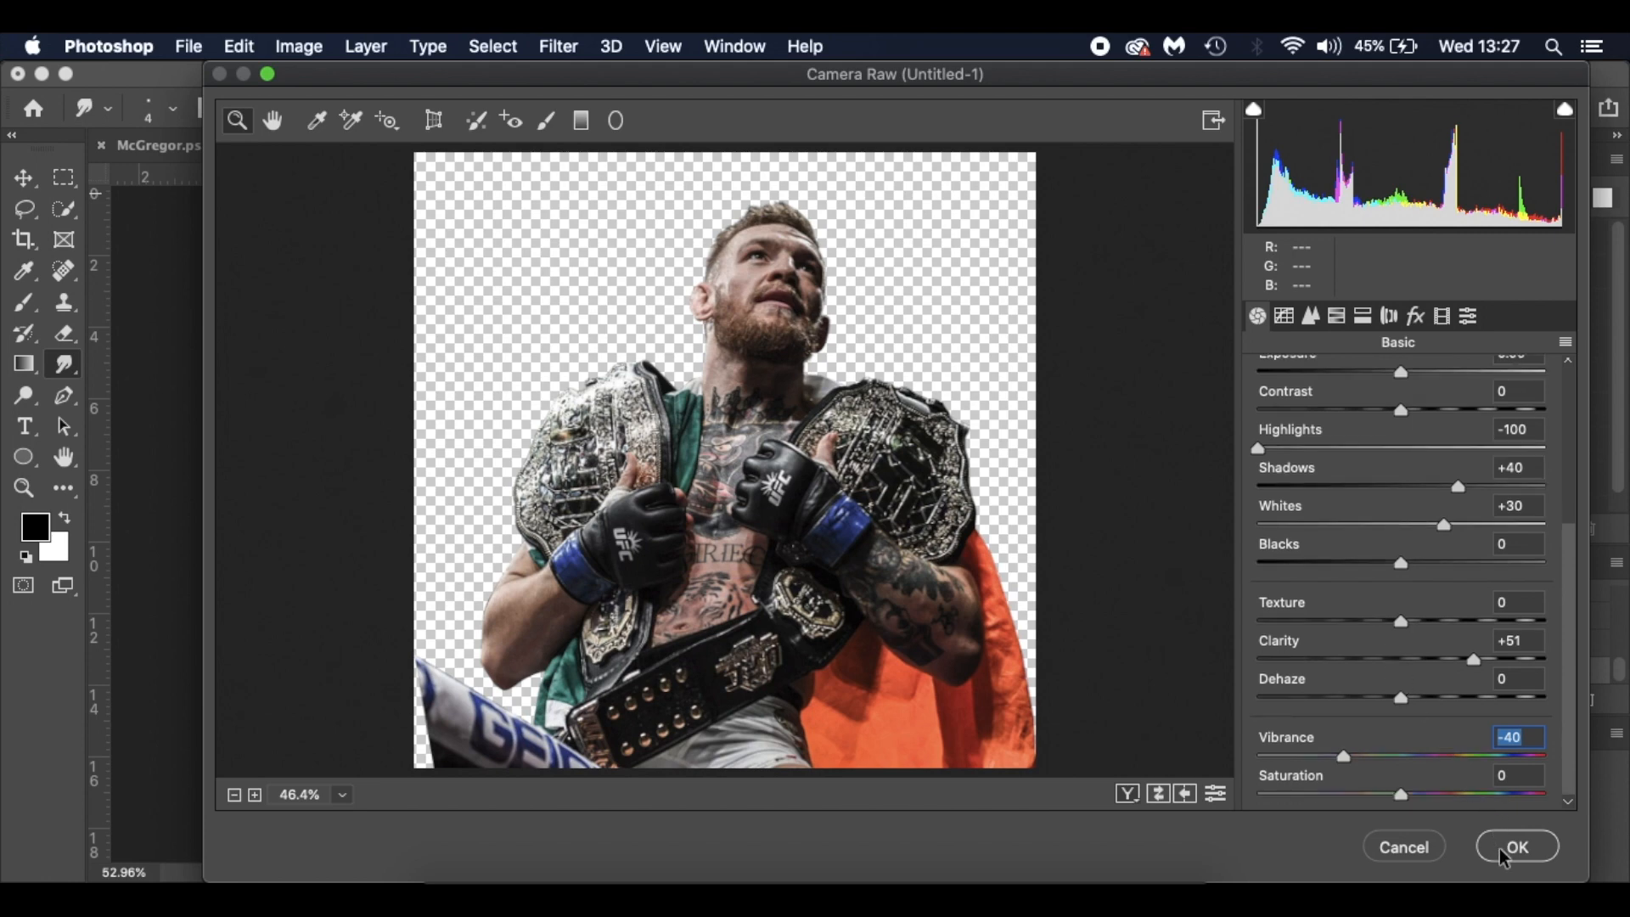
click(1515, 845)
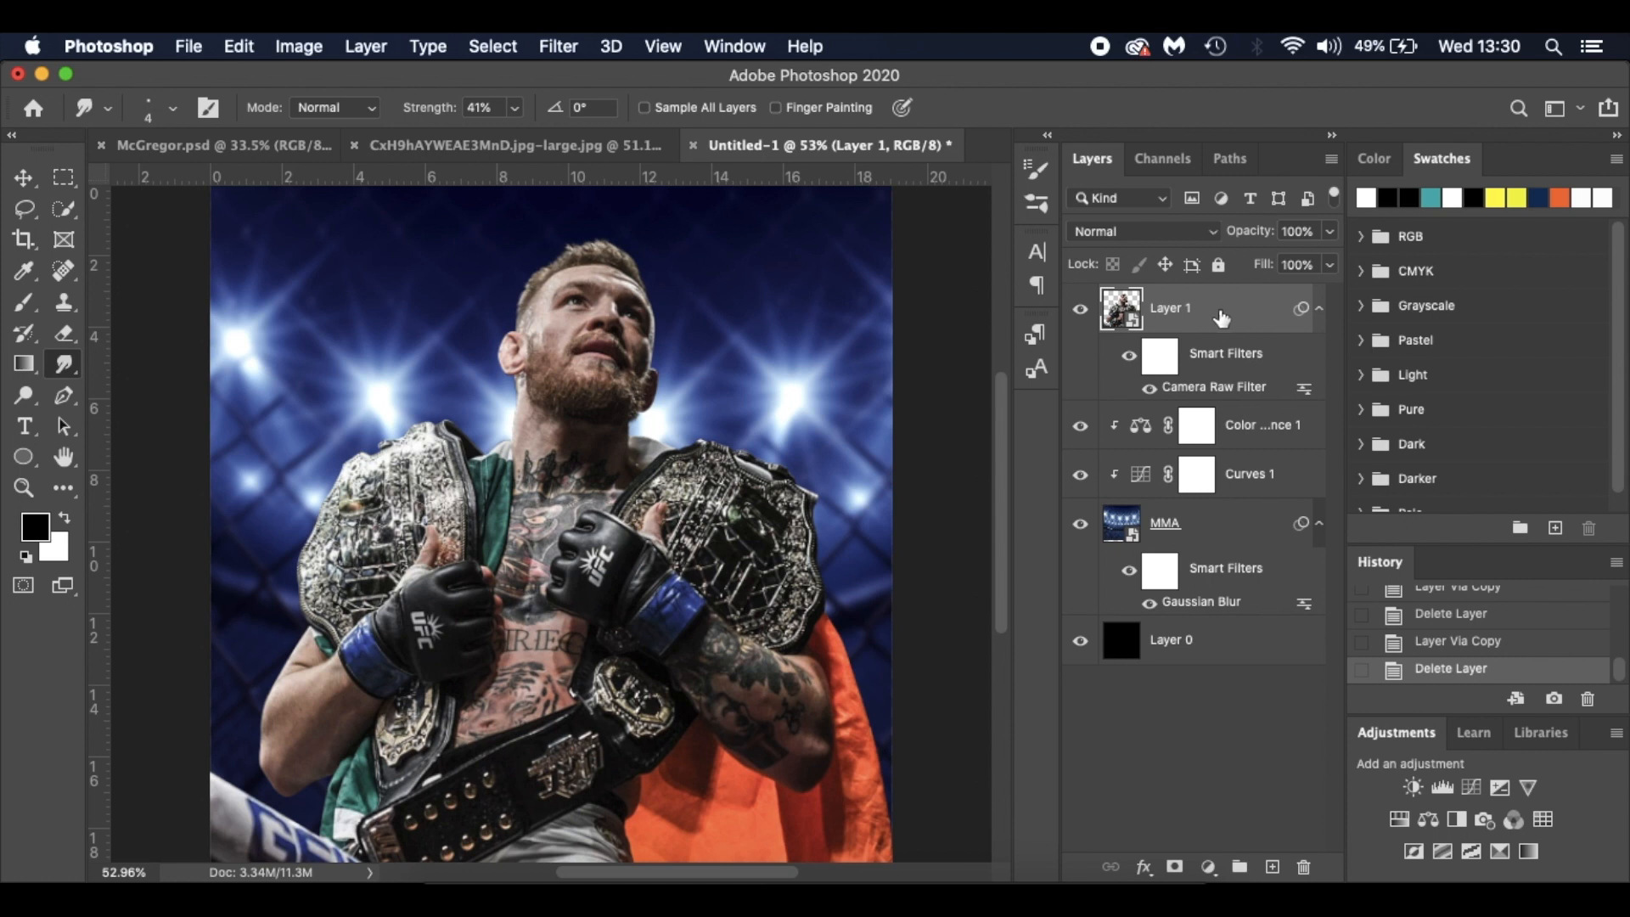
mouse_move(1214, 314)
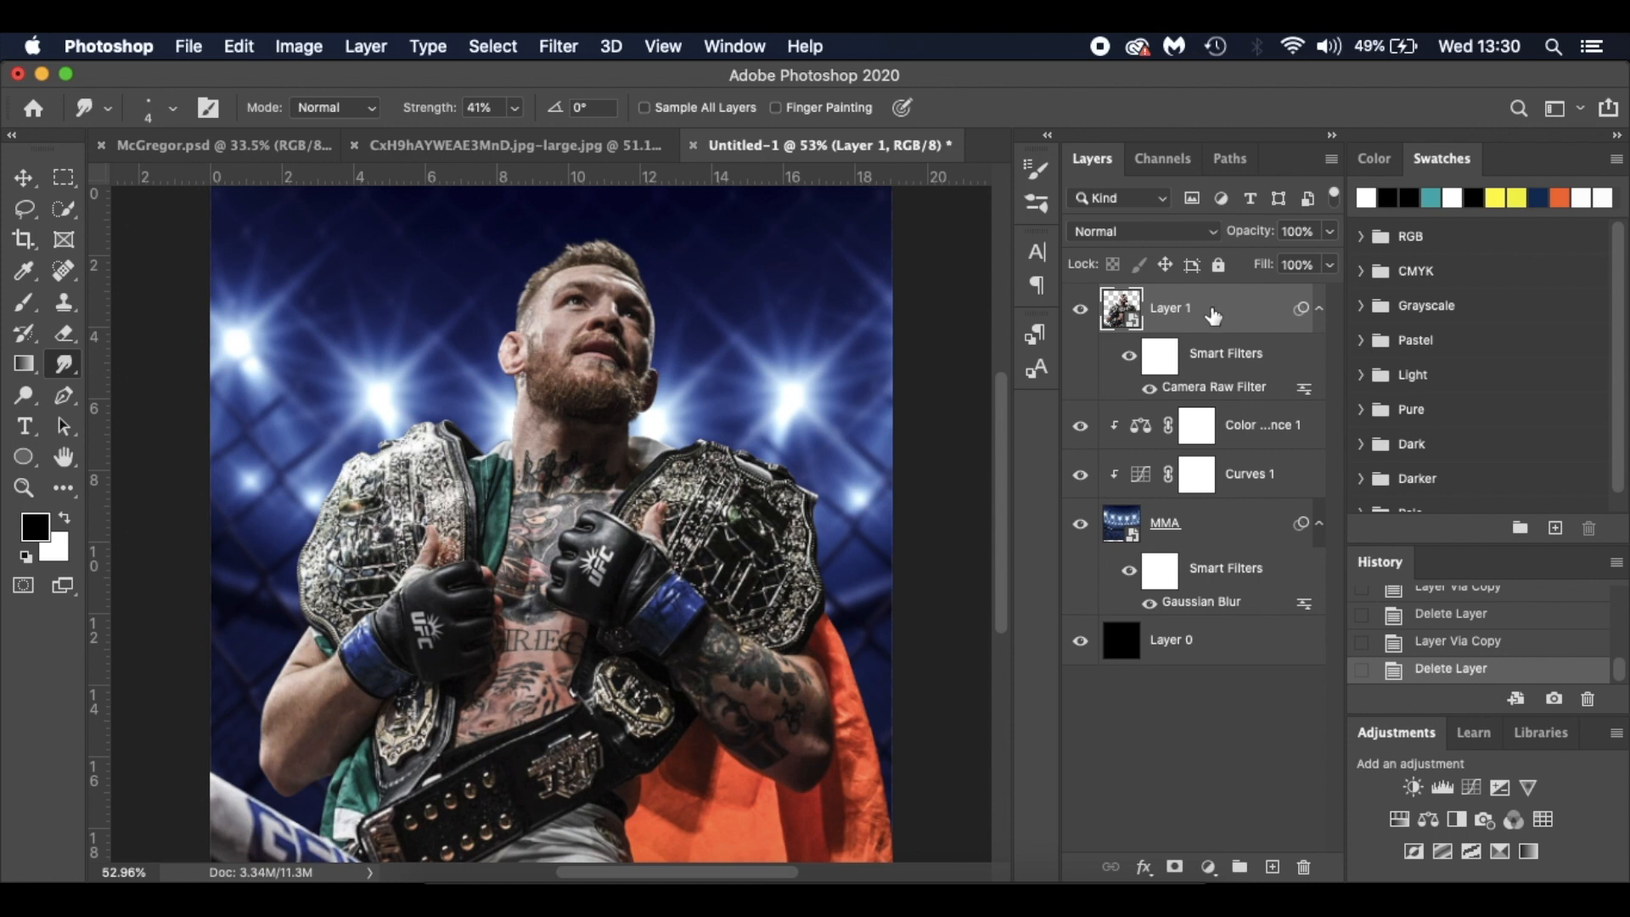
mouse_move(1226, 317)
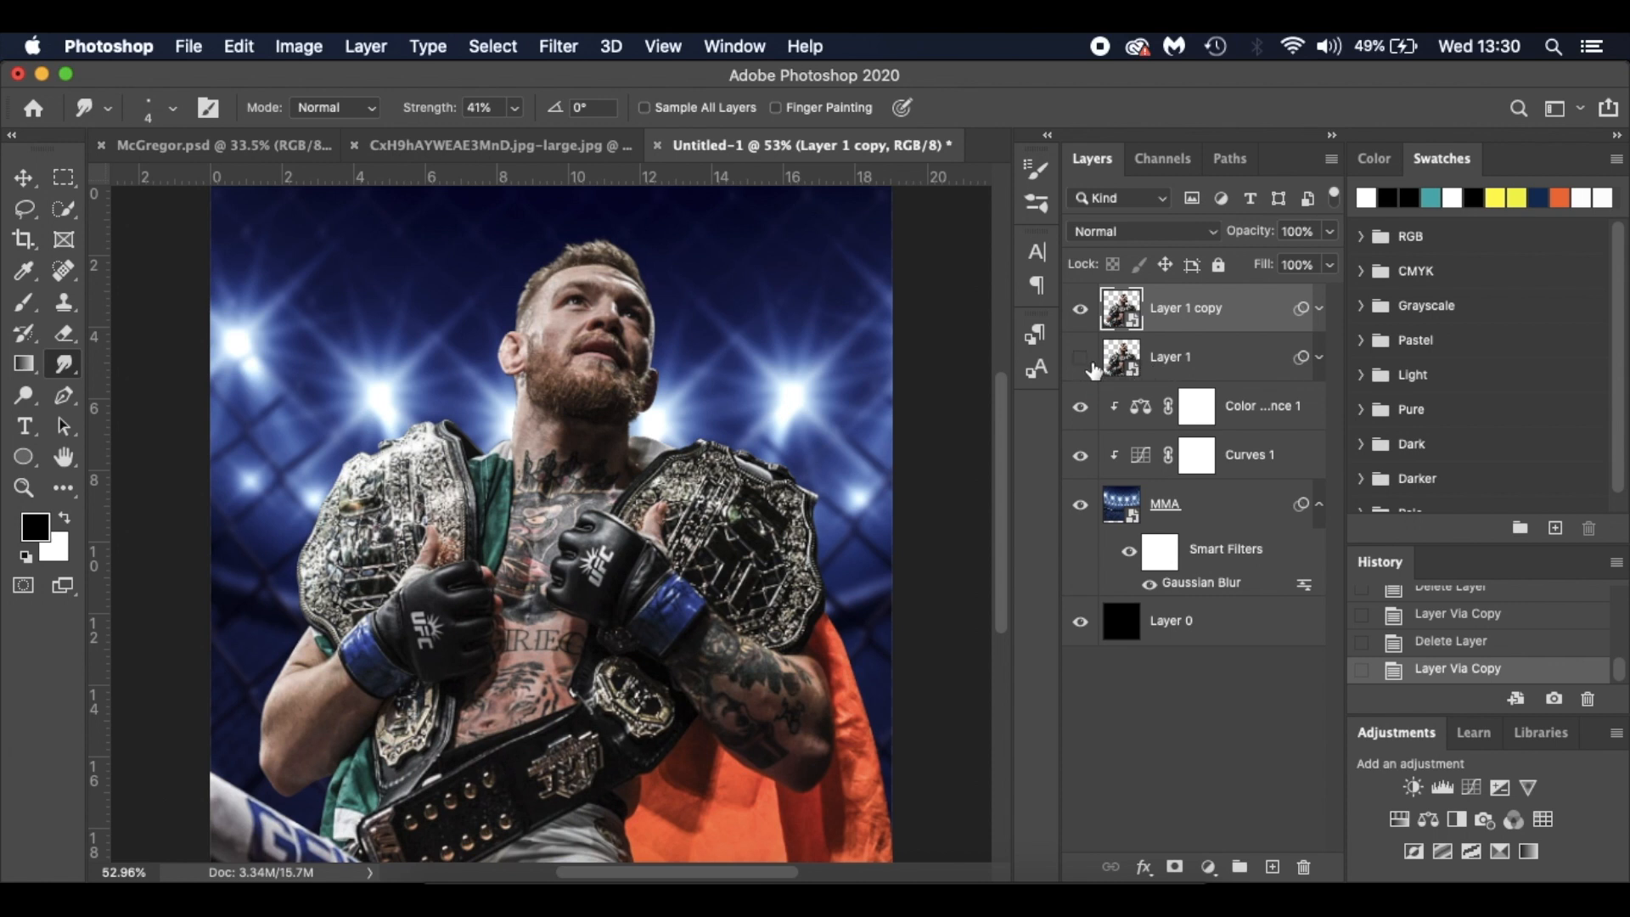
mouse_move(1214, 360)
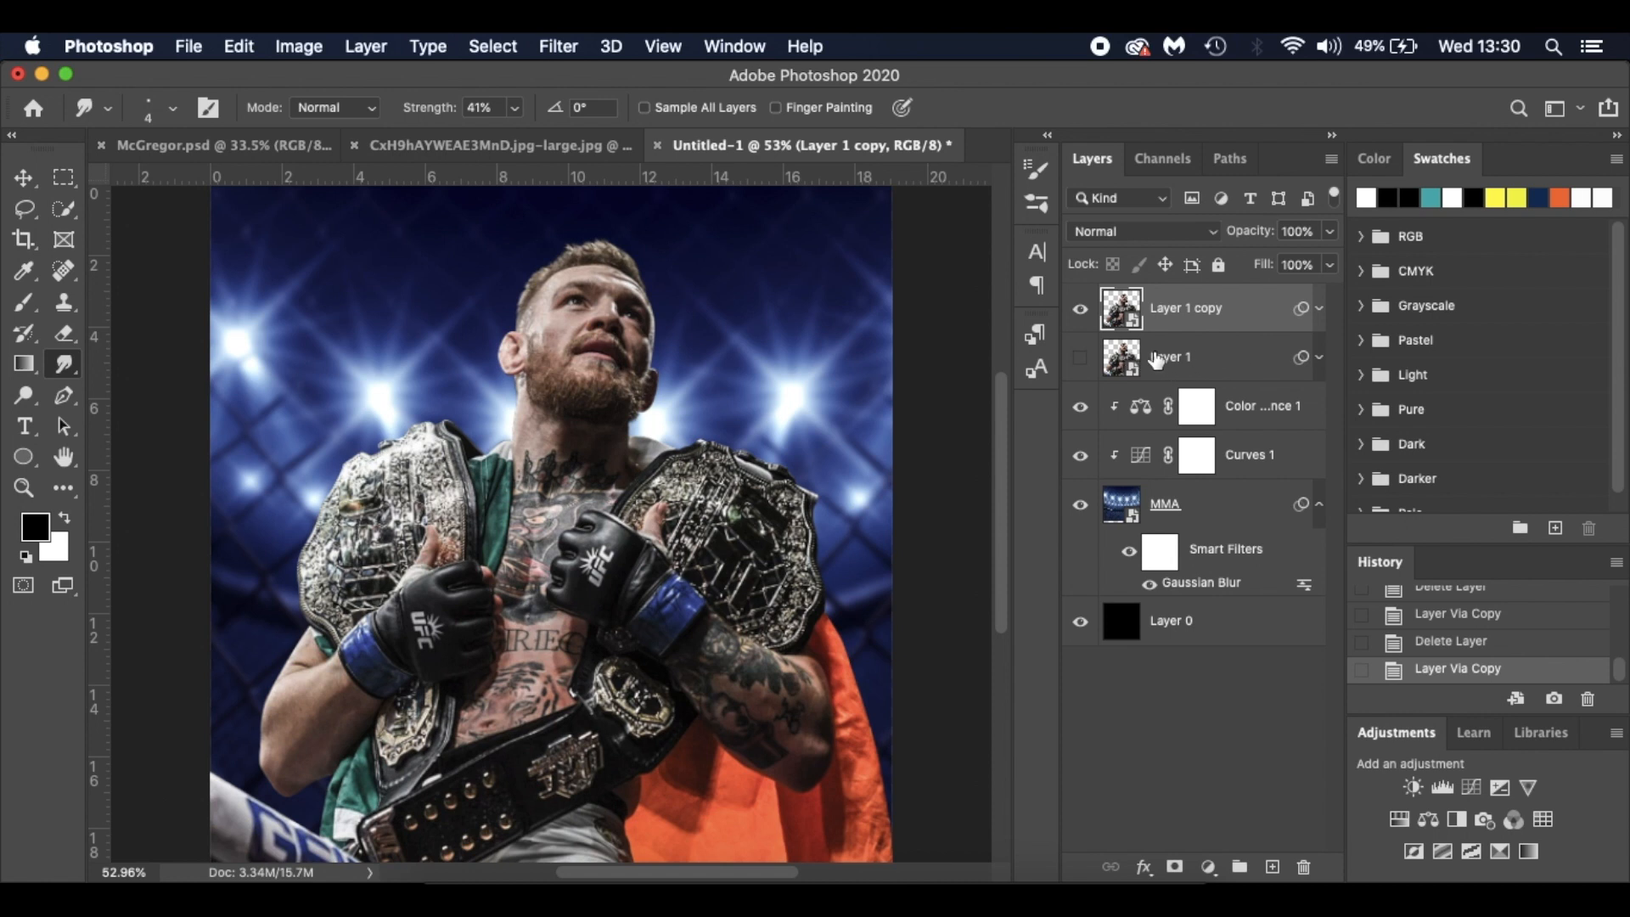
mouse_move(1224, 360)
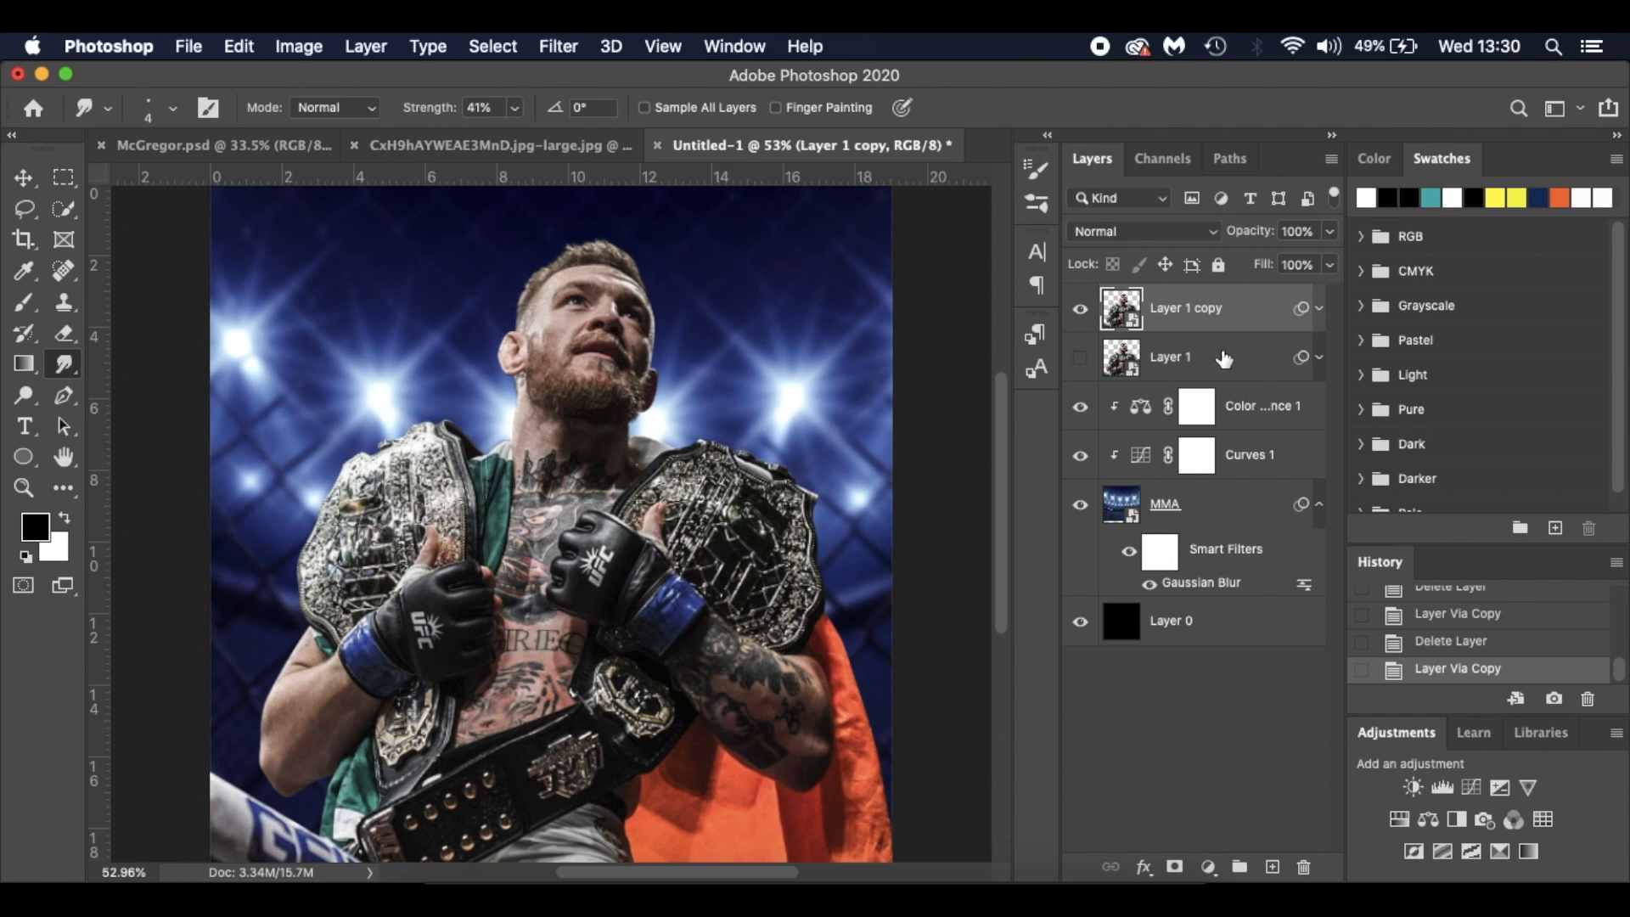
mouse_move(1258, 321)
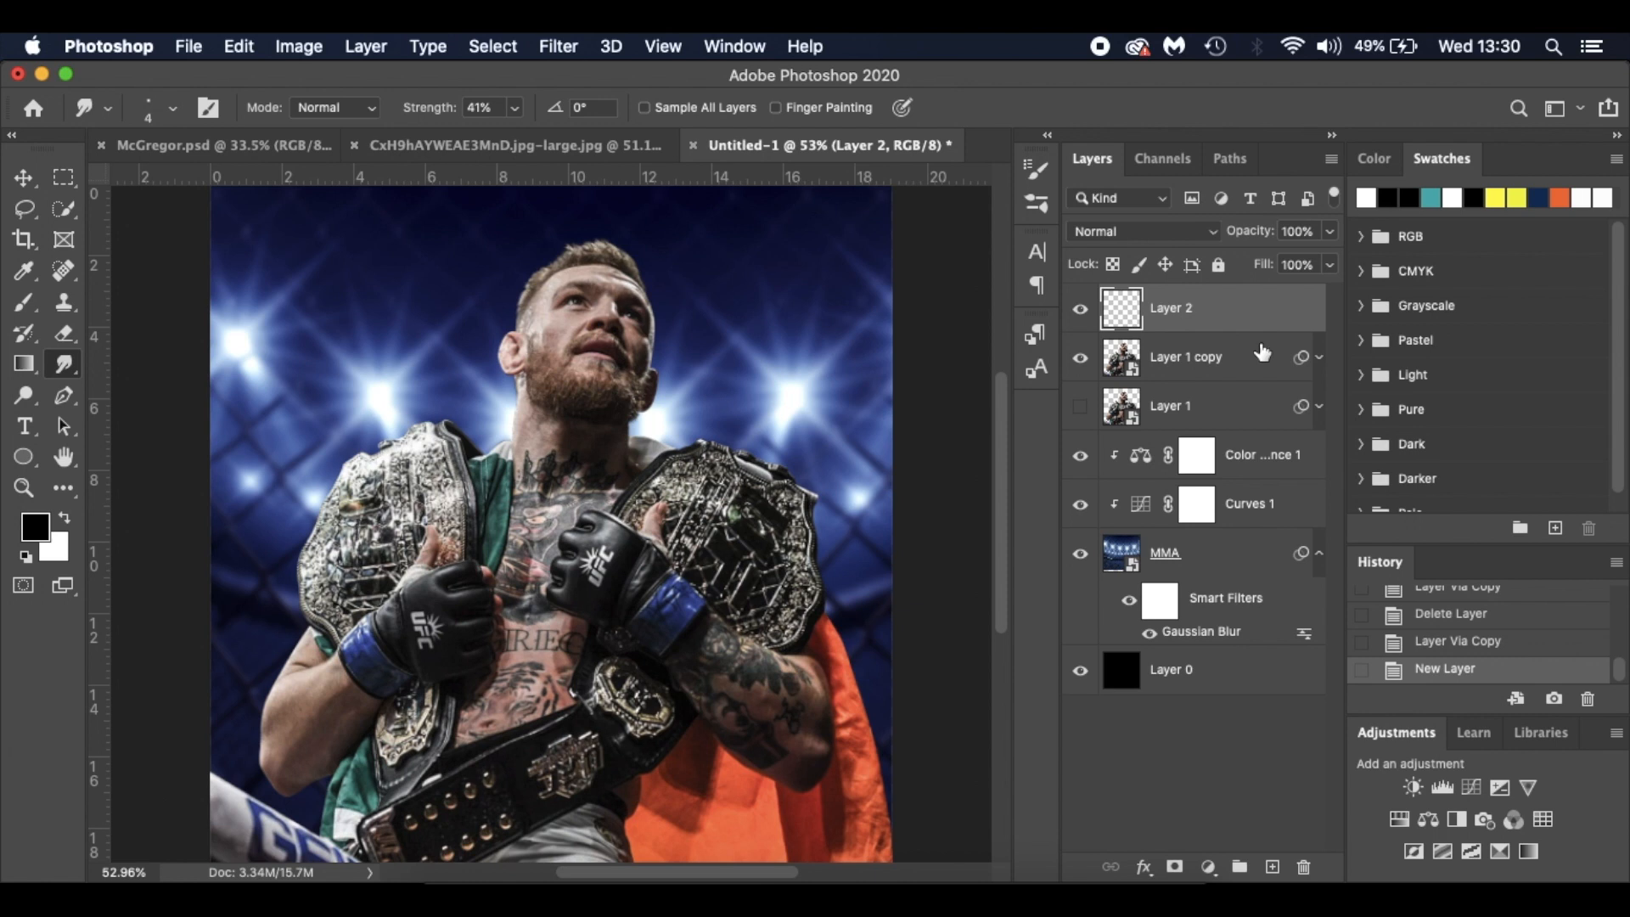
Step: Clip the new empty Layer 2 to Layer 1 copy with a clipping mask
click(1255, 333)
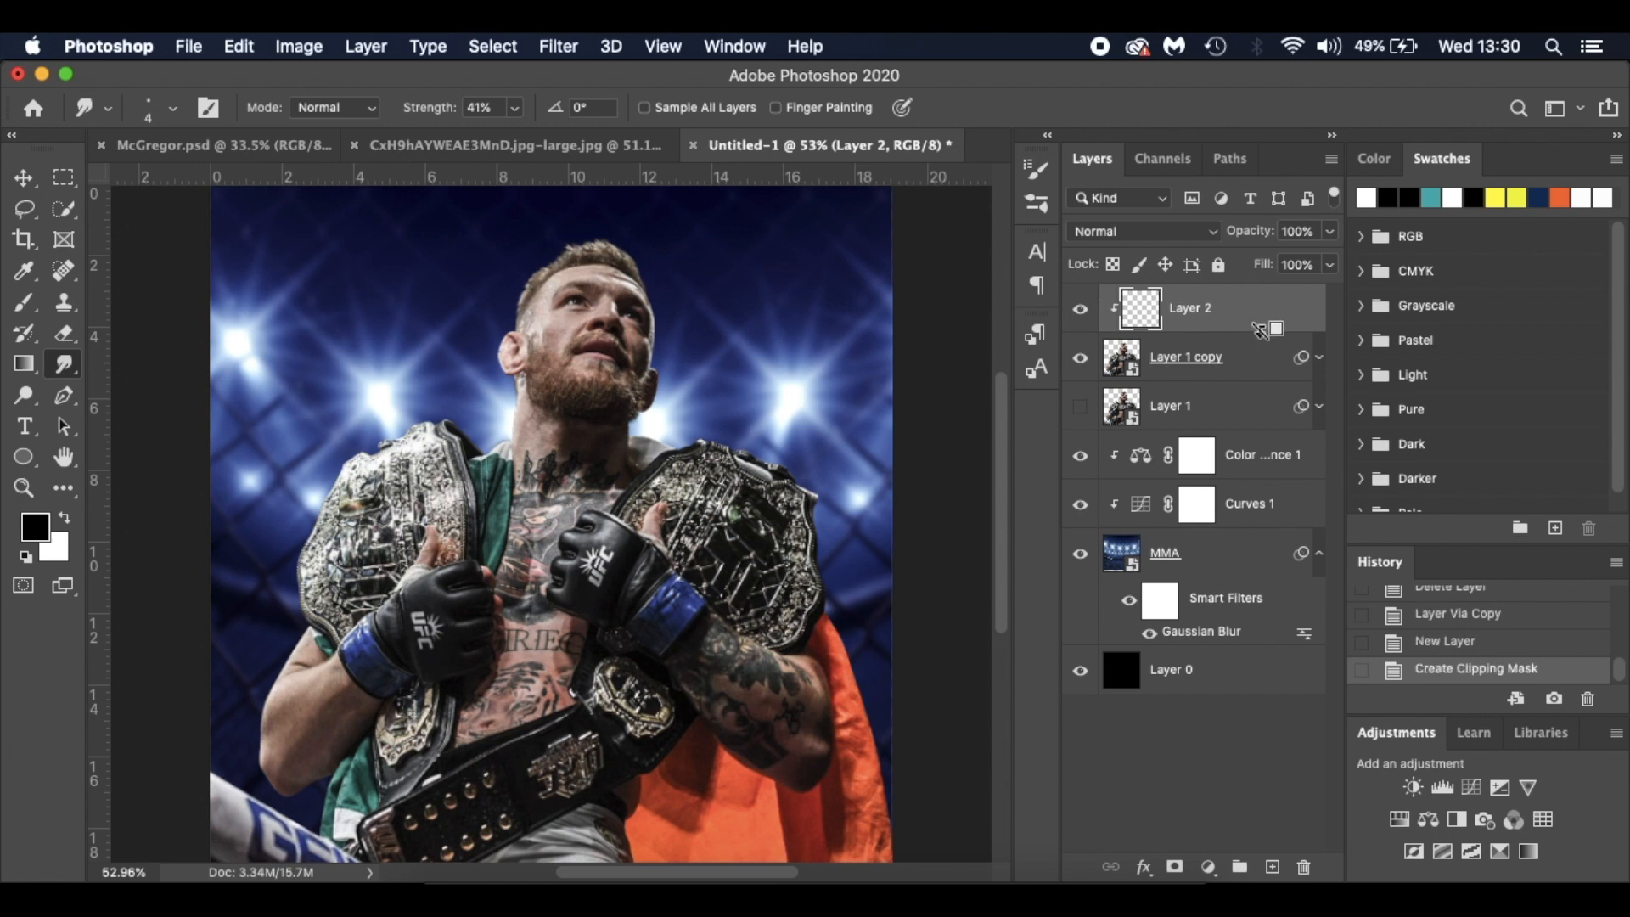
mouse_move(1263, 314)
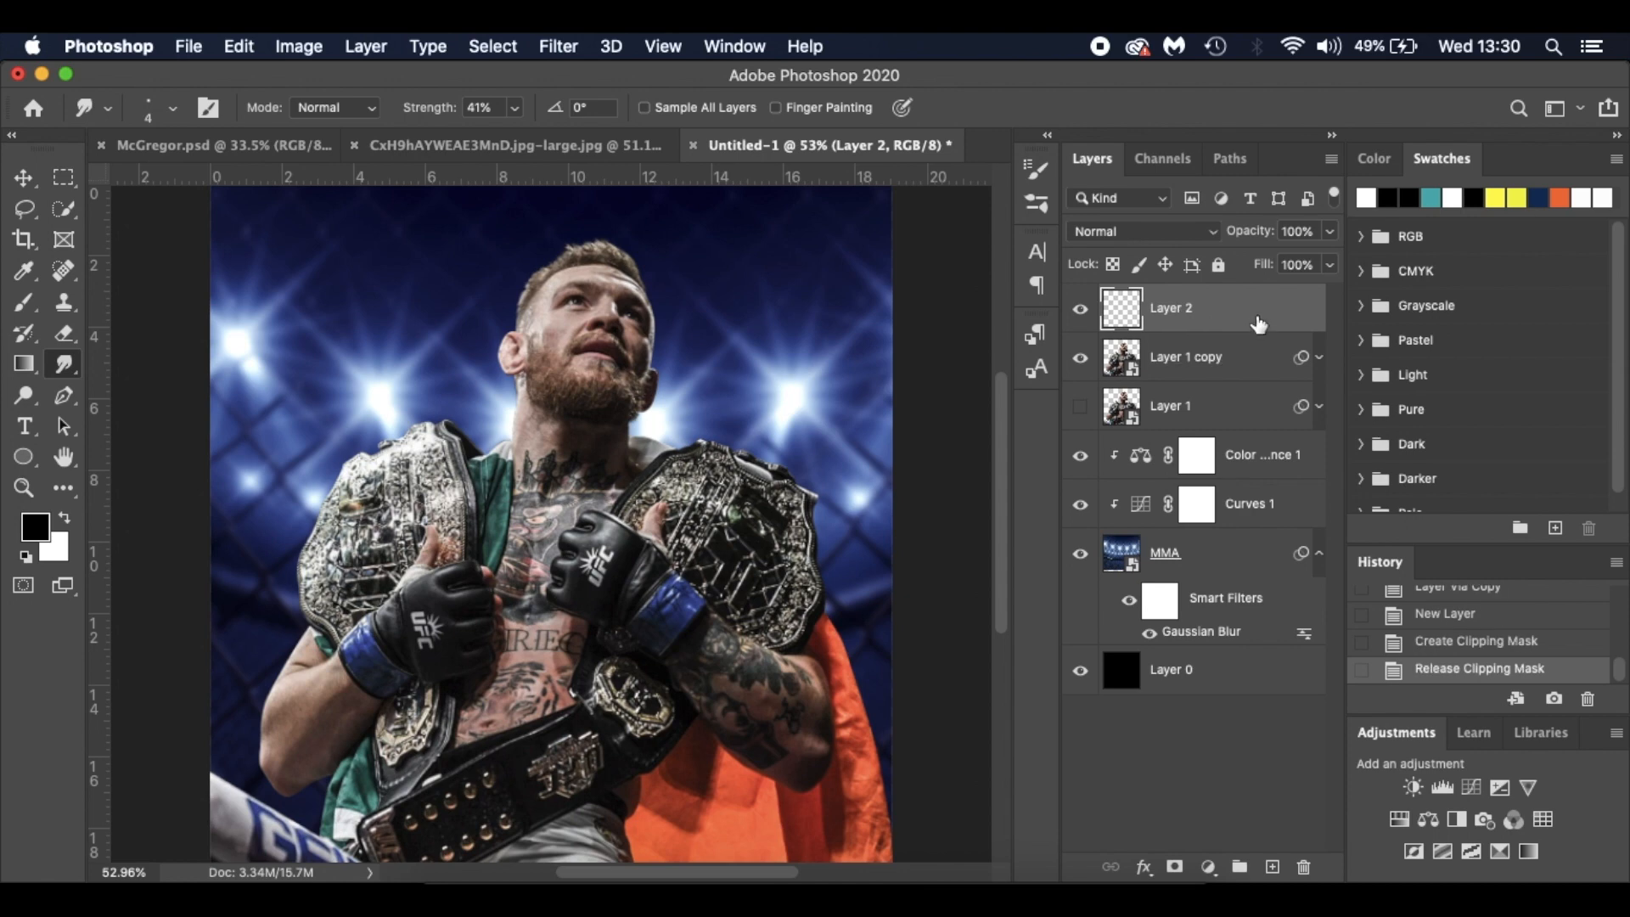
right_click(1172, 308)
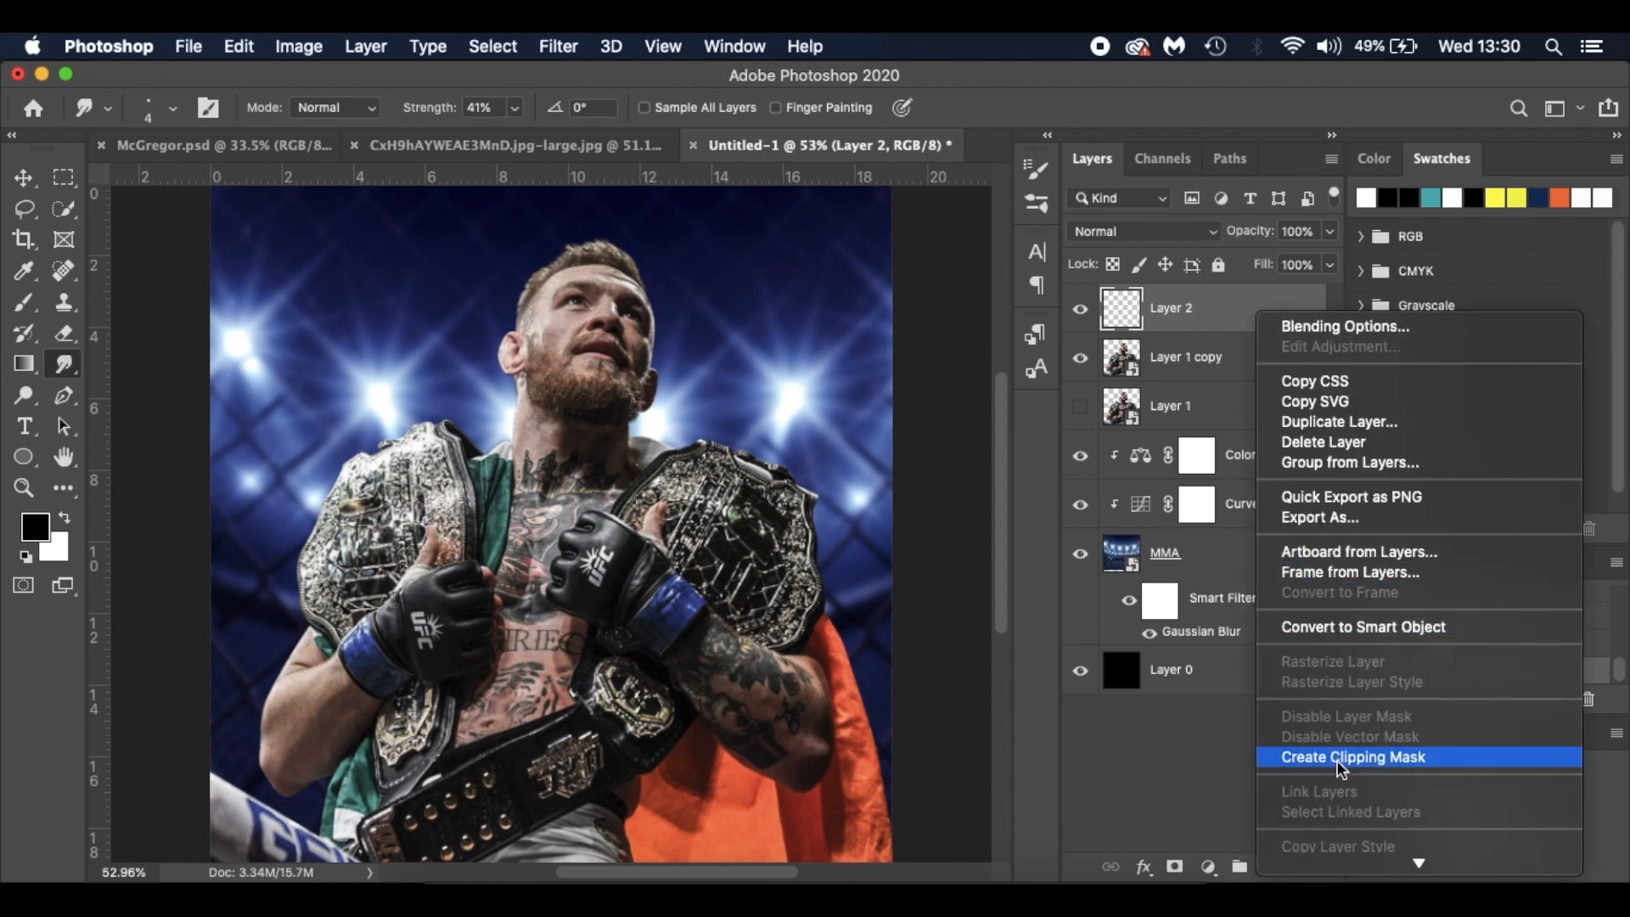
click(1353, 755)
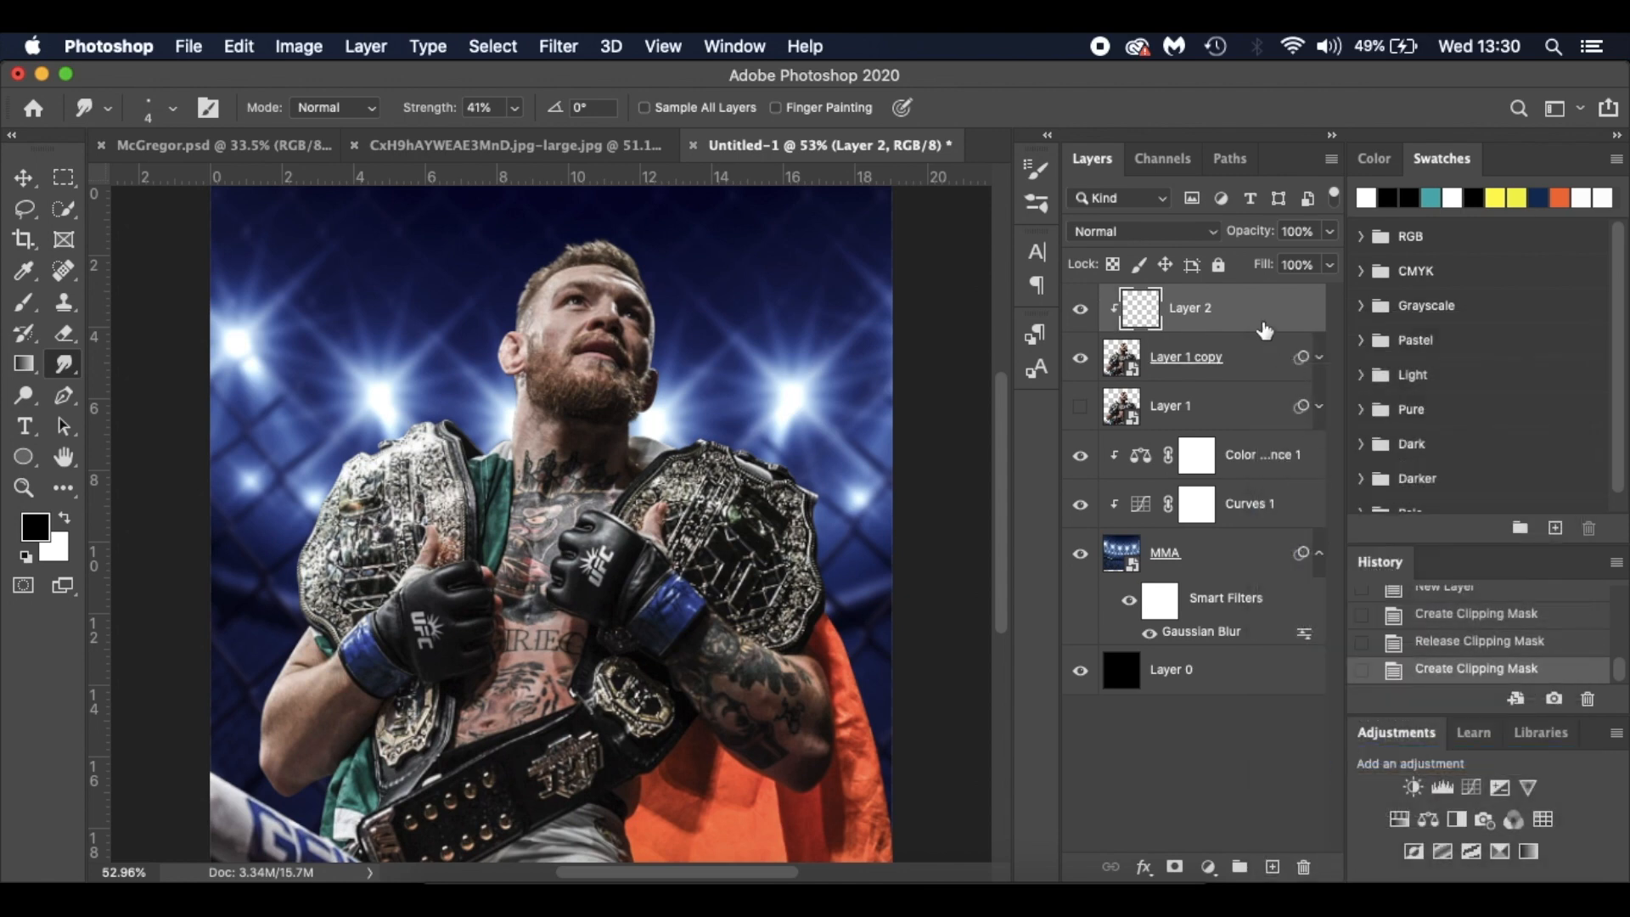
click(238, 46)
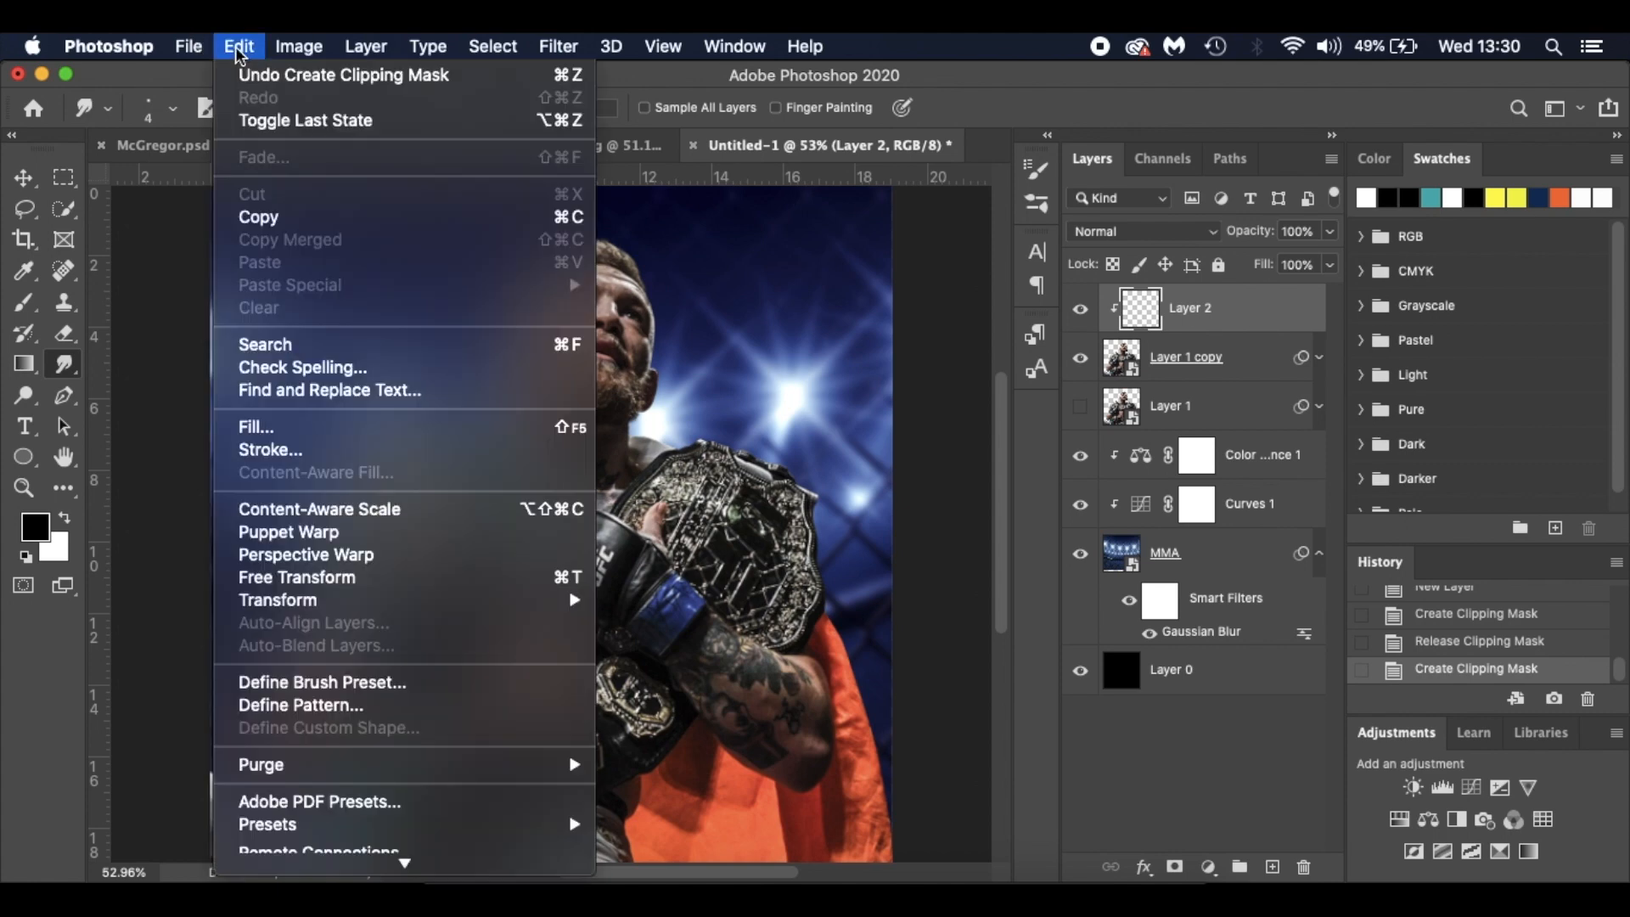
Step: Fill Layer 2 with 50% gray and set its blend mode to Overlay
click(253, 427)
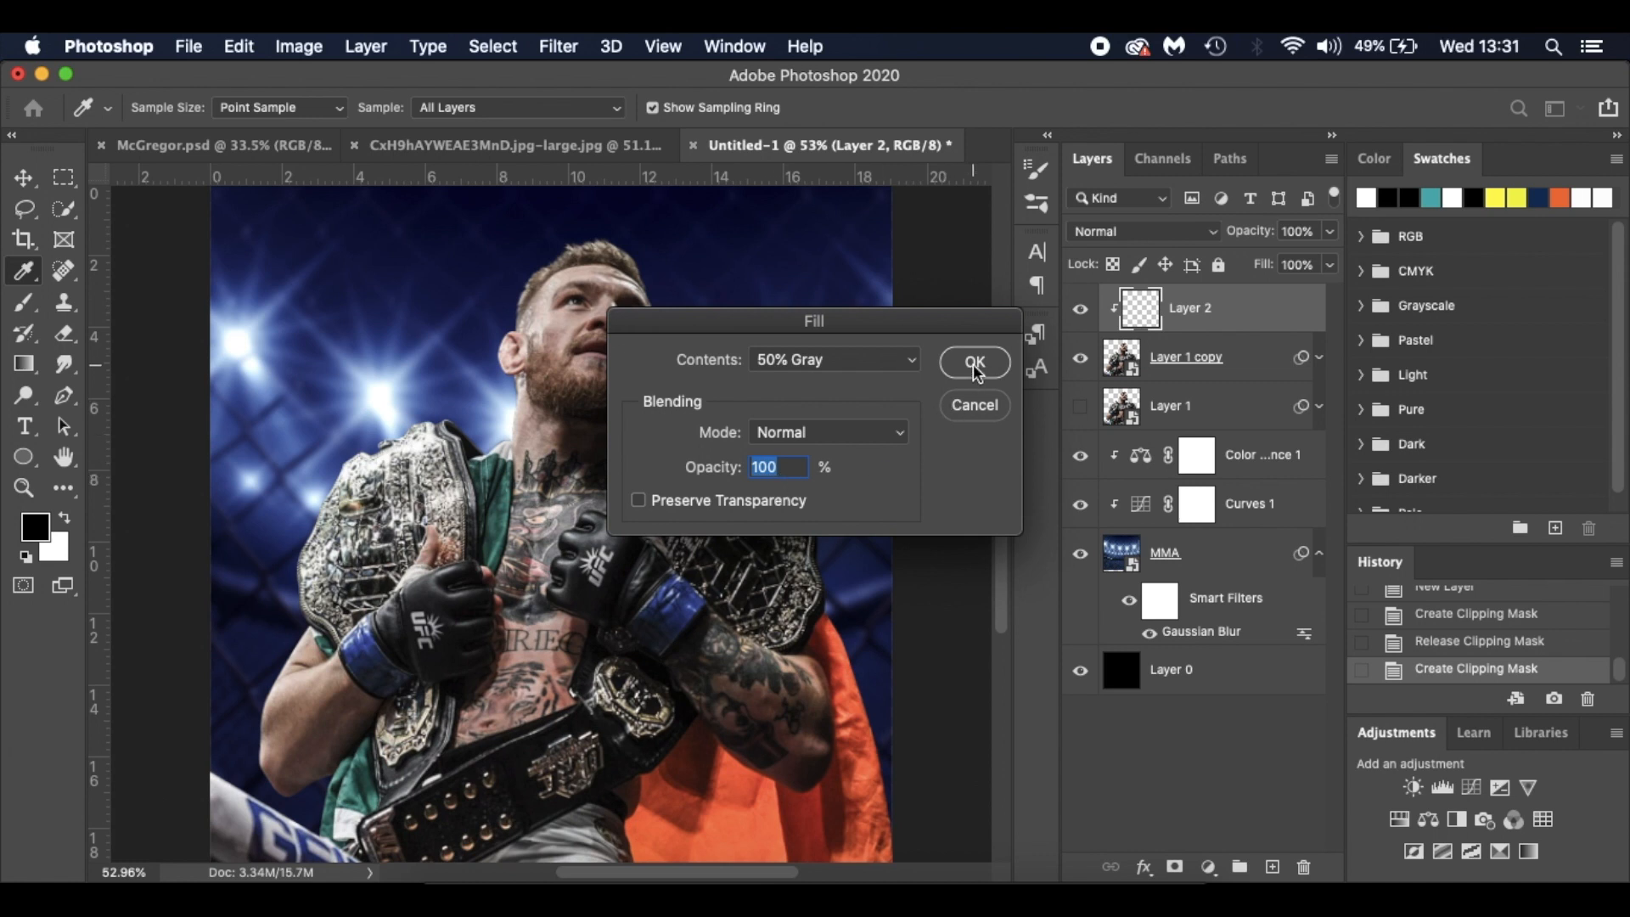
click(973, 364)
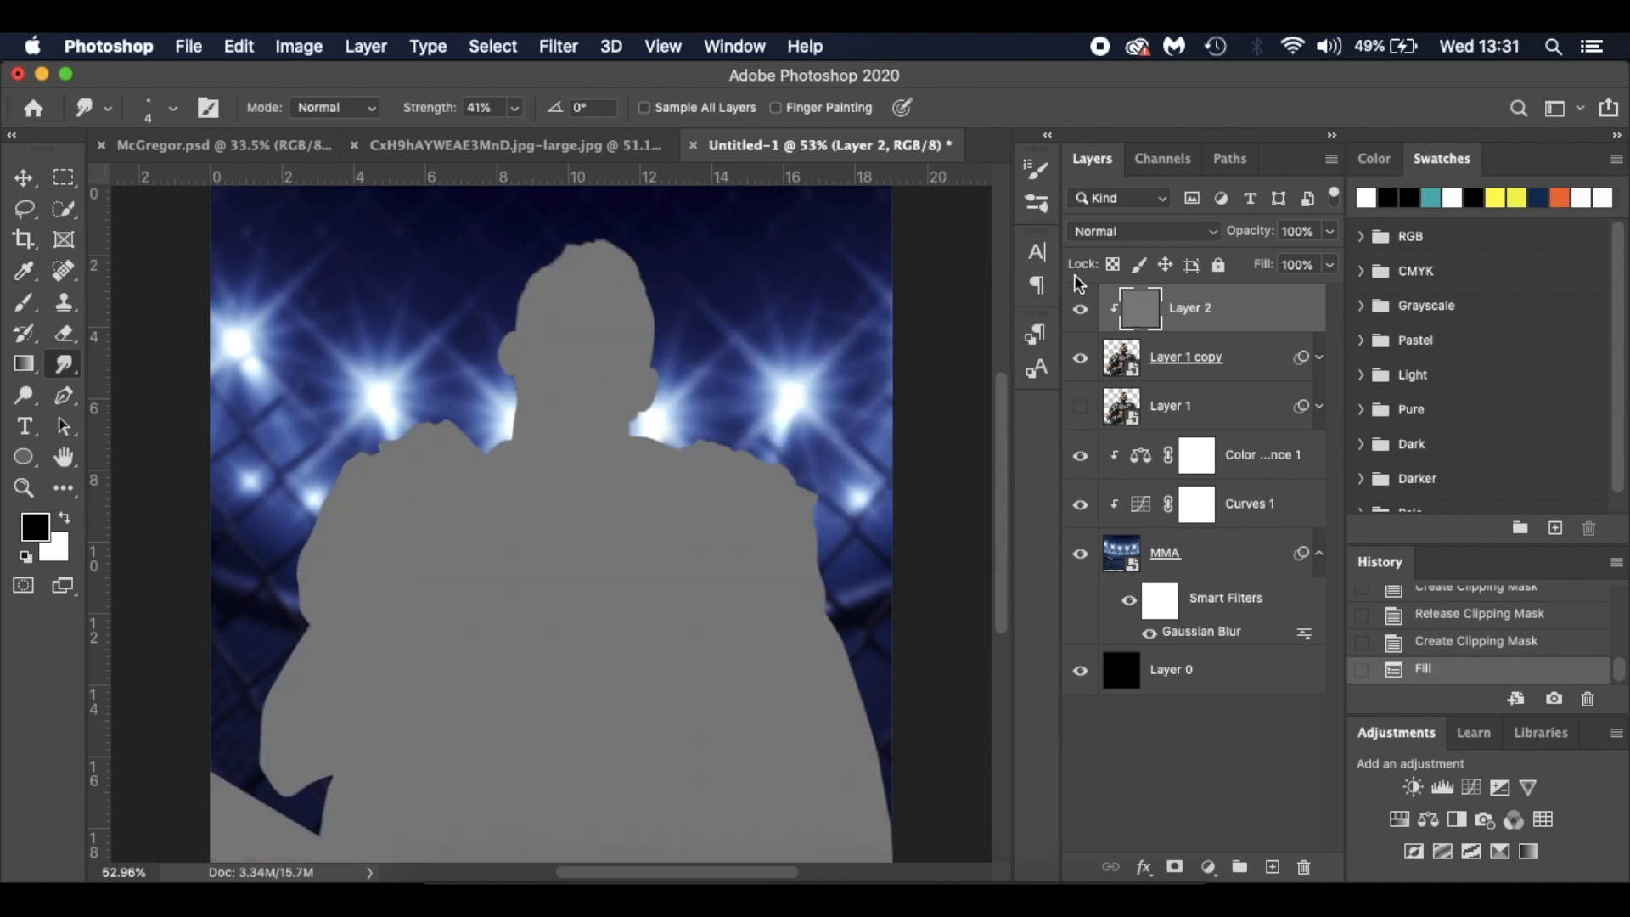
click(1143, 230)
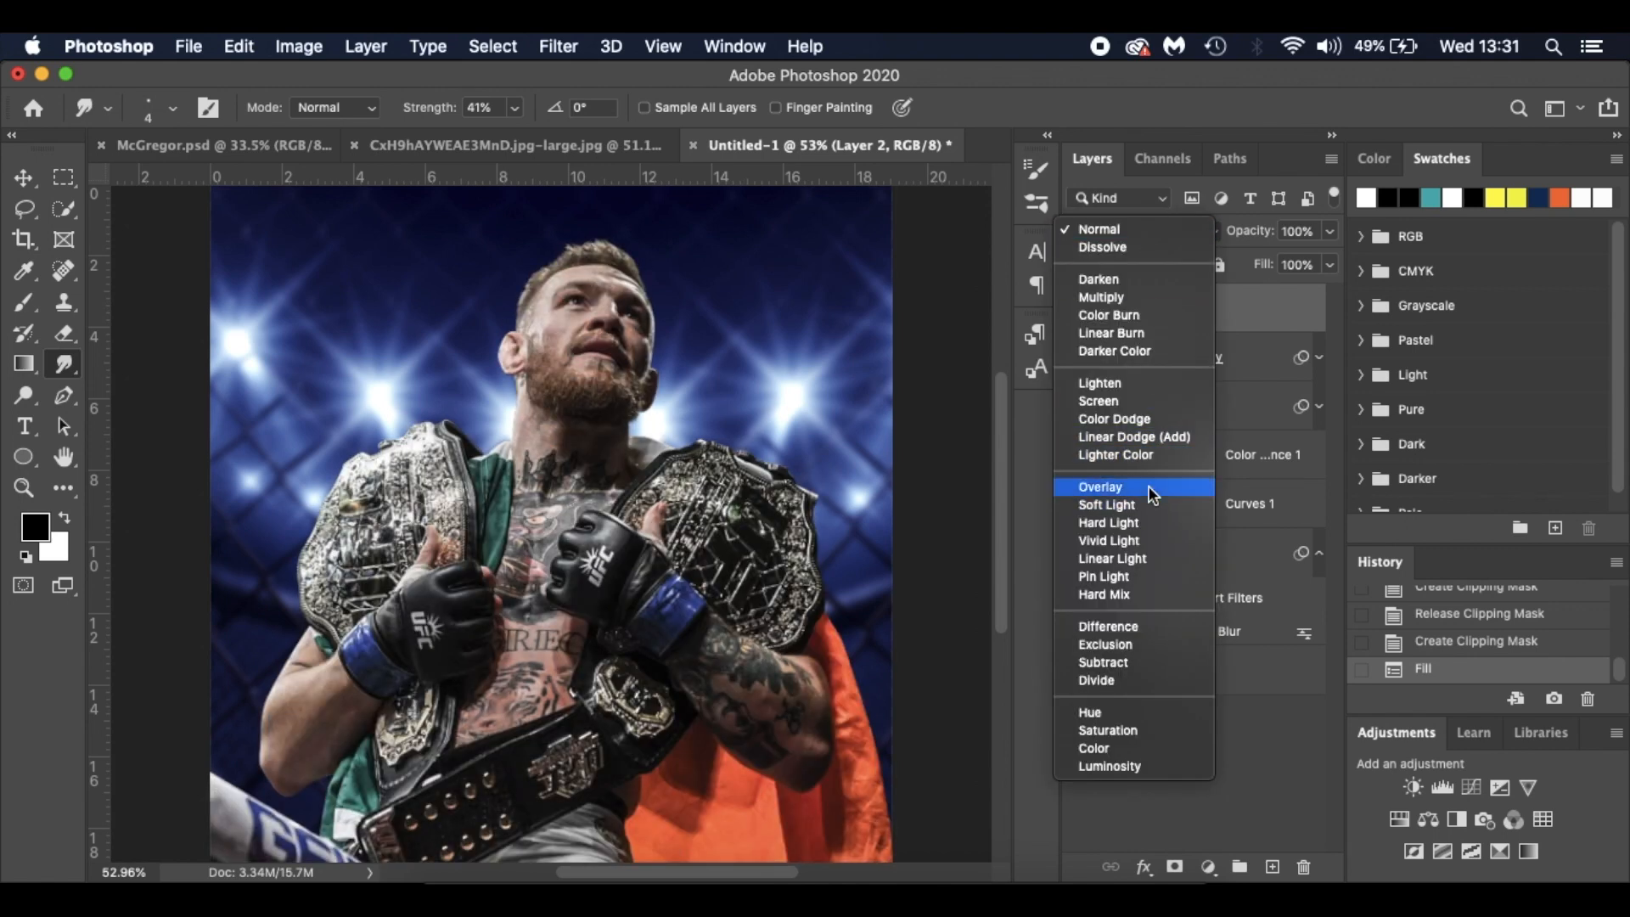
click(1101, 488)
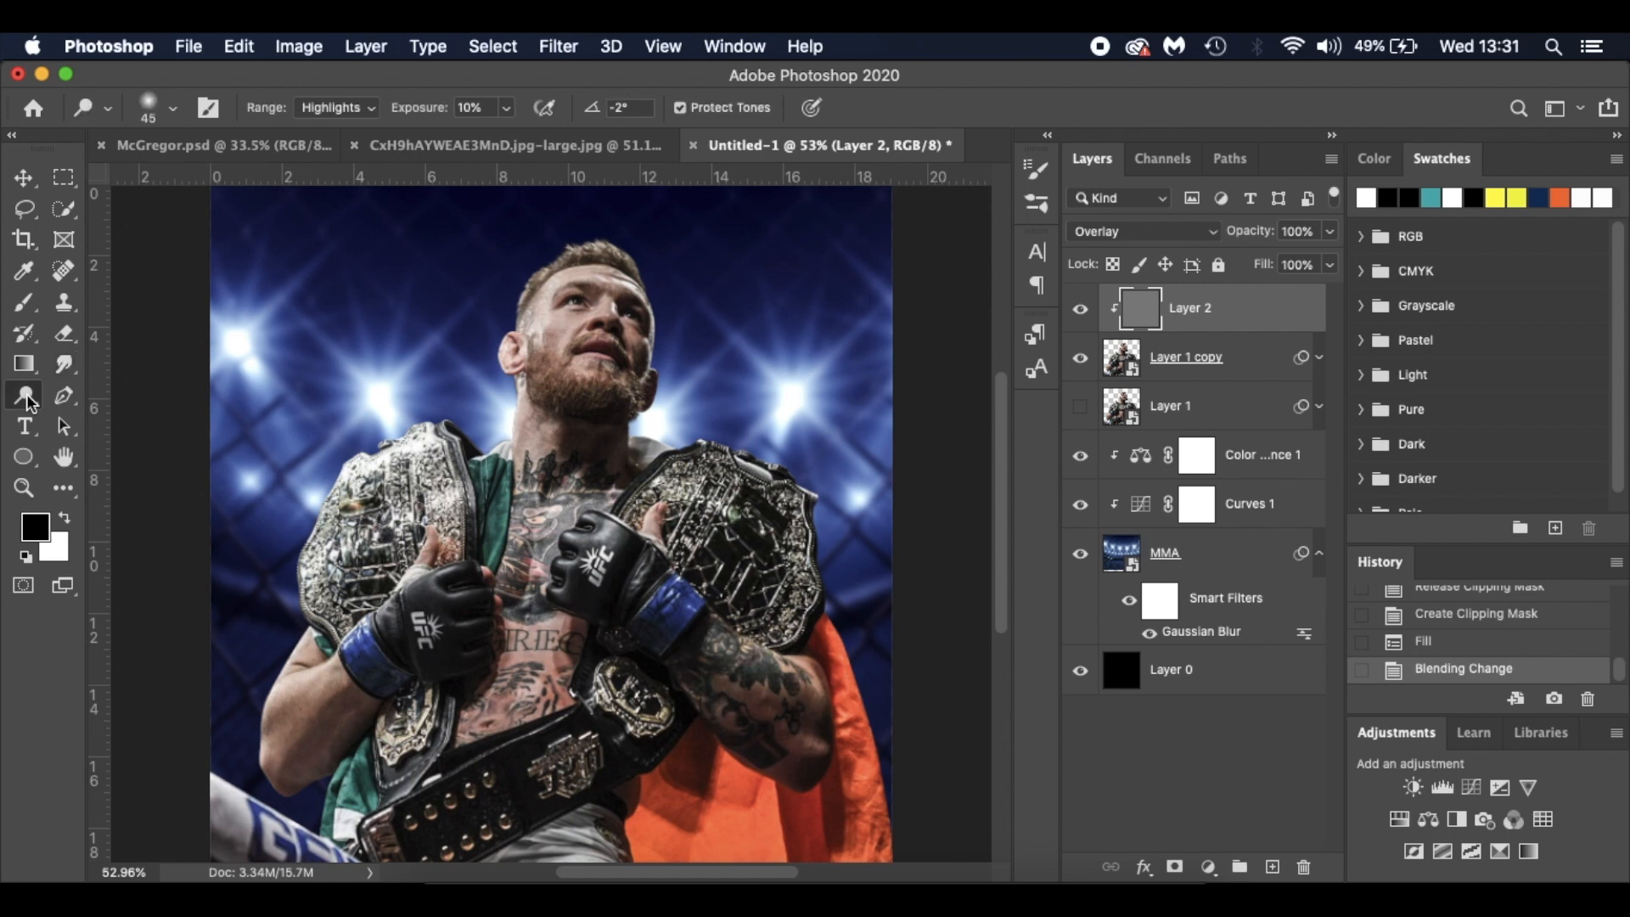
Step: Burn darkening strokes on Layer 2 below the belt, on the neck and around the glove with an enlarged brush
click(24, 396)
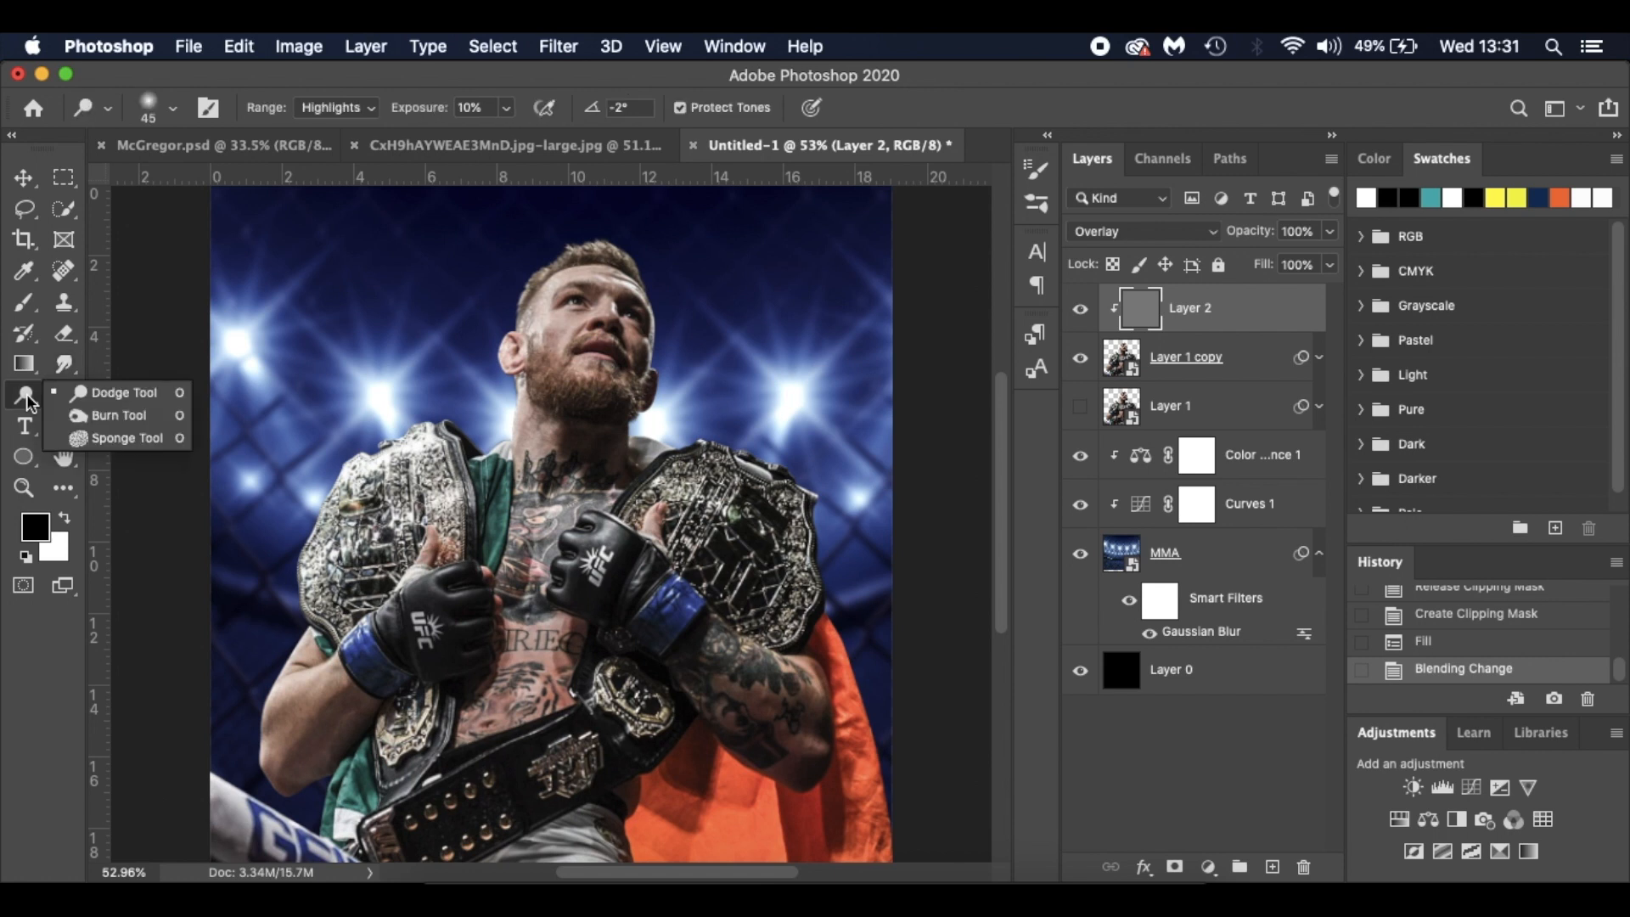
click(122, 438)
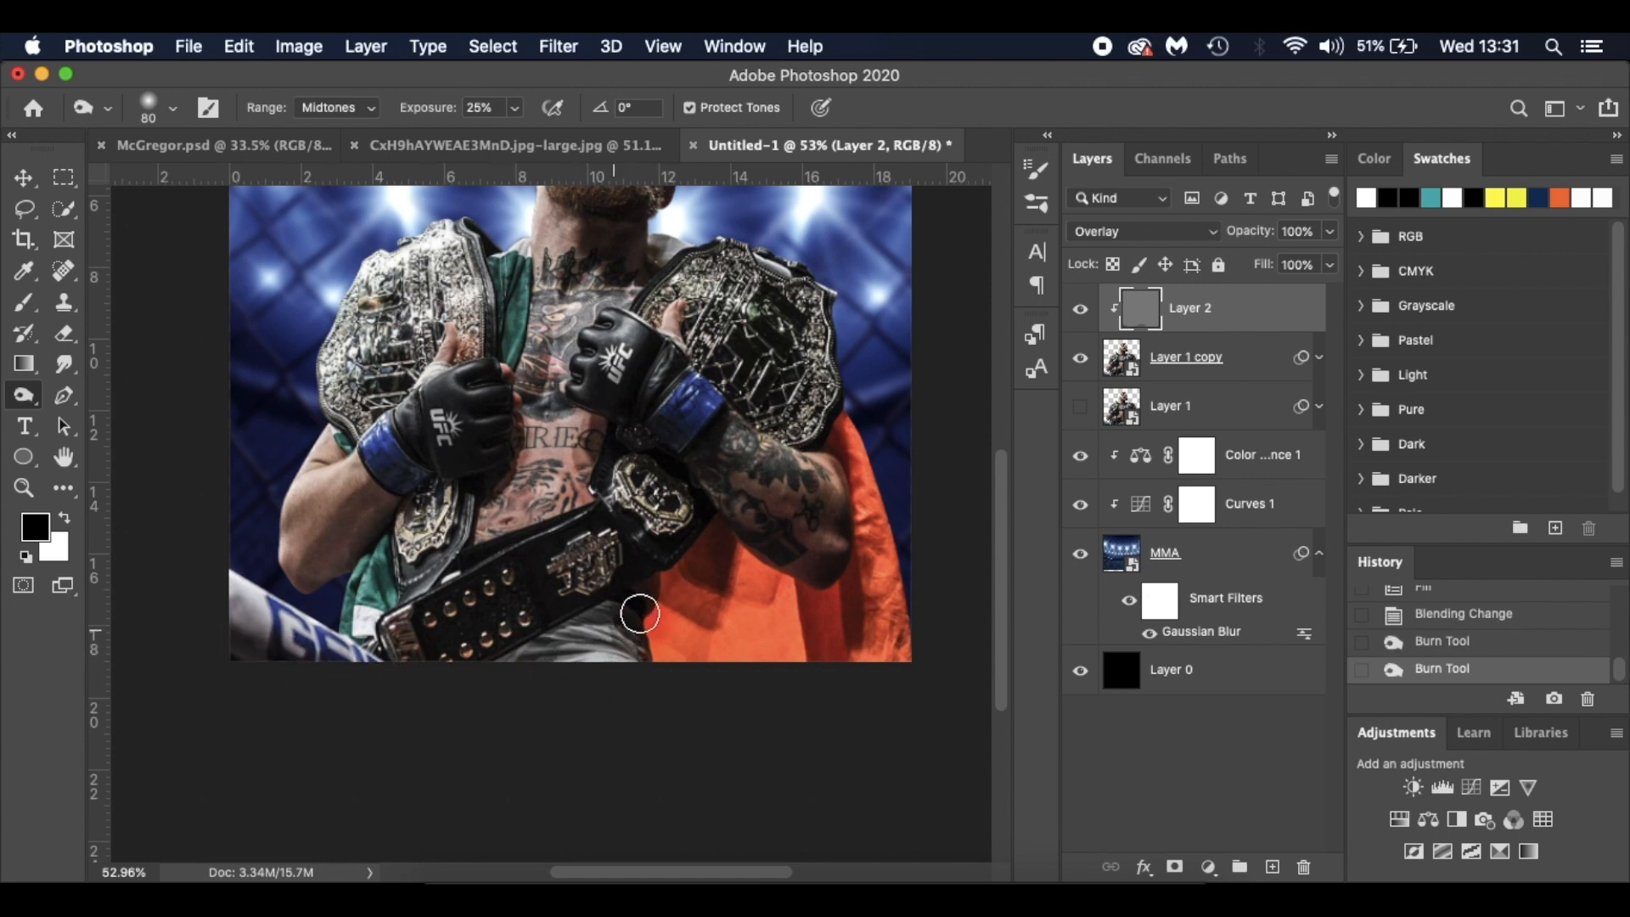
drag(640, 613, 800, 566)
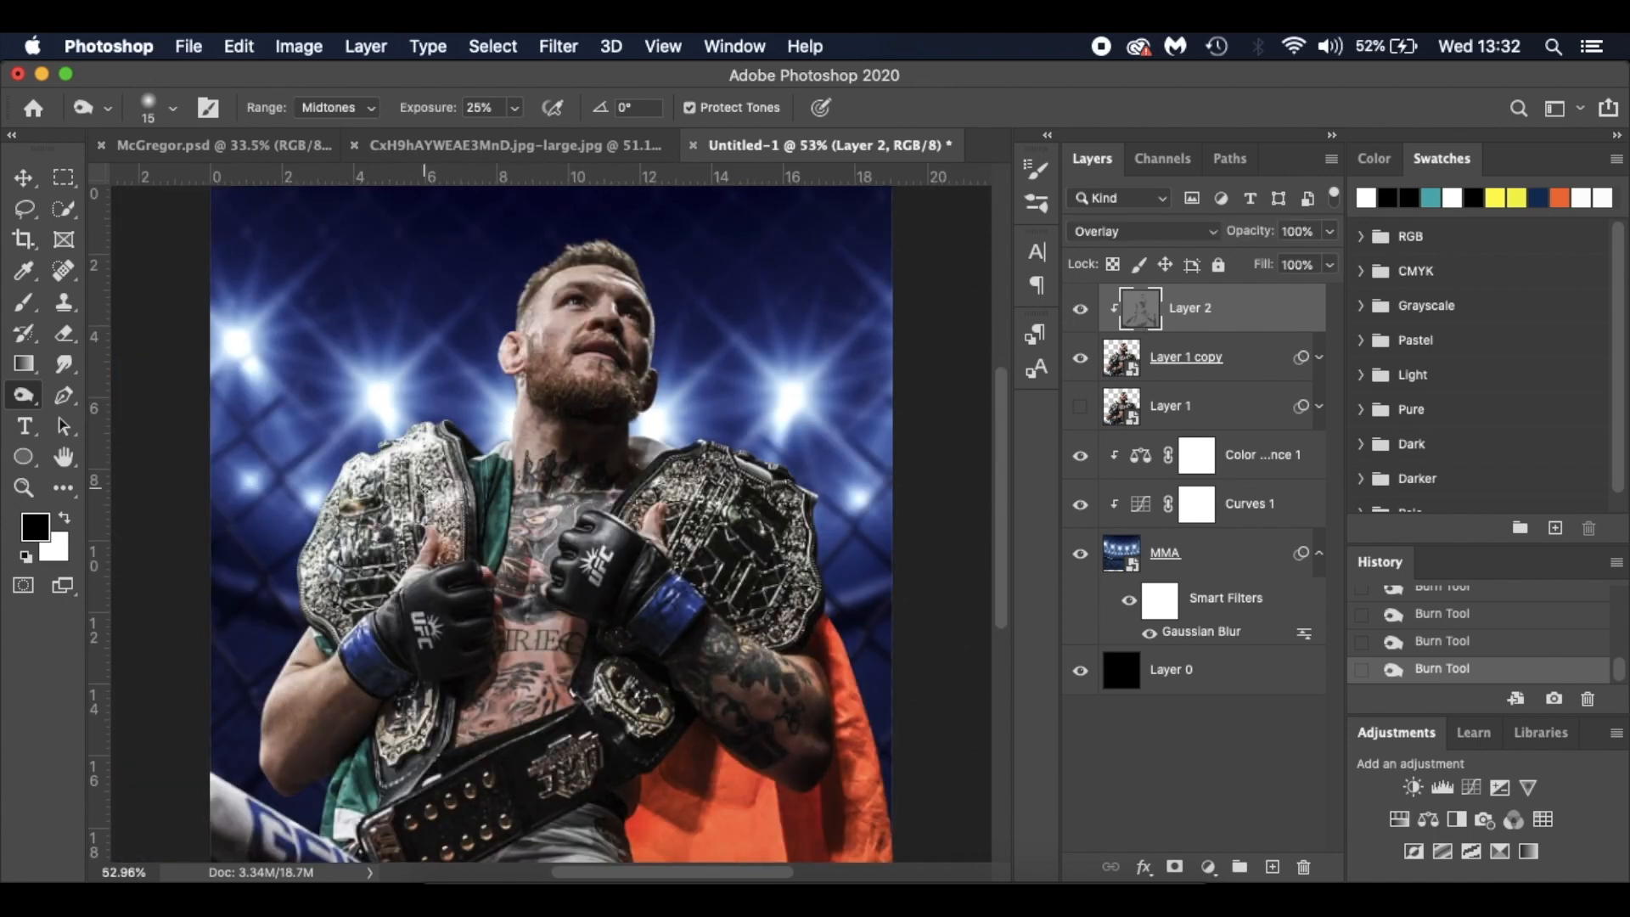
click(462, 382)
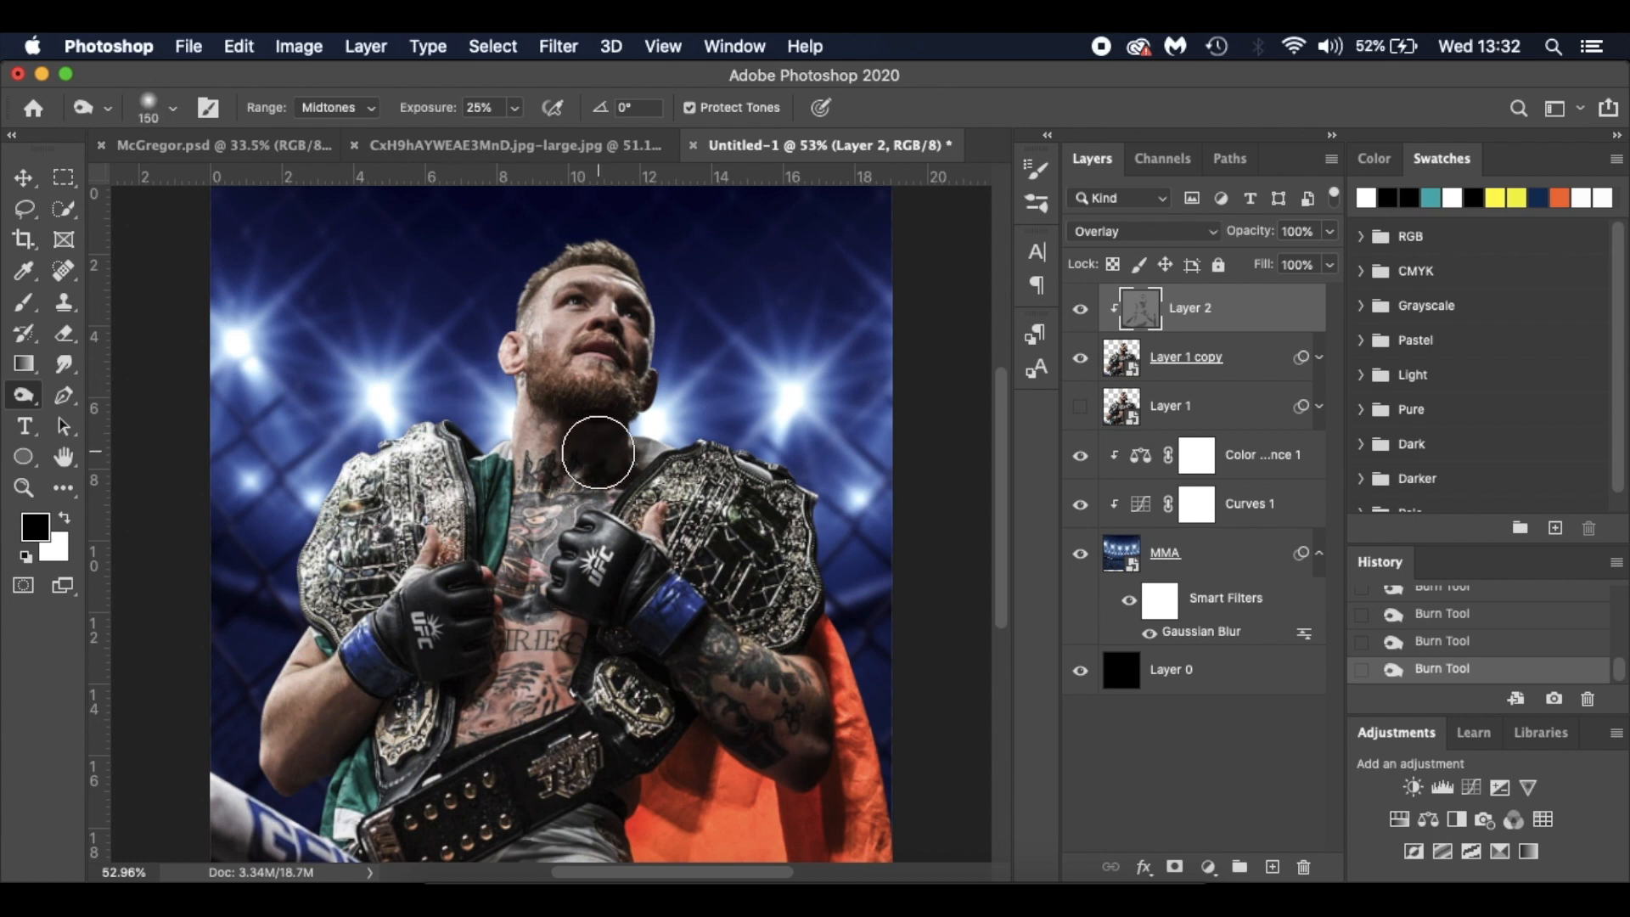
drag(597, 452, 613, 780)
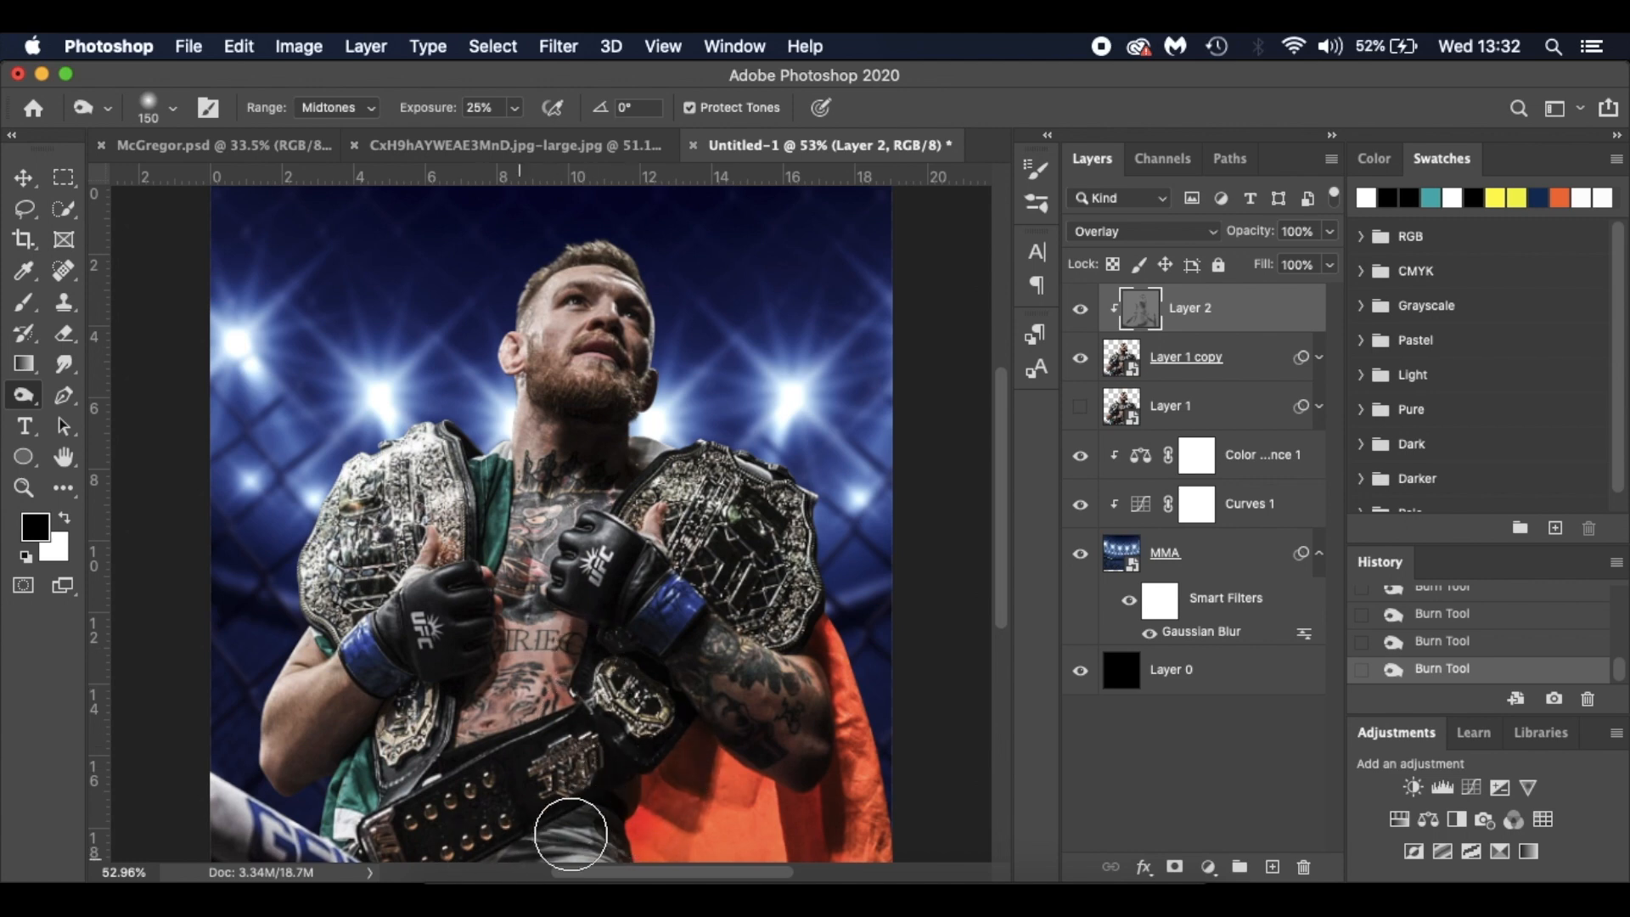
scroll(down, 3)
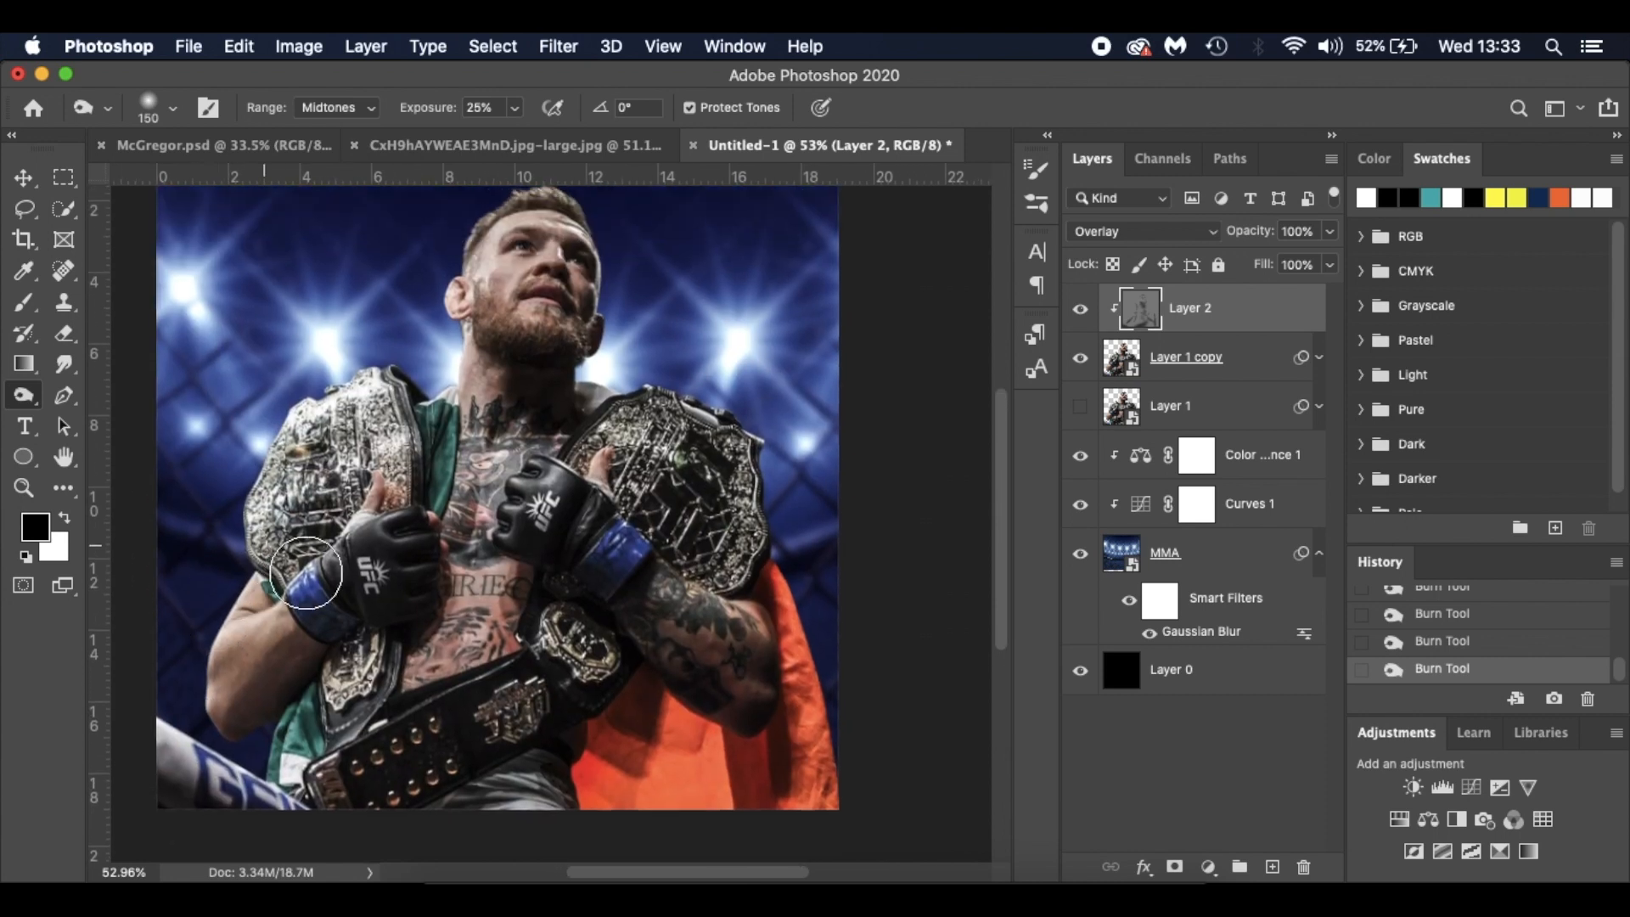
drag(306, 574, 663, 642)
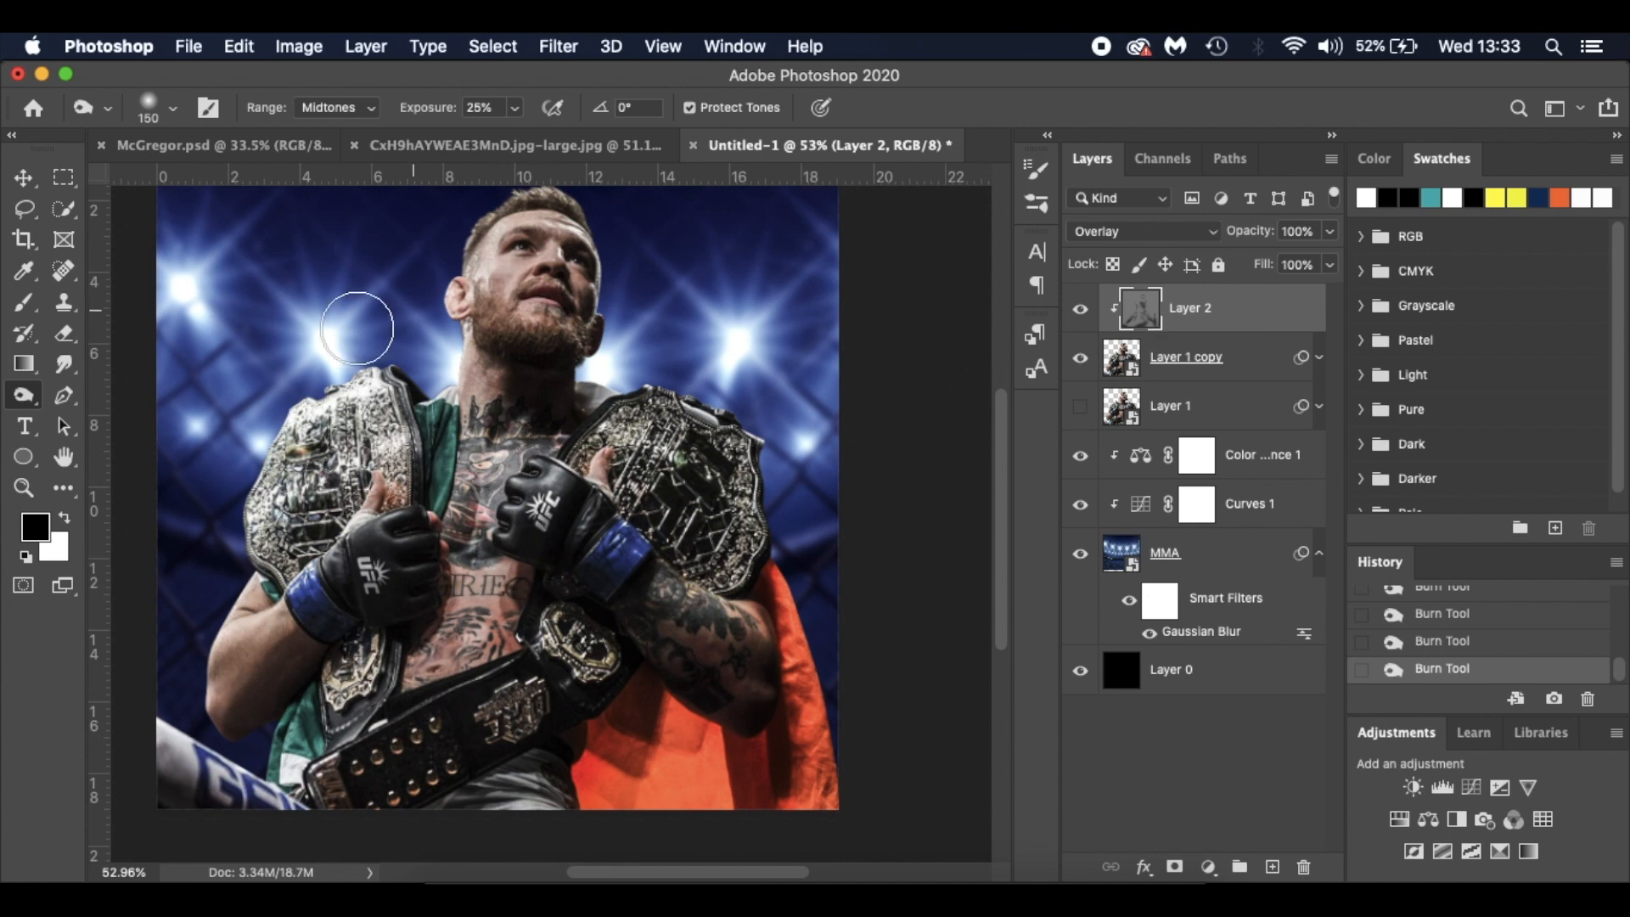
click(24, 395)
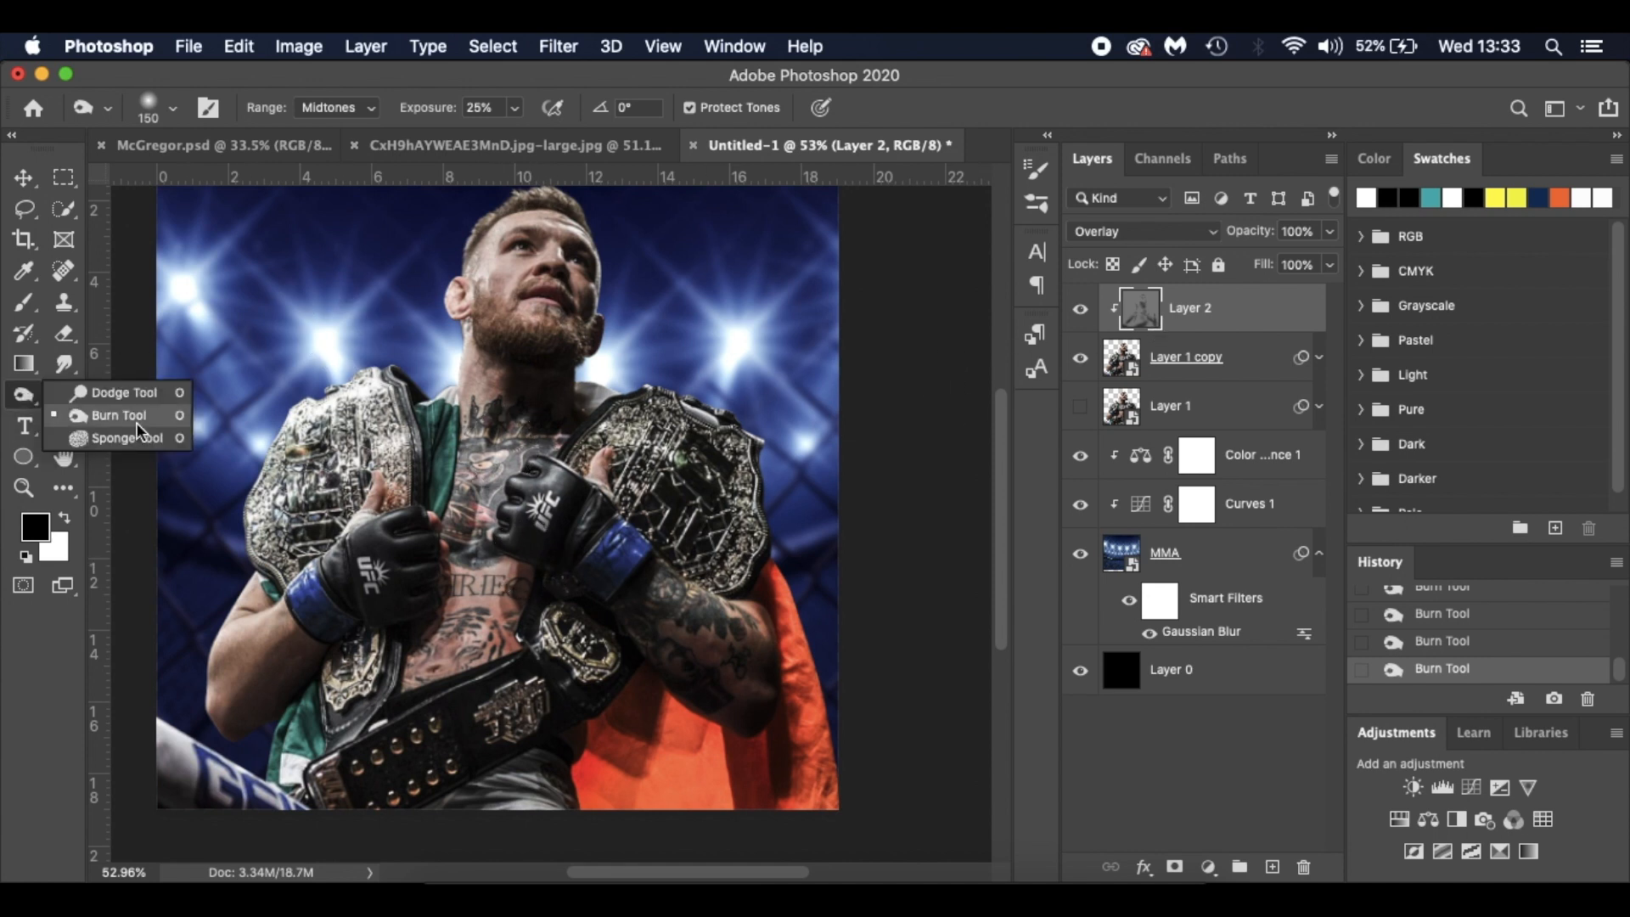
Step: Dodge highlights on the head edge, tattooed forearm, hair and forehead, then show Layer 2 again
click(117, 393)
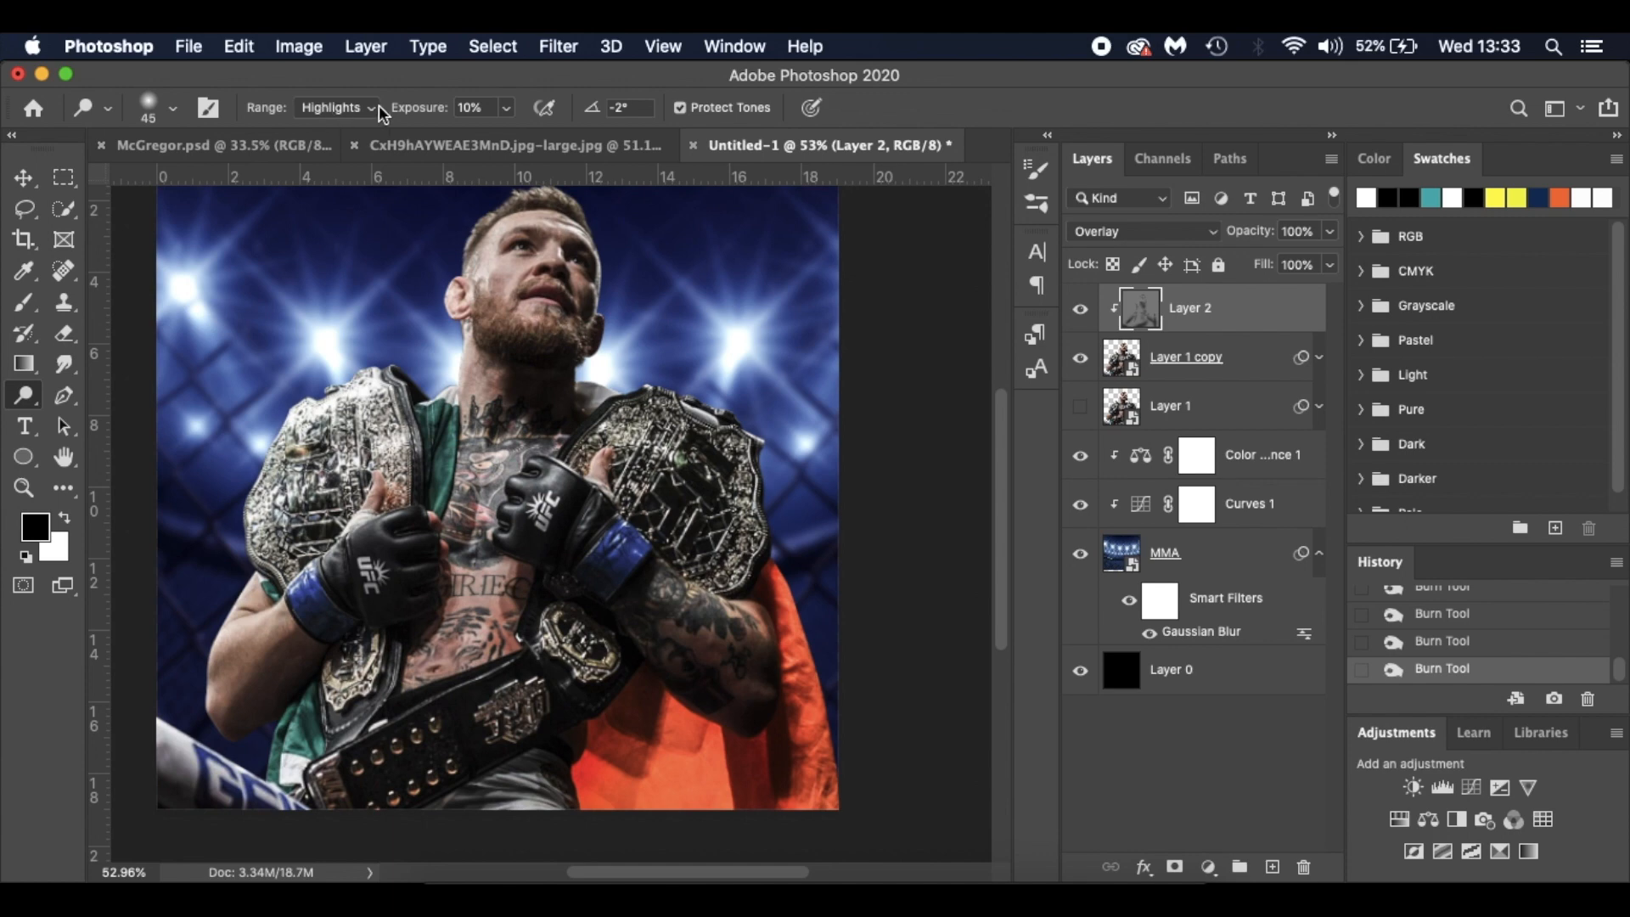
mouse_move(474, 219)
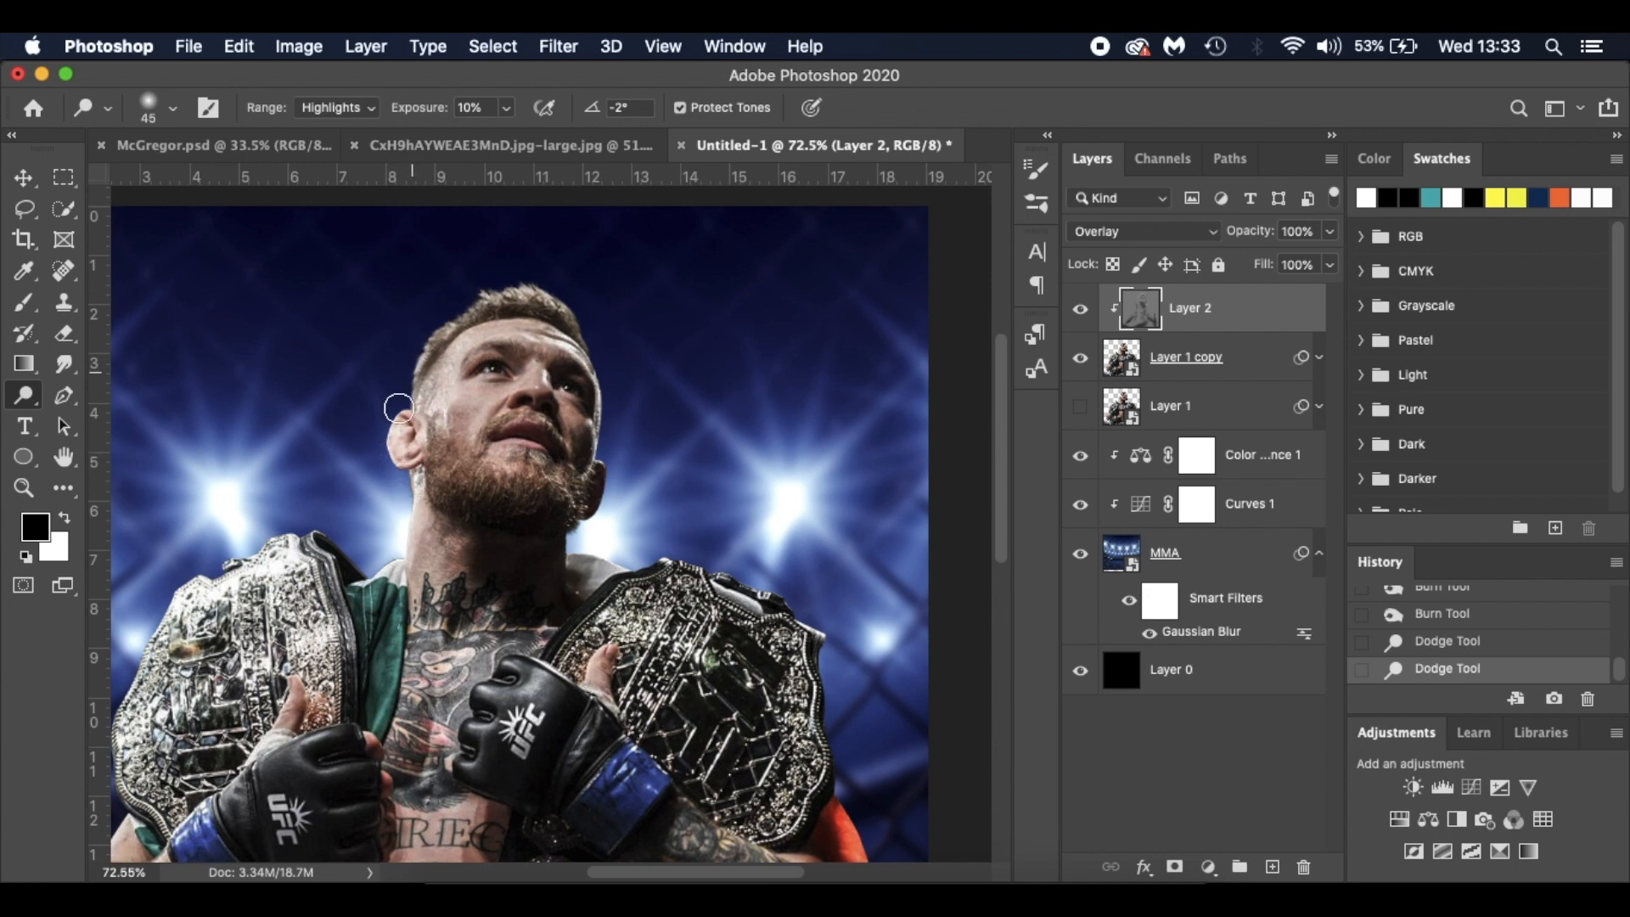
drag(397, 406, 237, 574)
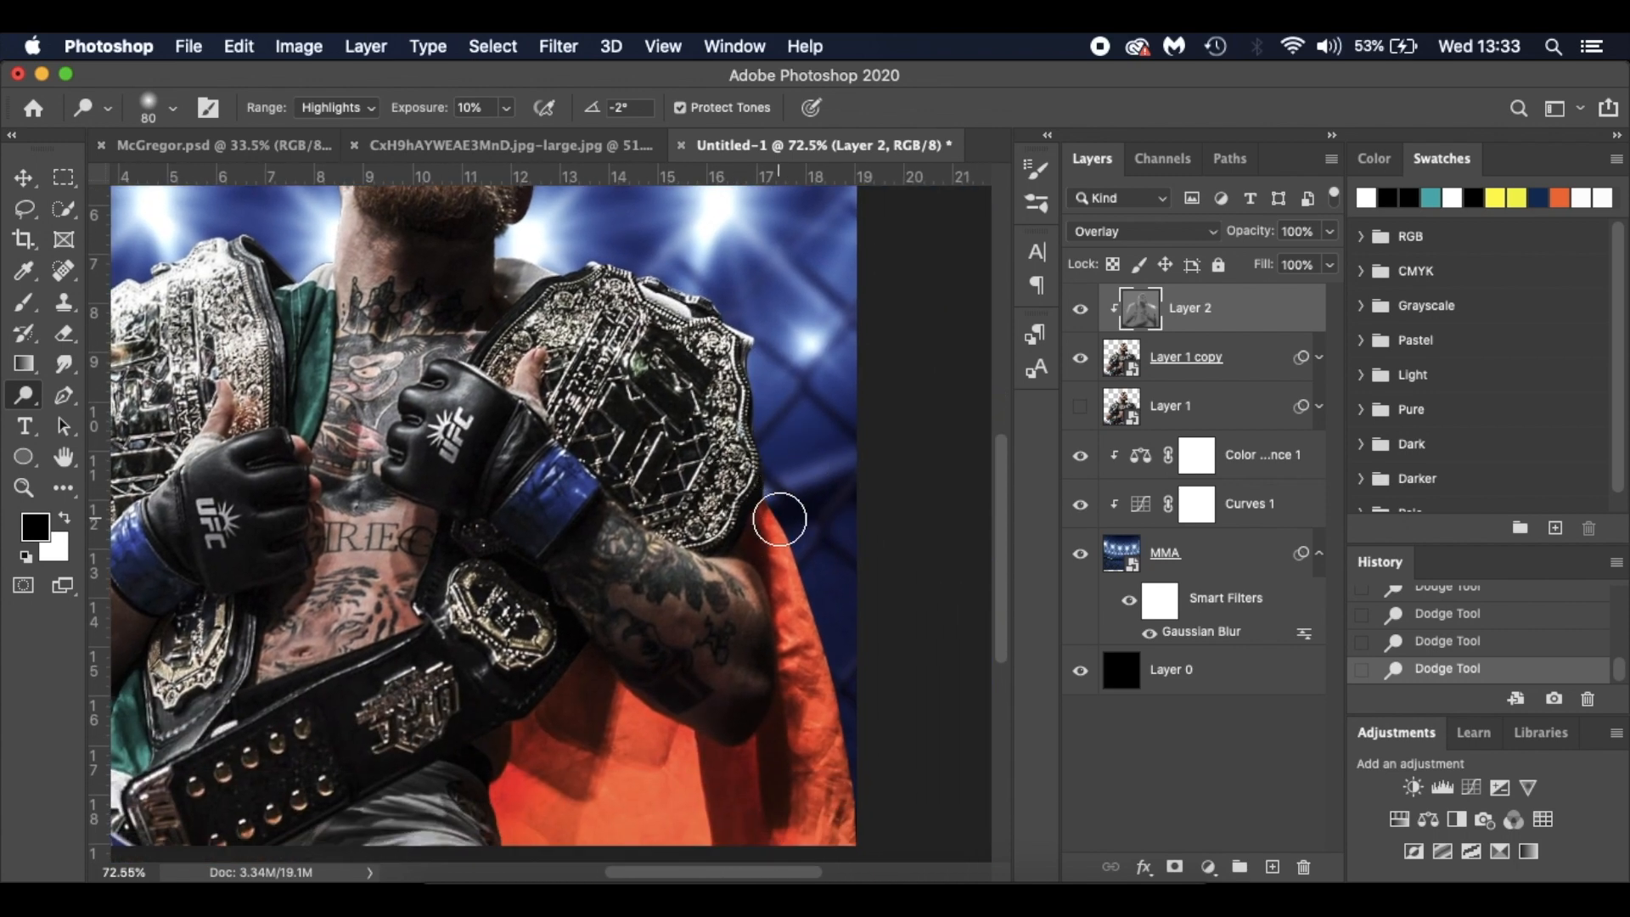
drag(780, 520, 769, 602)
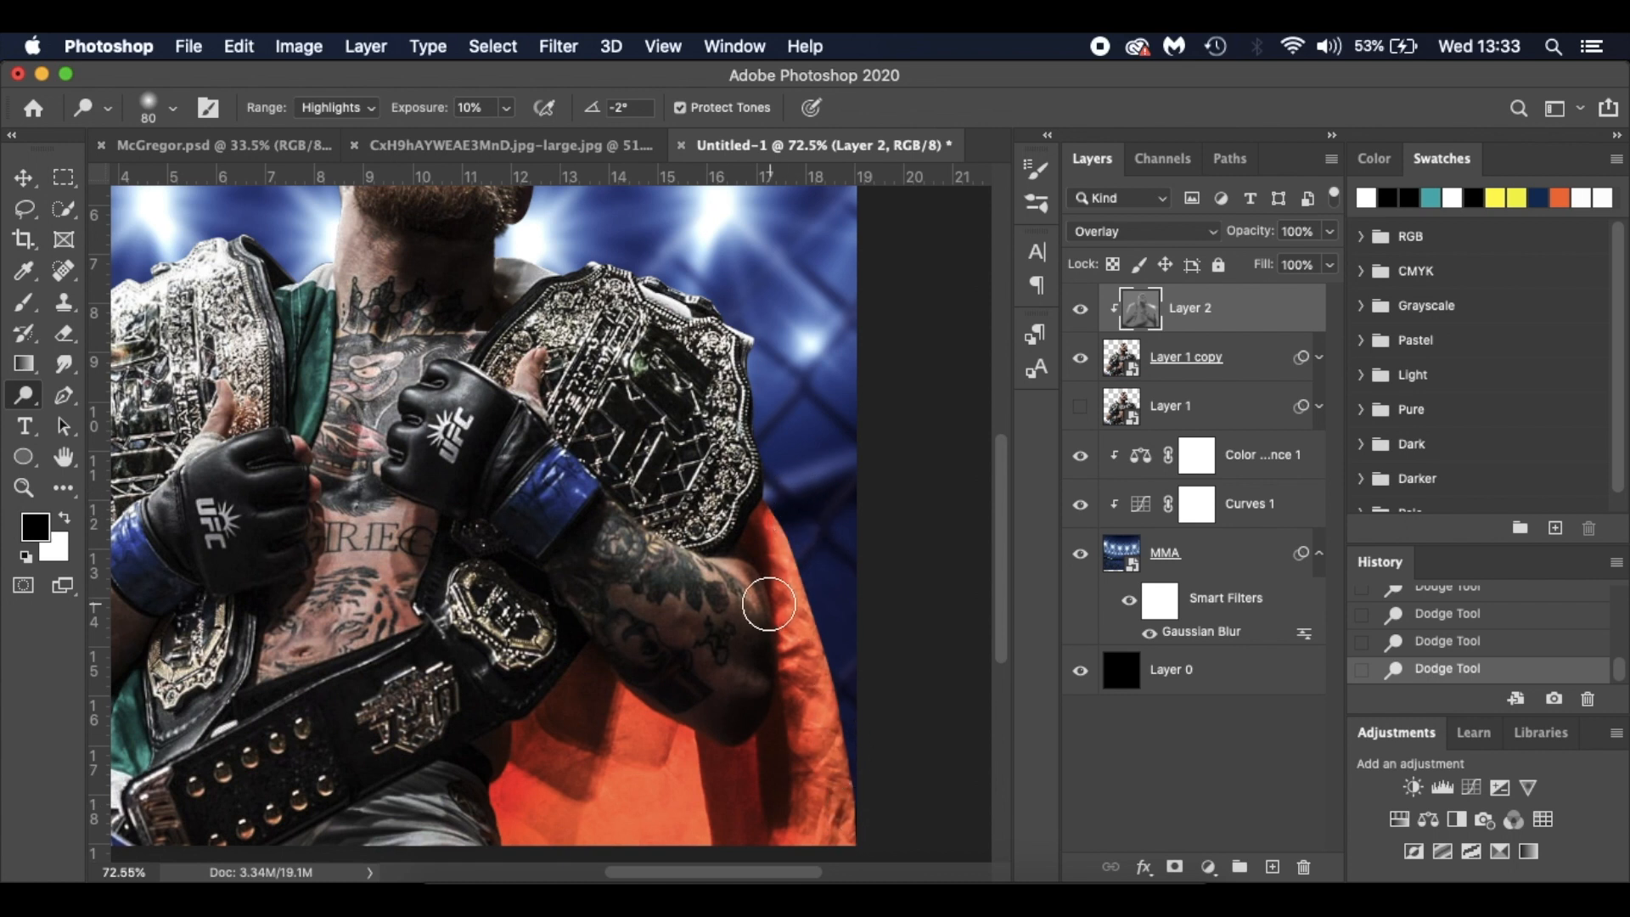
drag(769, 603, 676, 579)
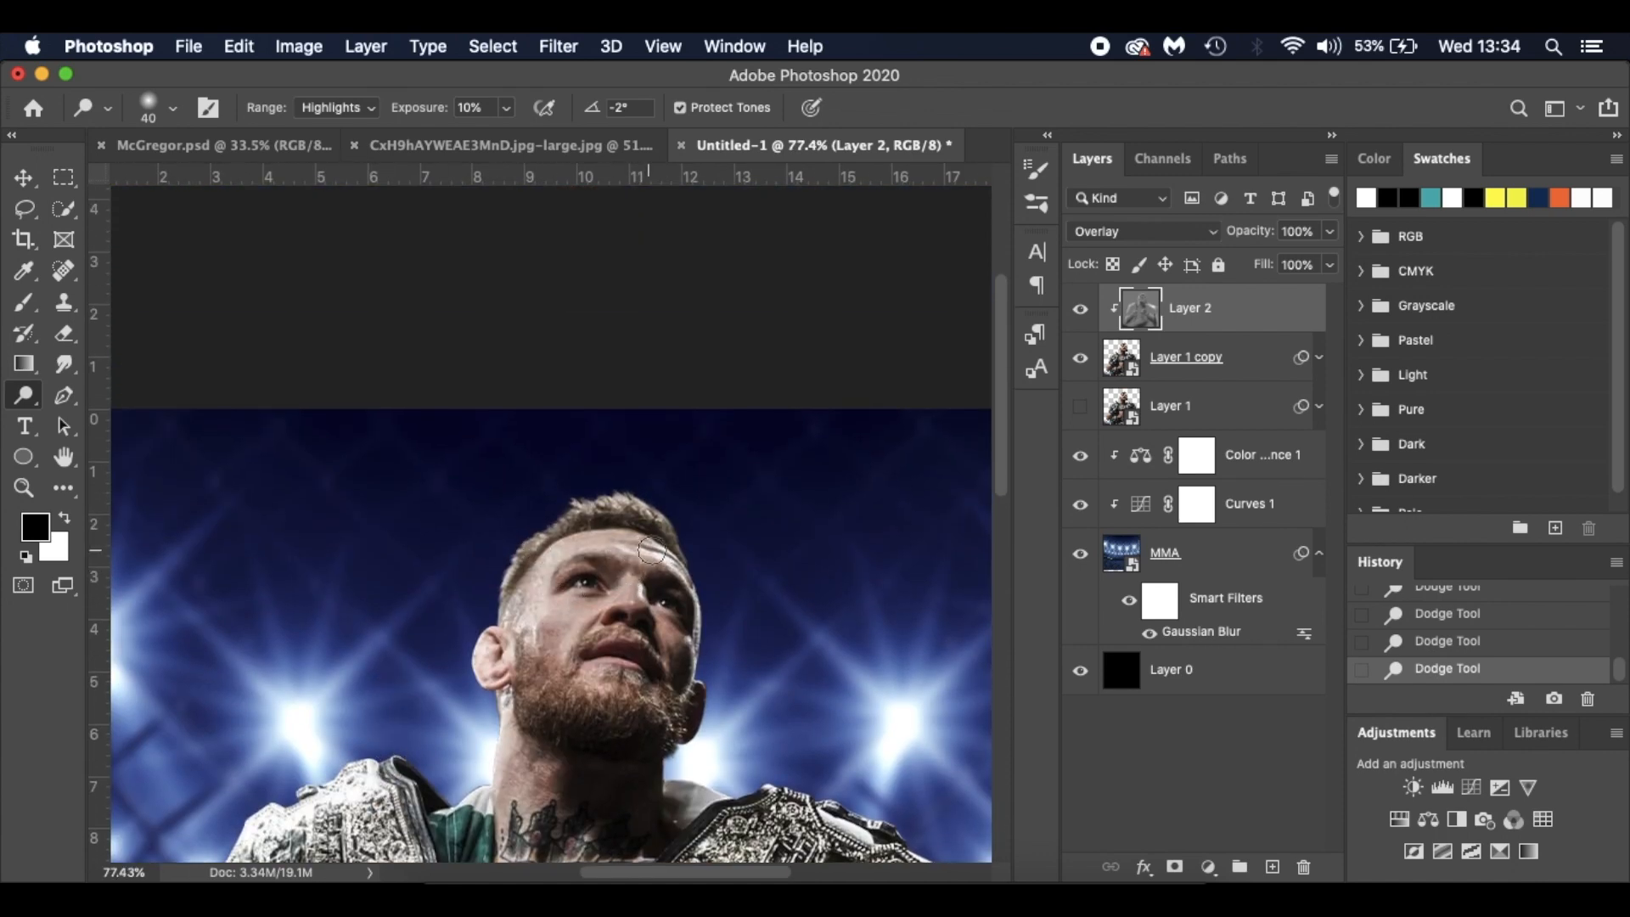
drag(650, 548, 559, 635)
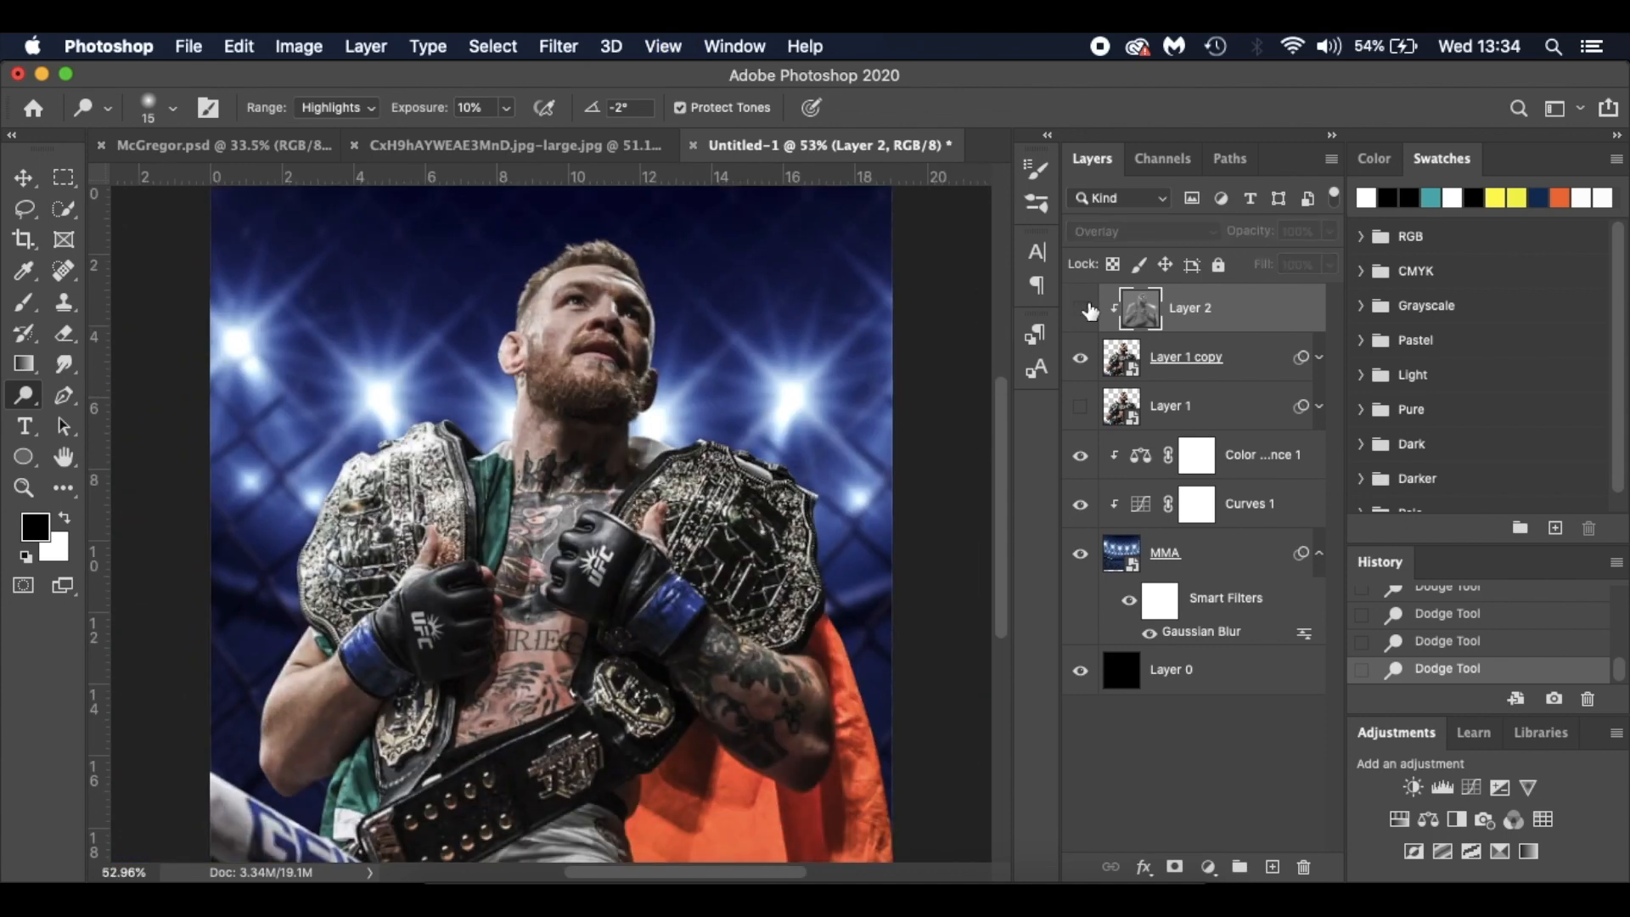
click(1080, 309)
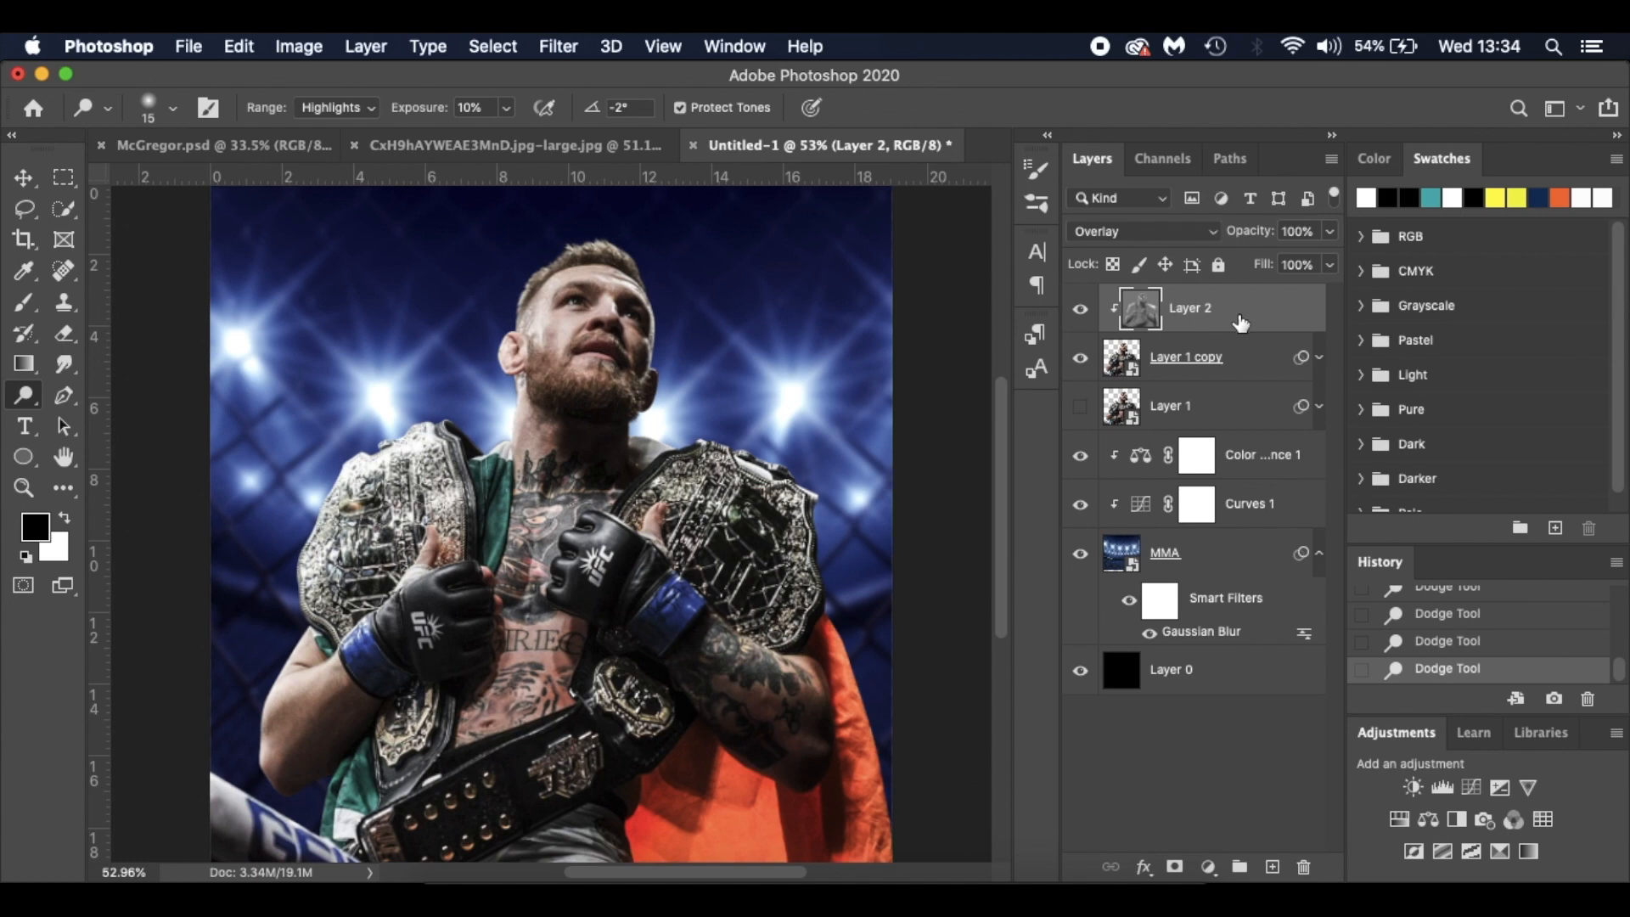
Step: Add a Color Balance layer with midtones Magenta -9 and Blue +10, clipped to Layer 2
click(1206, 866)
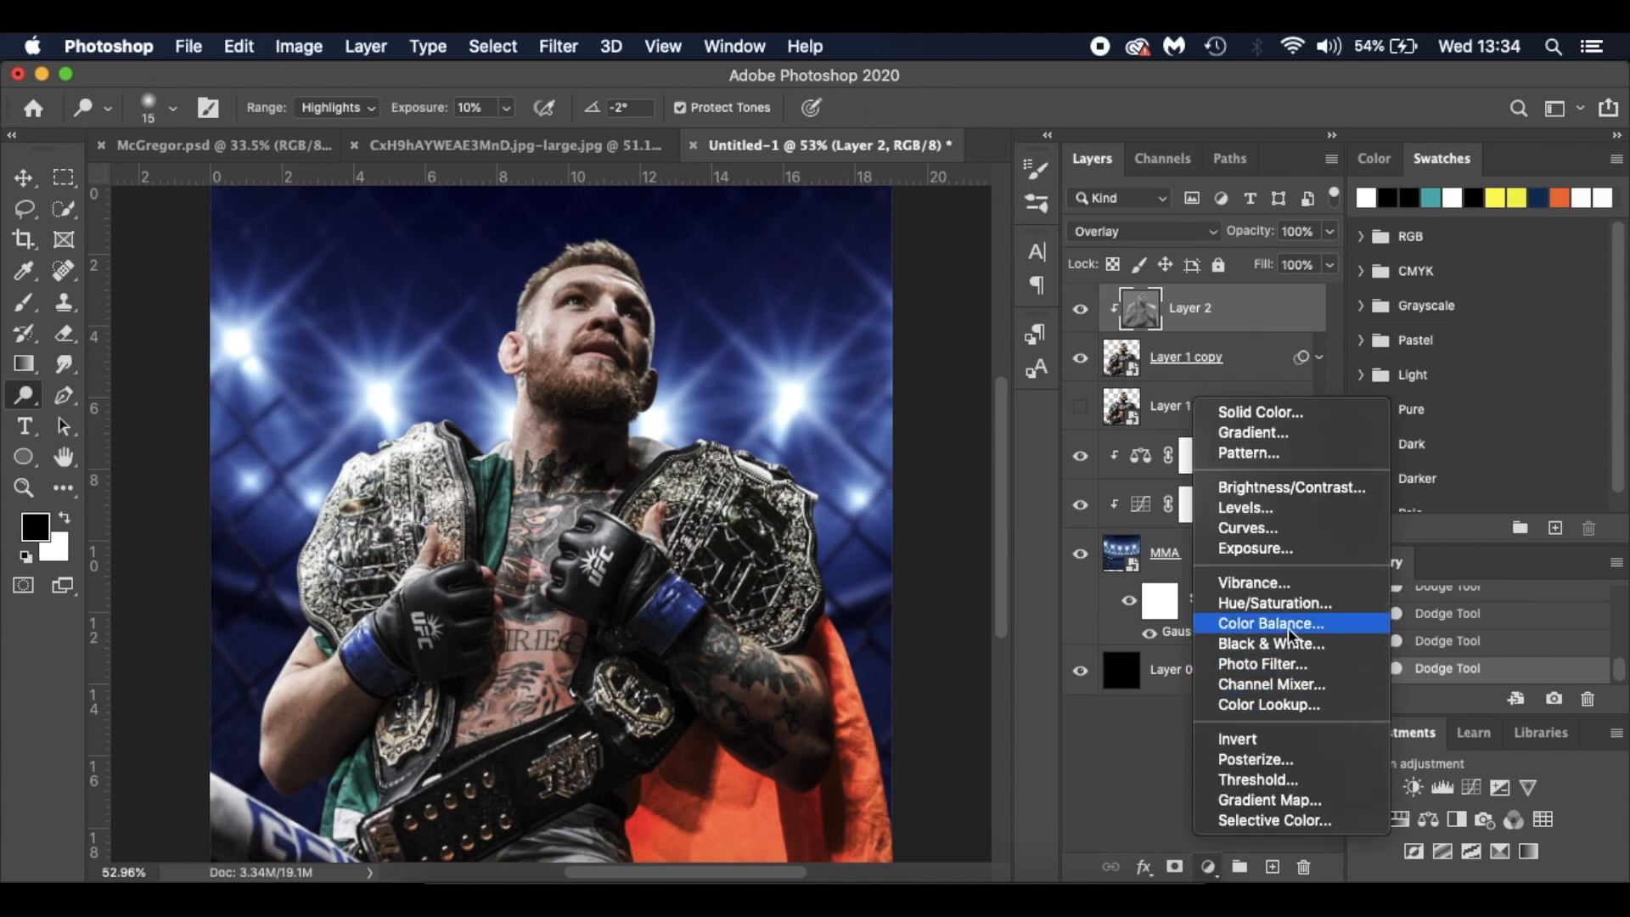
click(1270, 643)
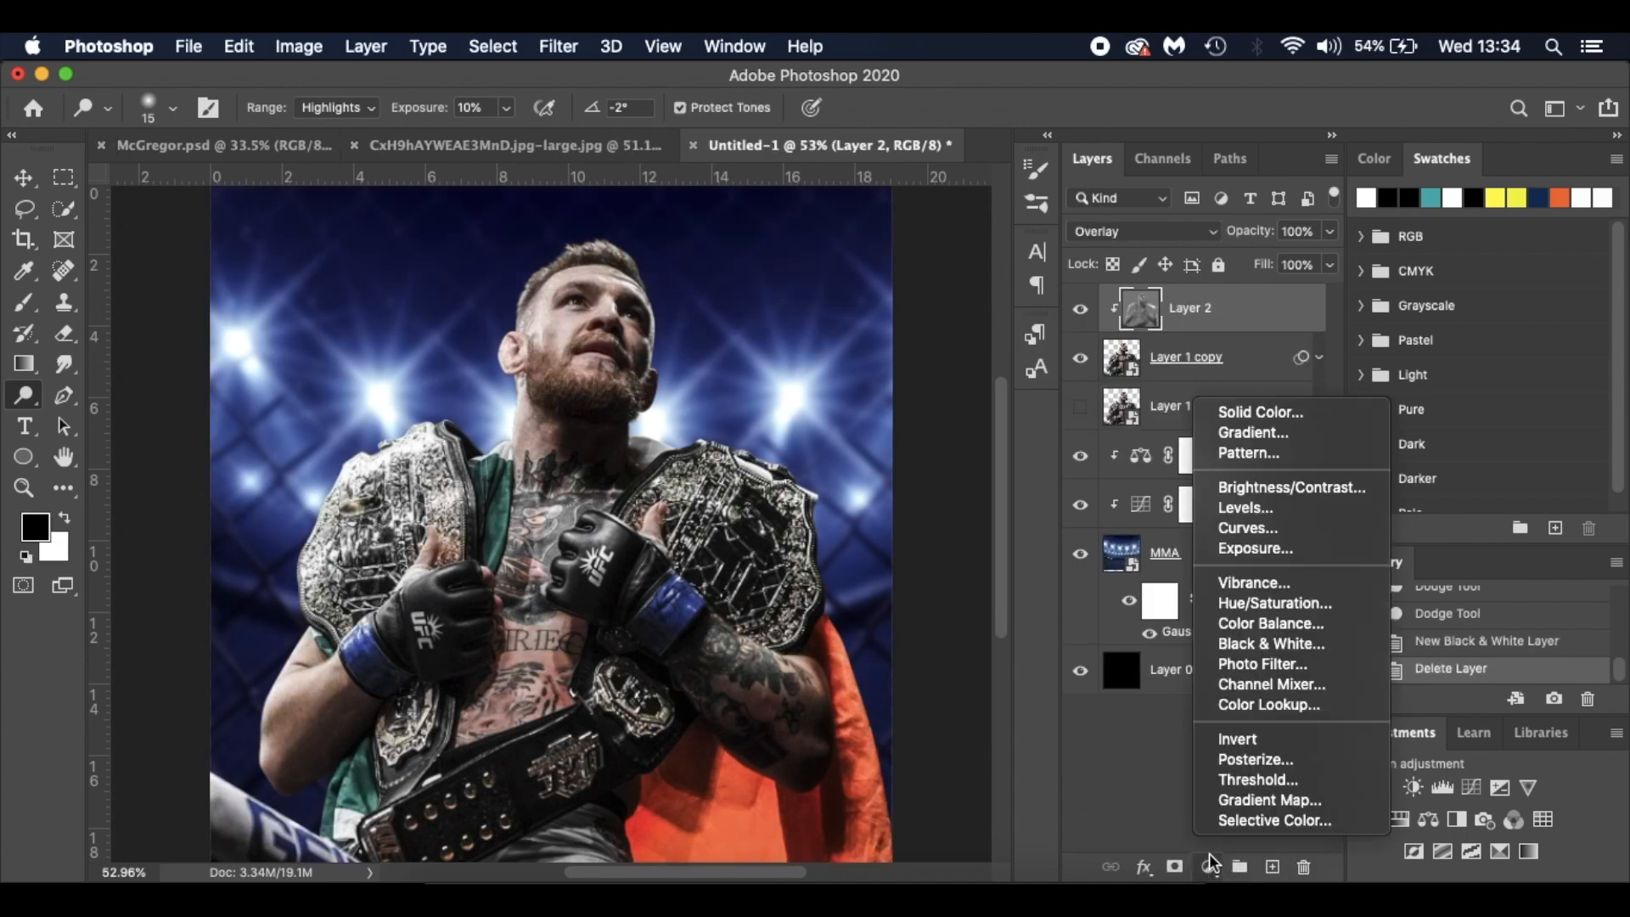
mouse_move(1267, 624)
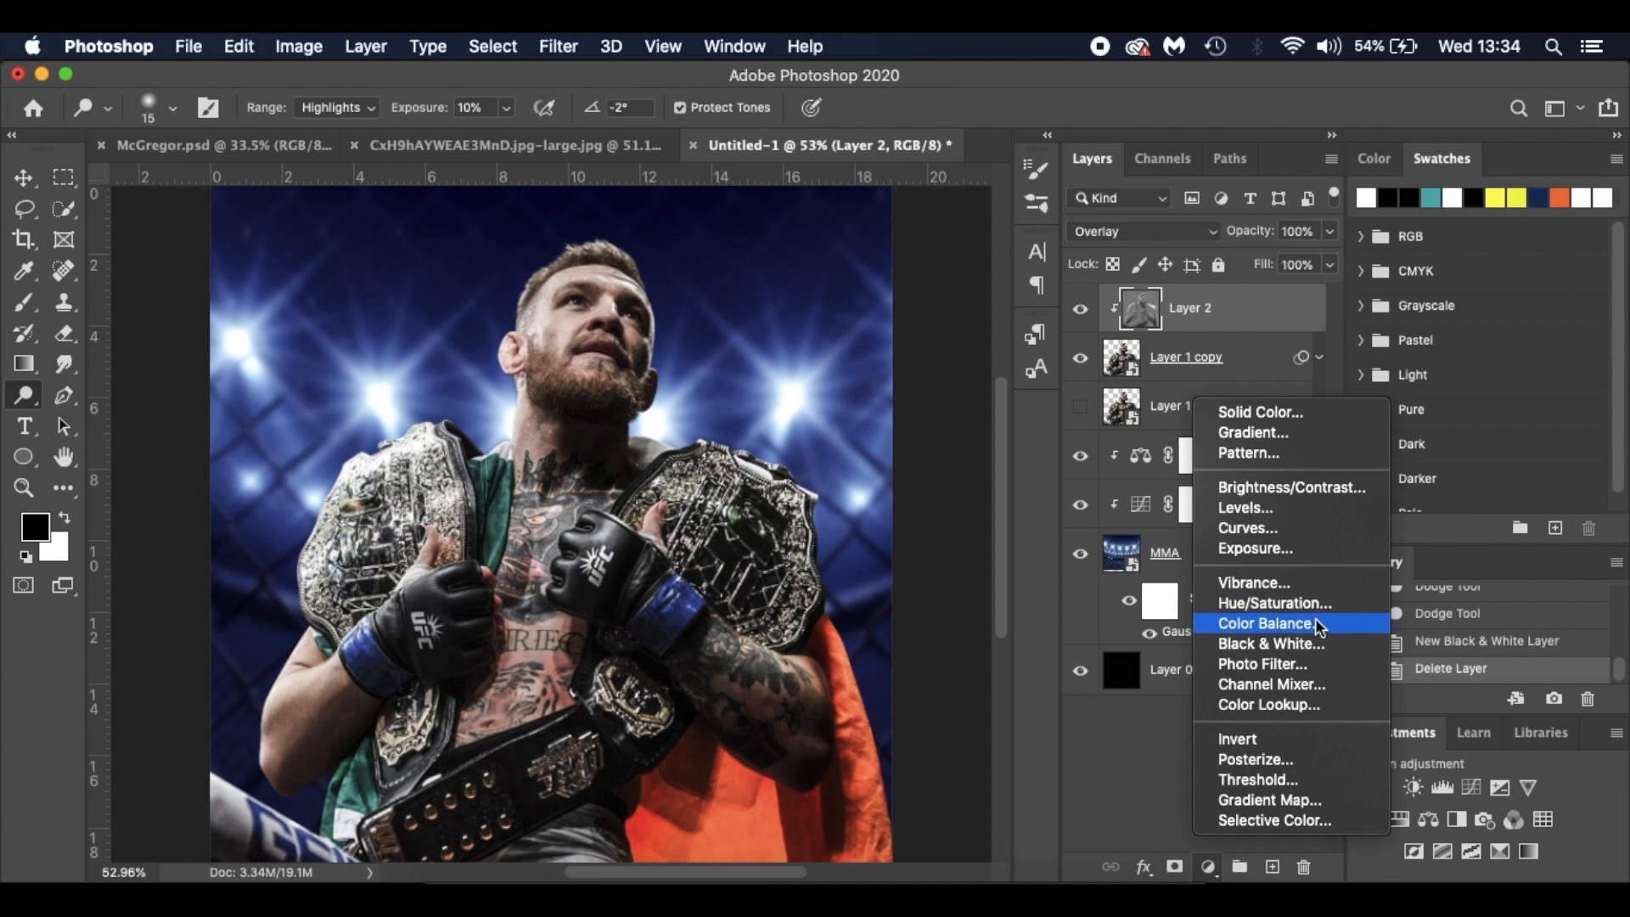
click(1264, 623)
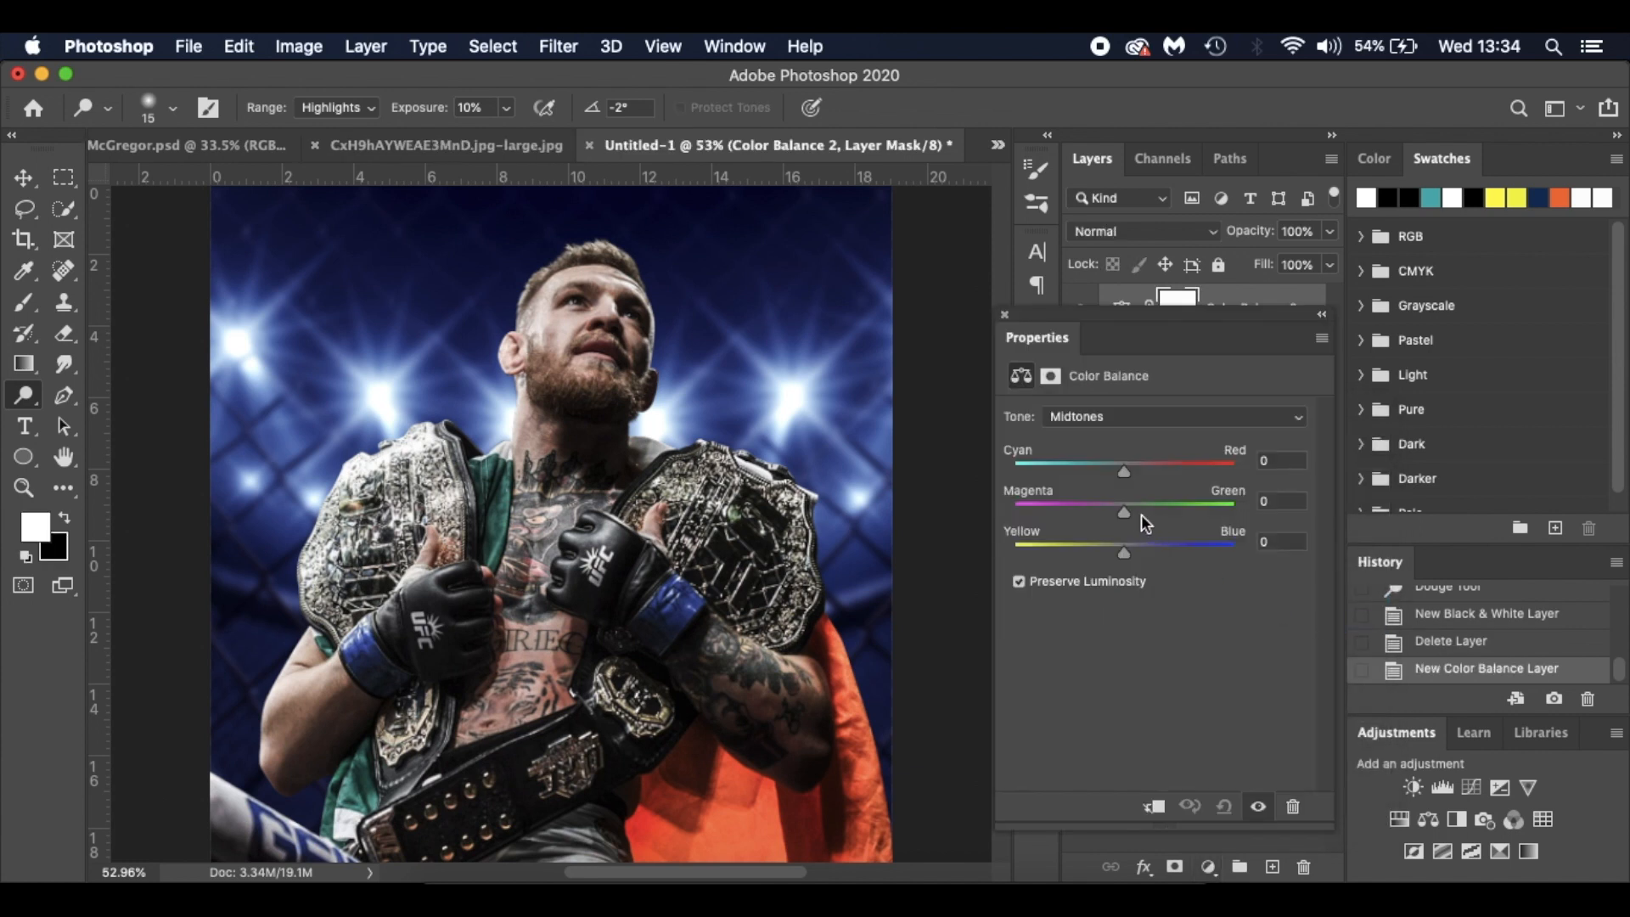
mouse_move(1124, 519)
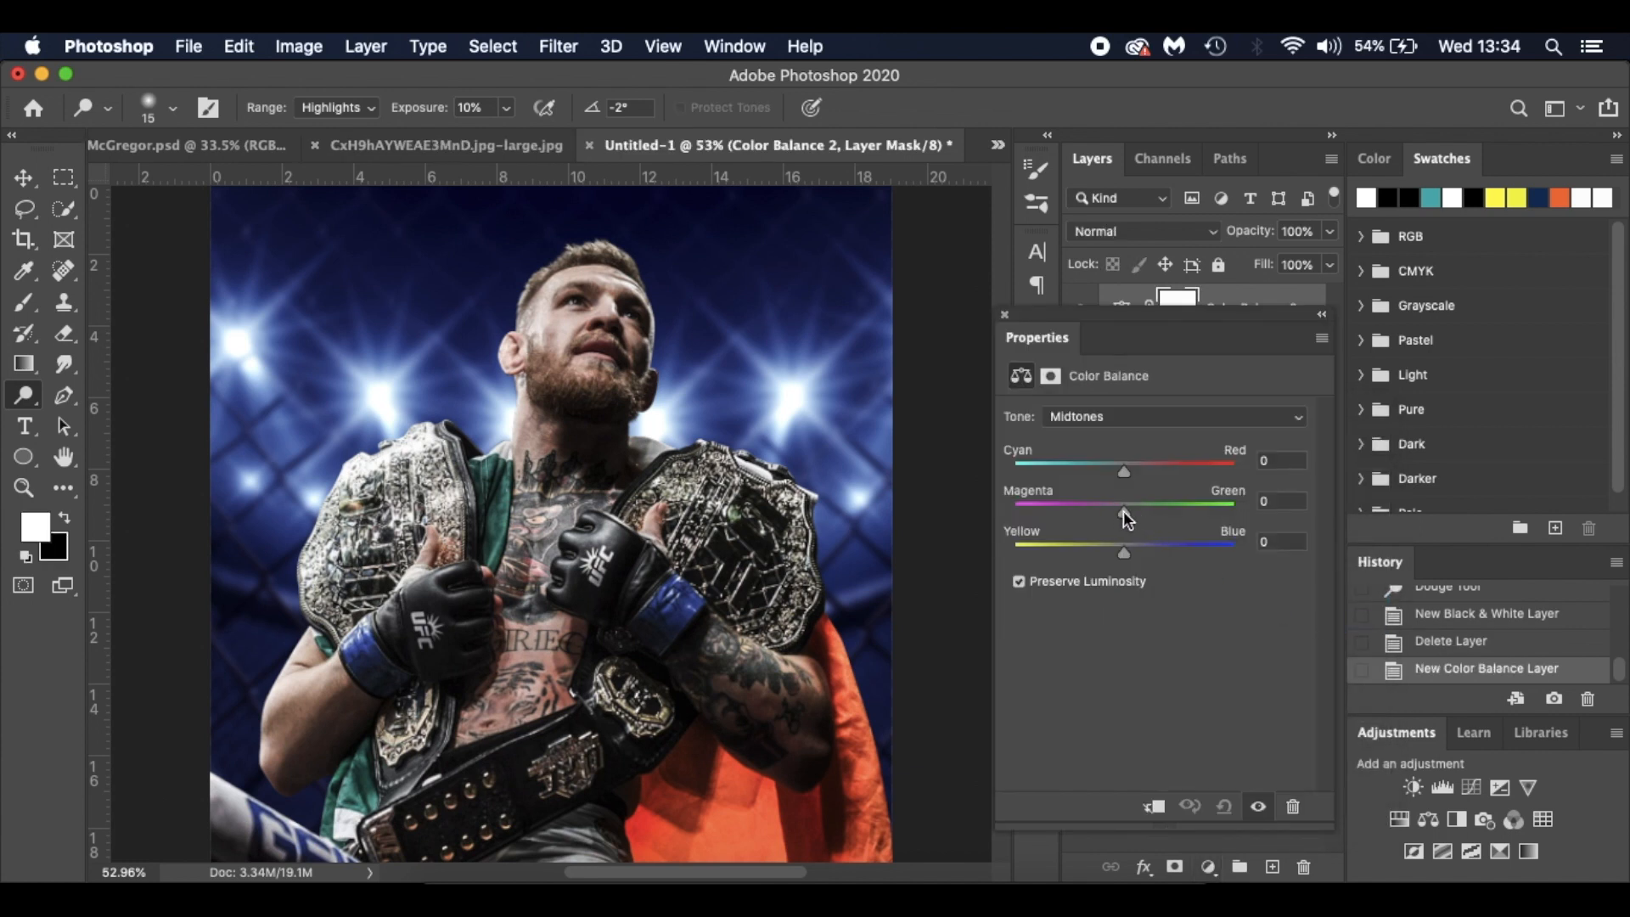
drag(1126, 502, 1117, 503)
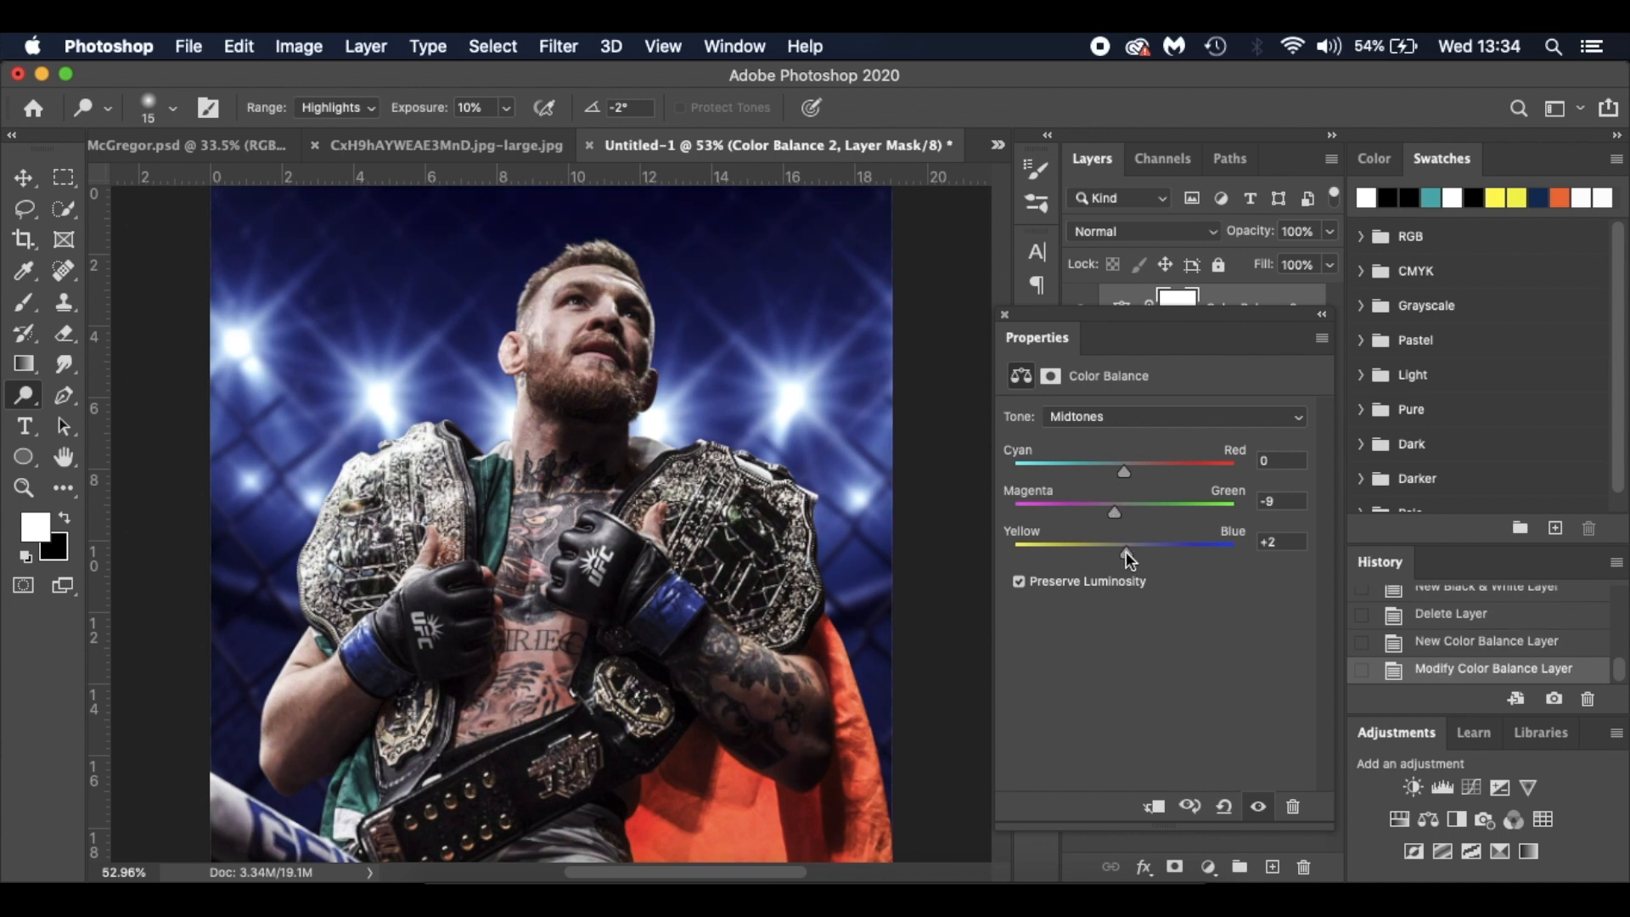
drag(1123, 554, 1138, 553)
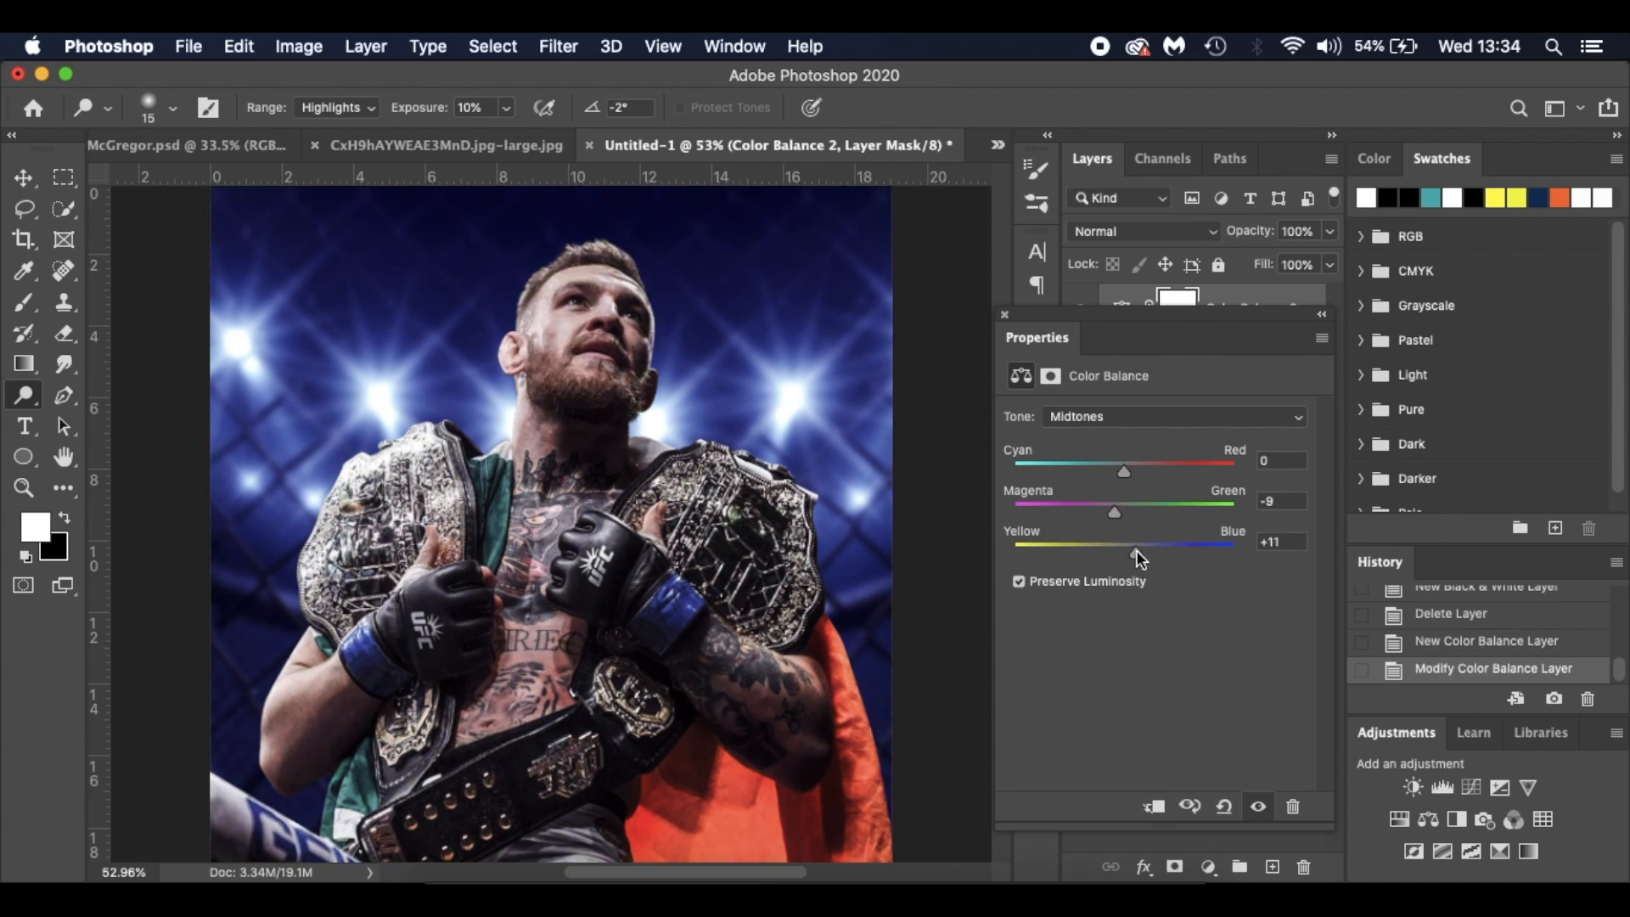
drag(1133, 545, 1127, 545)
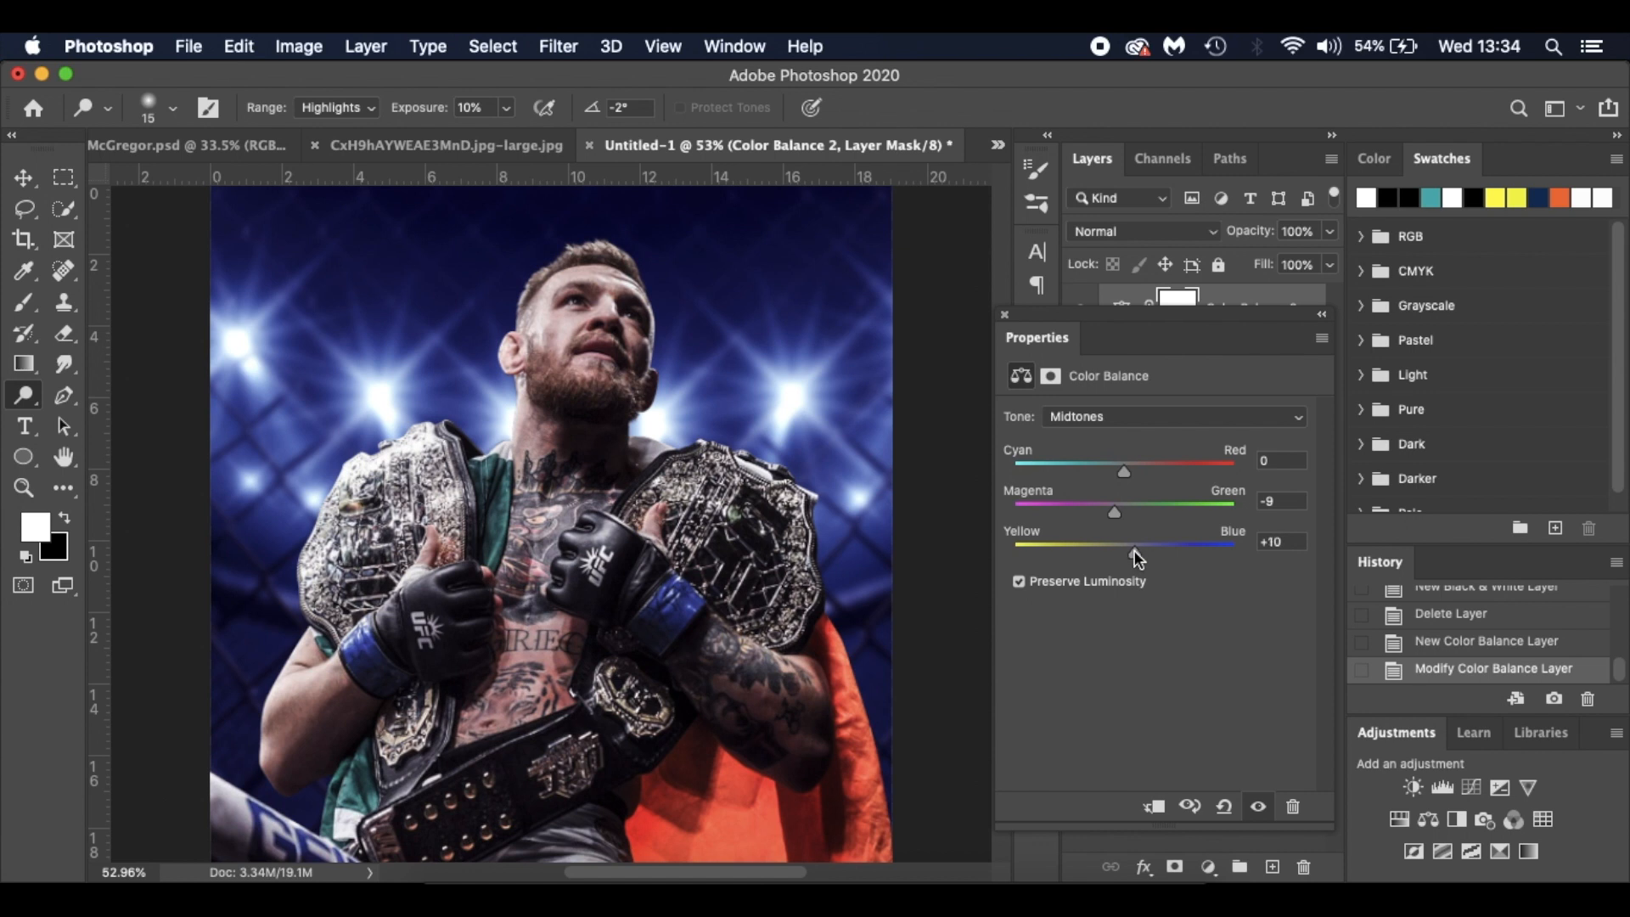
mouse_move(1238, 798)
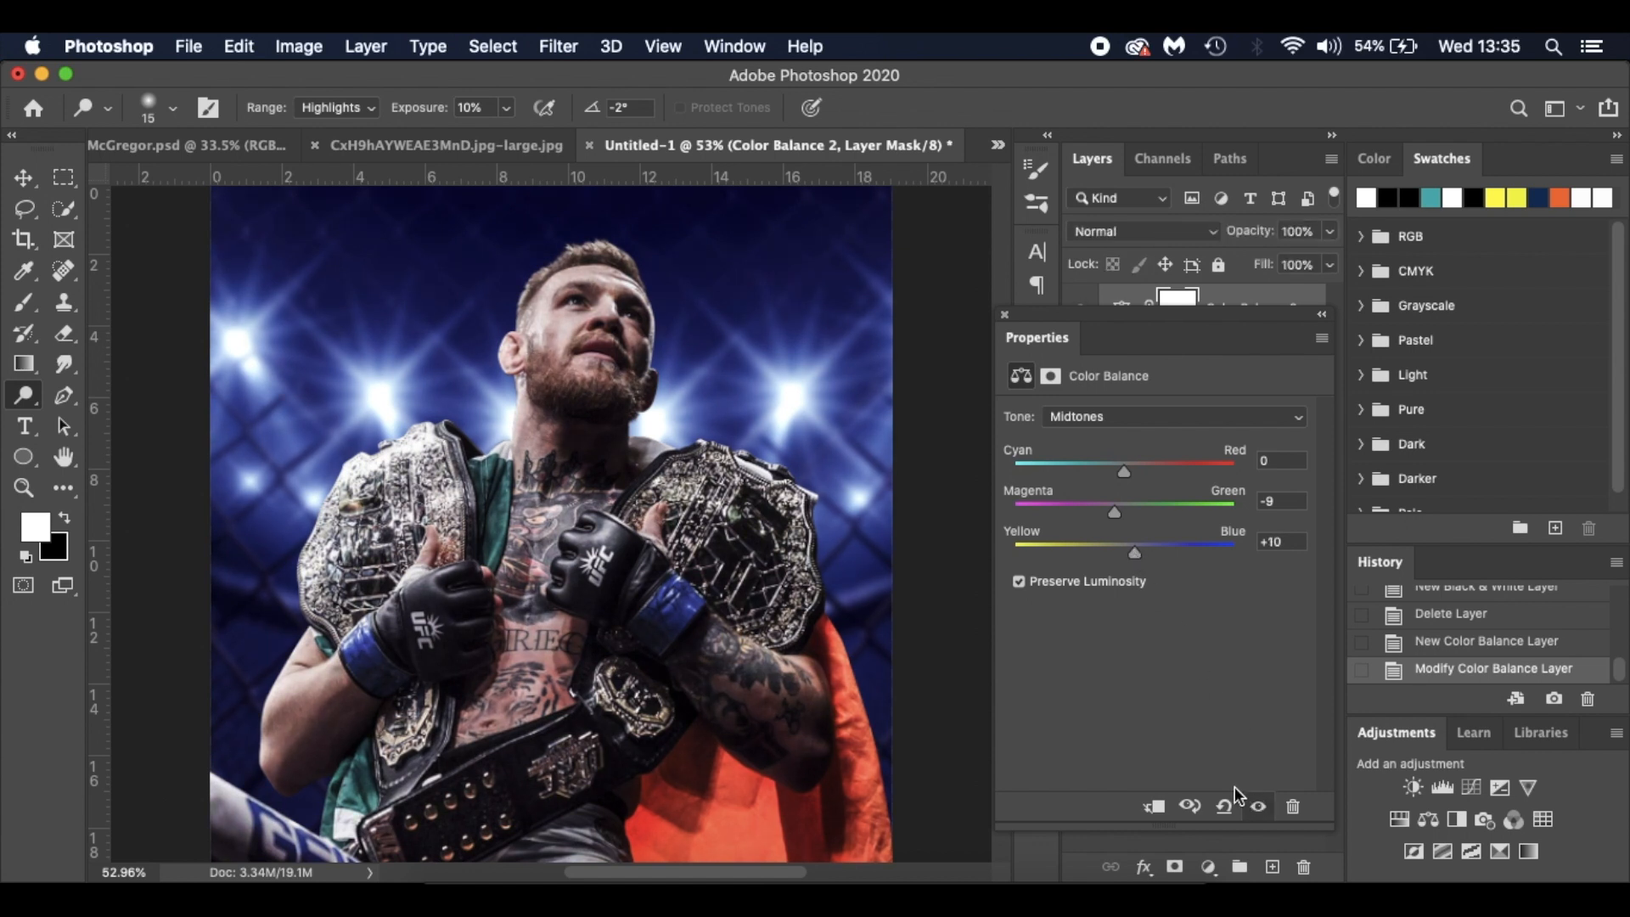
click(1151, 806)
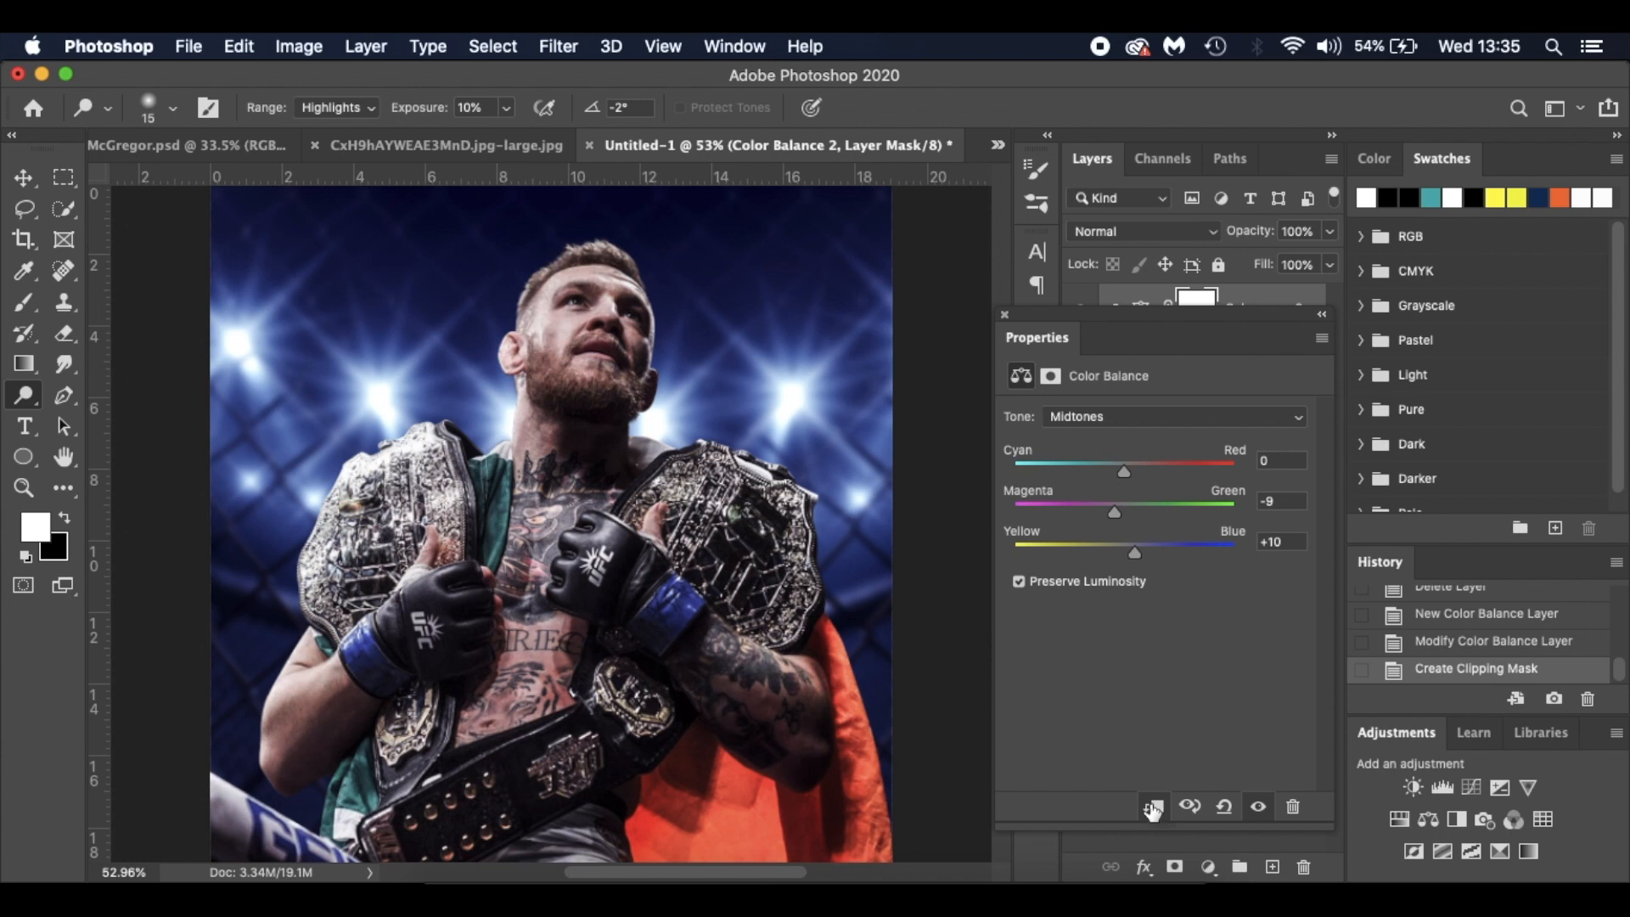
mouse_move(1012, 334)
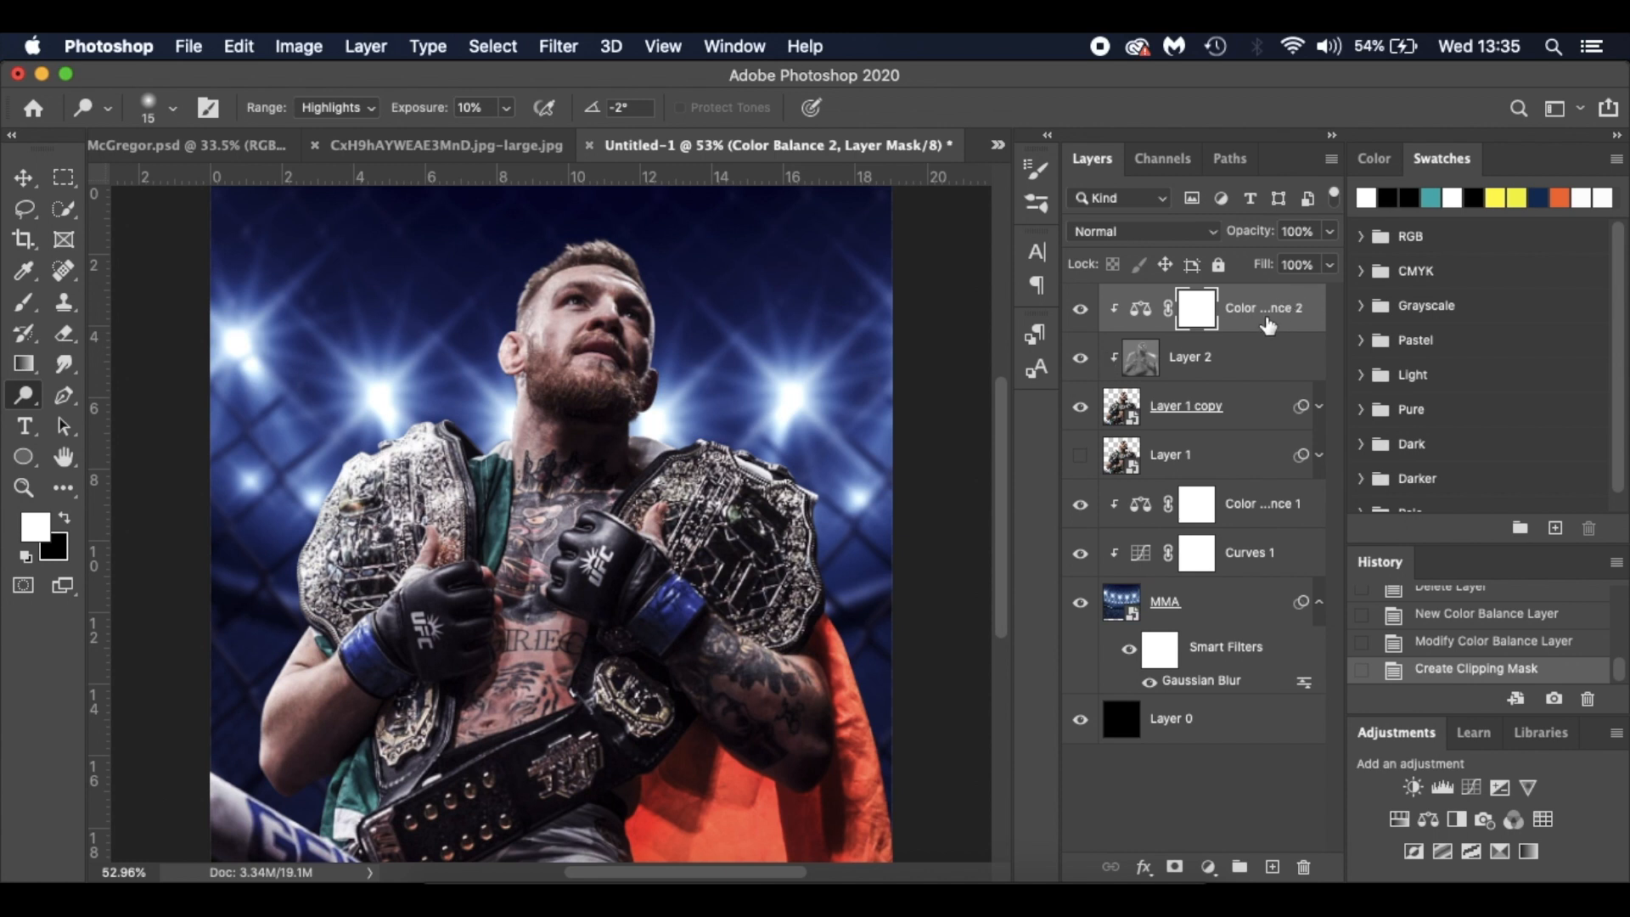
mouse_move(1261, 307)
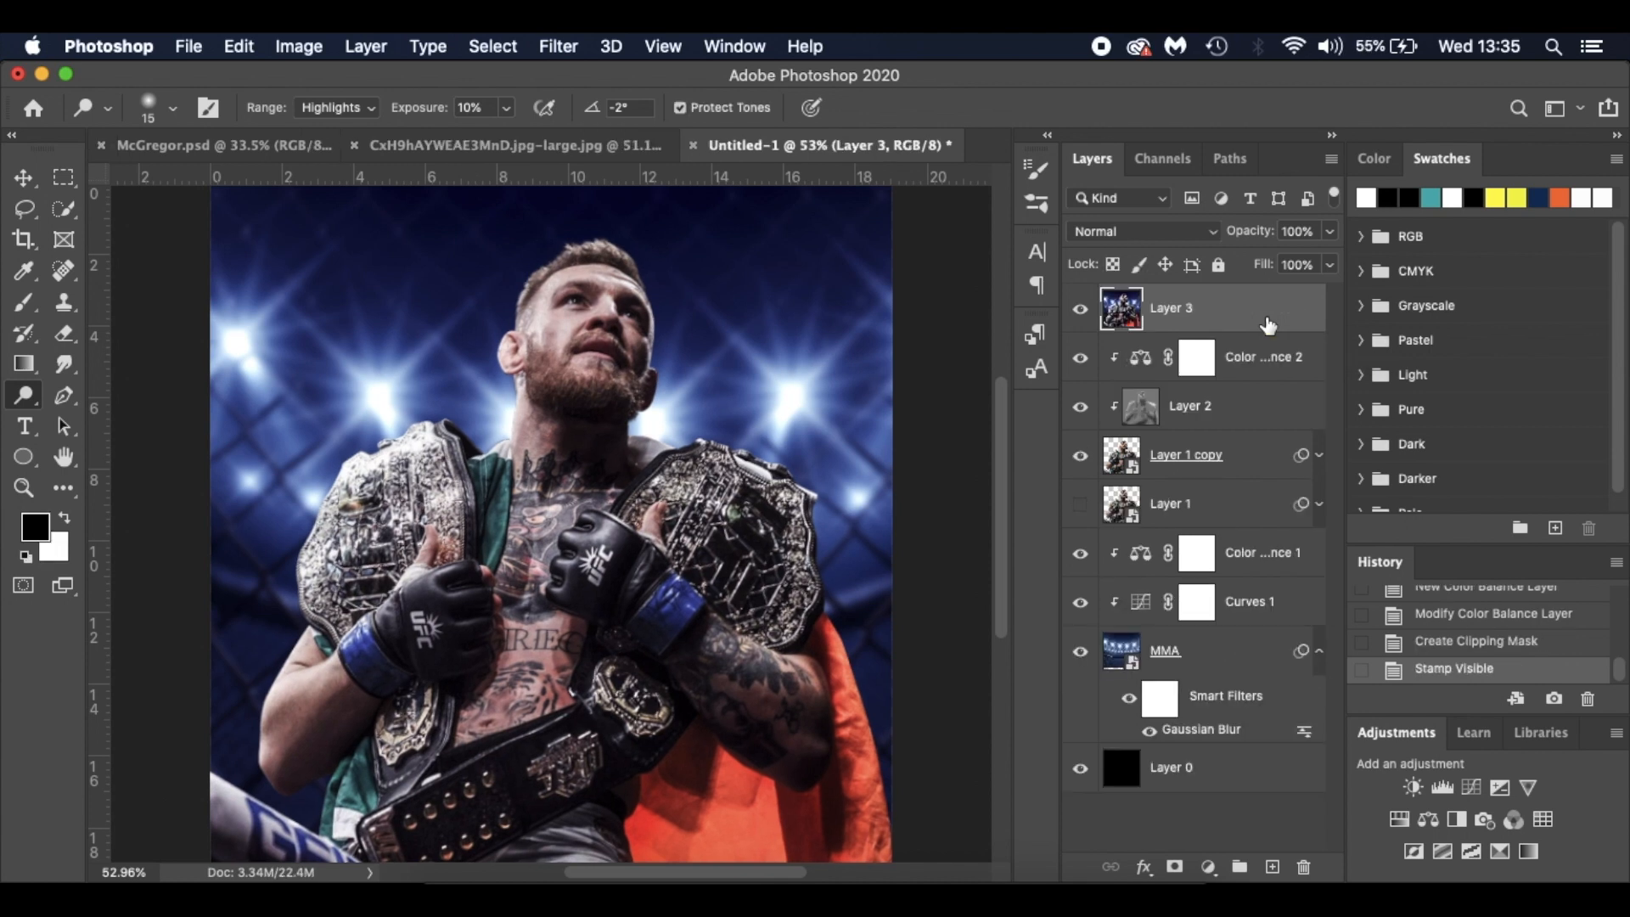
mouse_move(1196, 326)
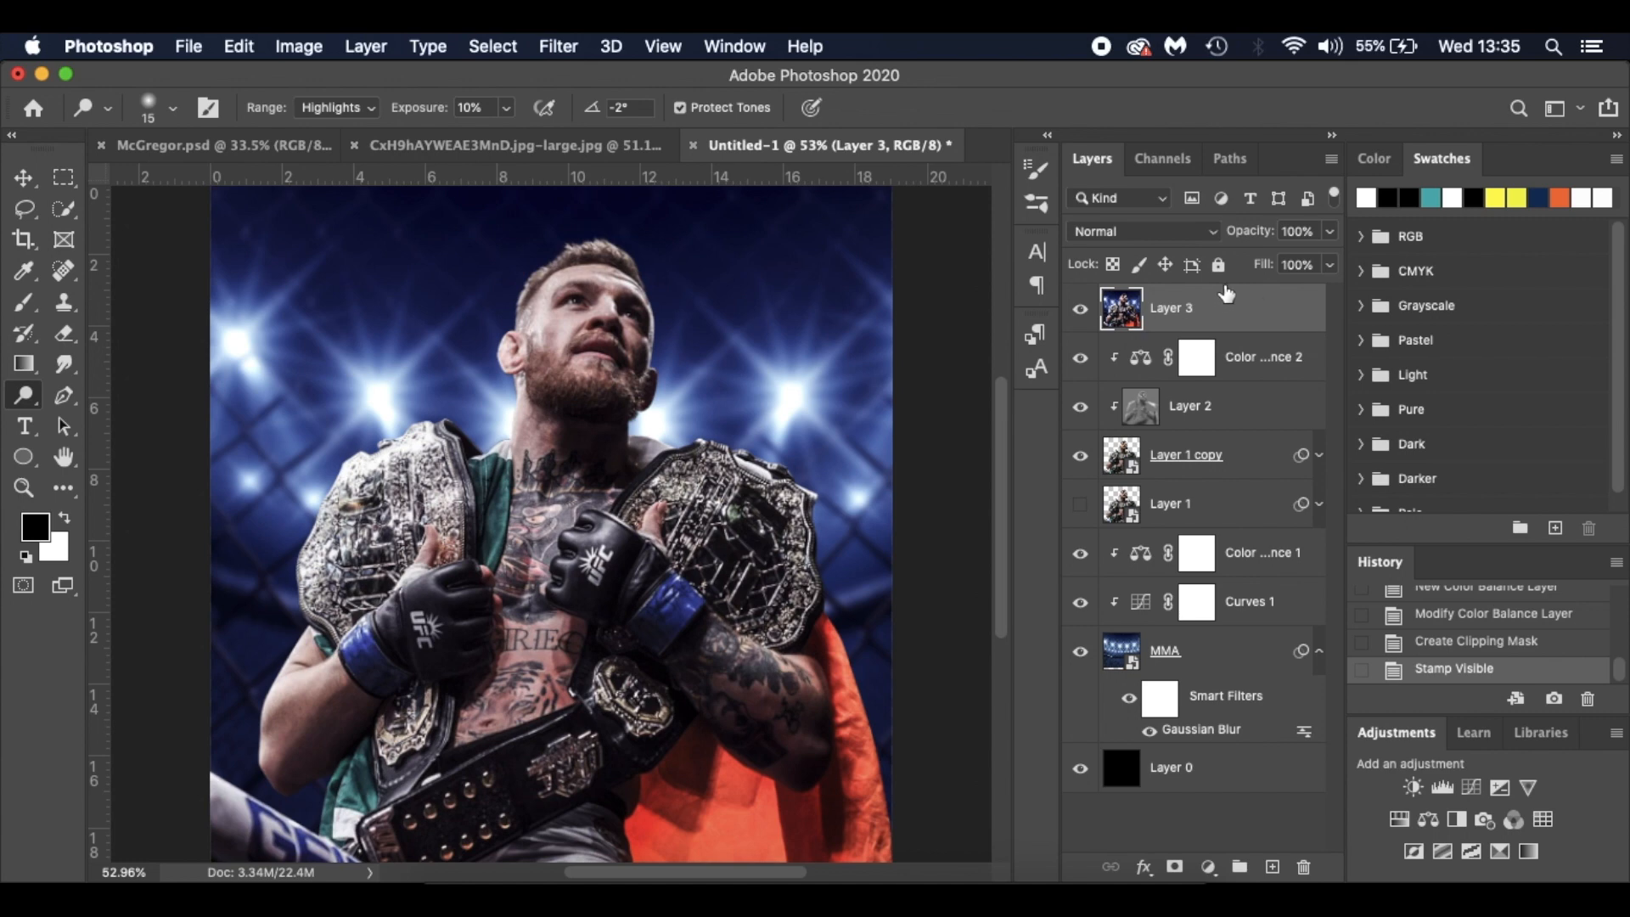
Step: Convert the stamped Layer 3 into a smart object
right_click(1170, 308)
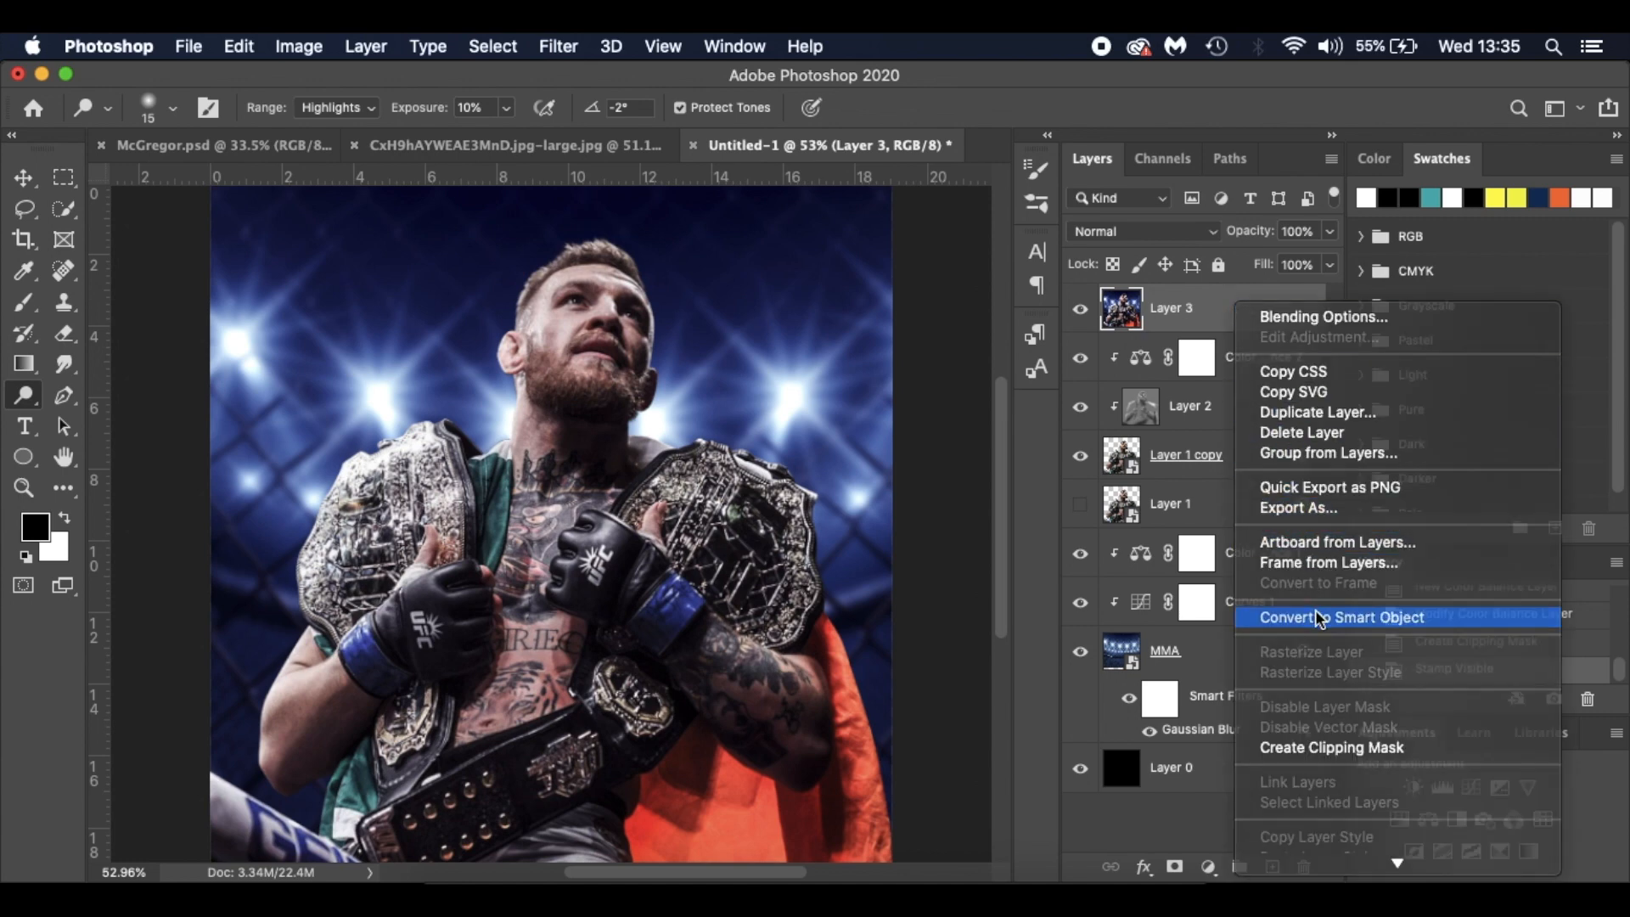
click(1341, 617)
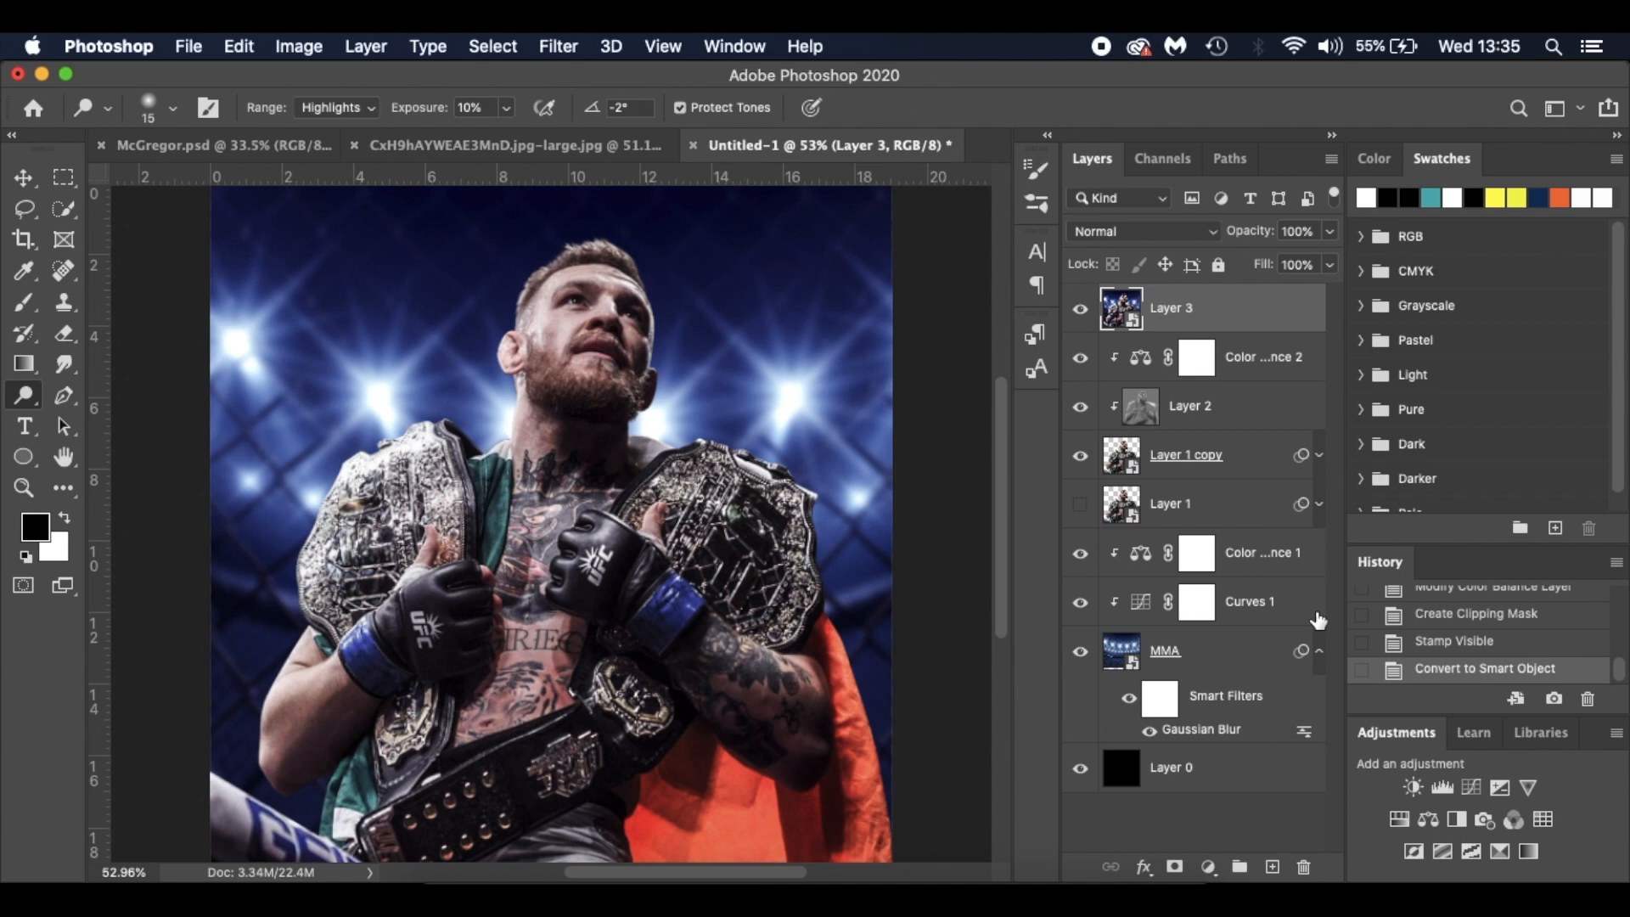
click(559, 45)
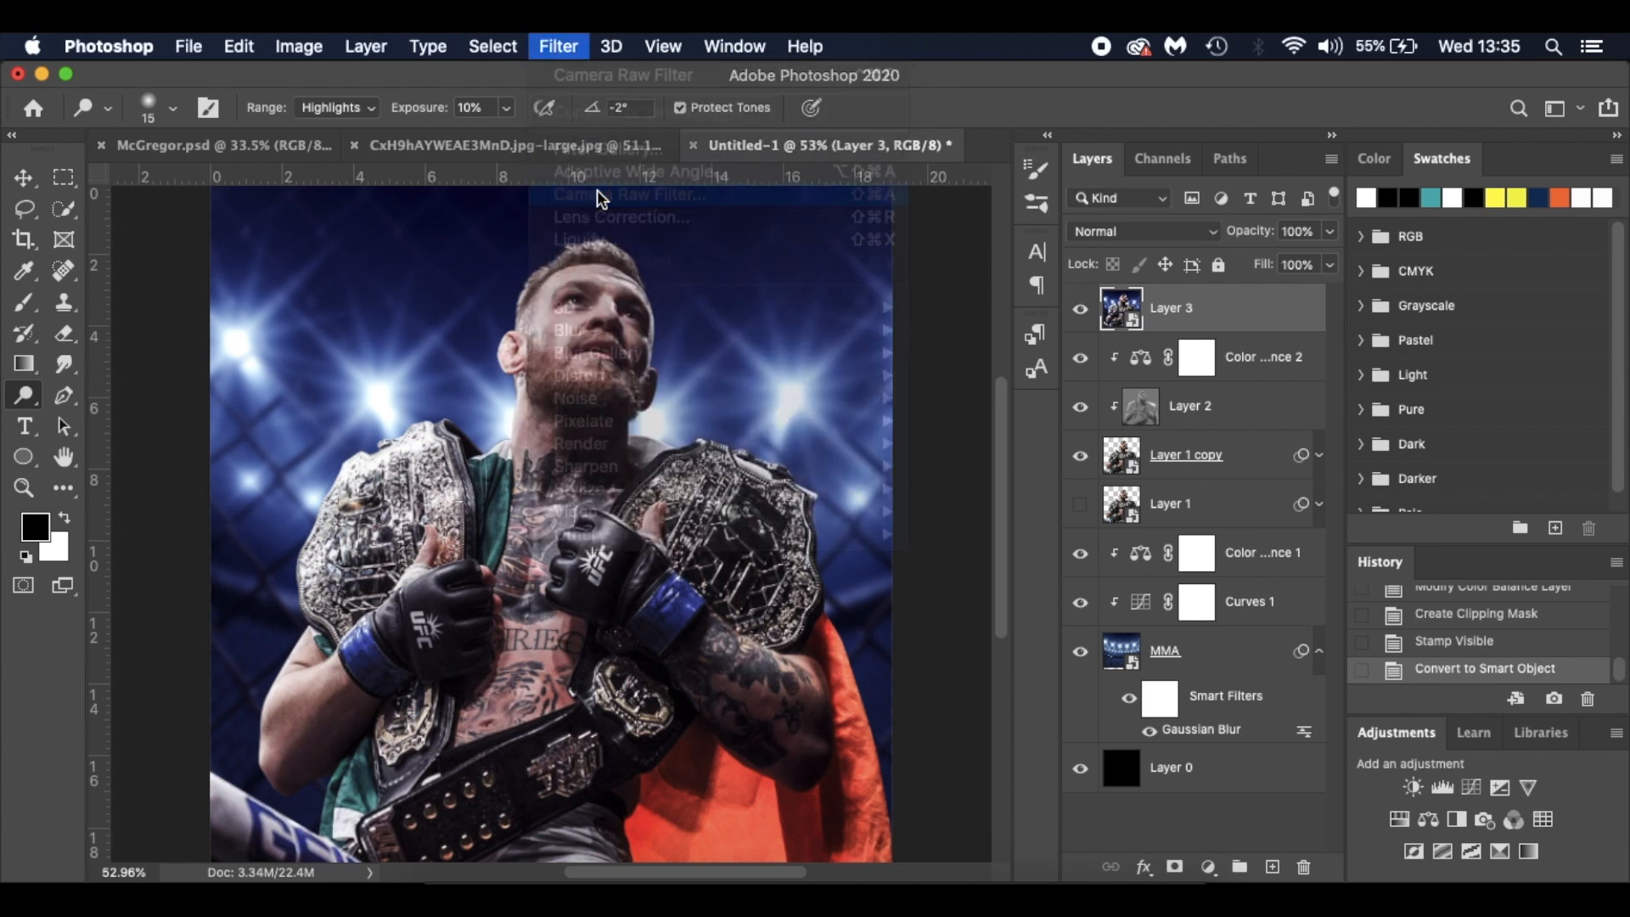
Step: Launch Camera Raw on Layer 3, warming it slightly with Tint +20 and Exposure +0.05
click(628, 194)
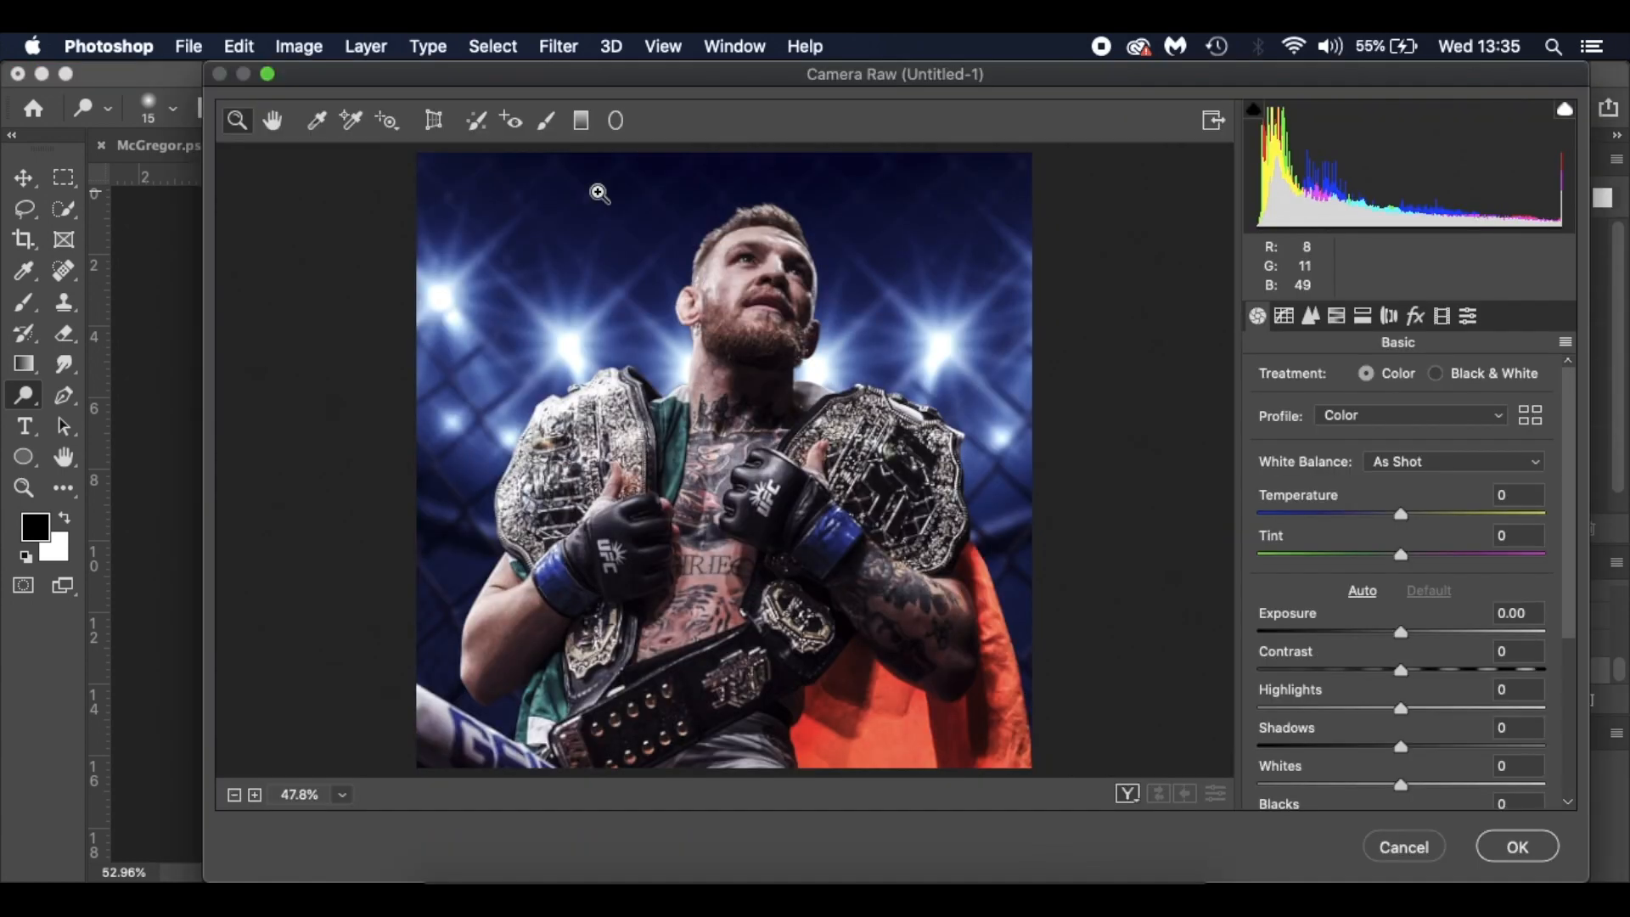
mouse_move(785, 288)
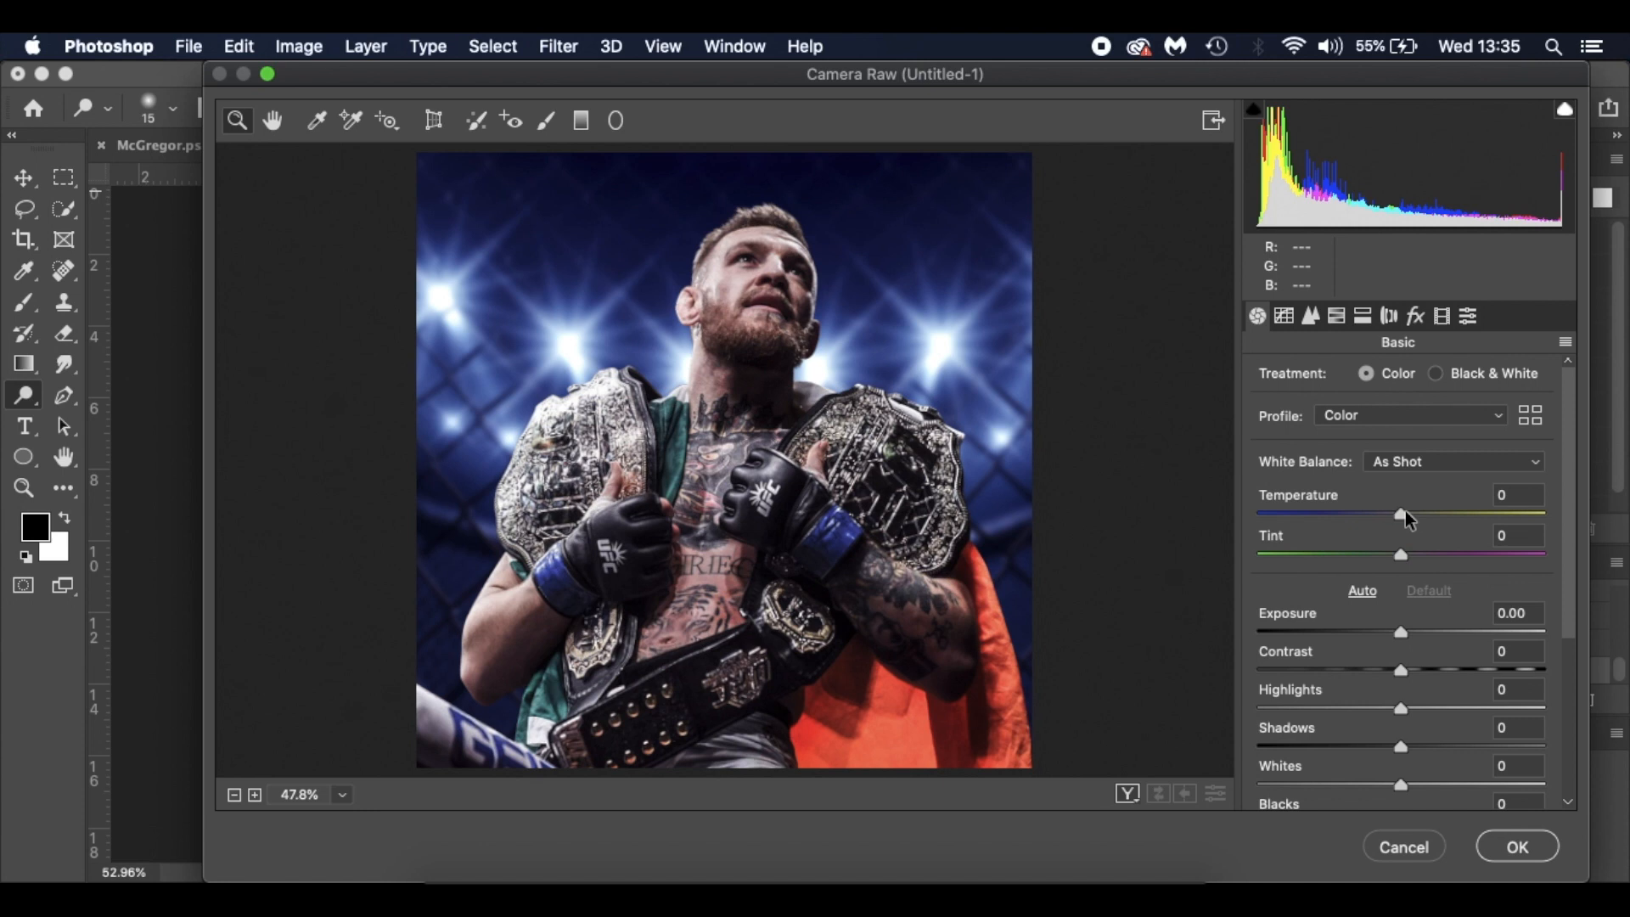
drag(1398, 516, 1405, 516)
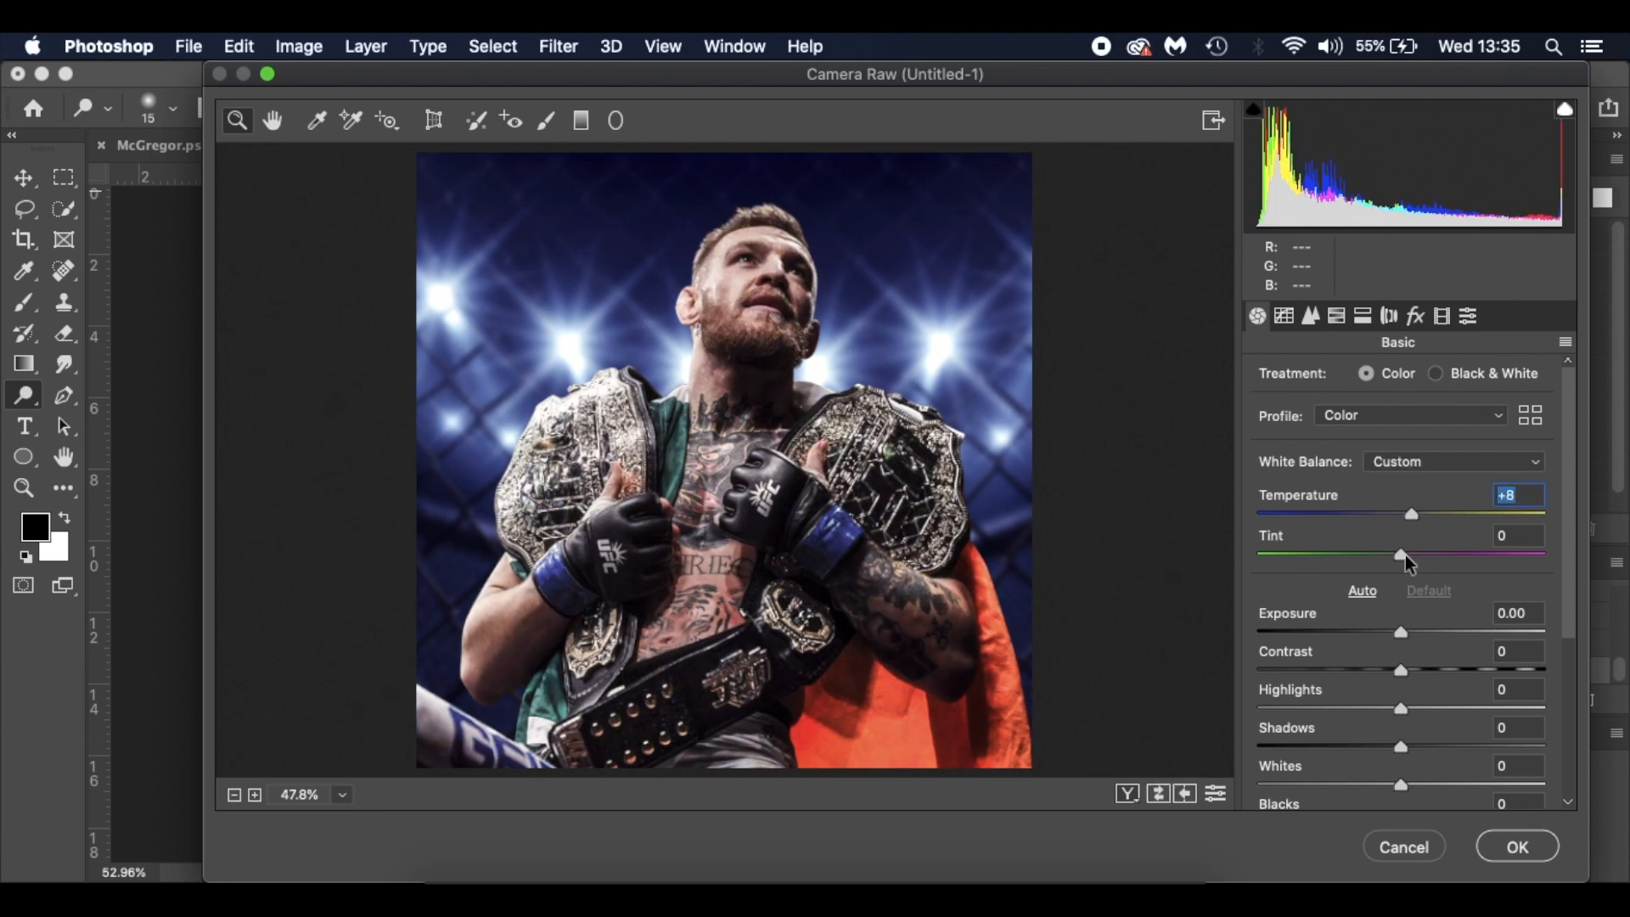
drag(1397, 557, 1404, 557)
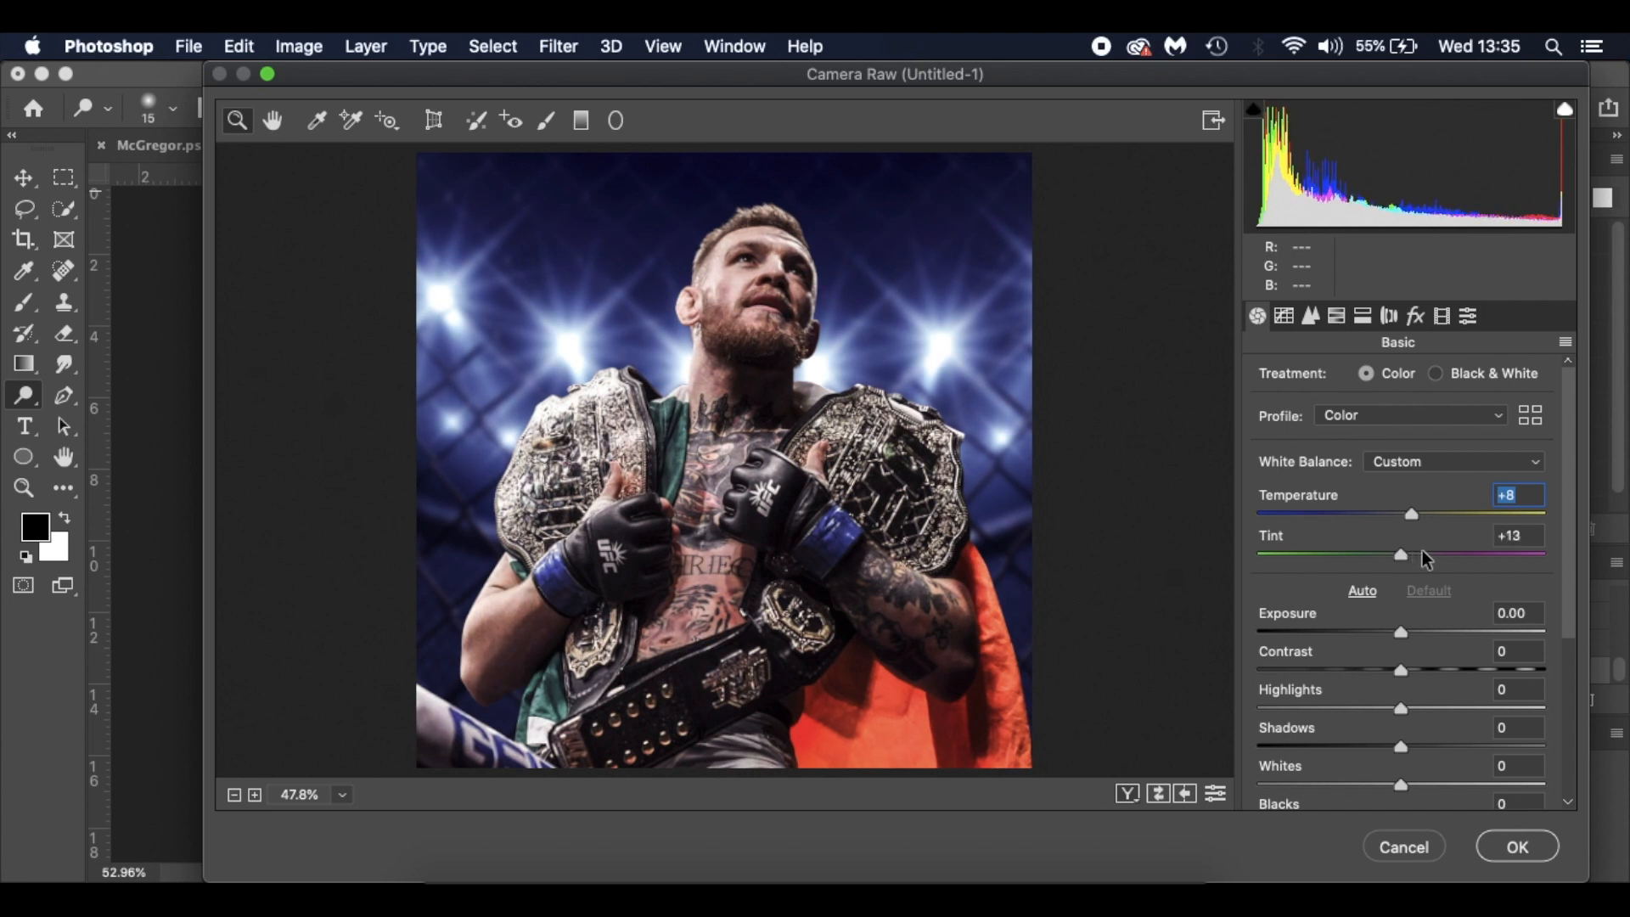
drag(1400, 555, 1435, 555)
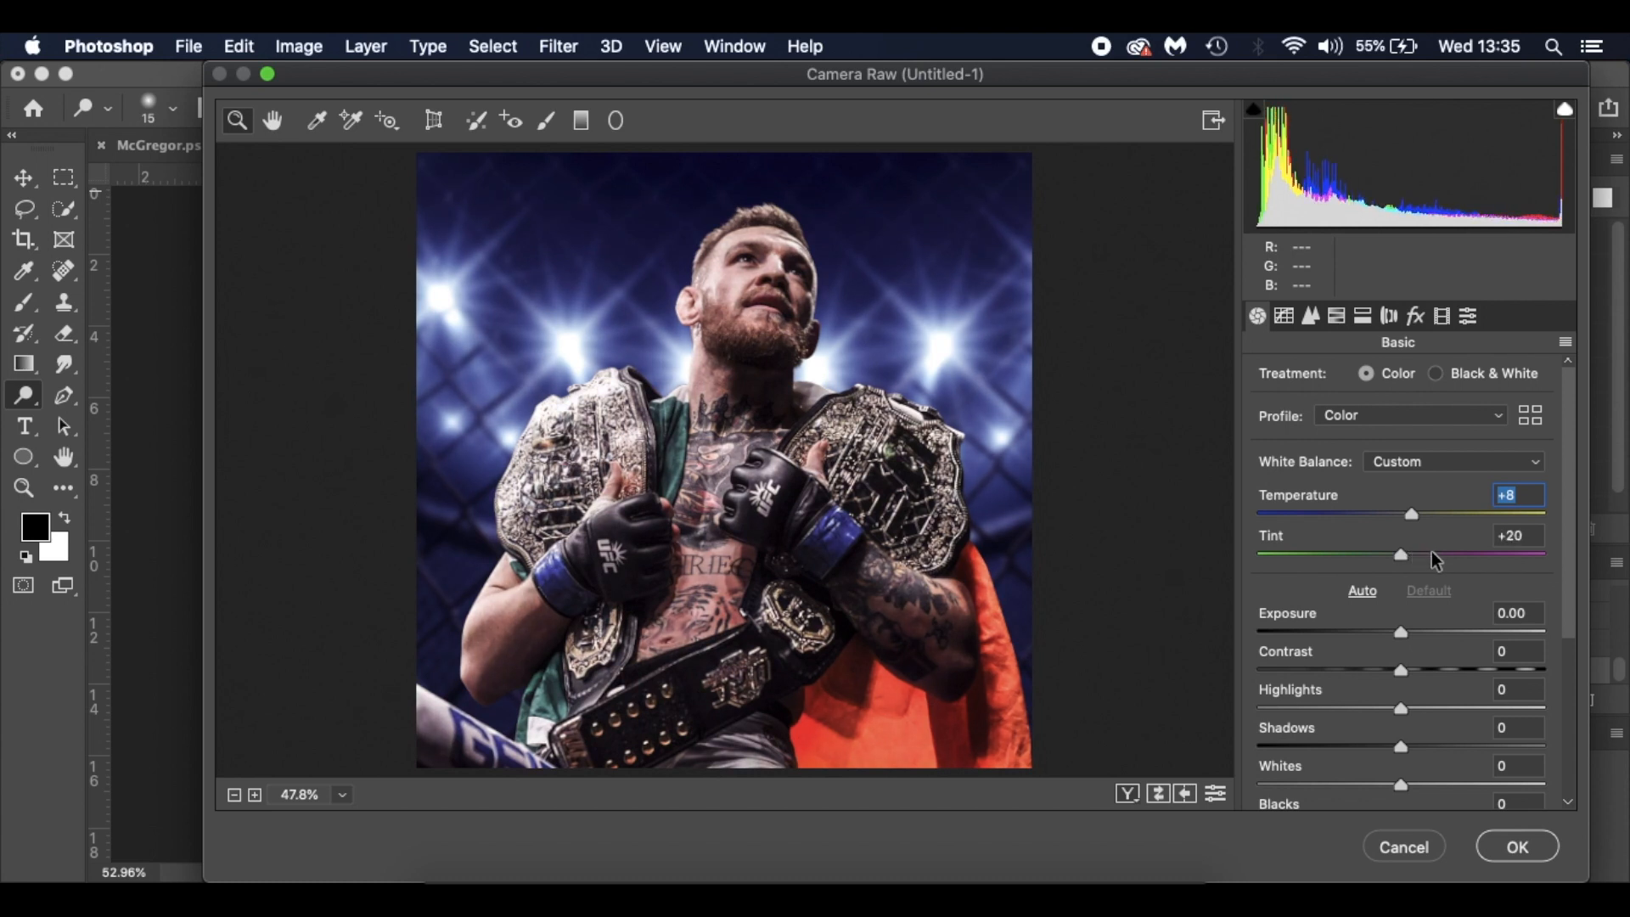
scroll(down, 3)
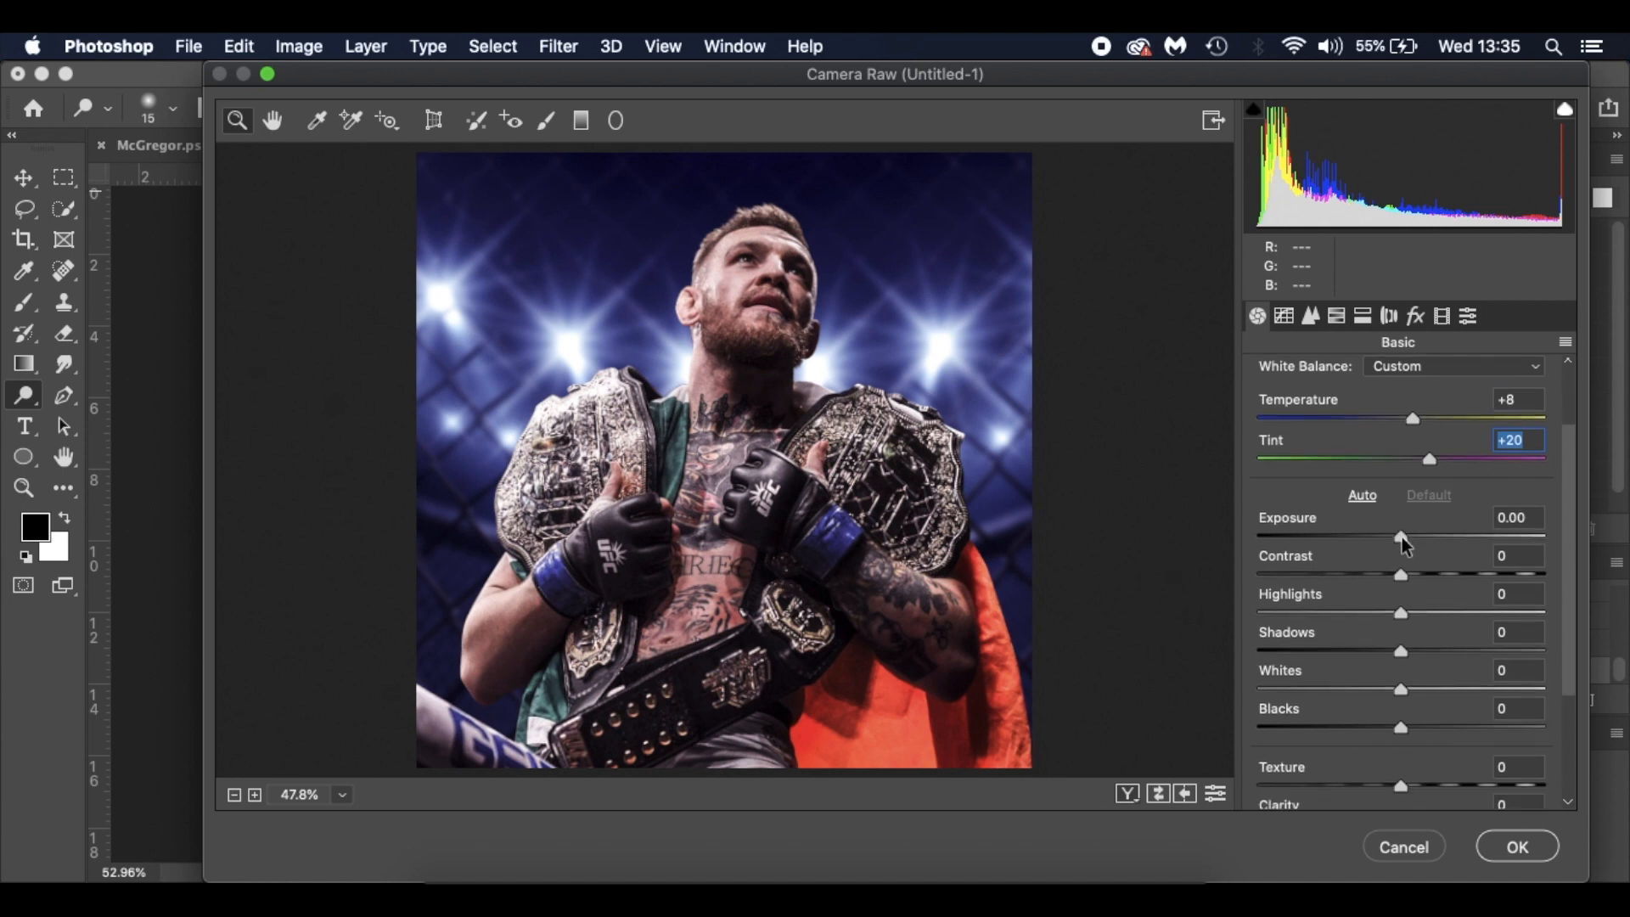
drag(1411, 538, 1417, 538)
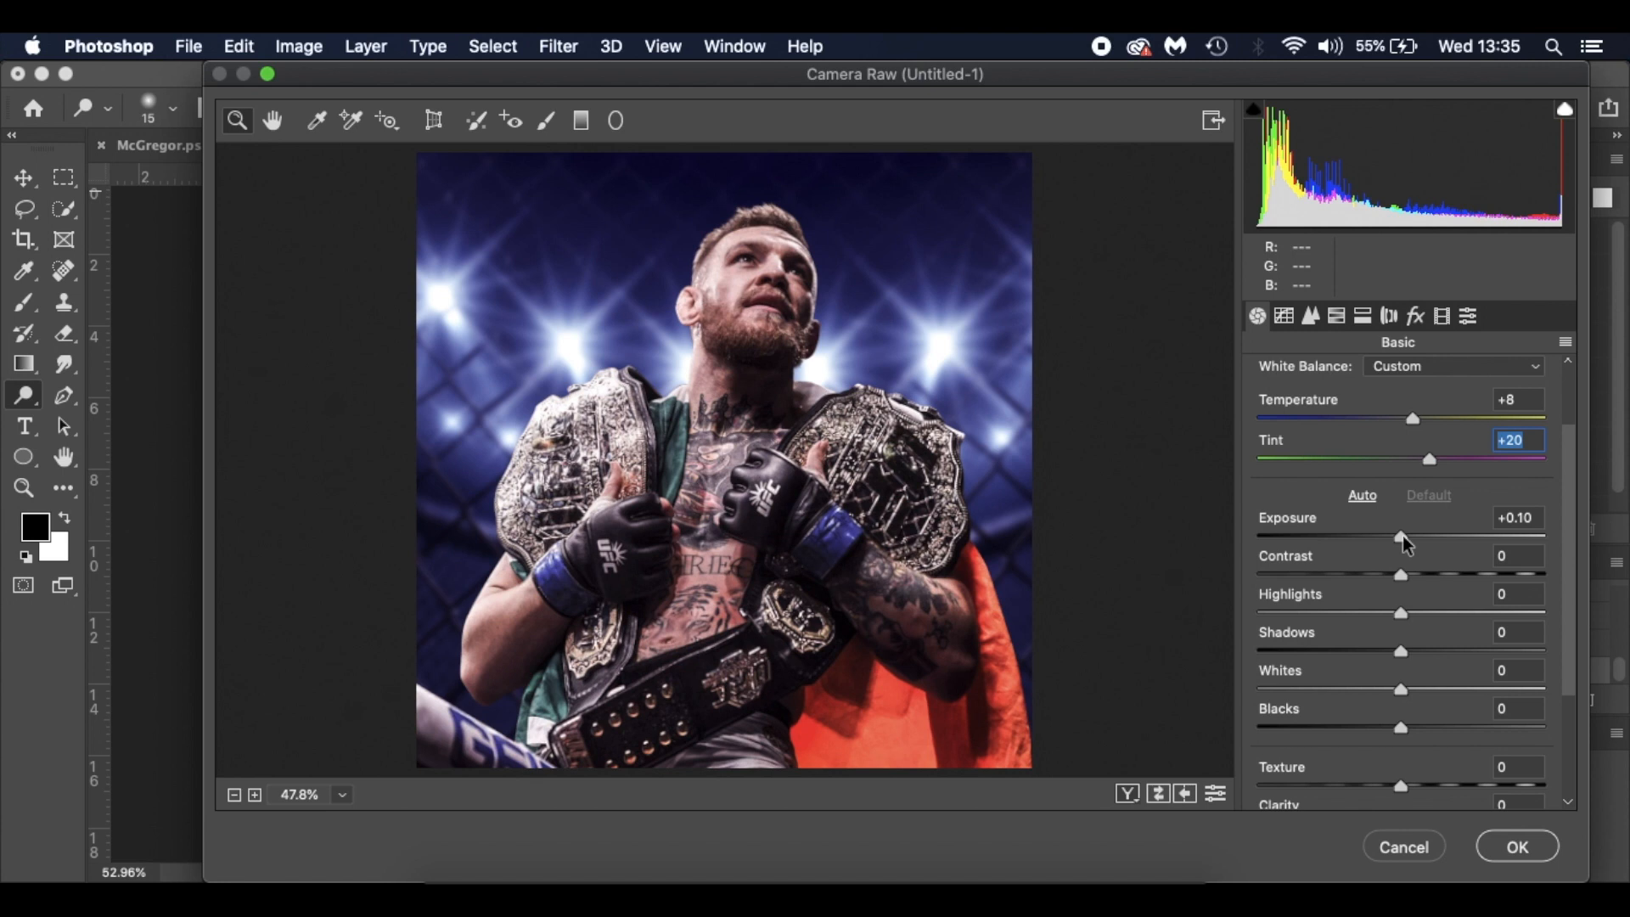
drag(1412, 535, 1400, 535)
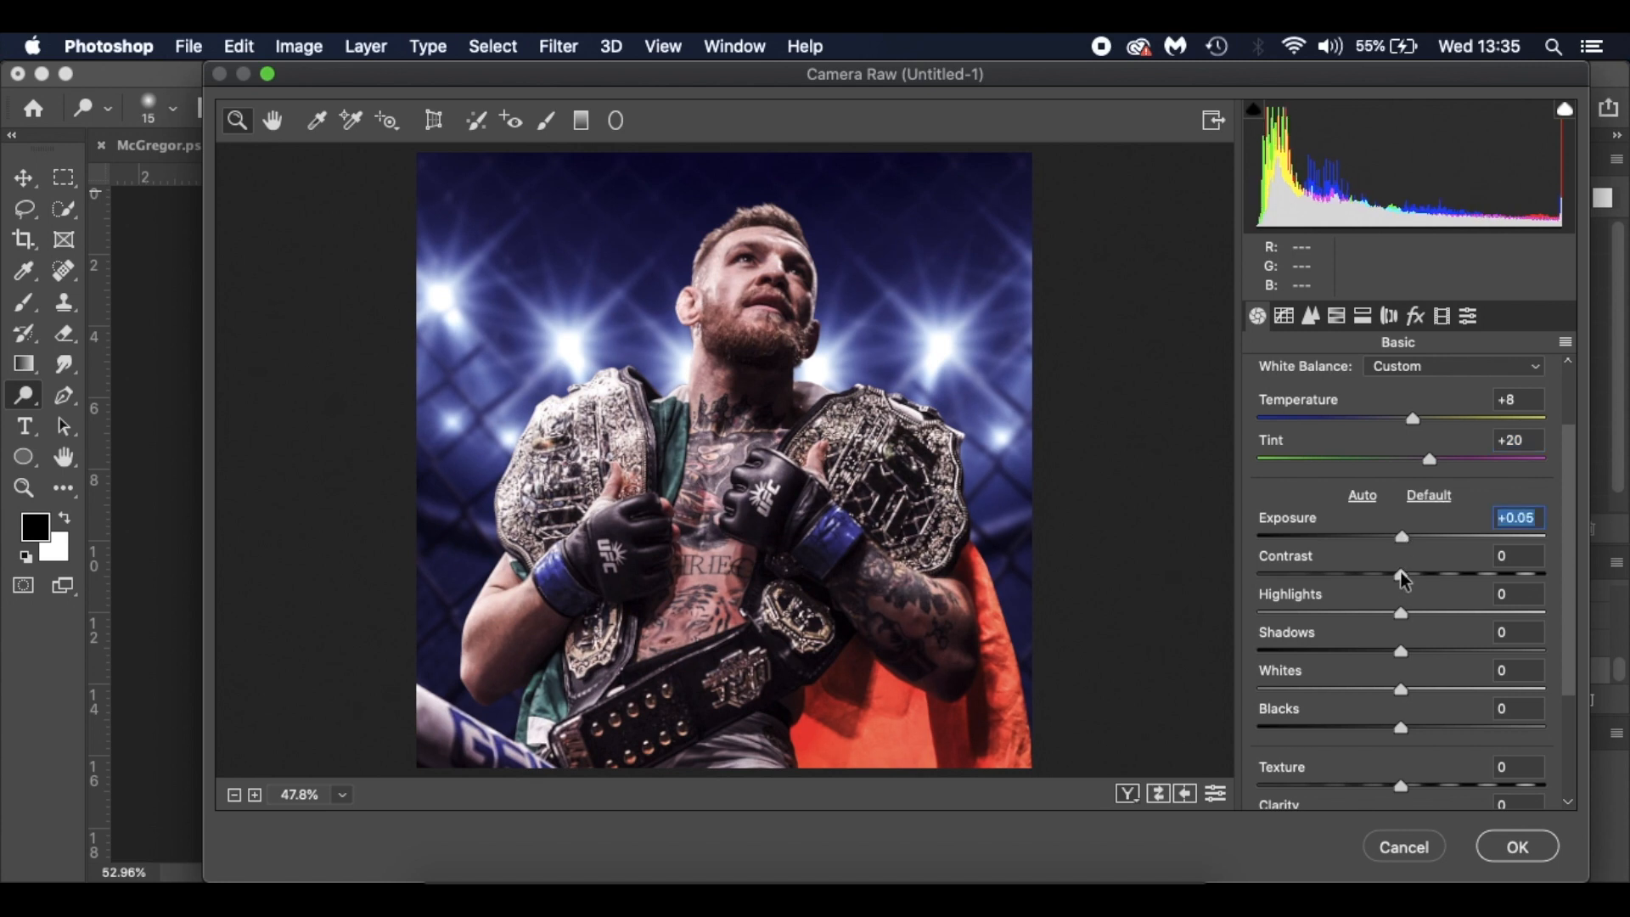
Step: Set Contrast -30, Highlights -30 and Shadows +34
drag(1401, 574, 1371, 574)
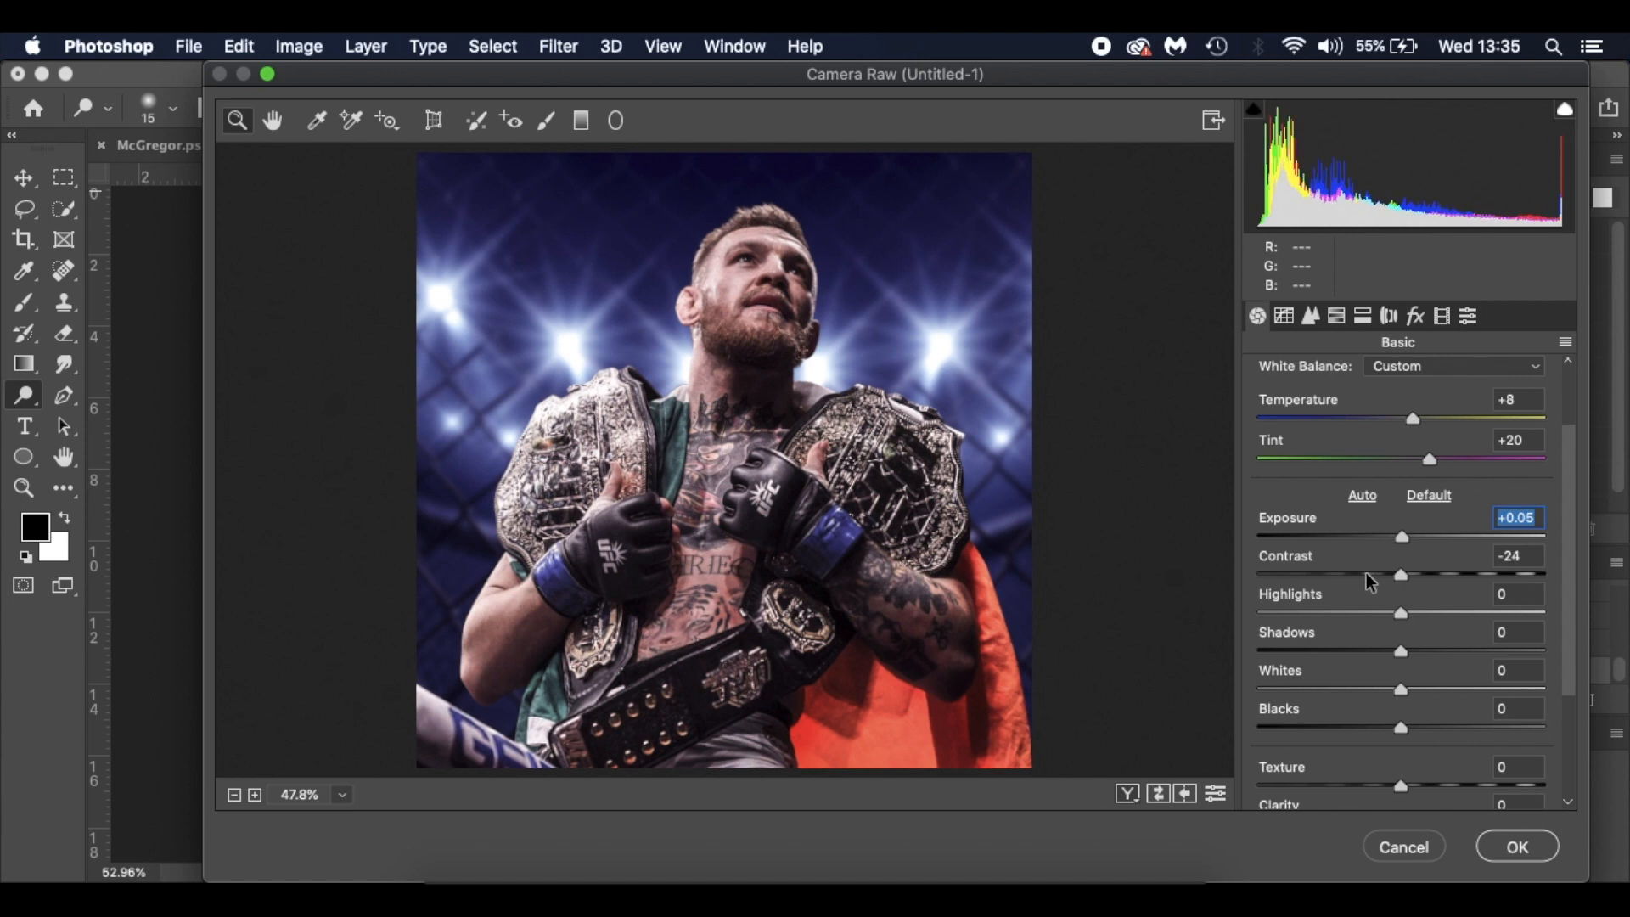
drag(1401, 576, 1394, 575)
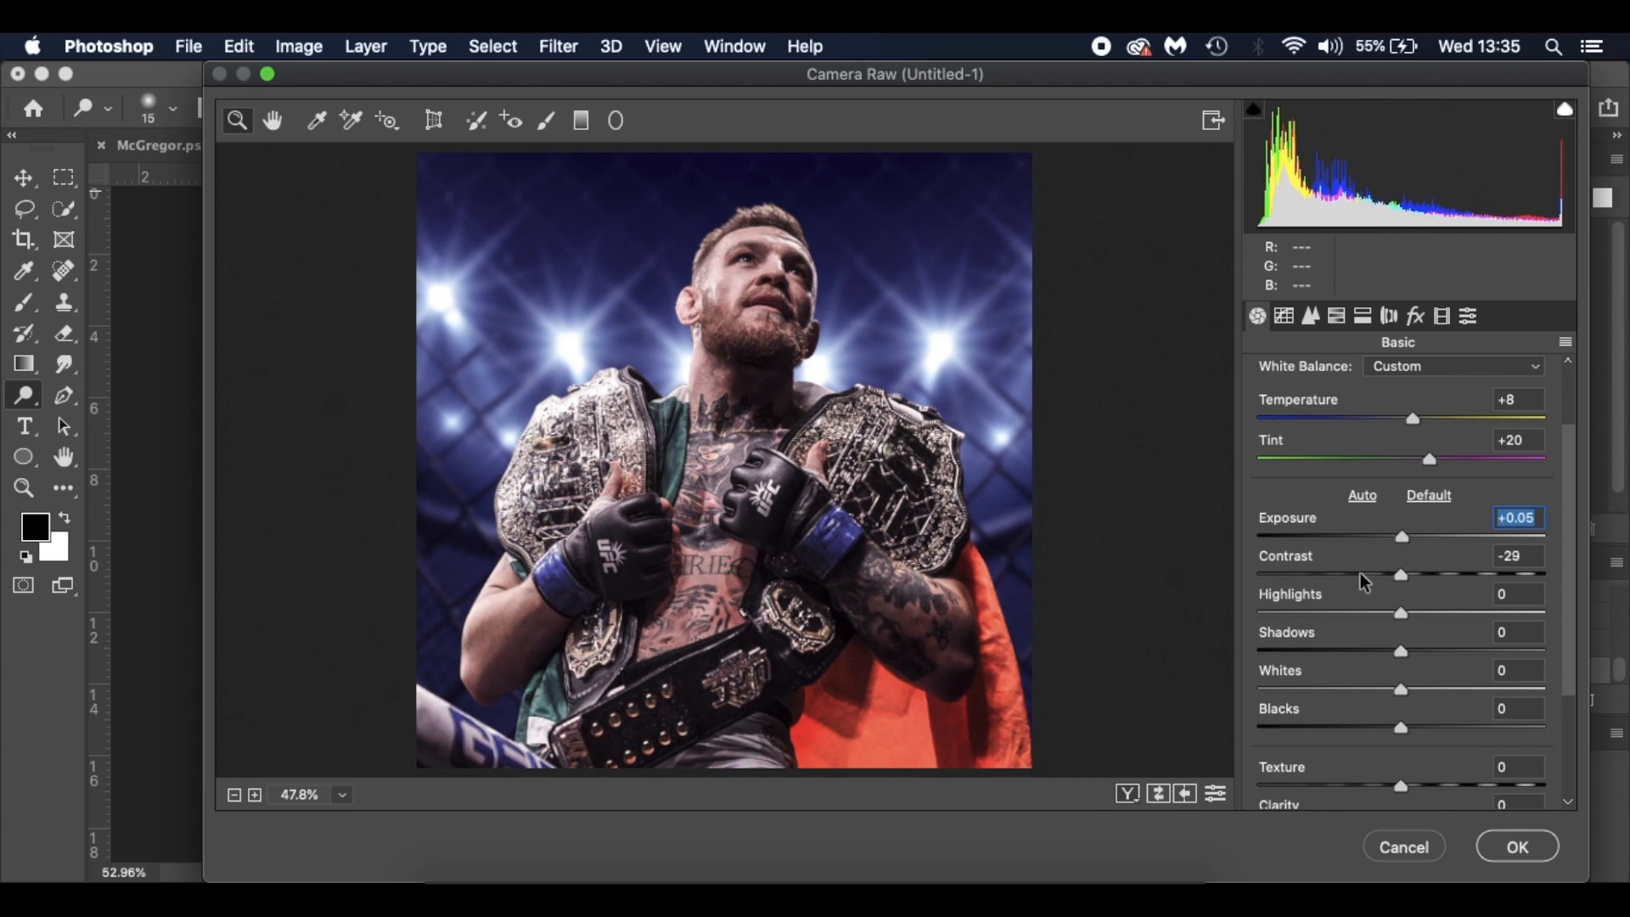
click(1516, 555)
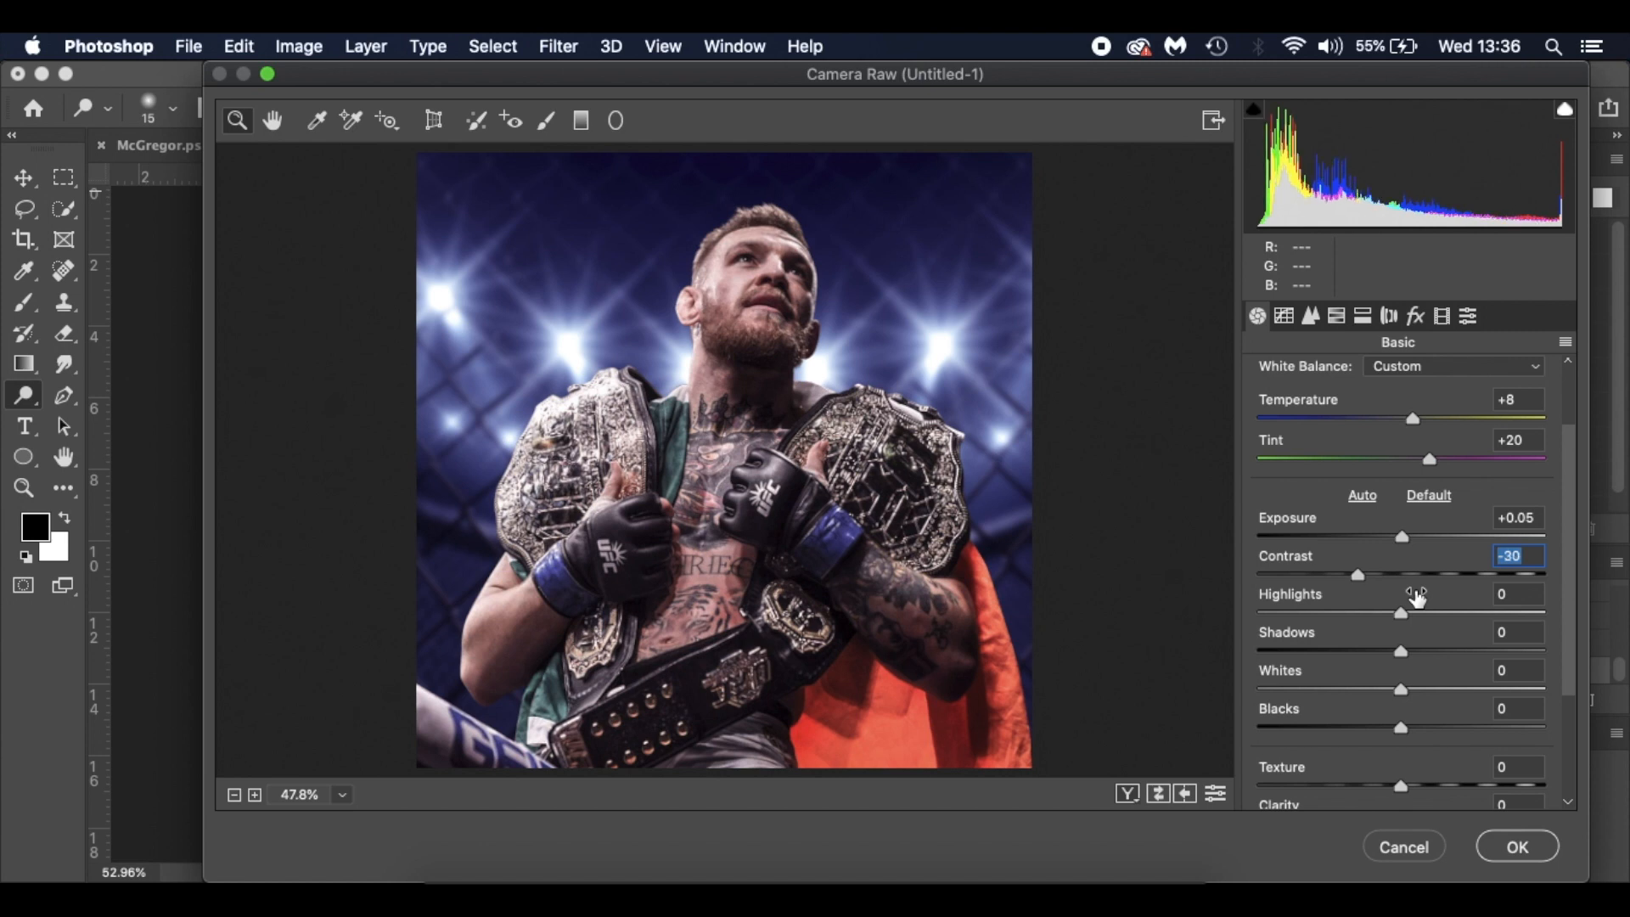
scroll(down, 3)
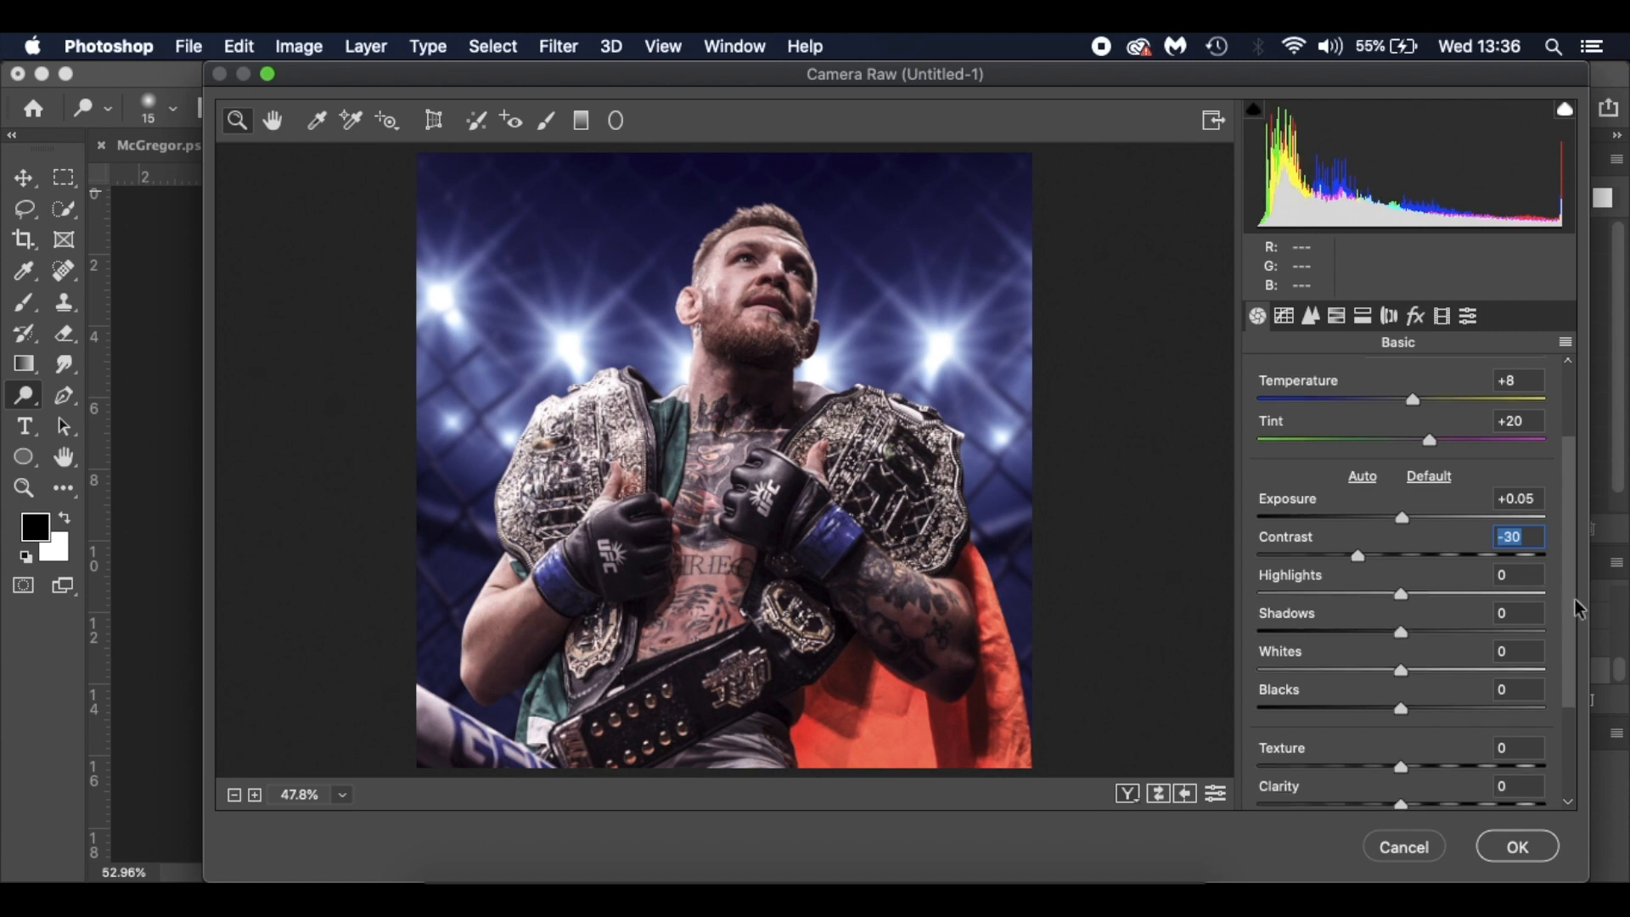
scroll(down, 3)
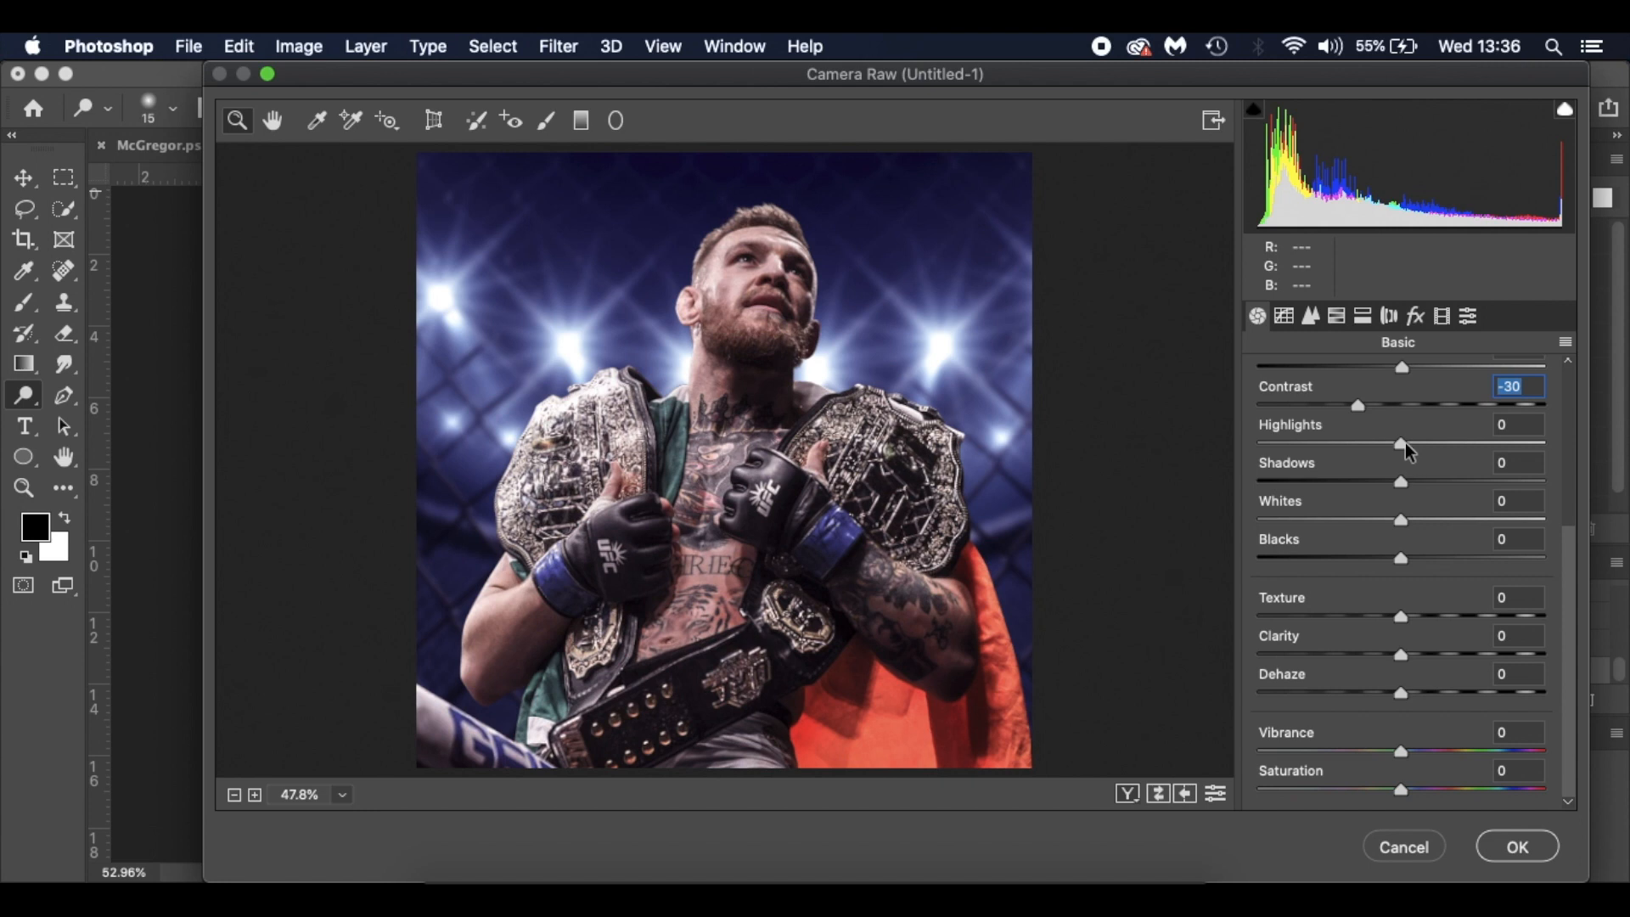
mouse_move(1405, 450)
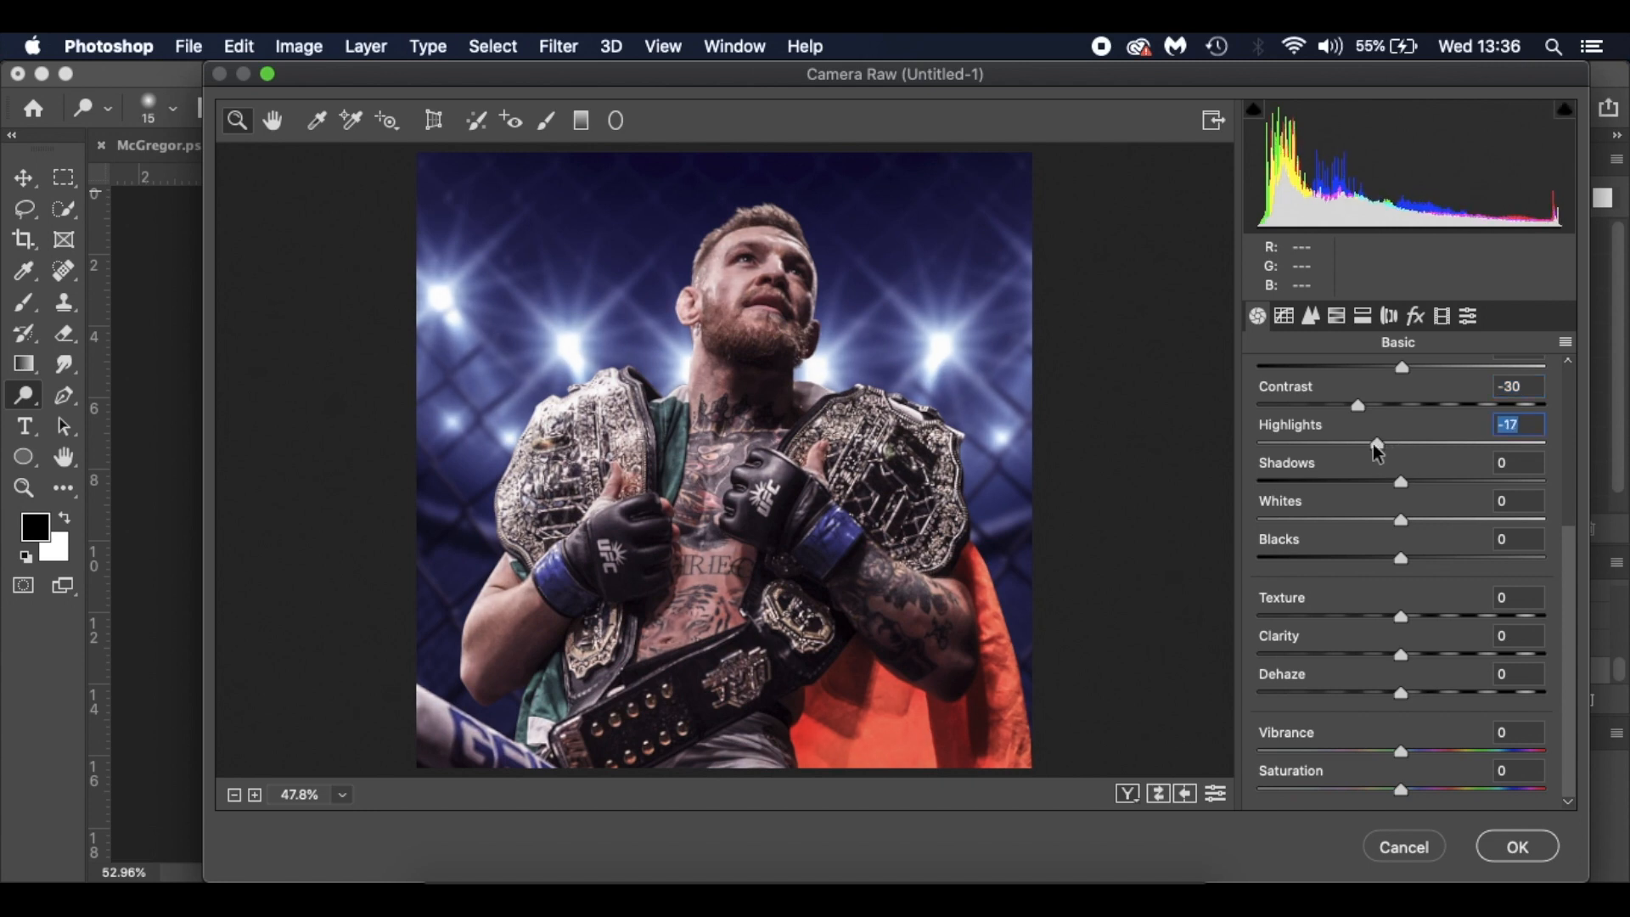
drag(1377, 444, 1357, 443)
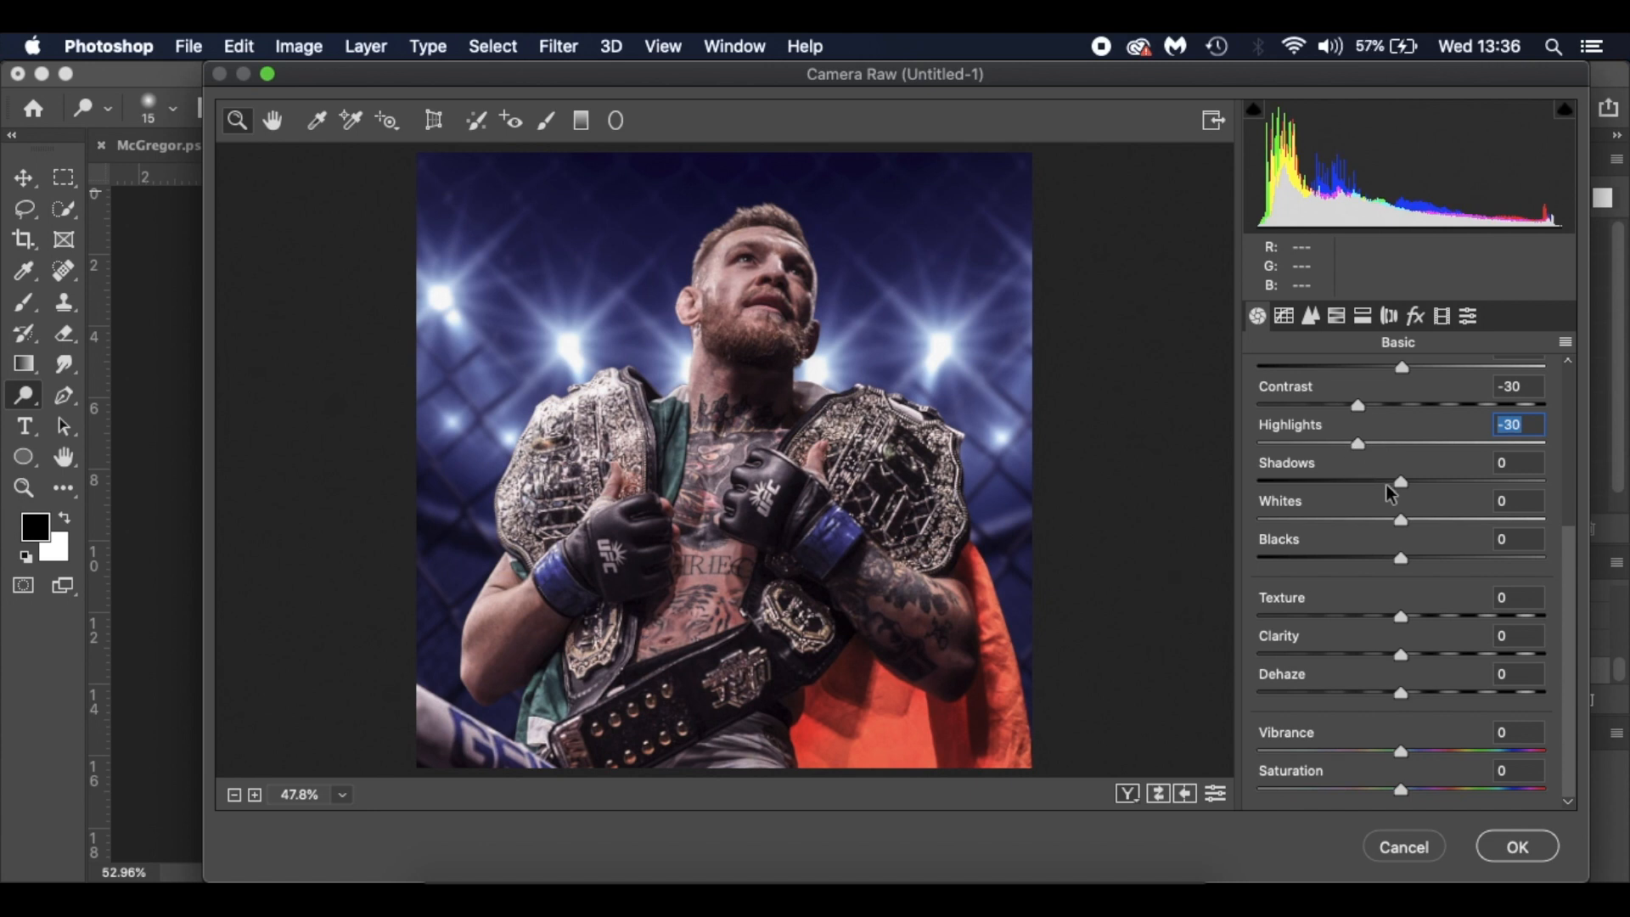
drag(1399, 480, 1435, 481)
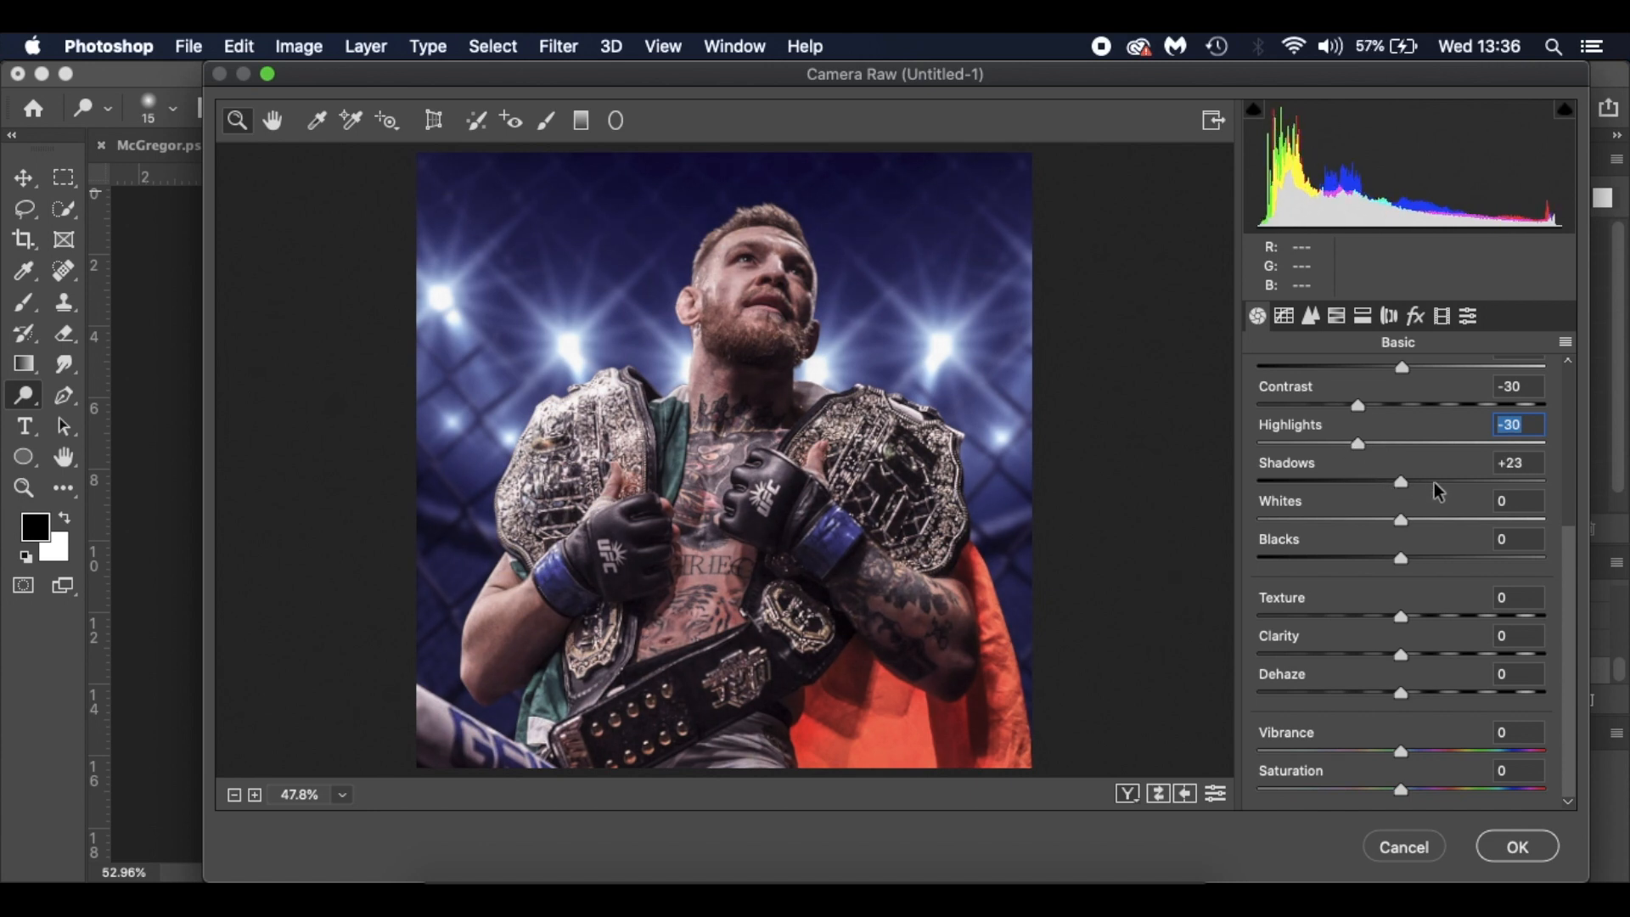
drag(1399, 481, 1420, 481)
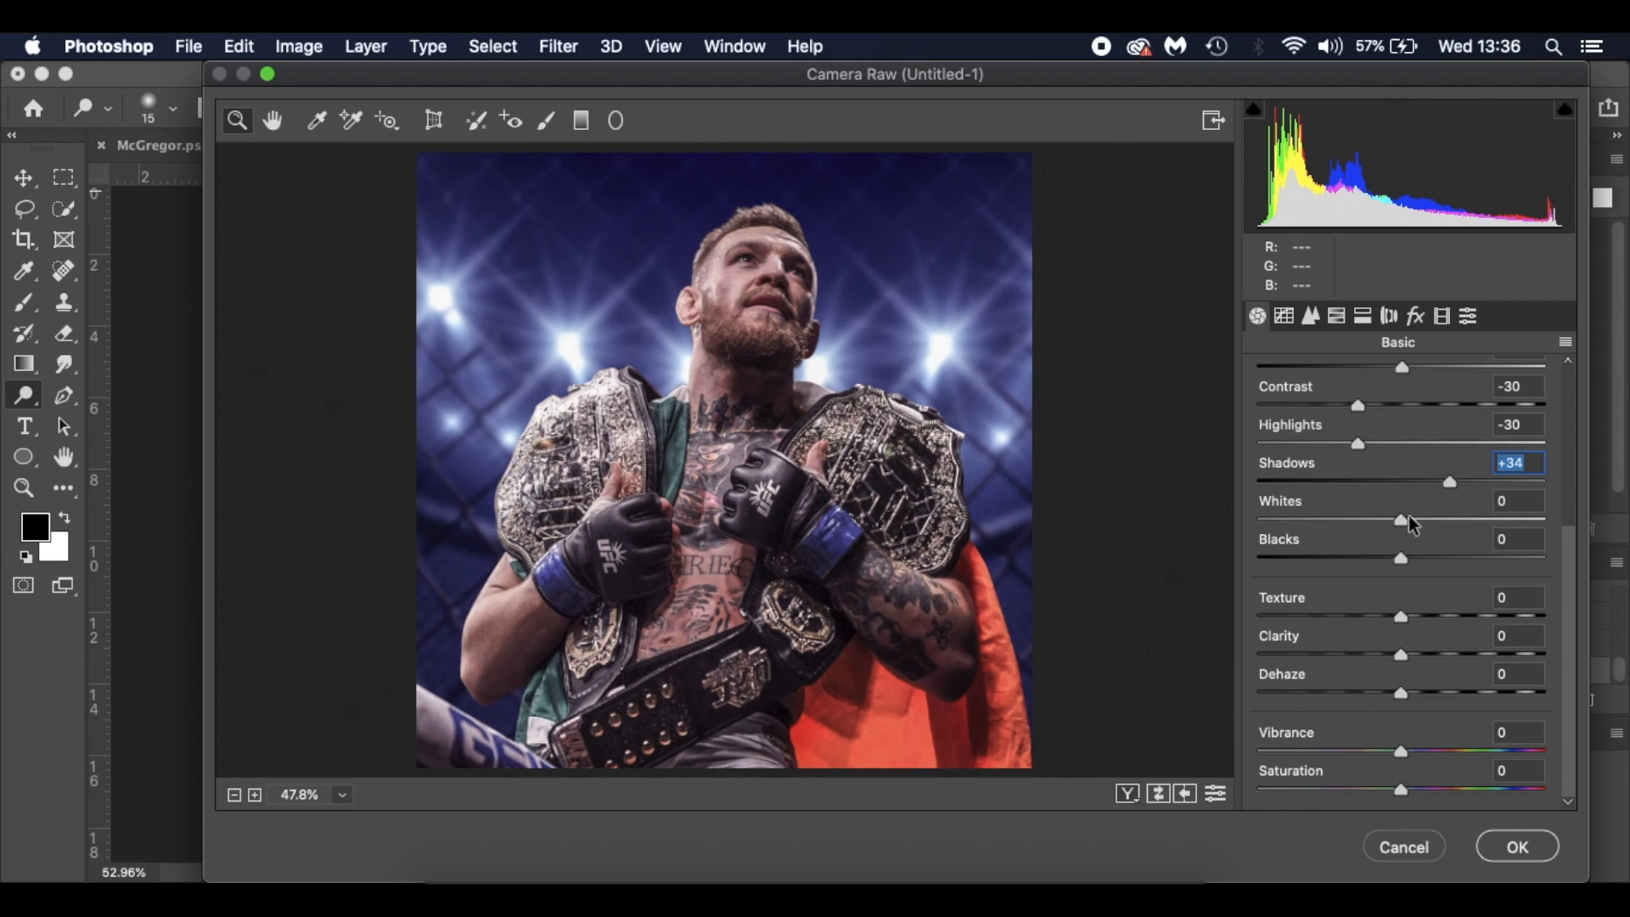
mouse_move(1410, 545)
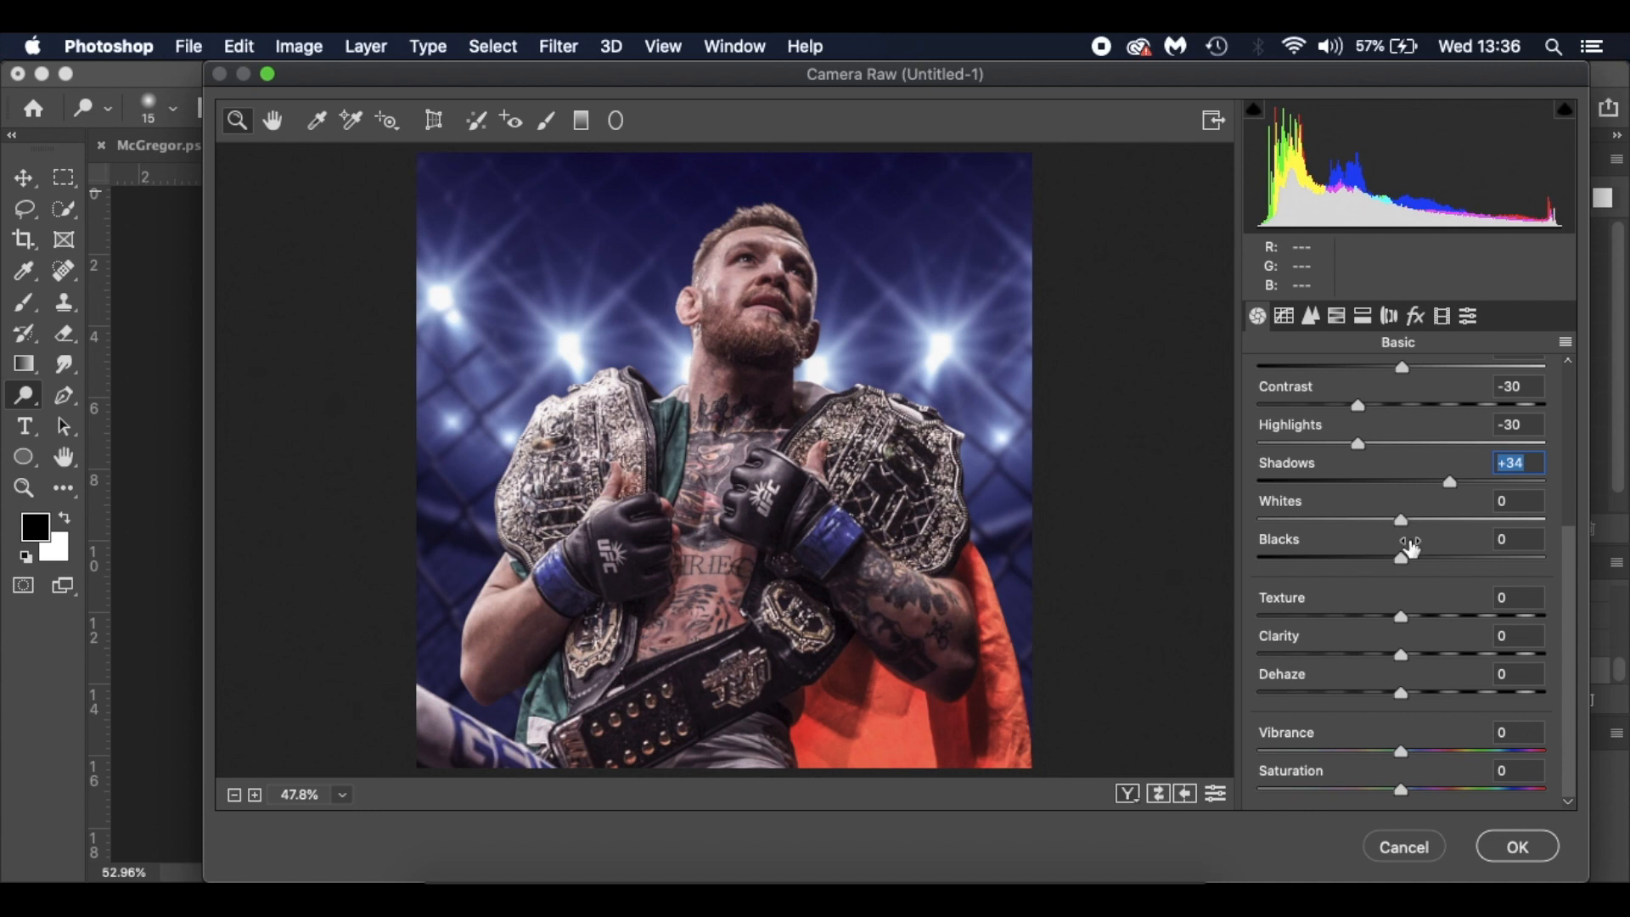
mouse_move(1414, 601)
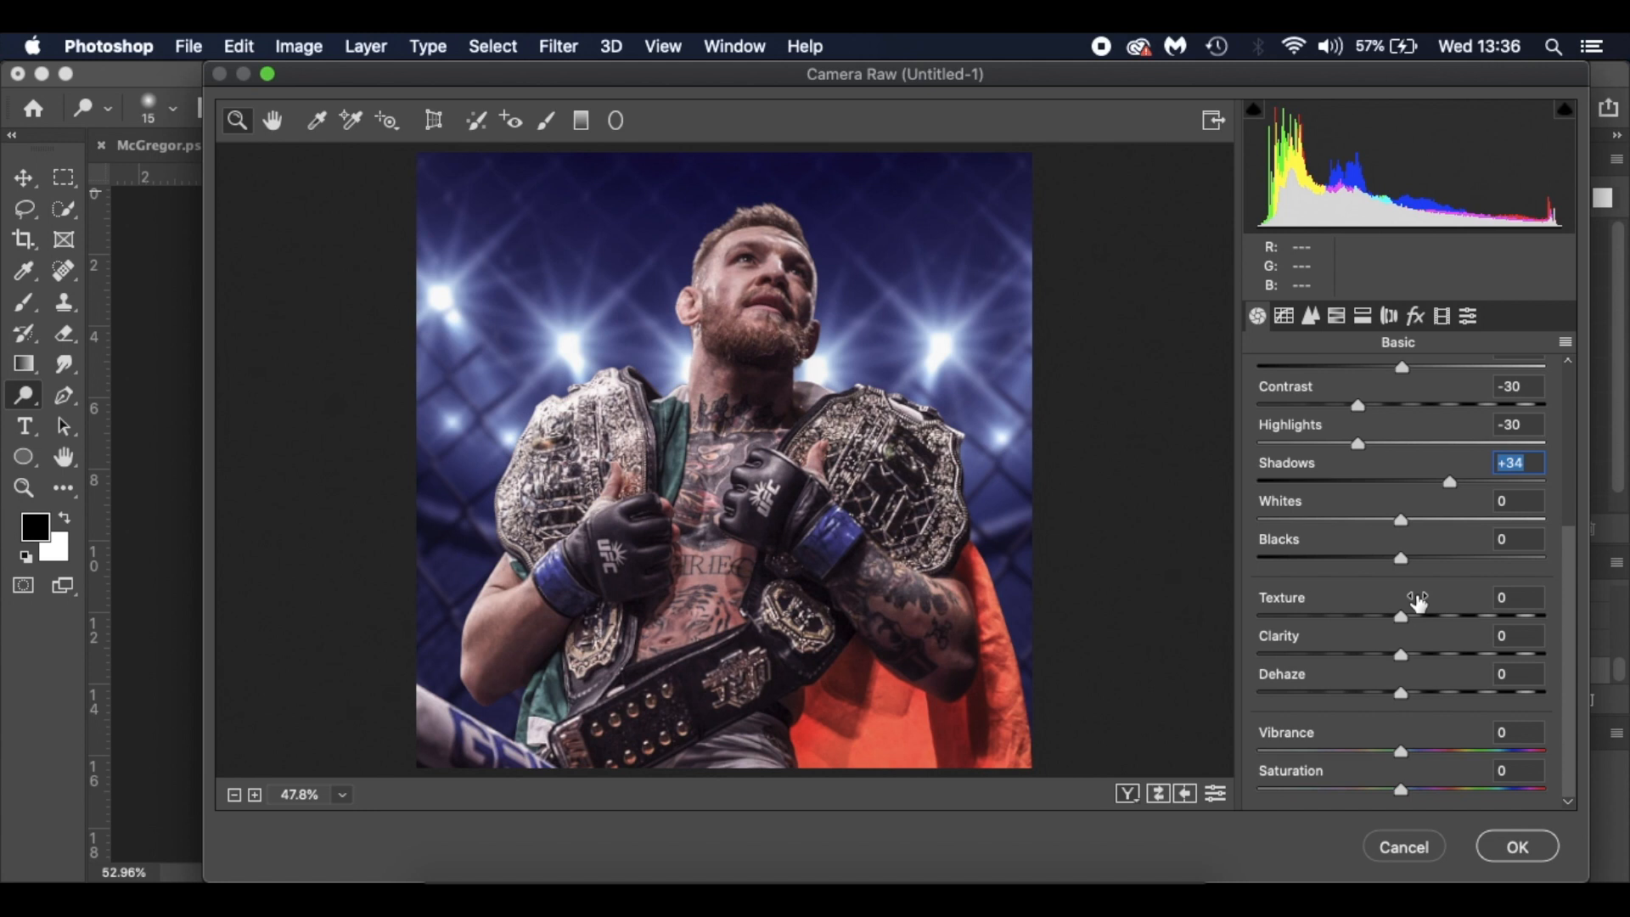
mouse_move(1395, 659)
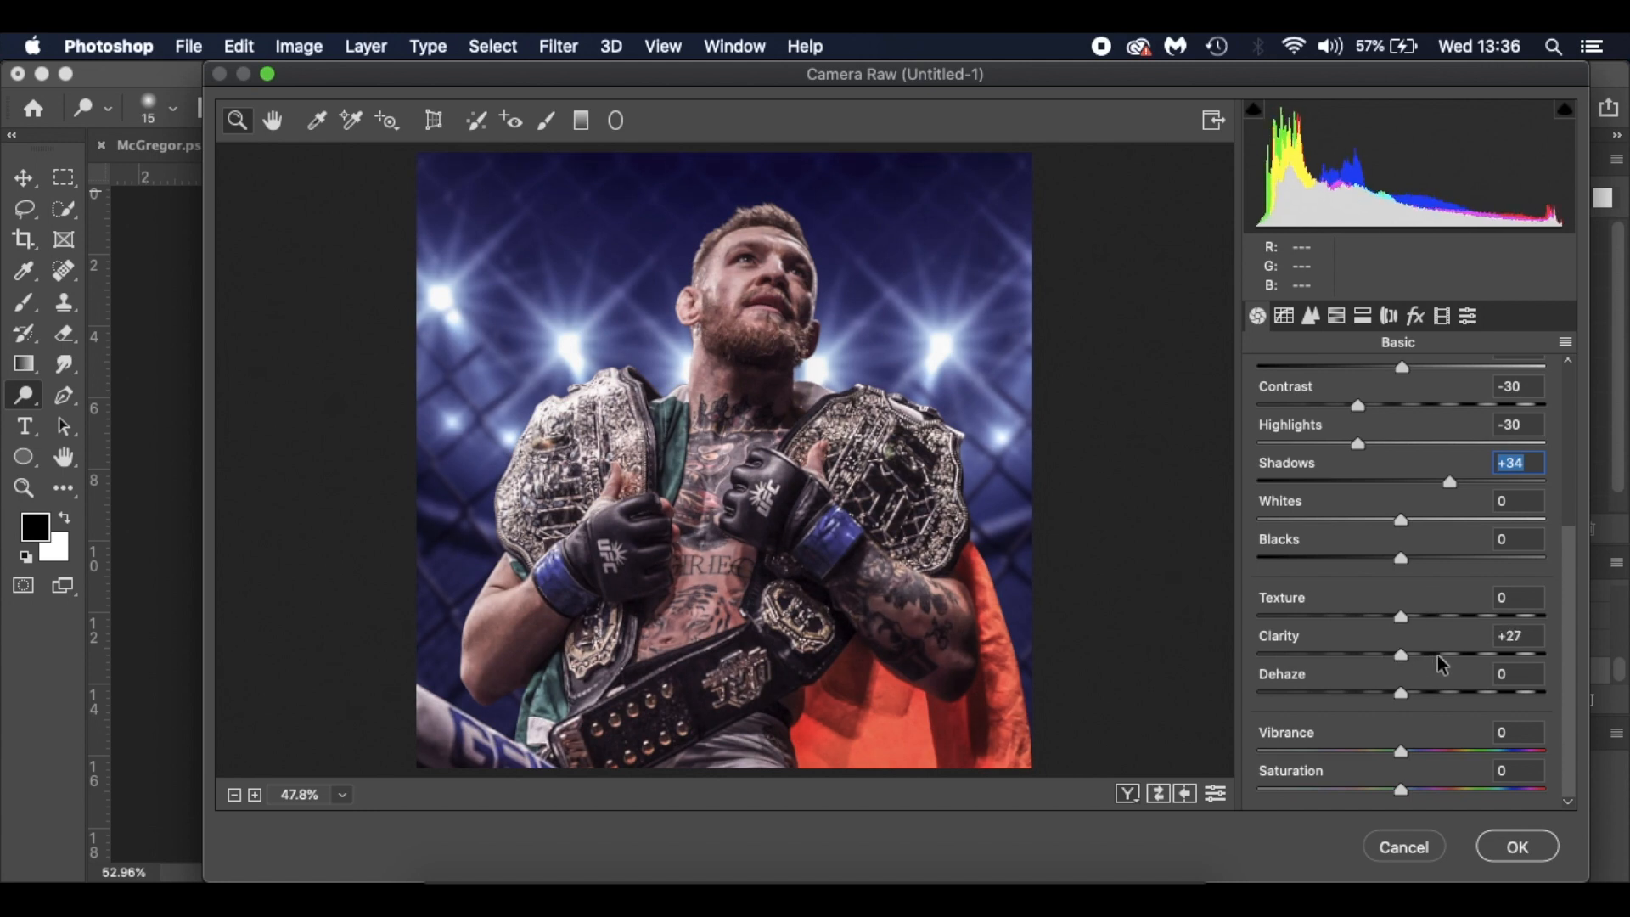
Step: Raise Clarity to +35 and Vibrance to +50
drag(1401, 656, 1450, 655)
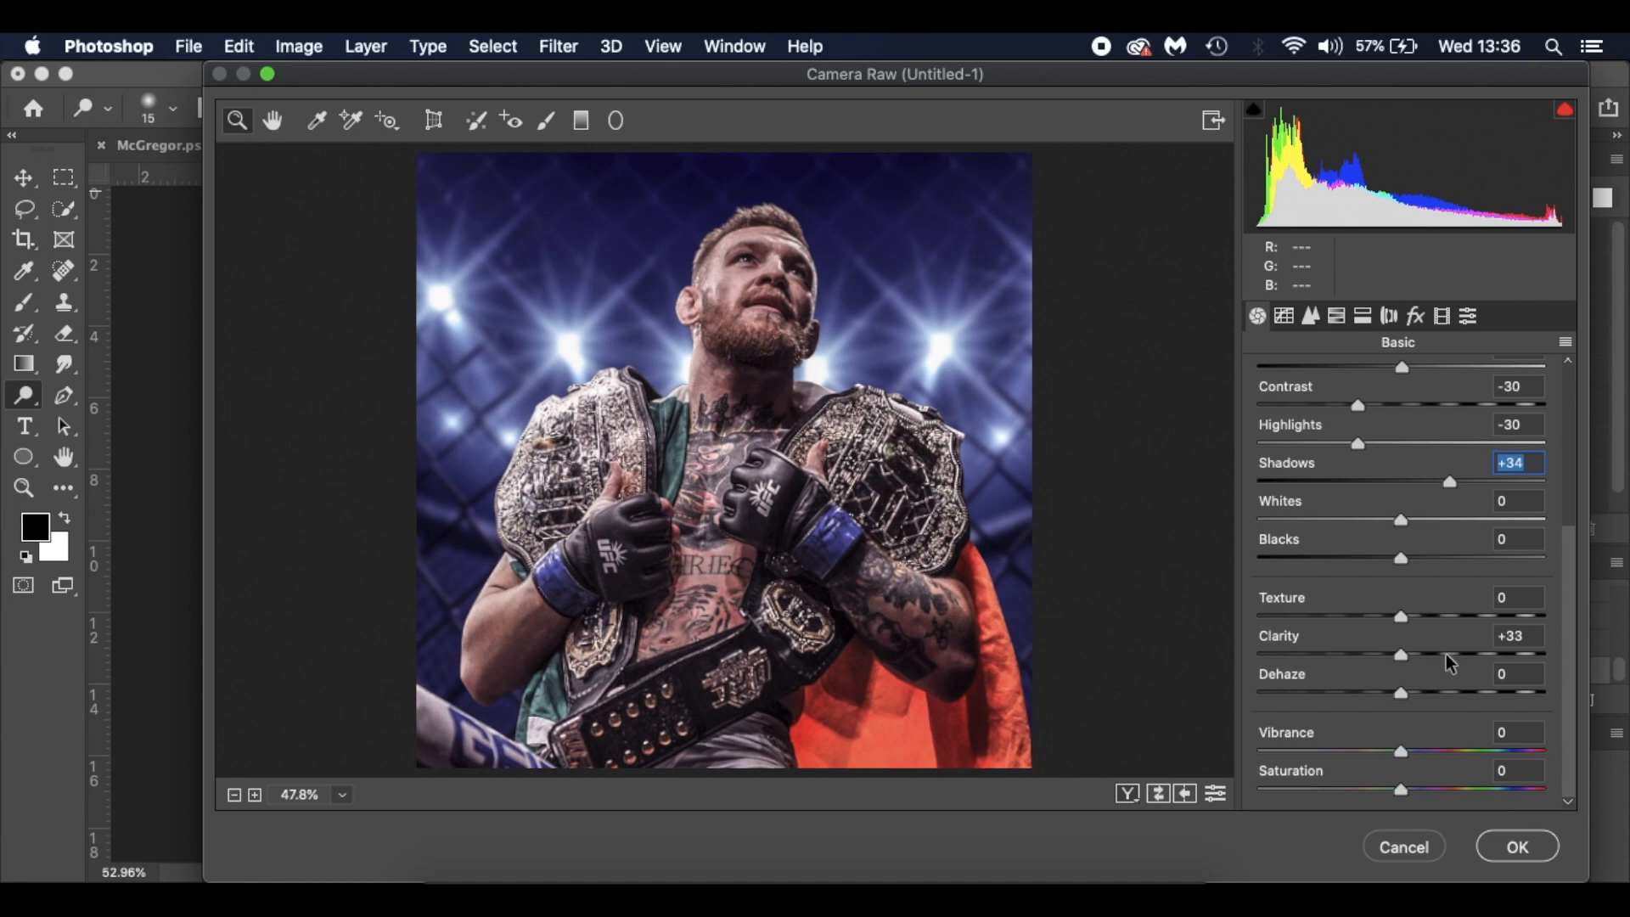
drag(1401, 656, 1452, 656)
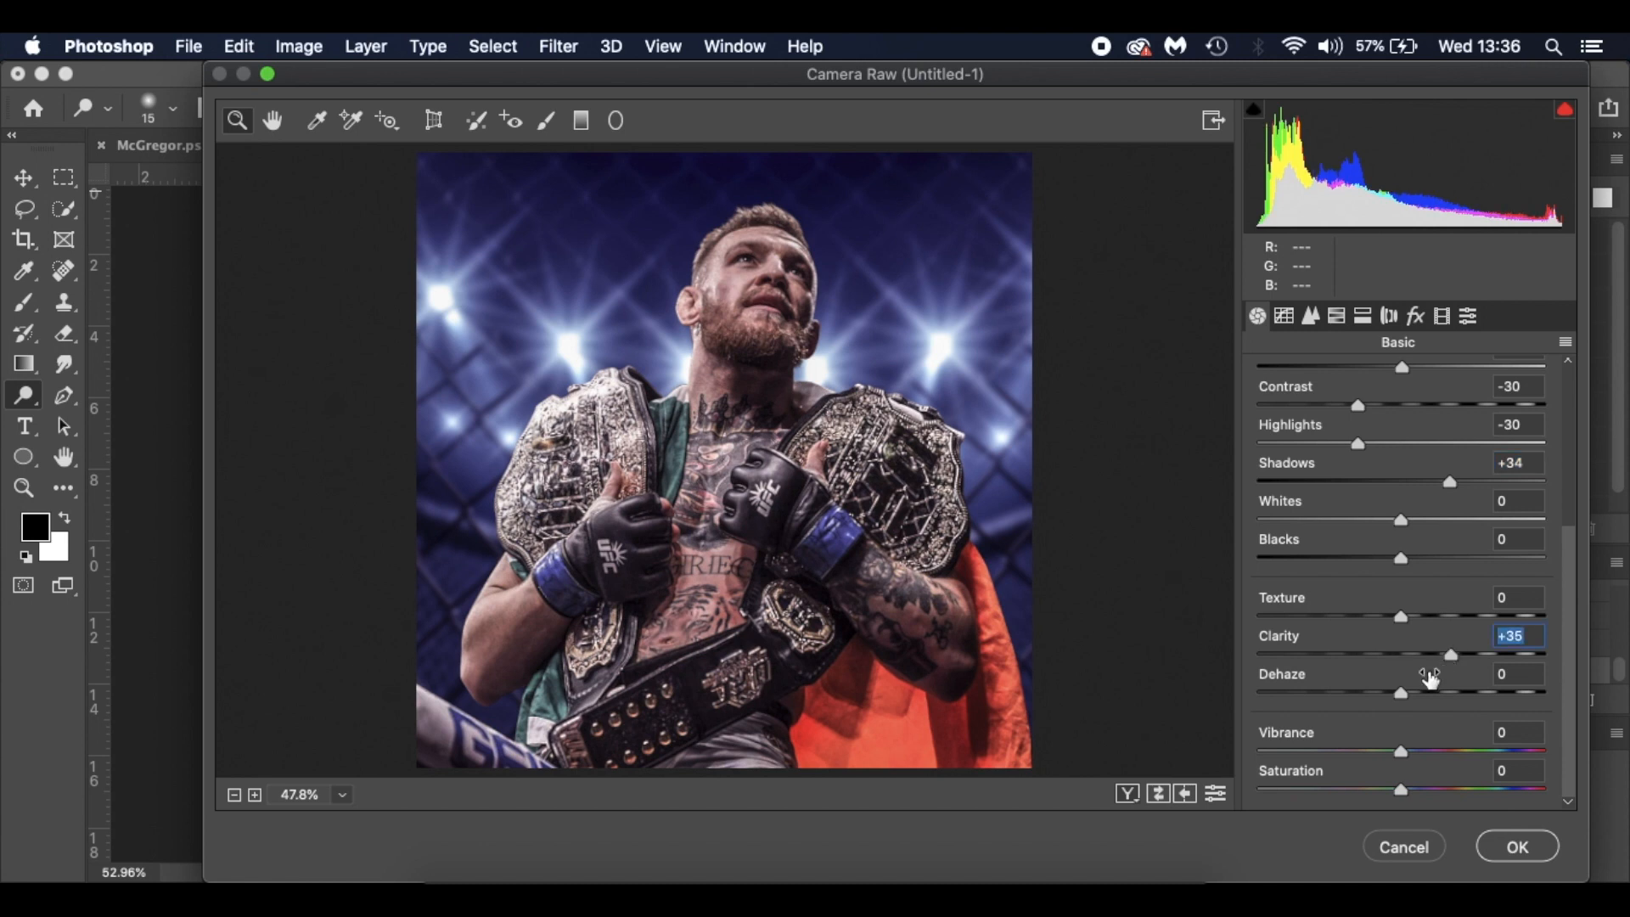
mouse_move(1404, 754)
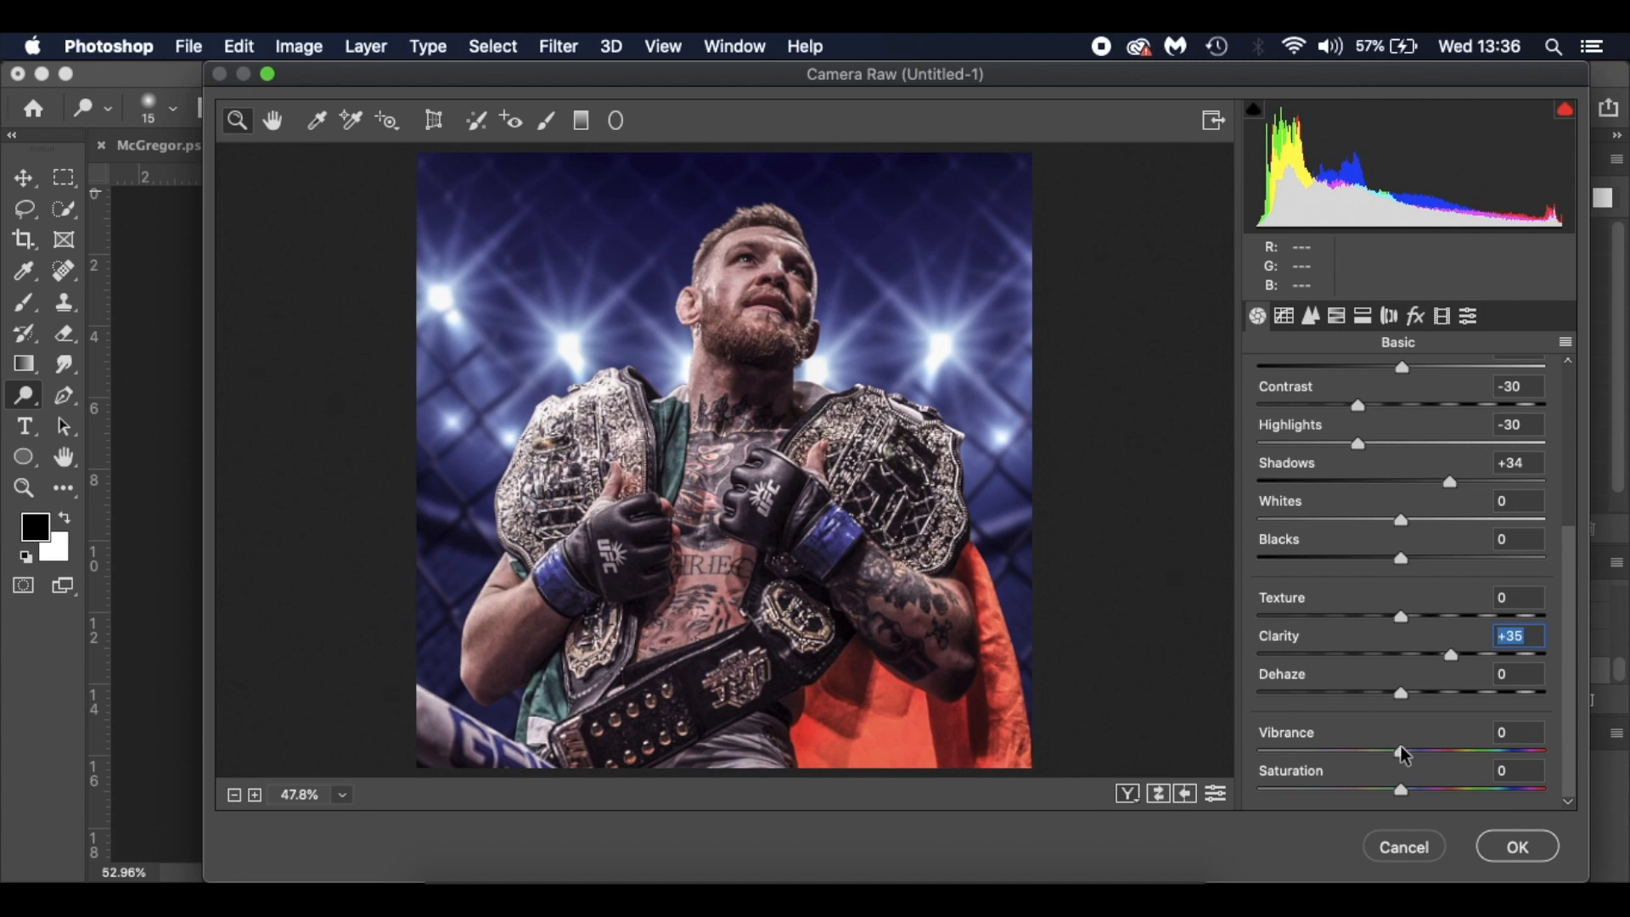
drag(1402, 752, 1460, 752)
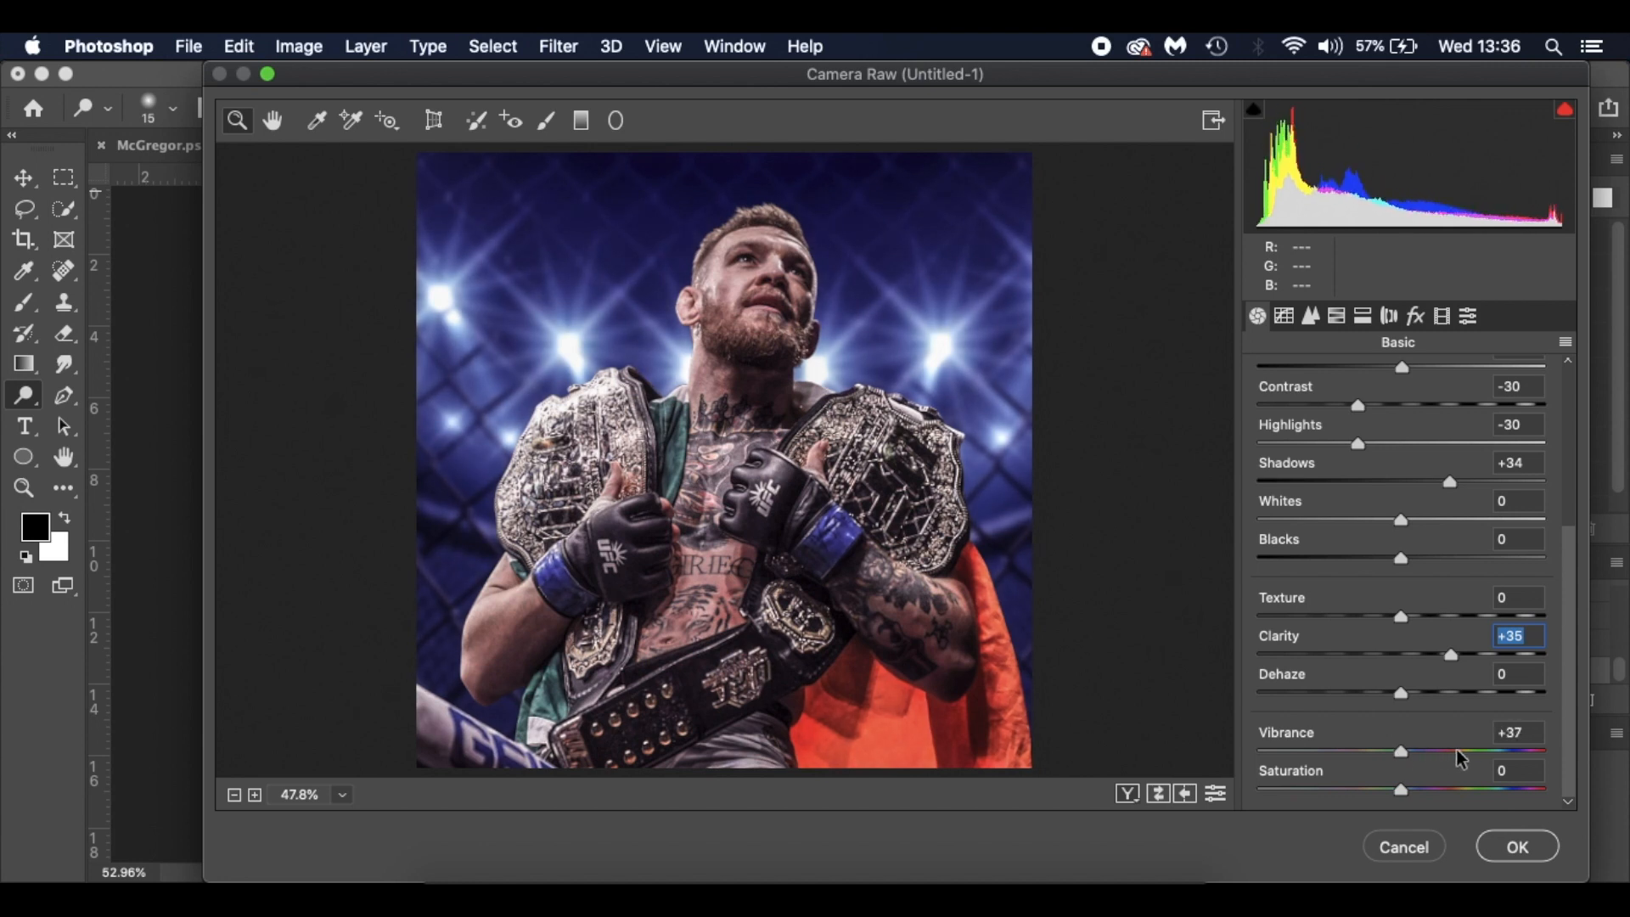
drag(1399, 752, 1440, 752)
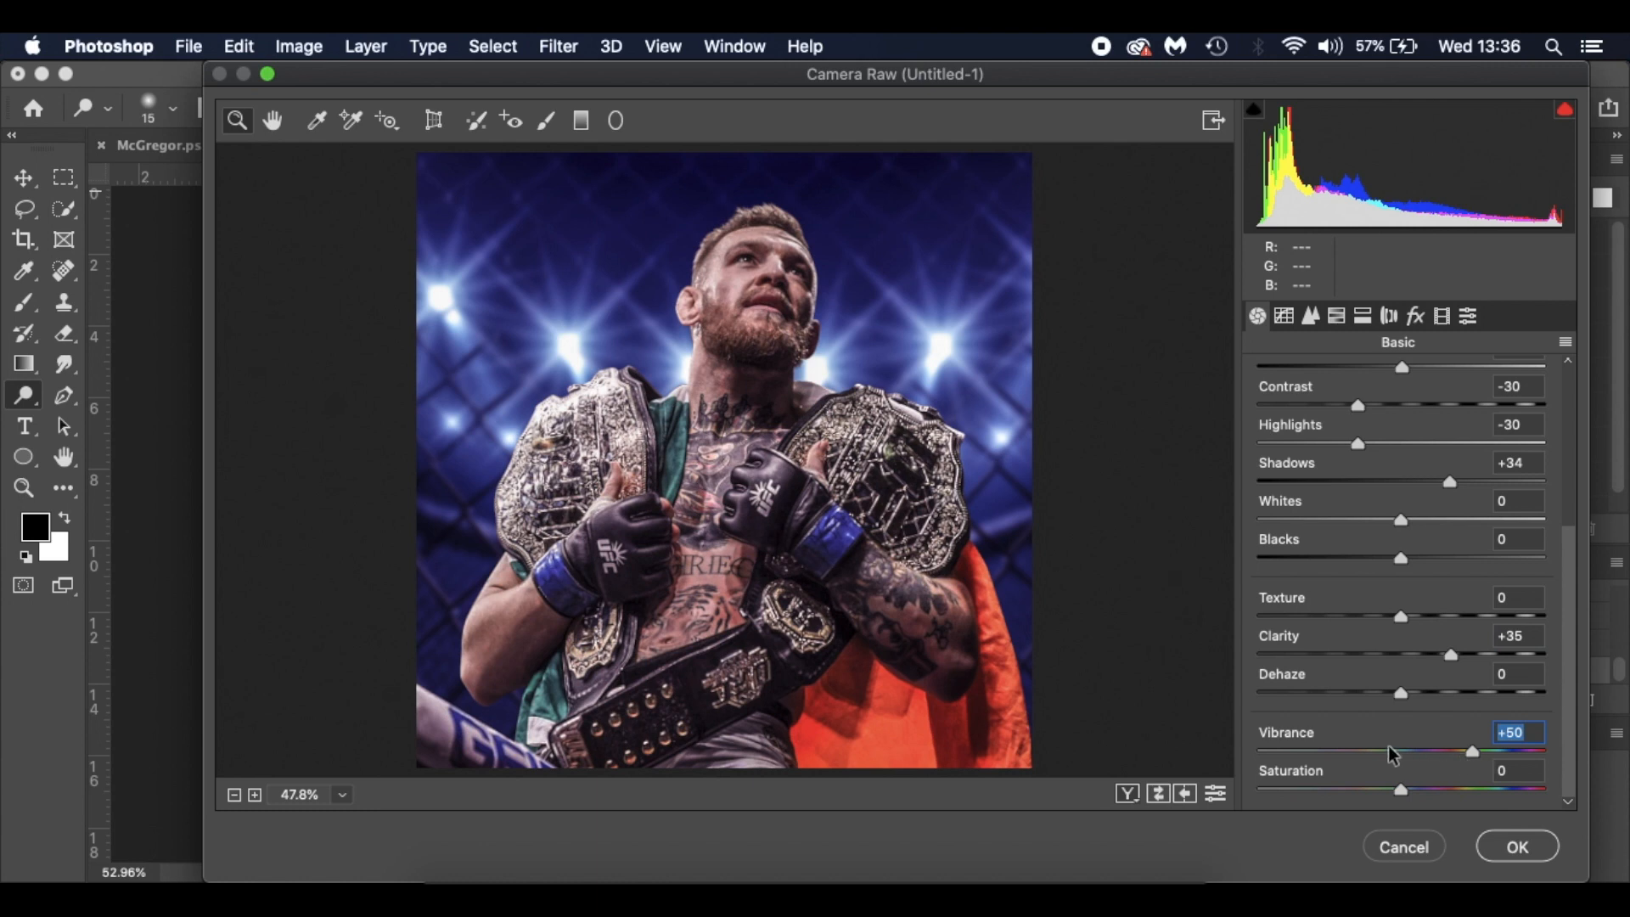
mouse_move(1365, 736)
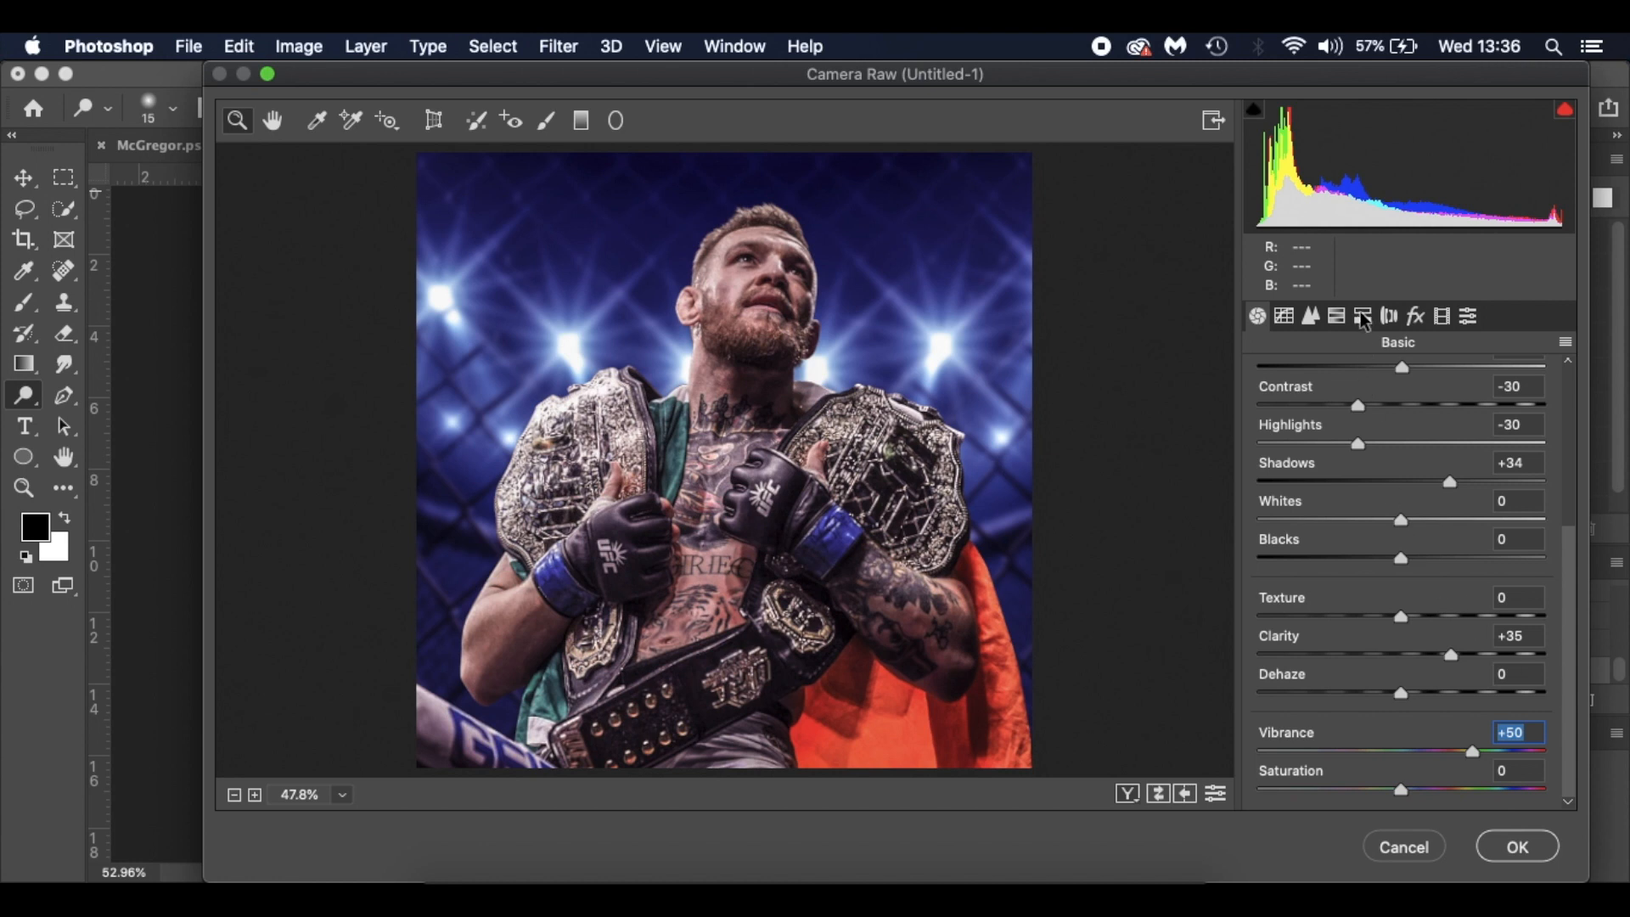
Step: In Split Toning, tint highlights at hue 57, saturation 25, and shift balance to -42
click(1362, 316)
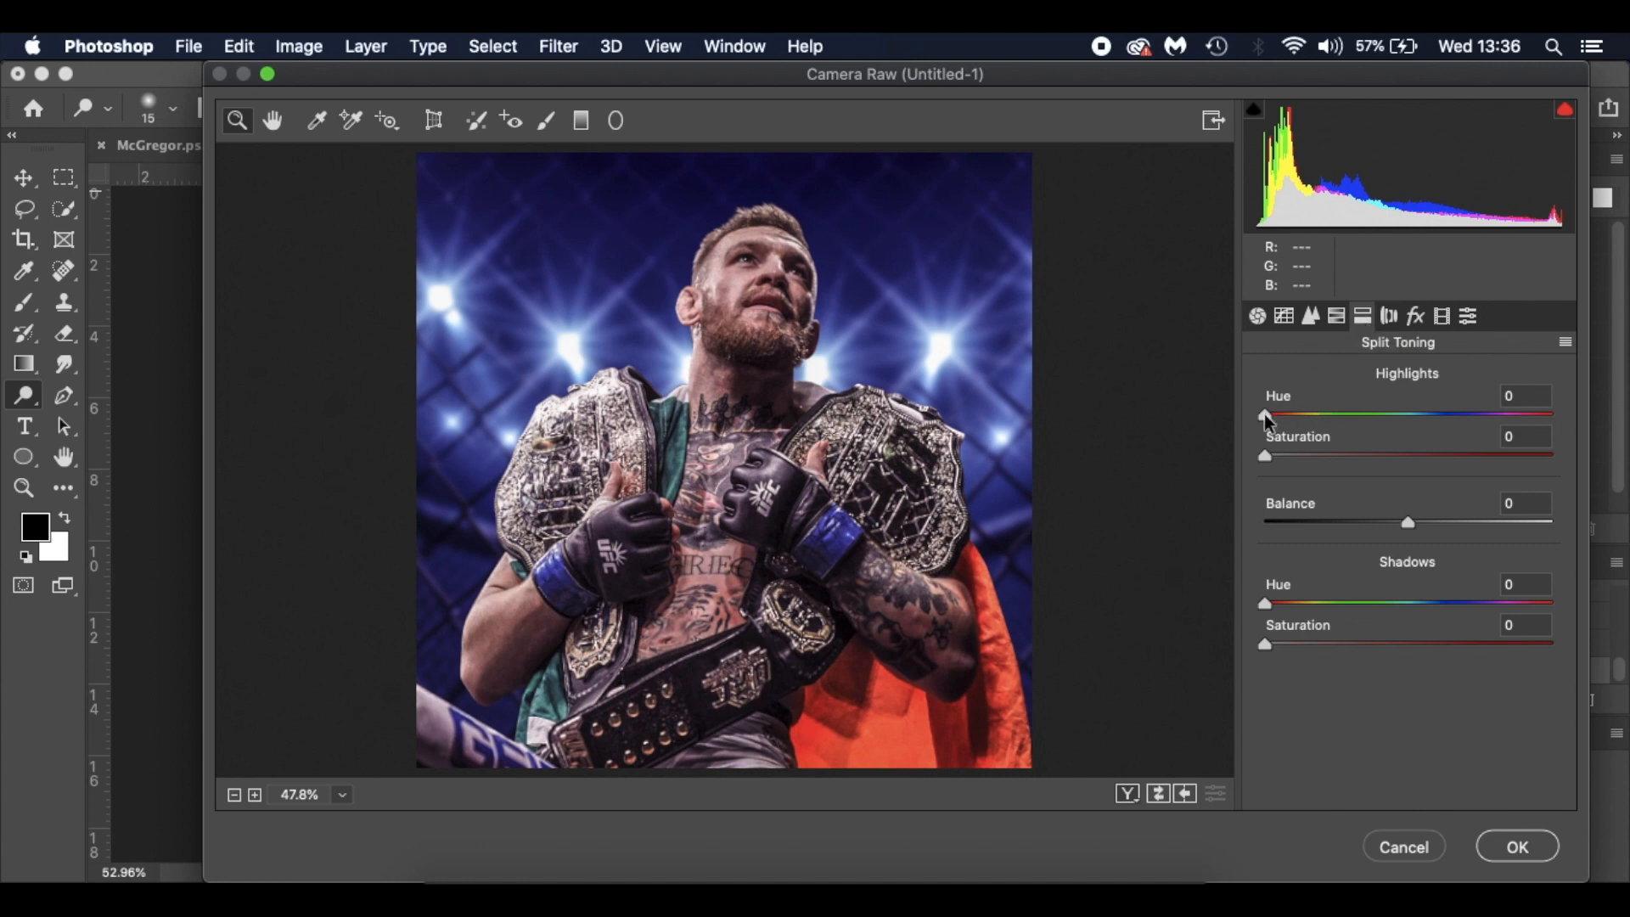
drag(1263, 415, 1313, 415)
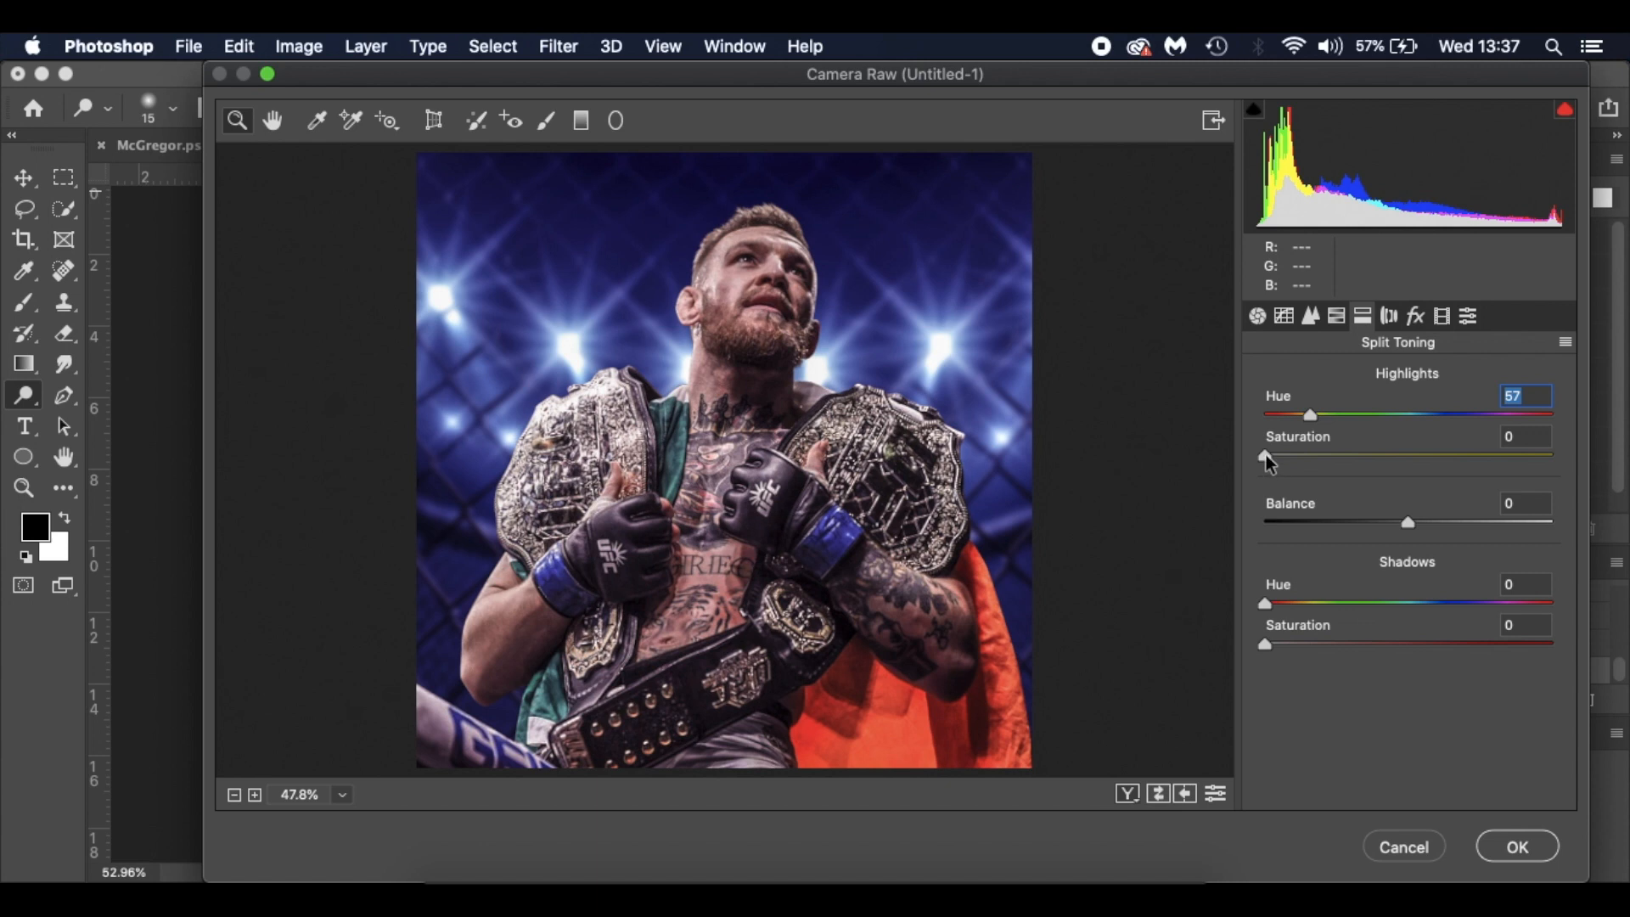
drag(1264, 457, 1282, 457)
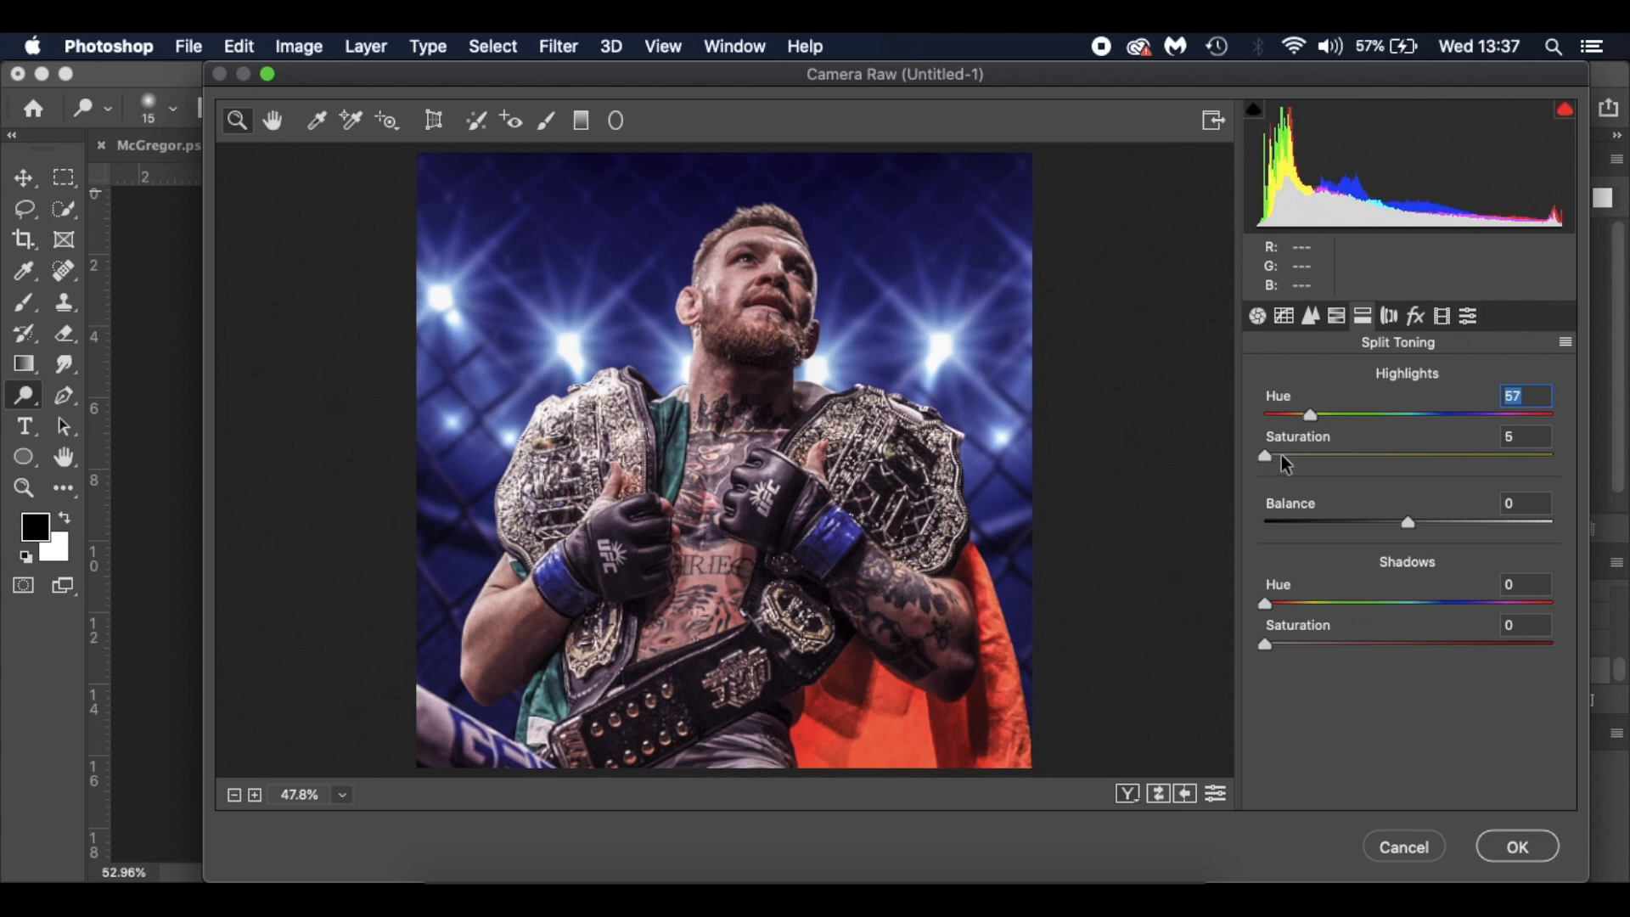
drag(1265, 455, 1328, 455)
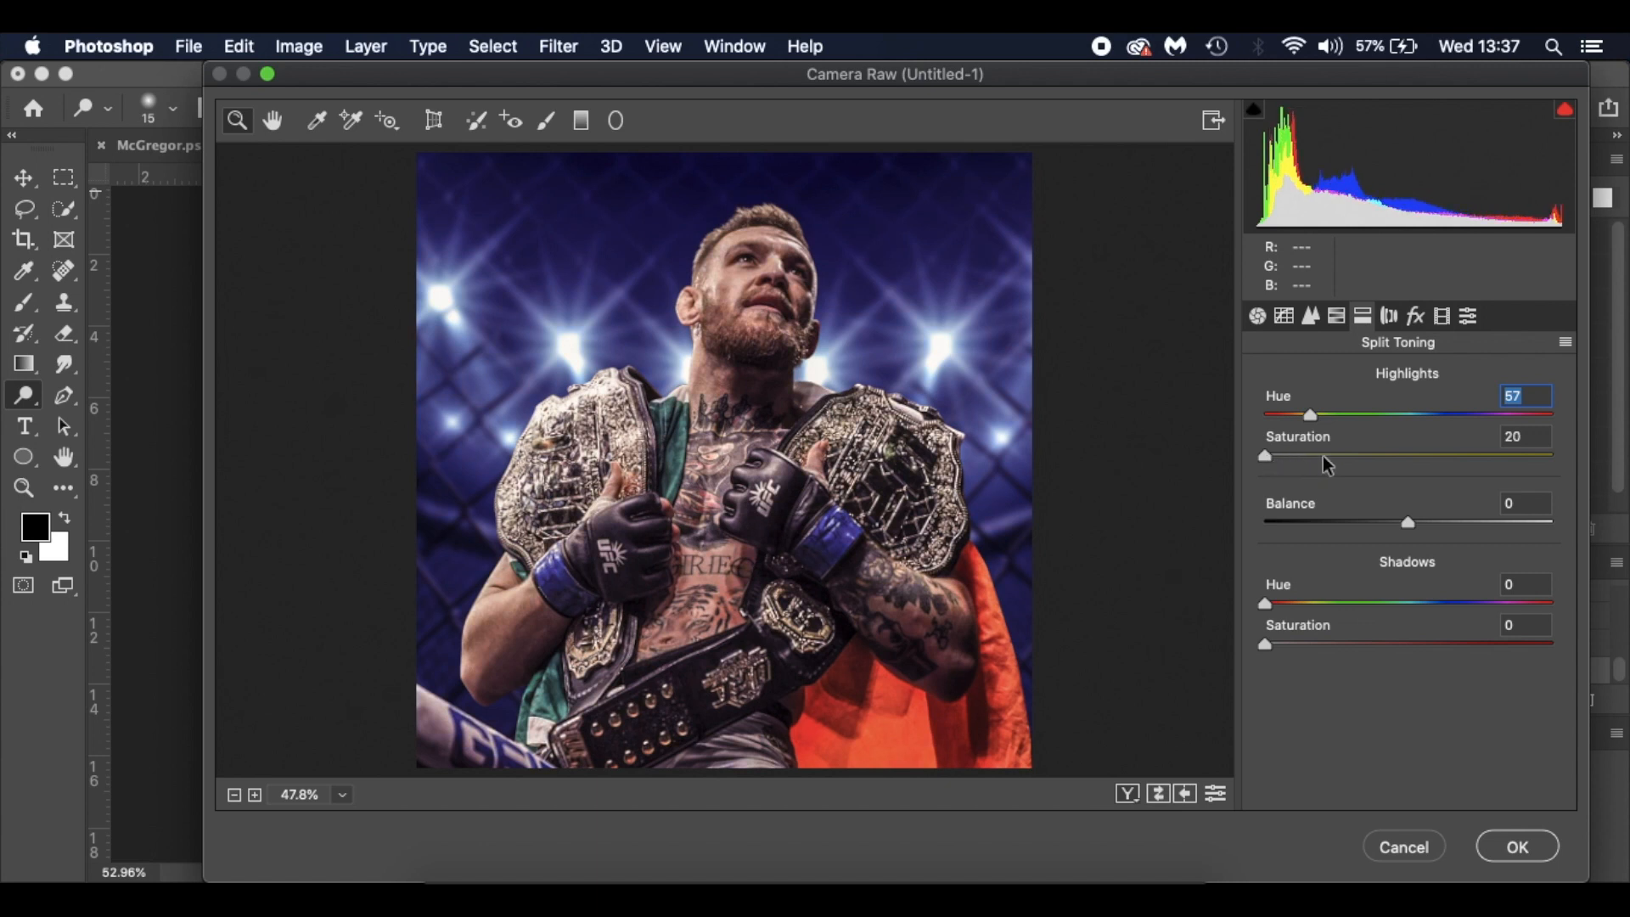
drag(1264, 455, 1289, 455)
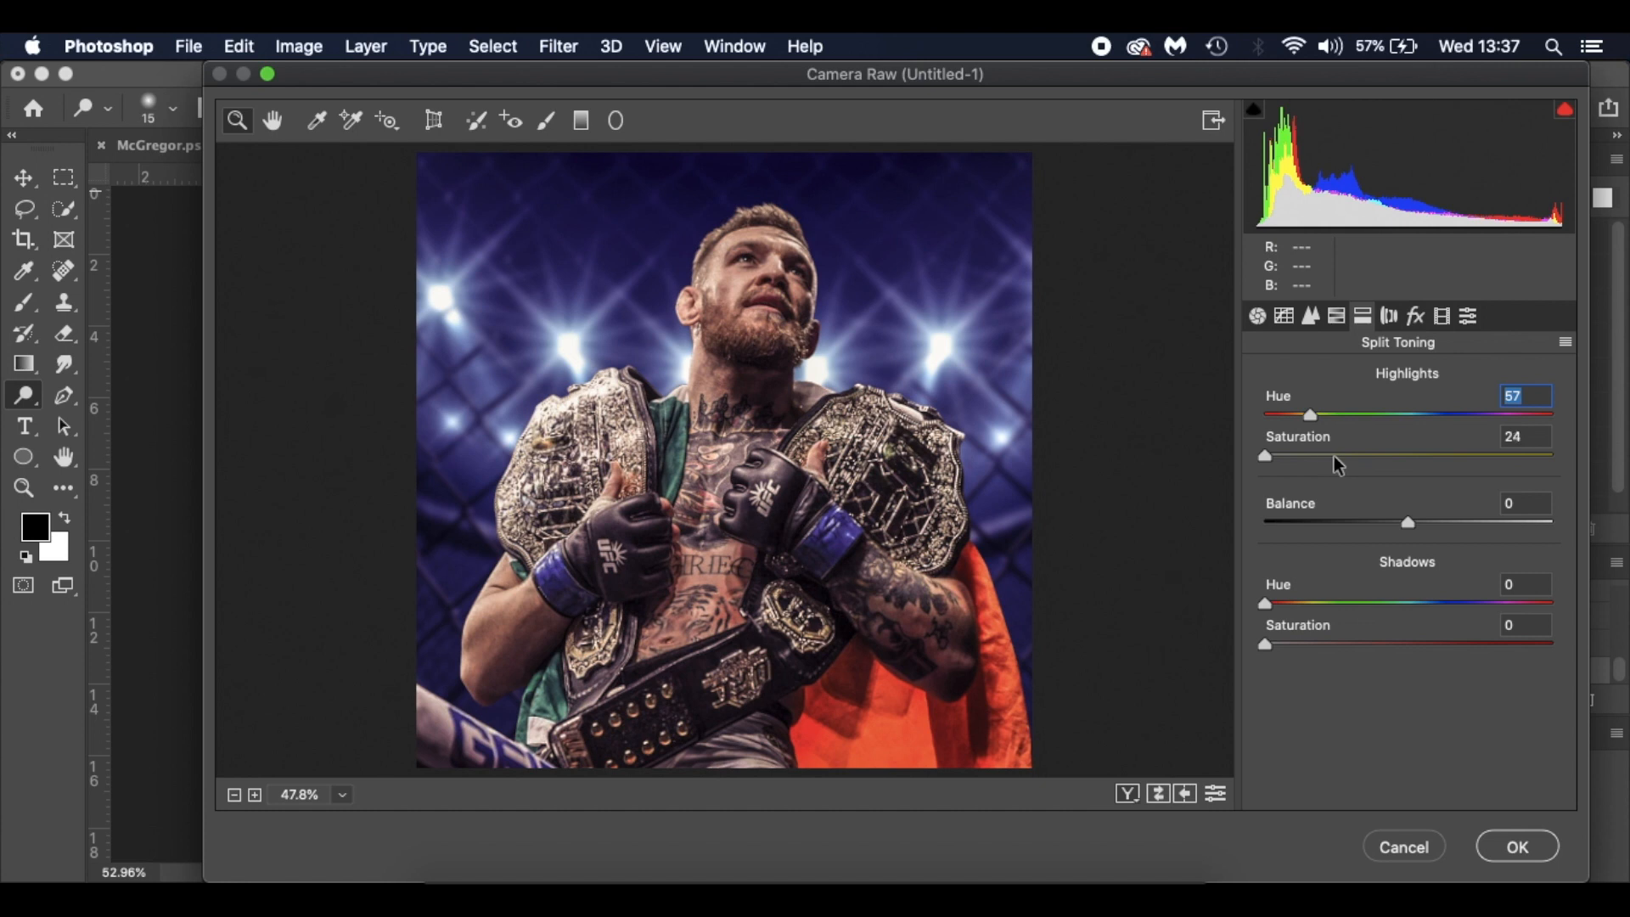
drag(1263, 455, 1338, 455)
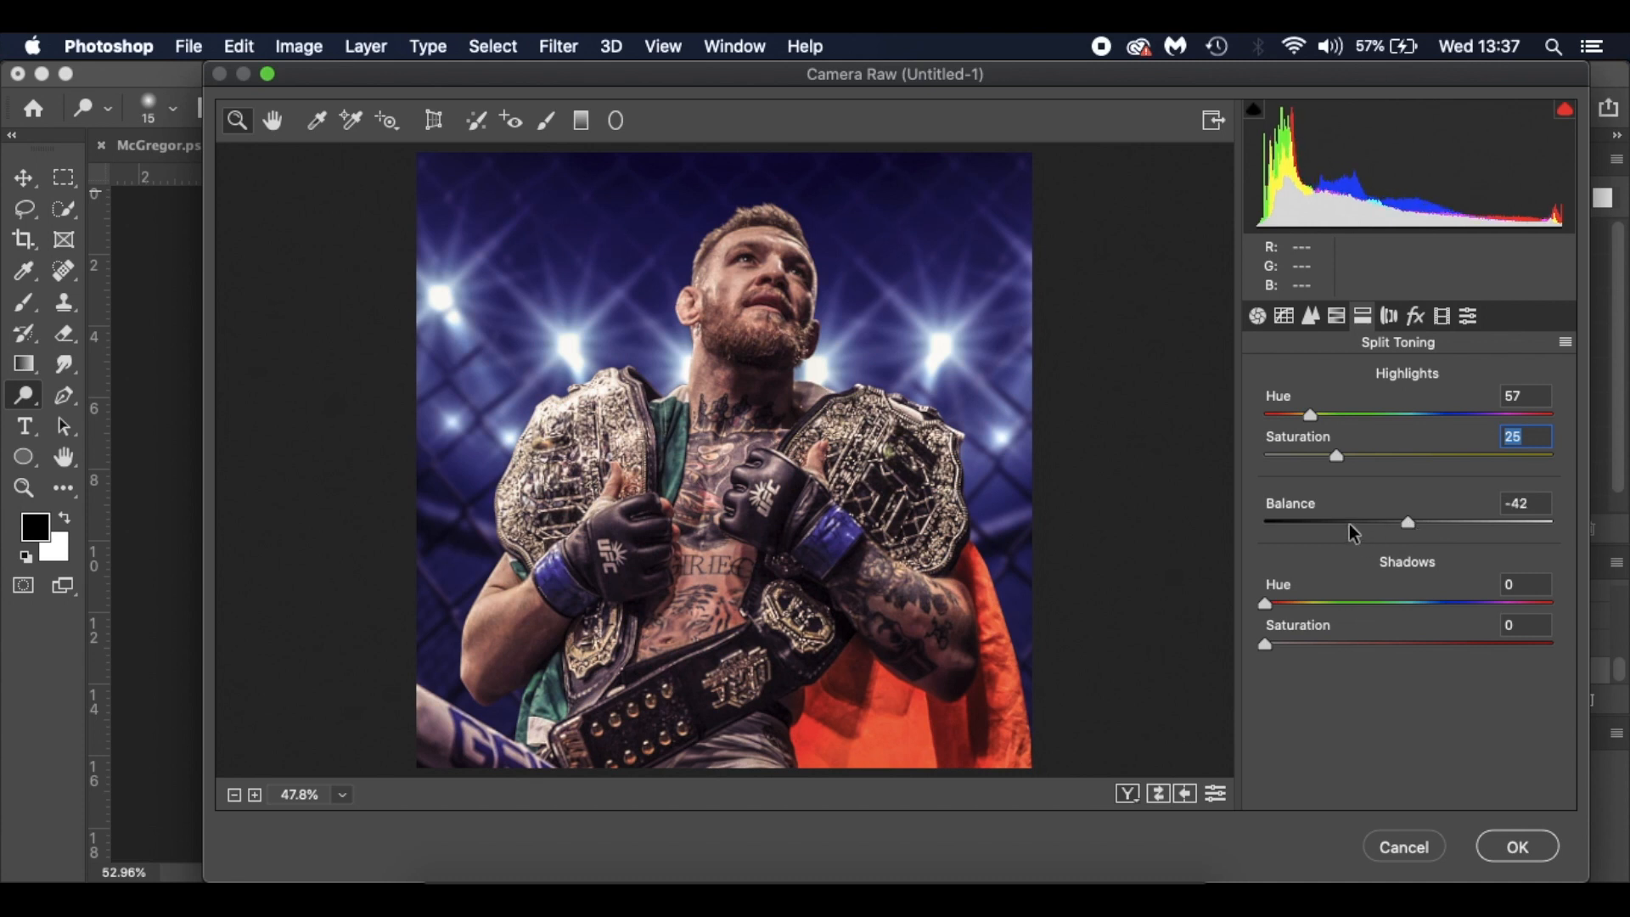
drag(1424, 521, 1410, 521)
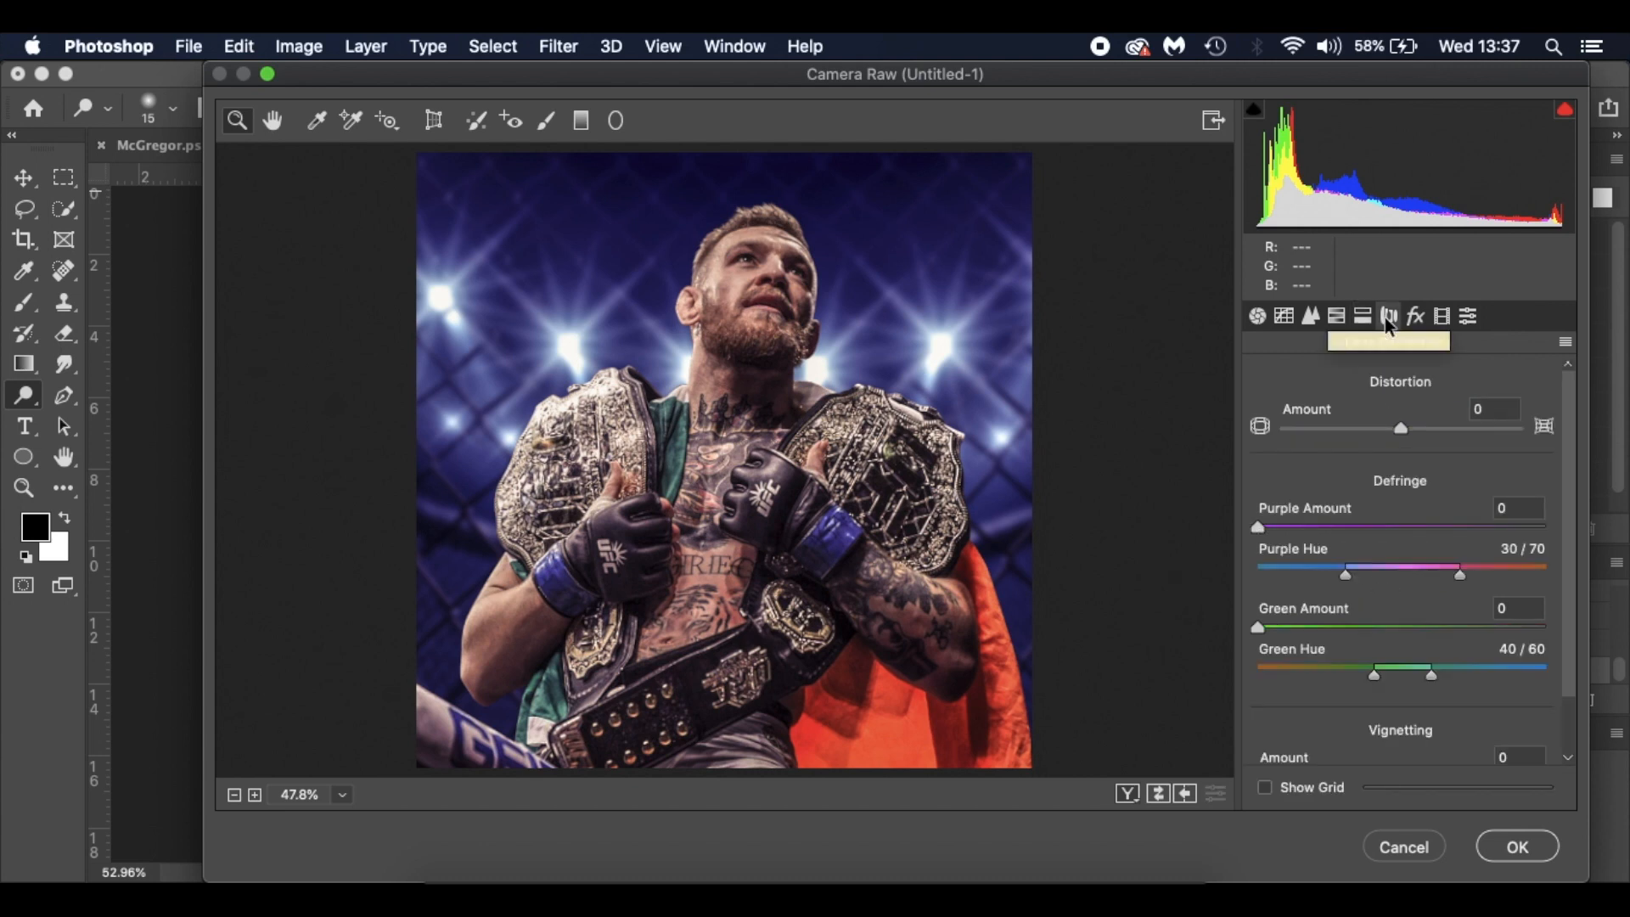
Step: In Effects, darken the edges with a -38 post-crop vignette and apply the filter with OK
click(1417, 321)
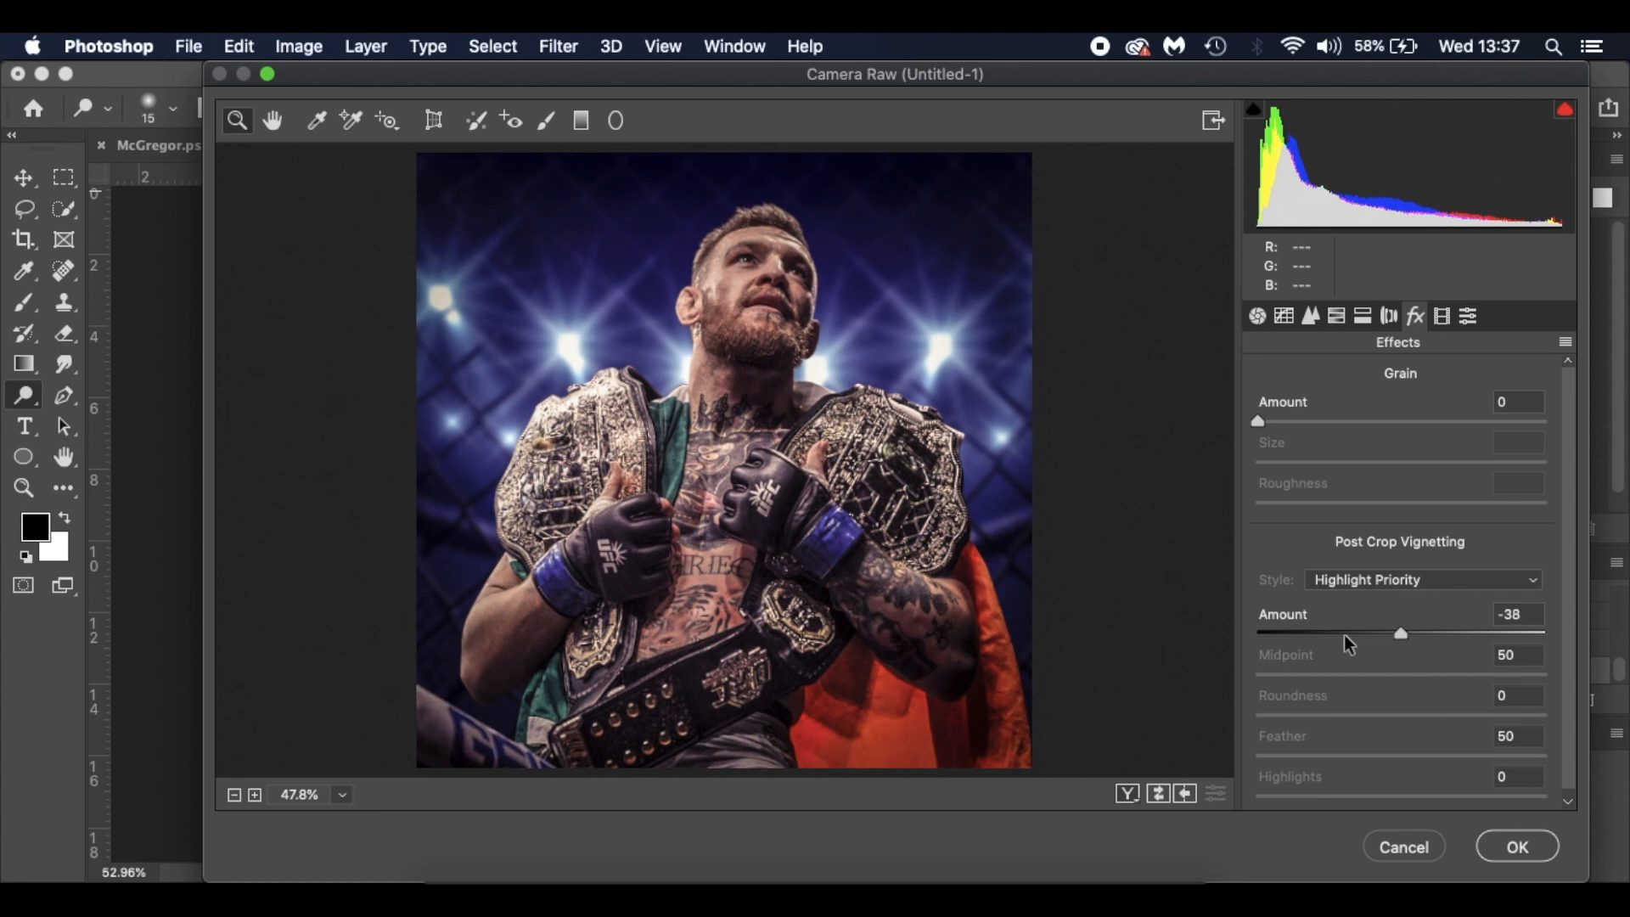
click(1517, 614)
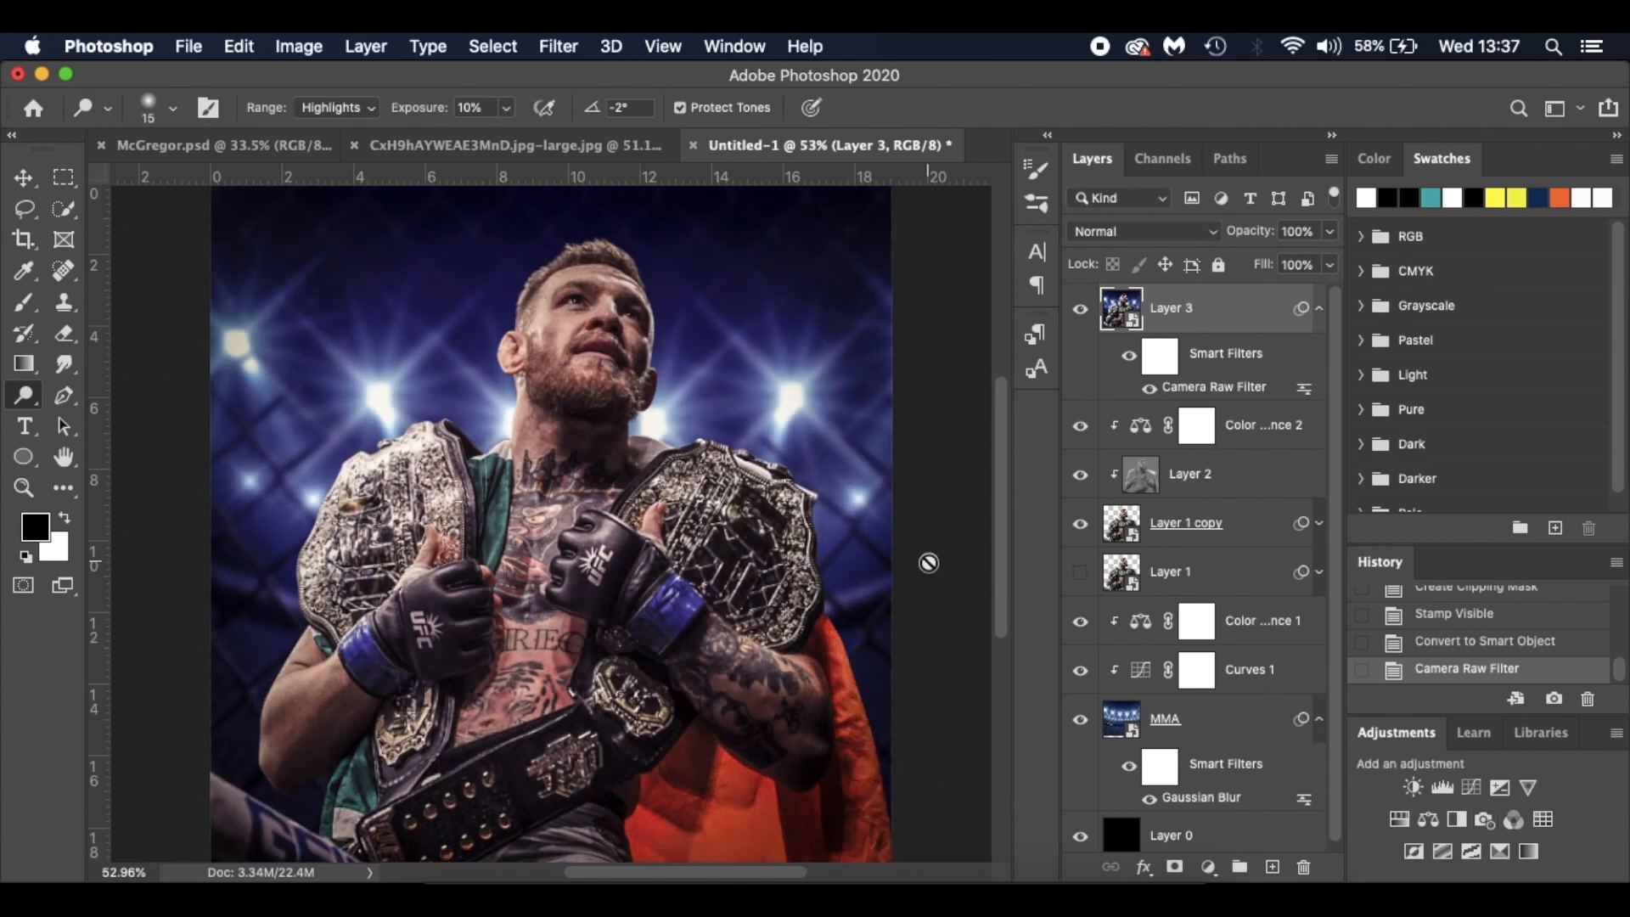
click(509, 146)
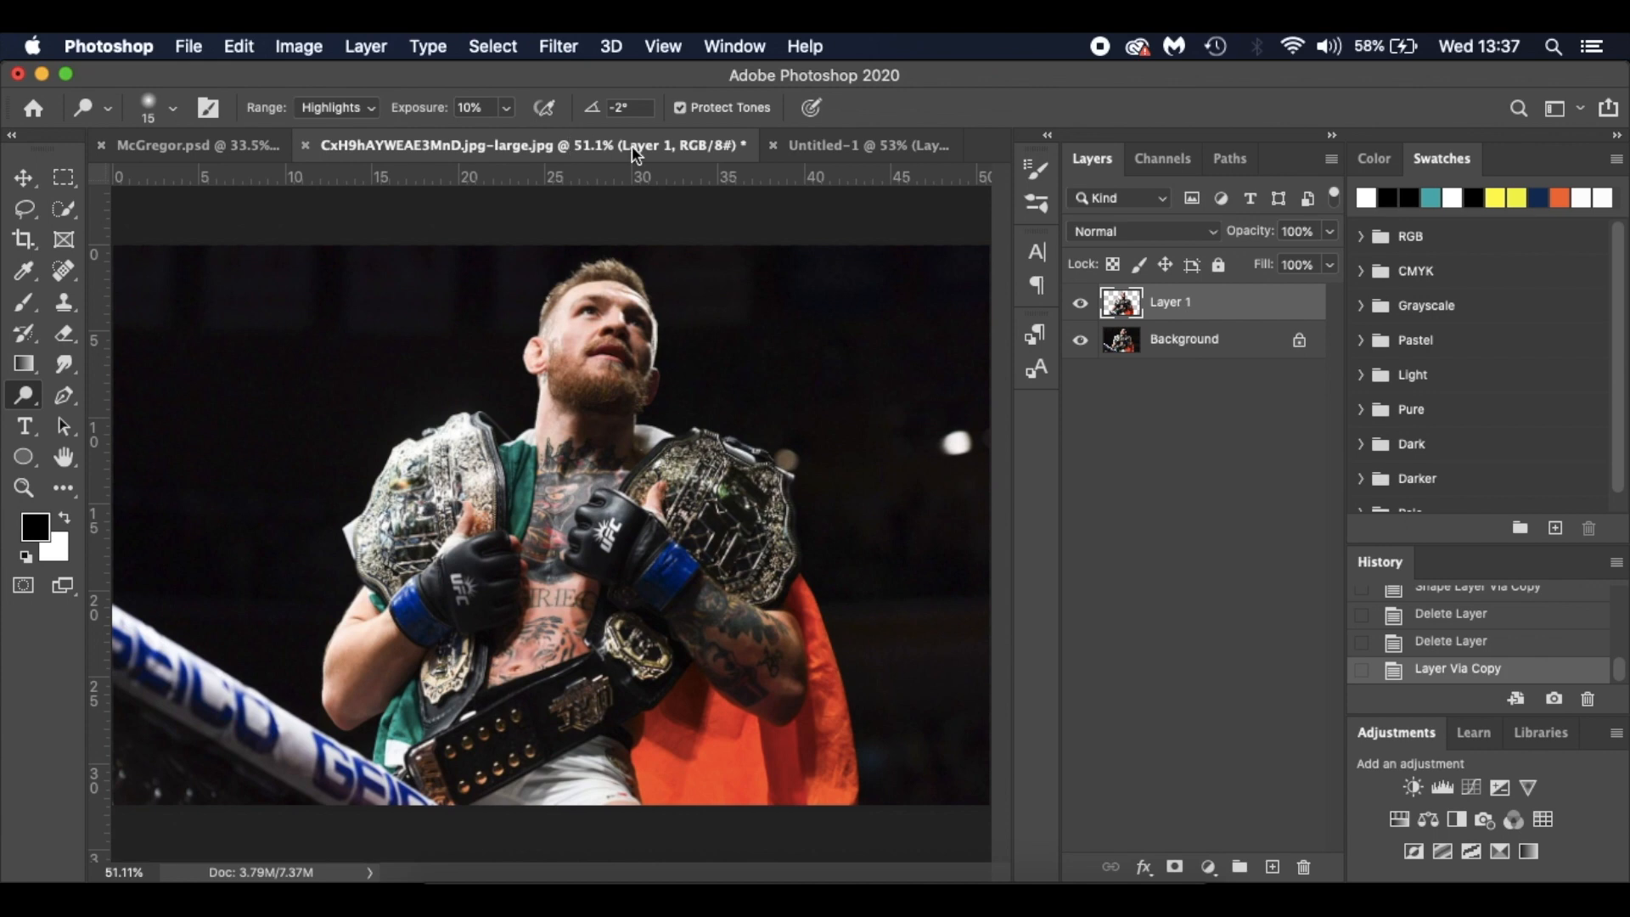
click(829, 146)
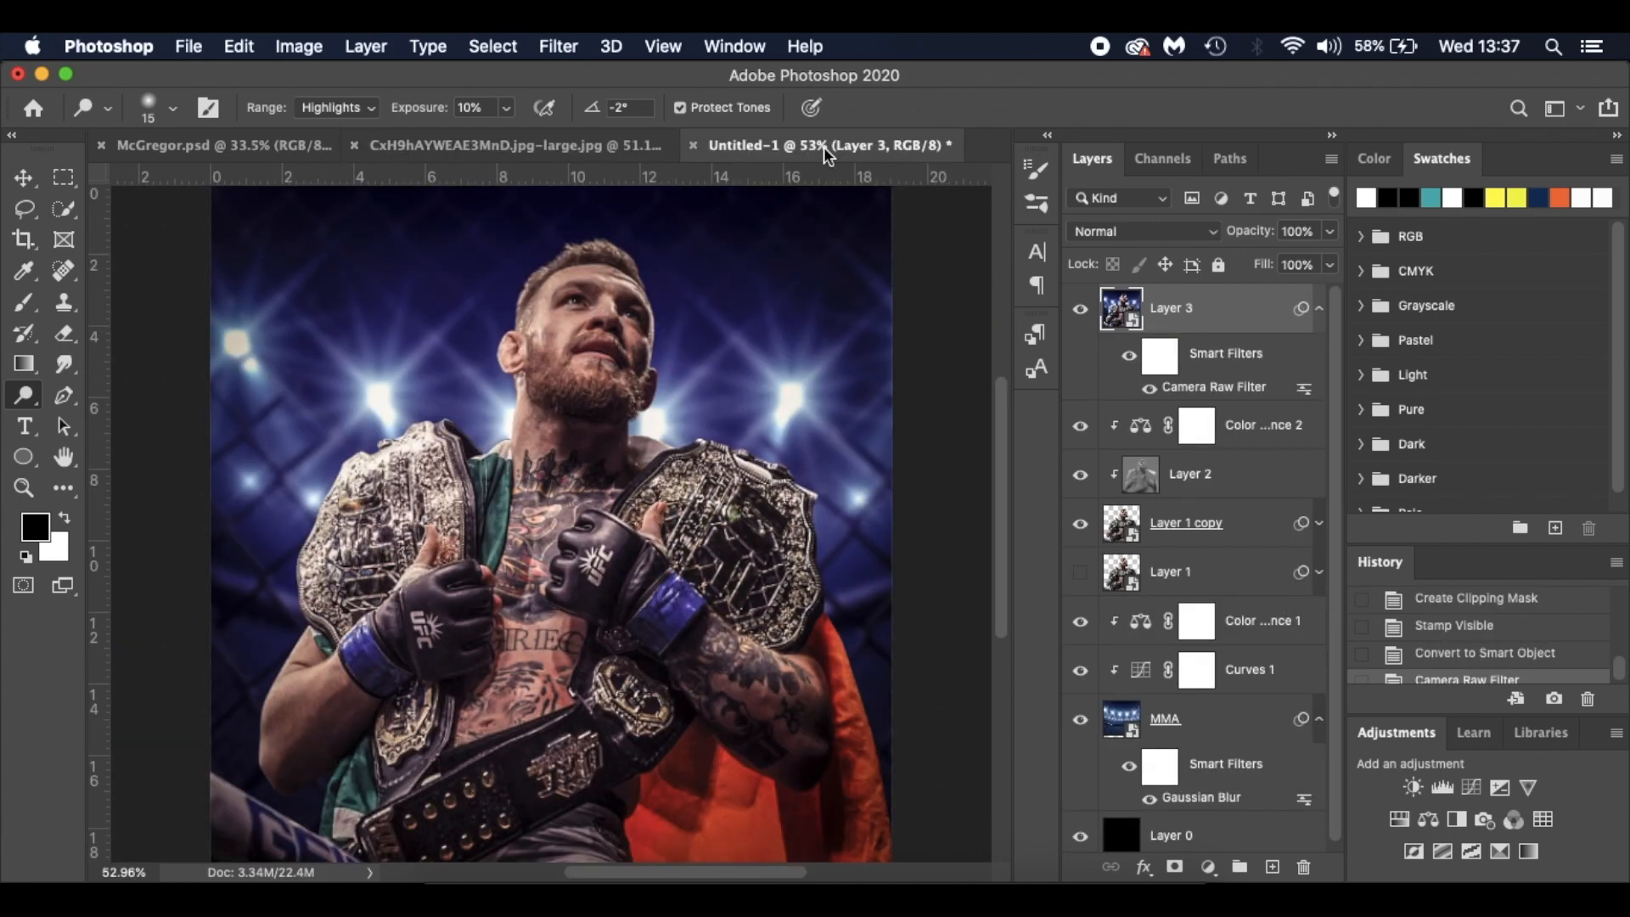